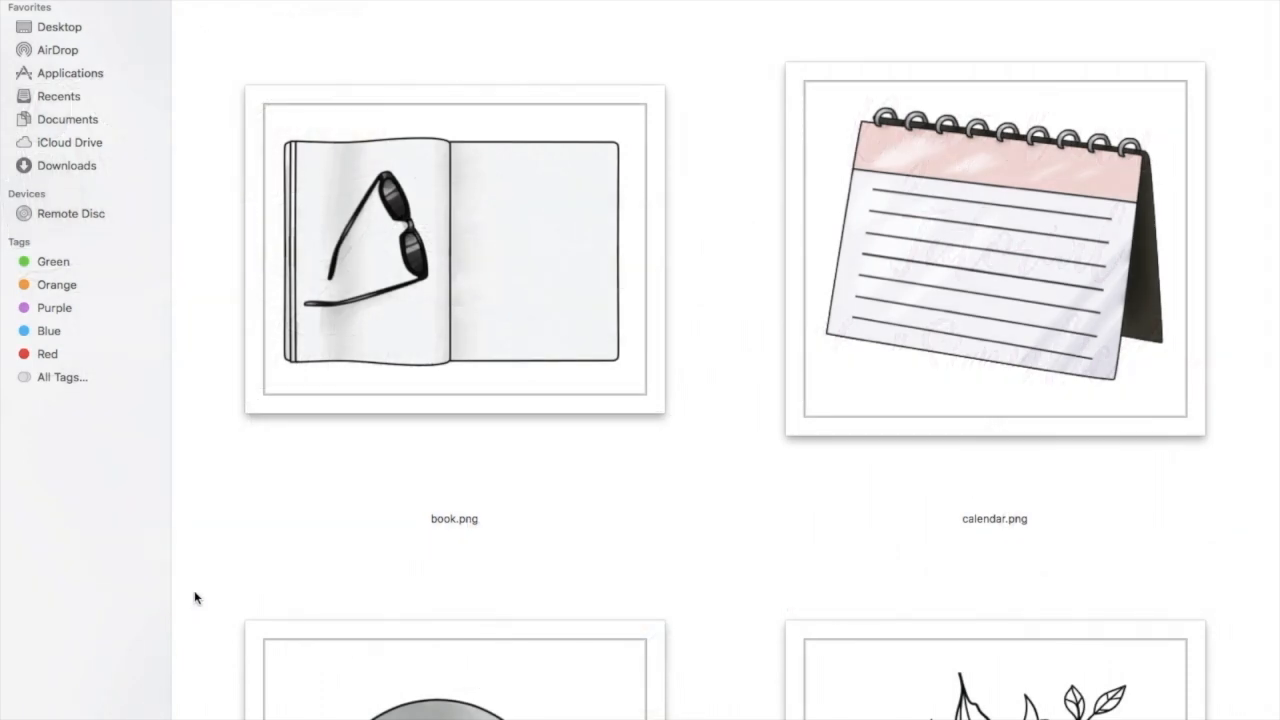
Scroll through the Create a design options on the Canva home page
scroll("down", 3)
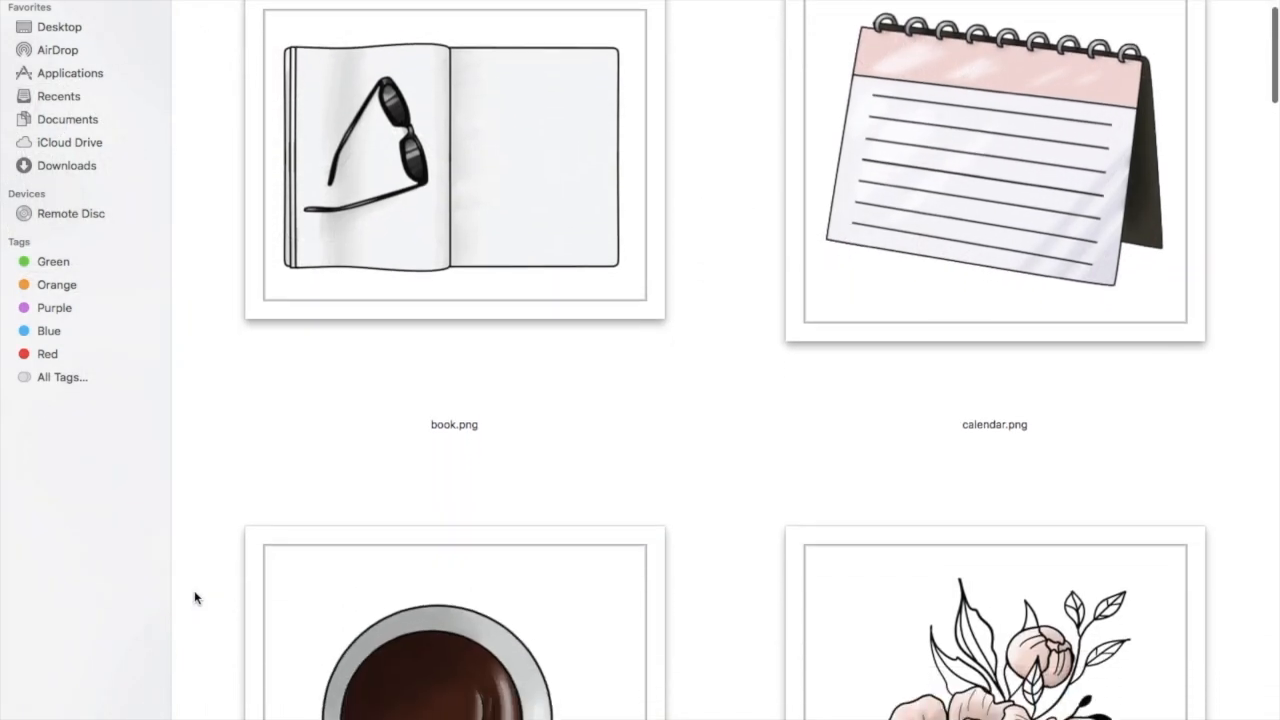
scroll("down", 3)
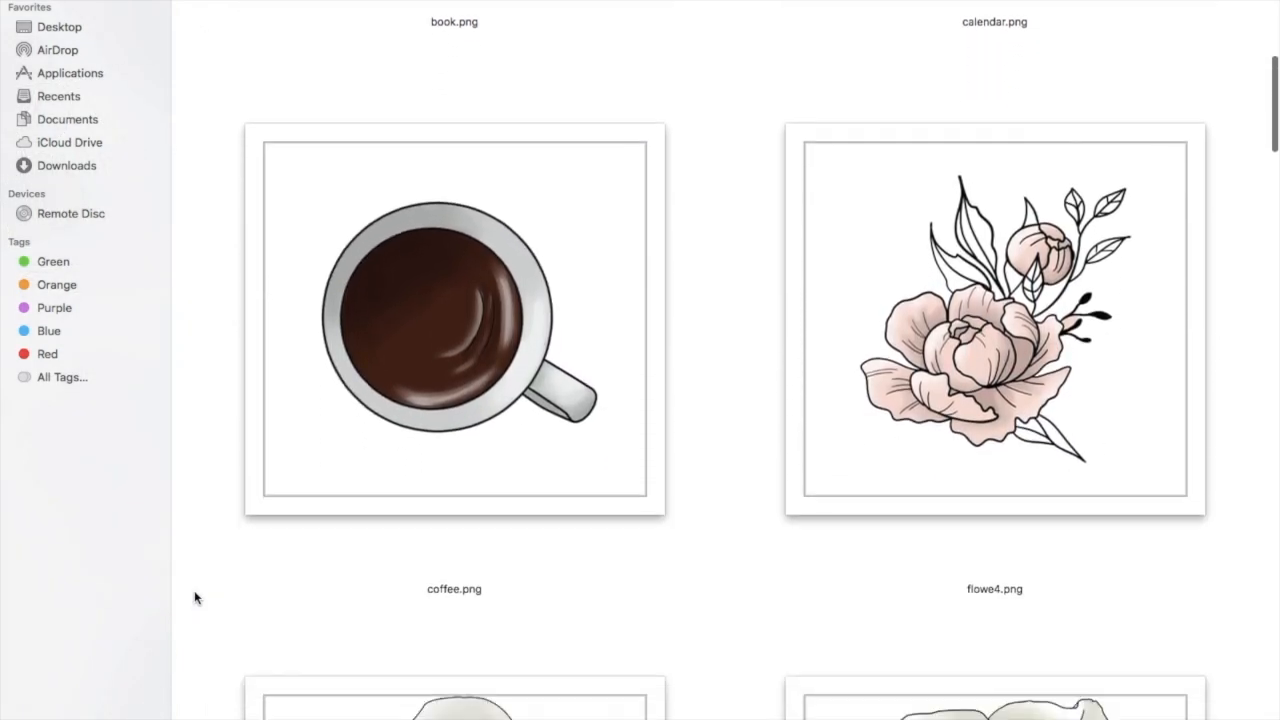
scroll("down", 3)
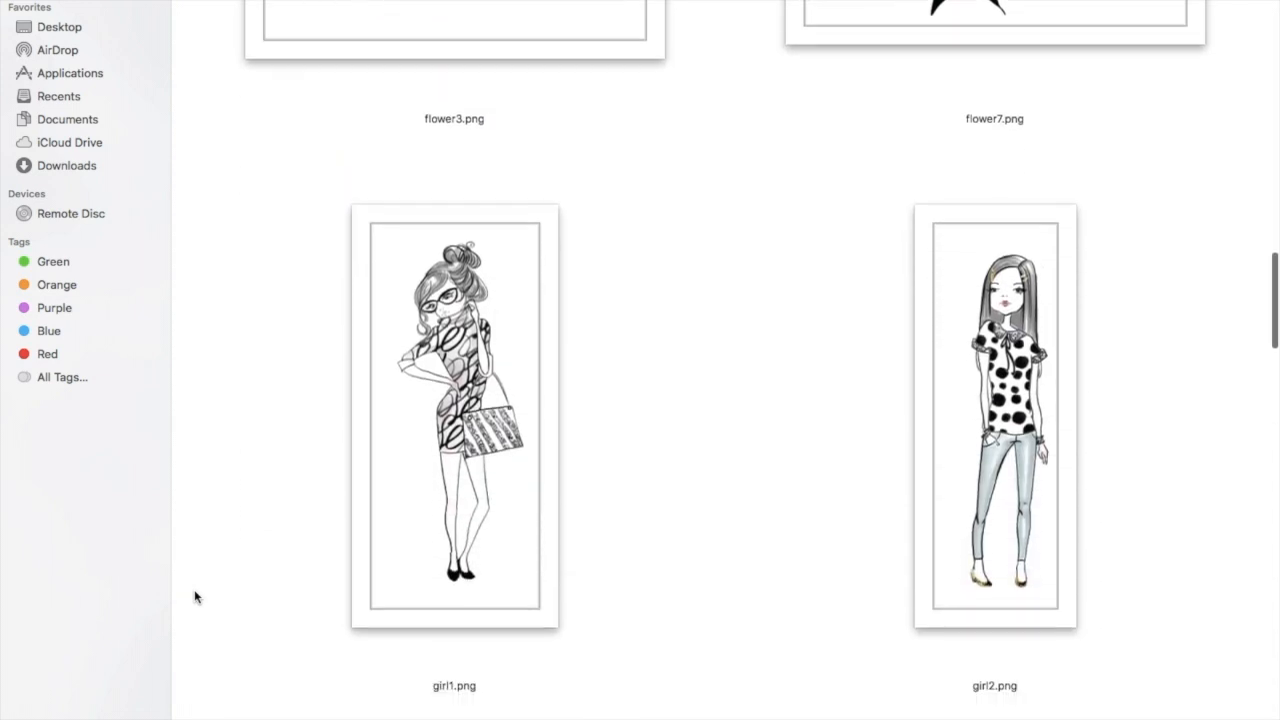
scroll("down", 3)
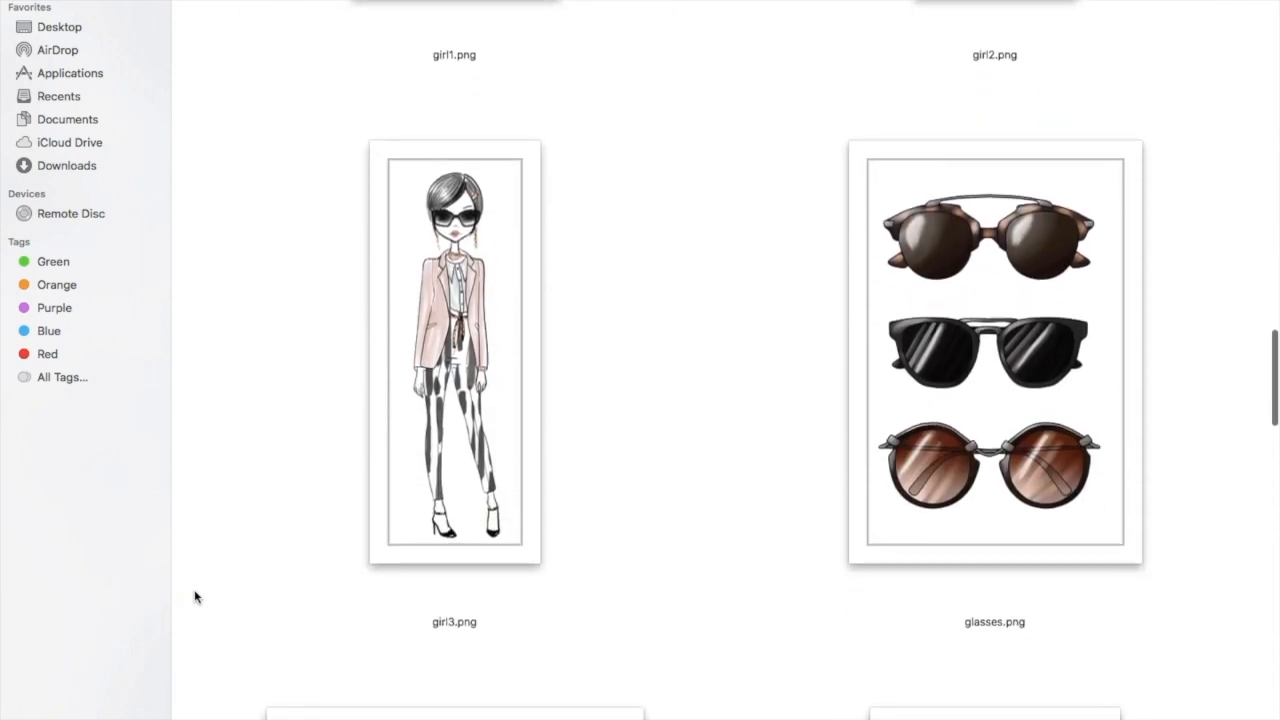
scroll("down", 3)
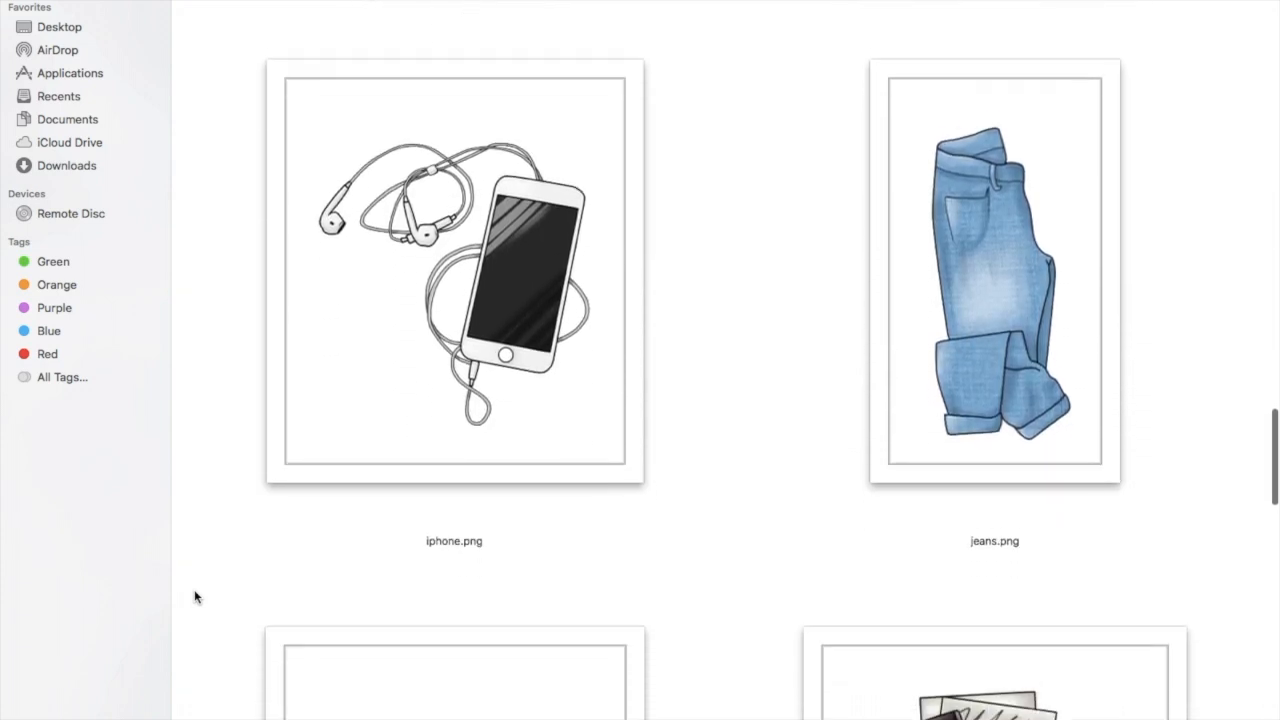
scroll("down", 3)
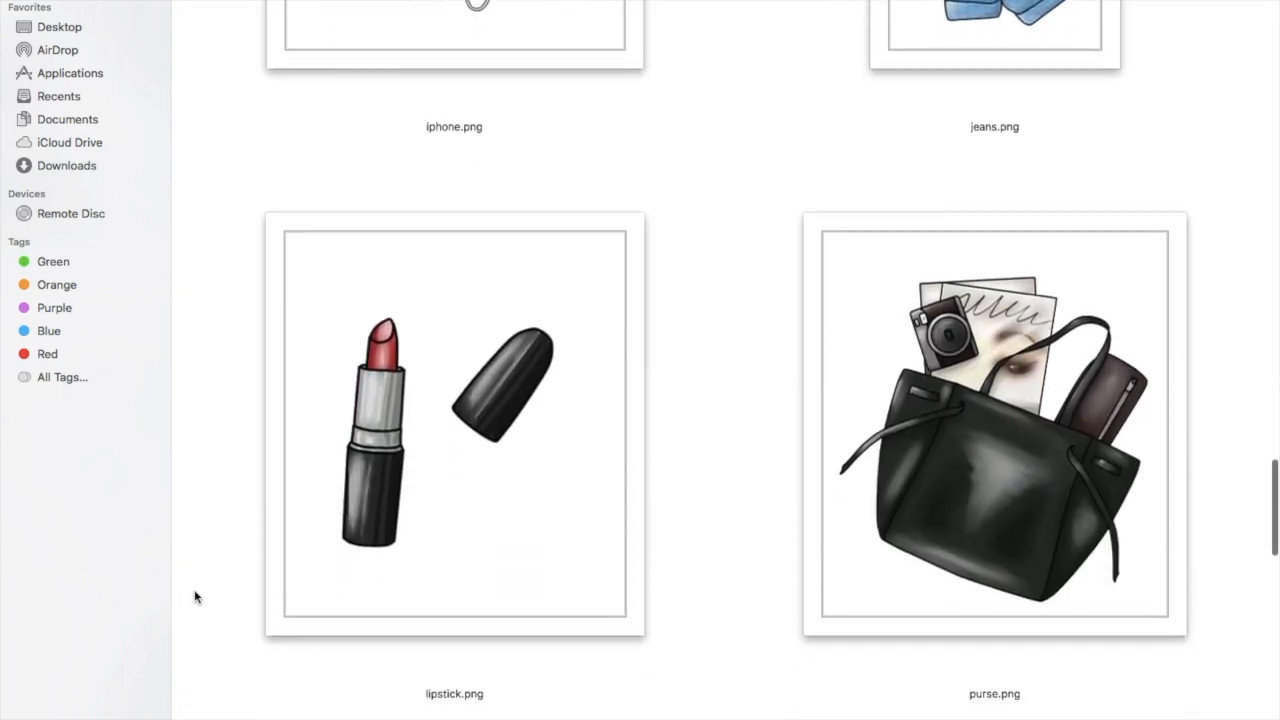
scroll("up", 3)
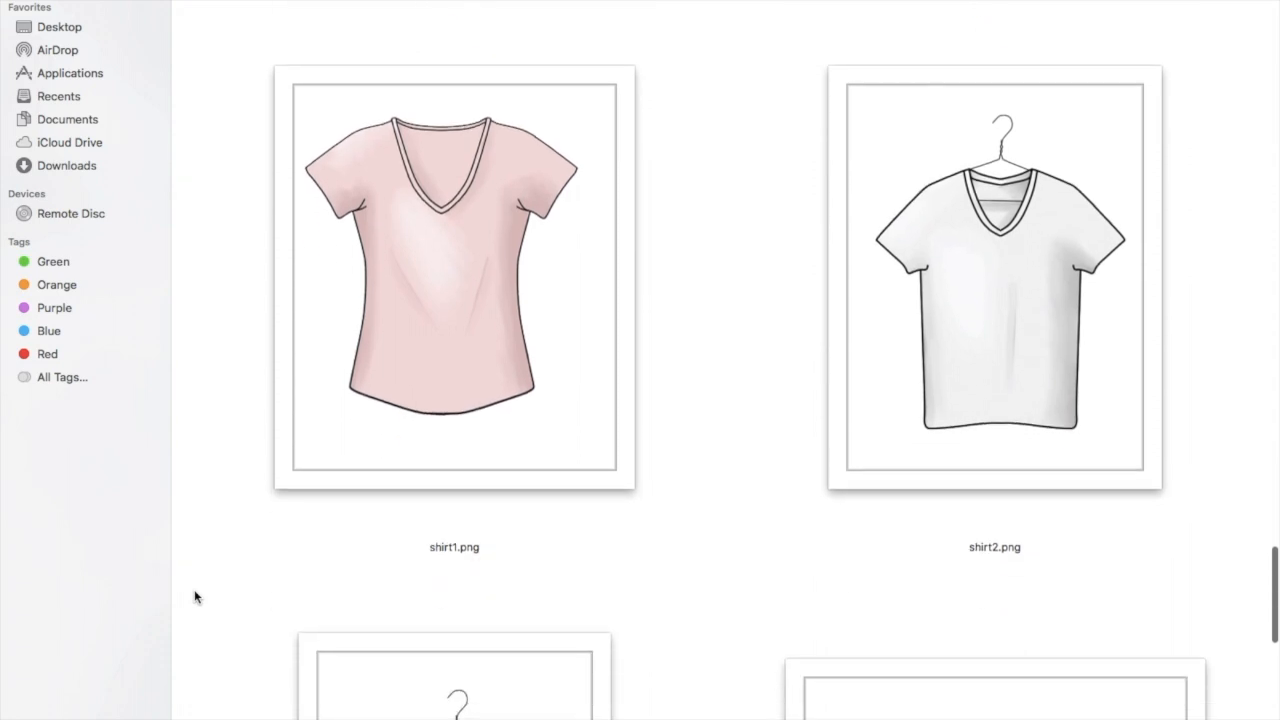
scroll("down", 3)
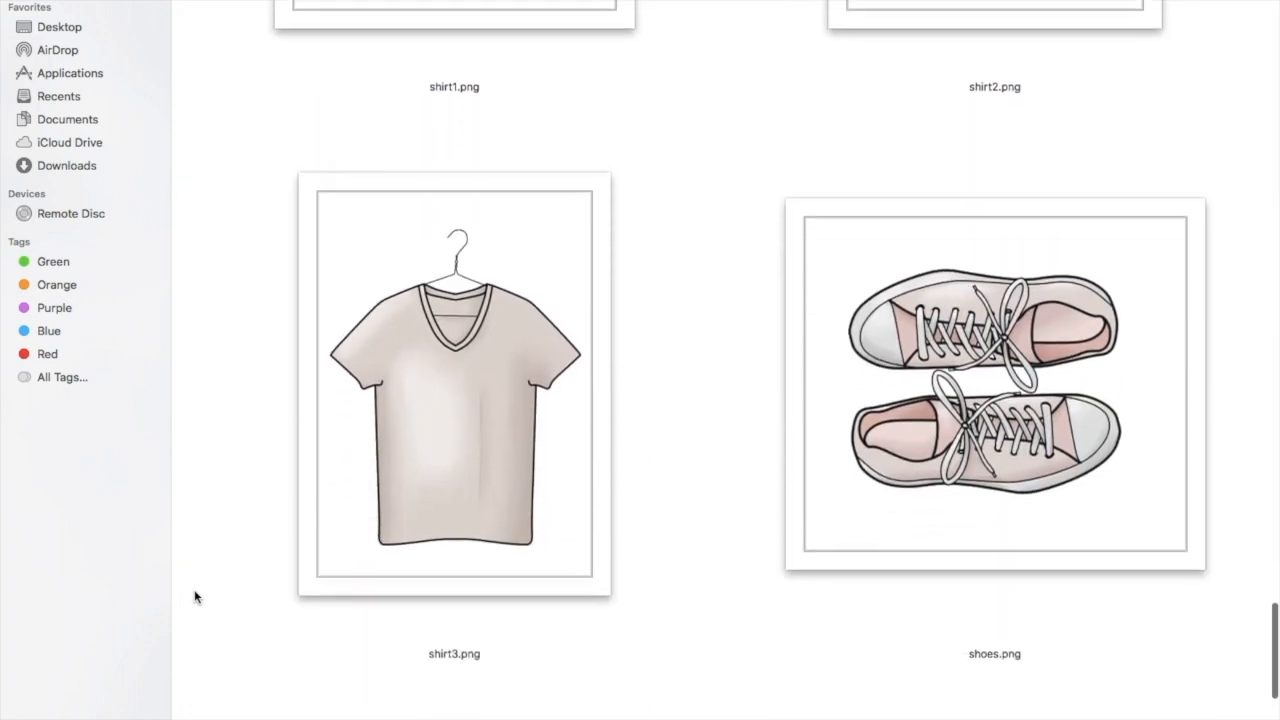
scroll("down", 3)
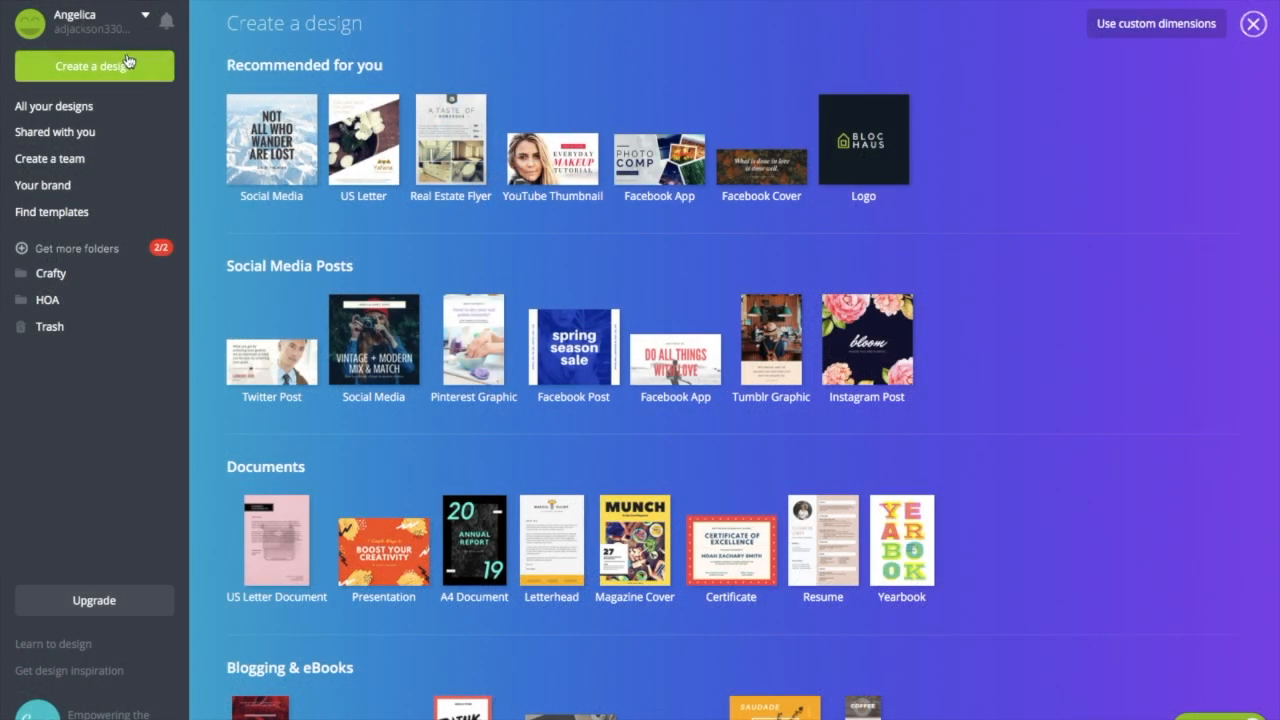
mouse_move(761, 165)
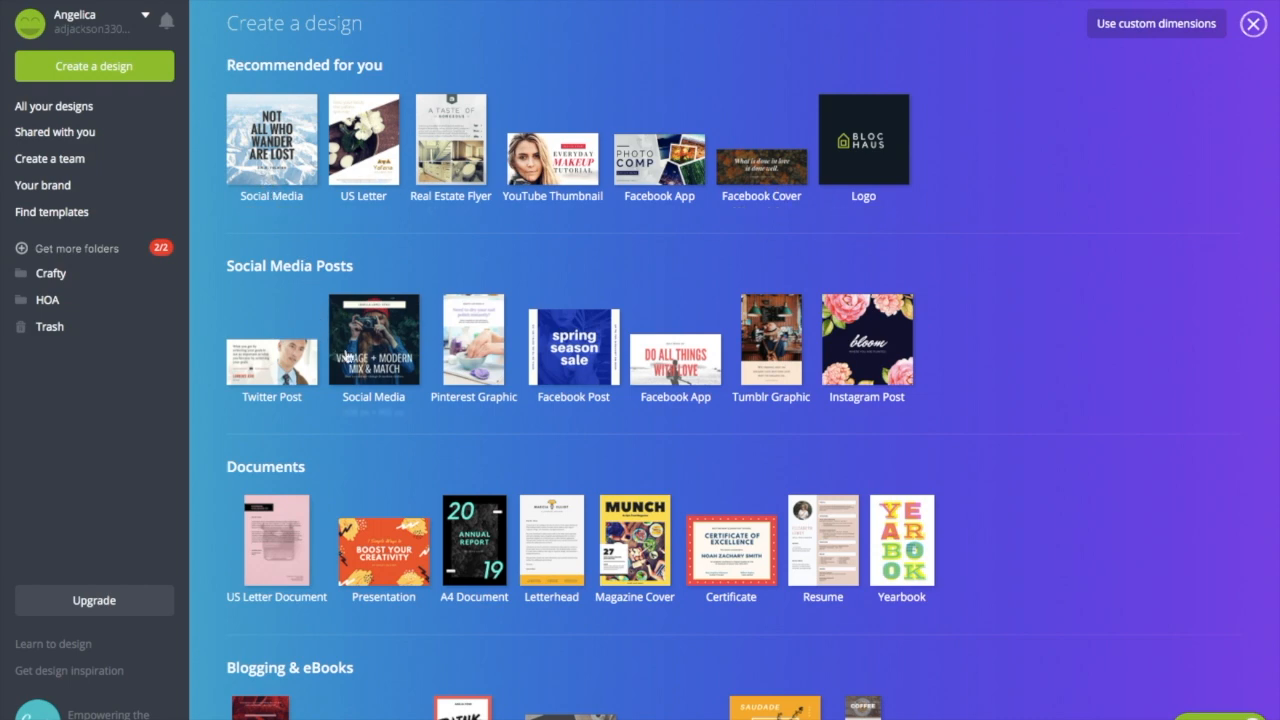
Create a custom-size design of 5 × 7 inches
scroll("down", 3)
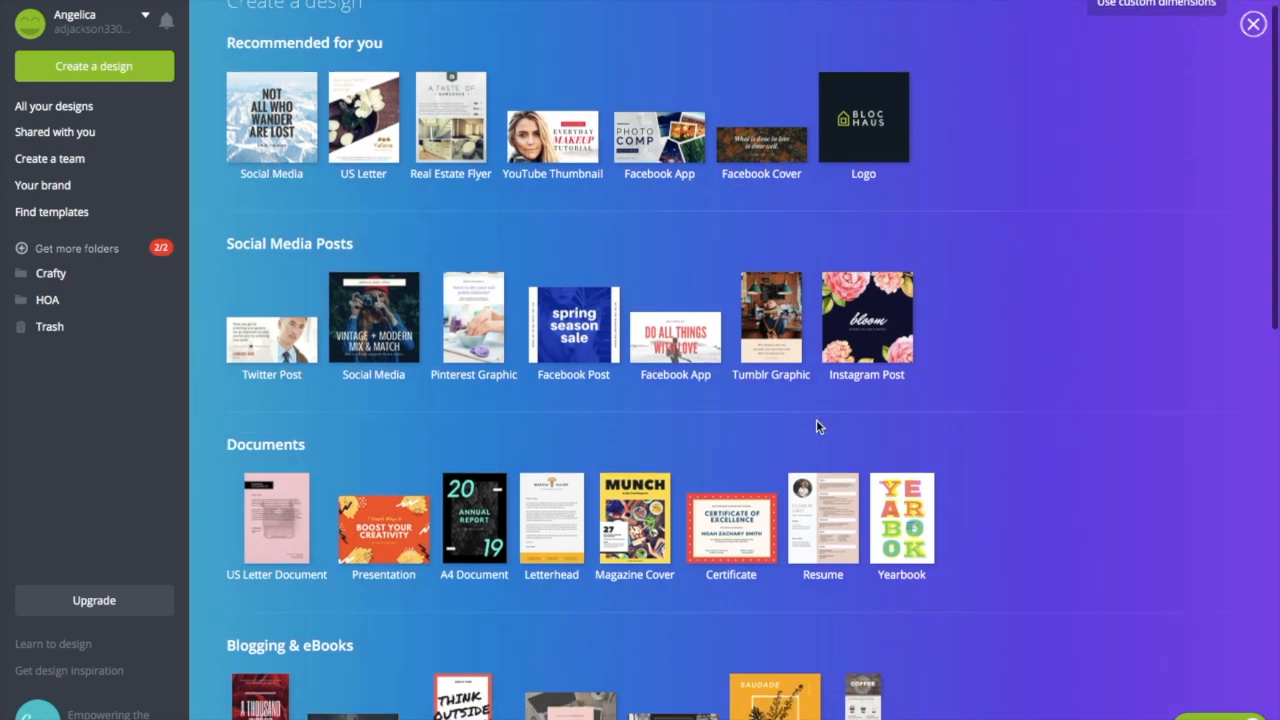
scroll("down", 3)
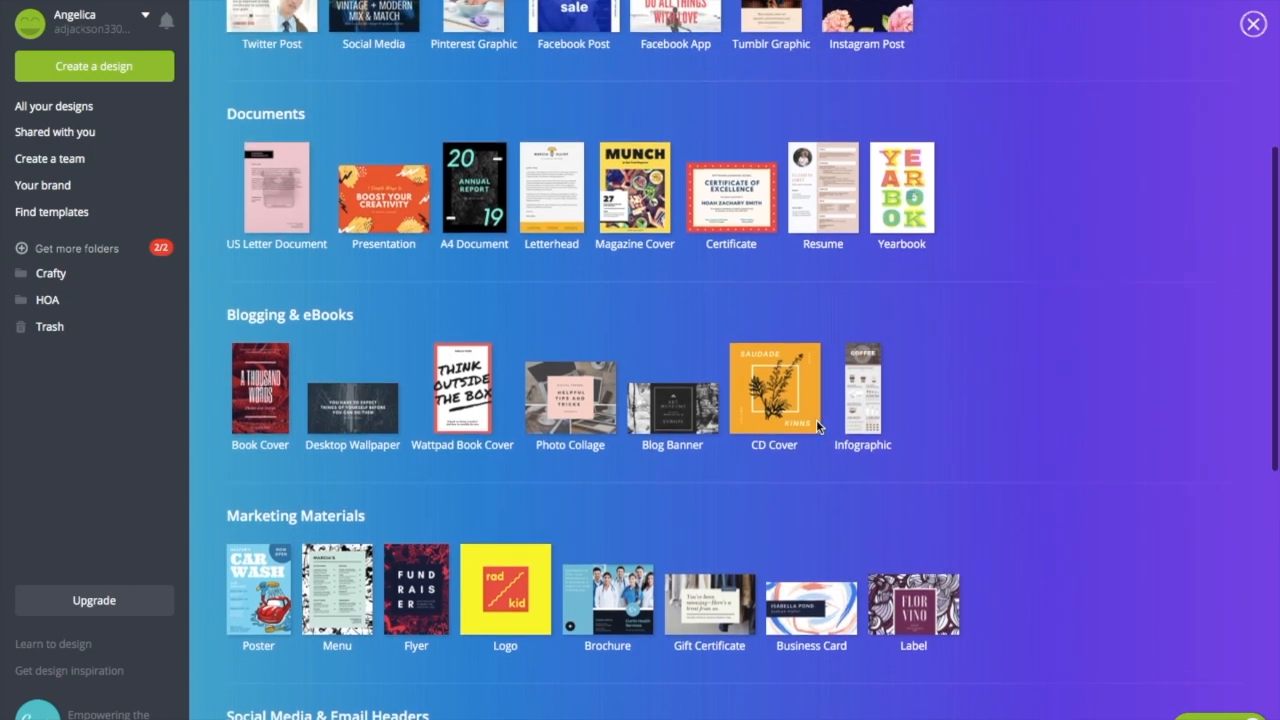
scroll("up", 3)
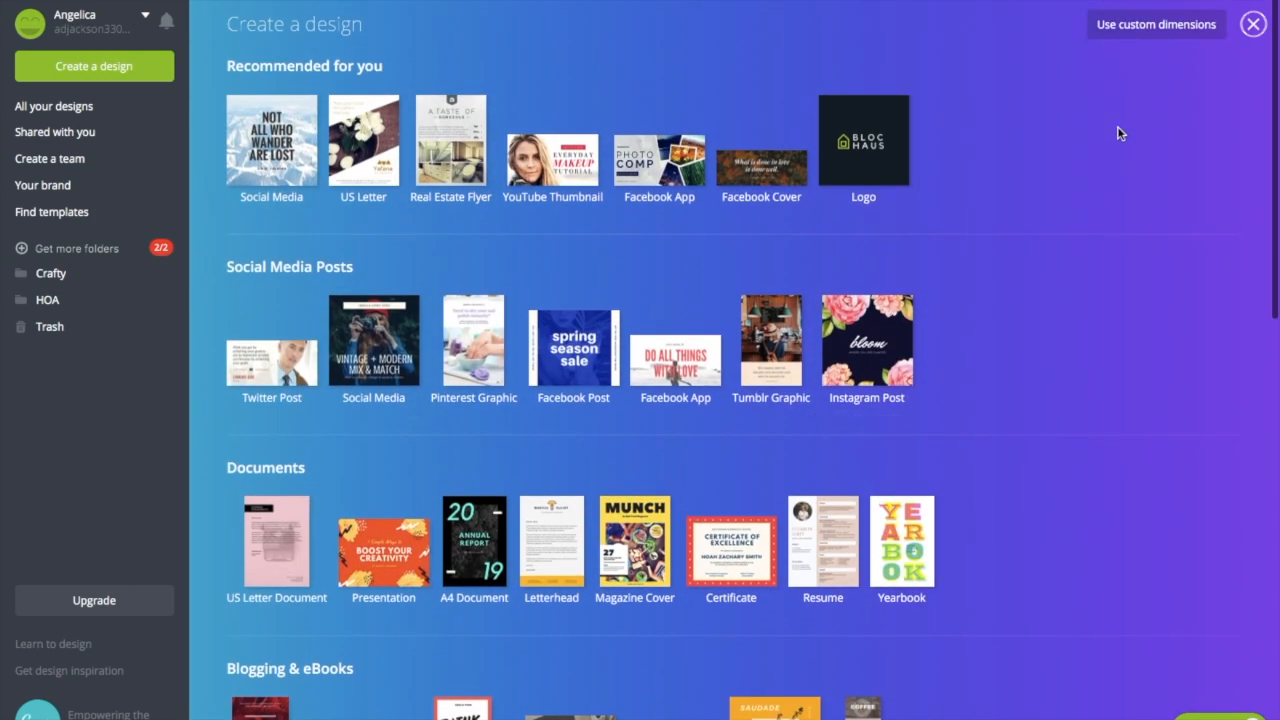
mouse_move(1152, 37)
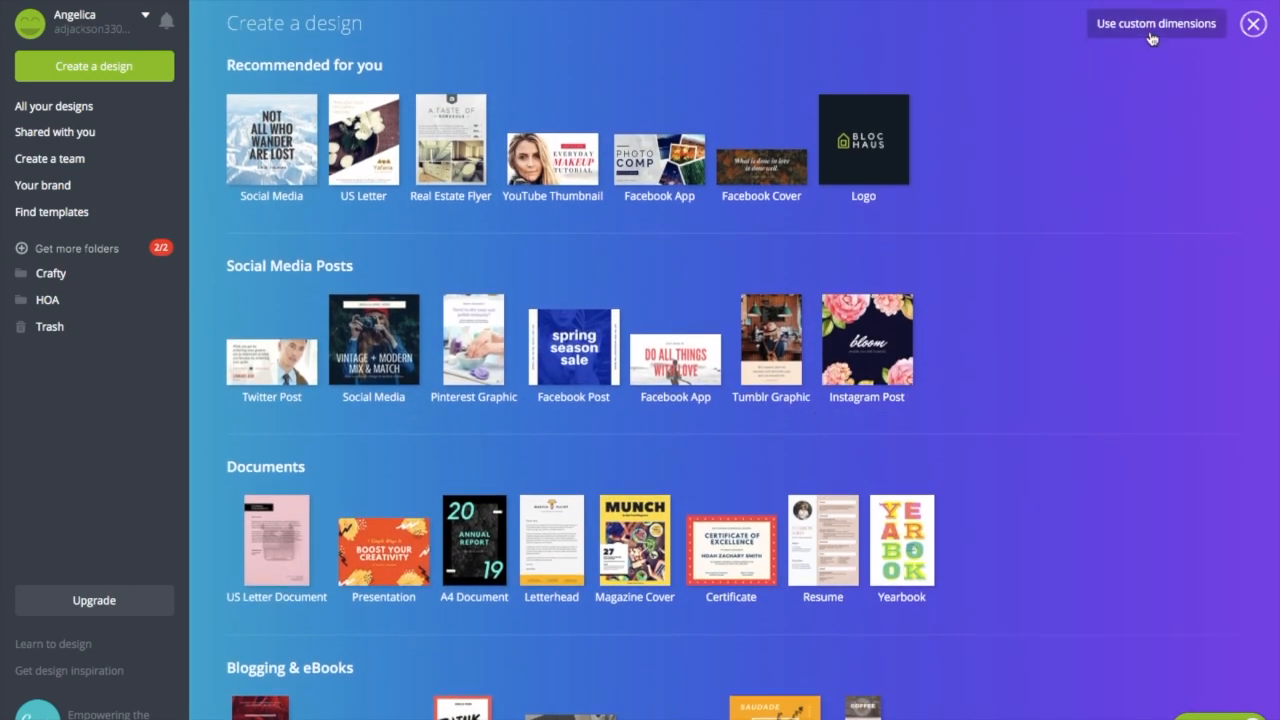
left_click(1155, 23)
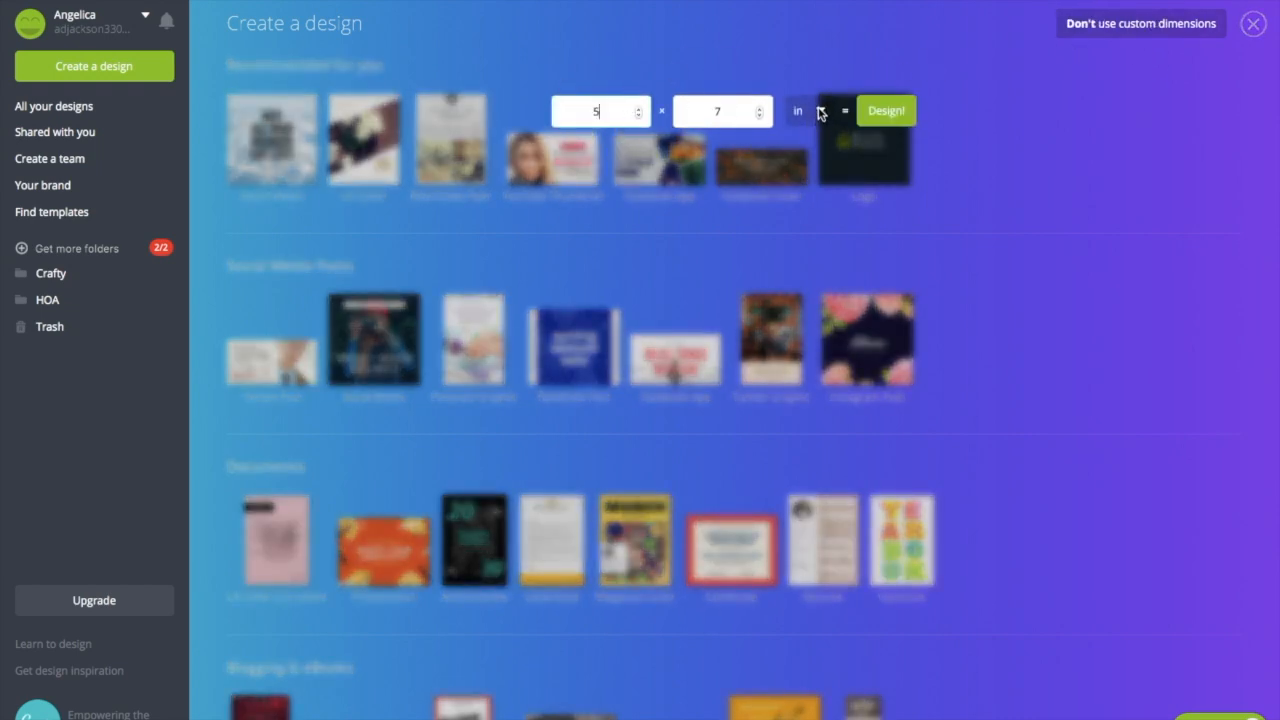
left_click(798, 111)
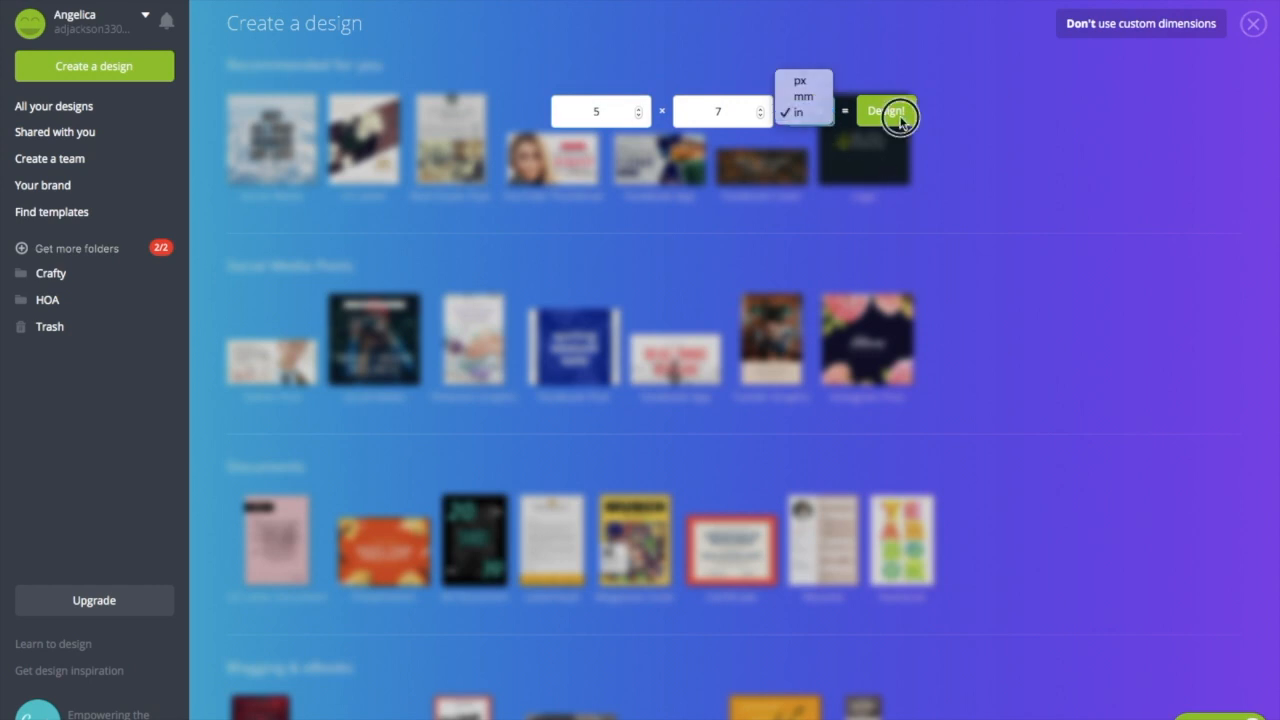
left_click(886, 111)
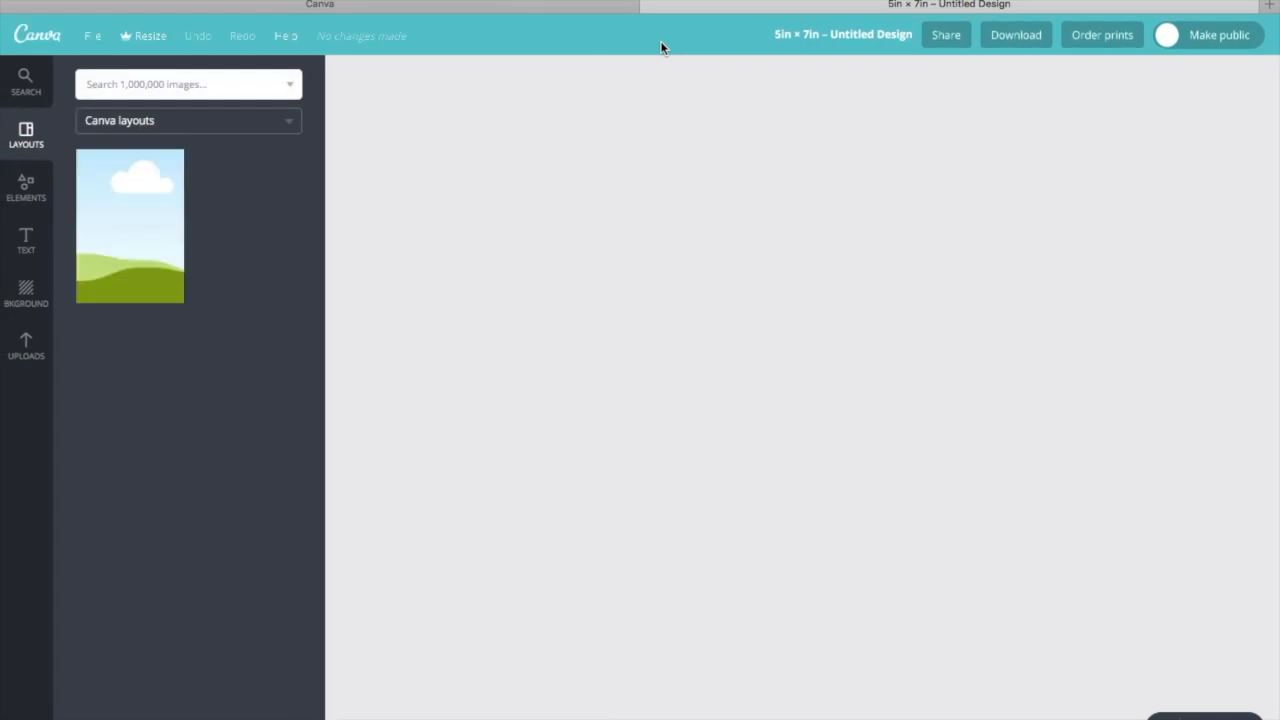
Add the black brush-stroke stripe image from Uploads and enlarge it to fill the page
left_click(129, 226)
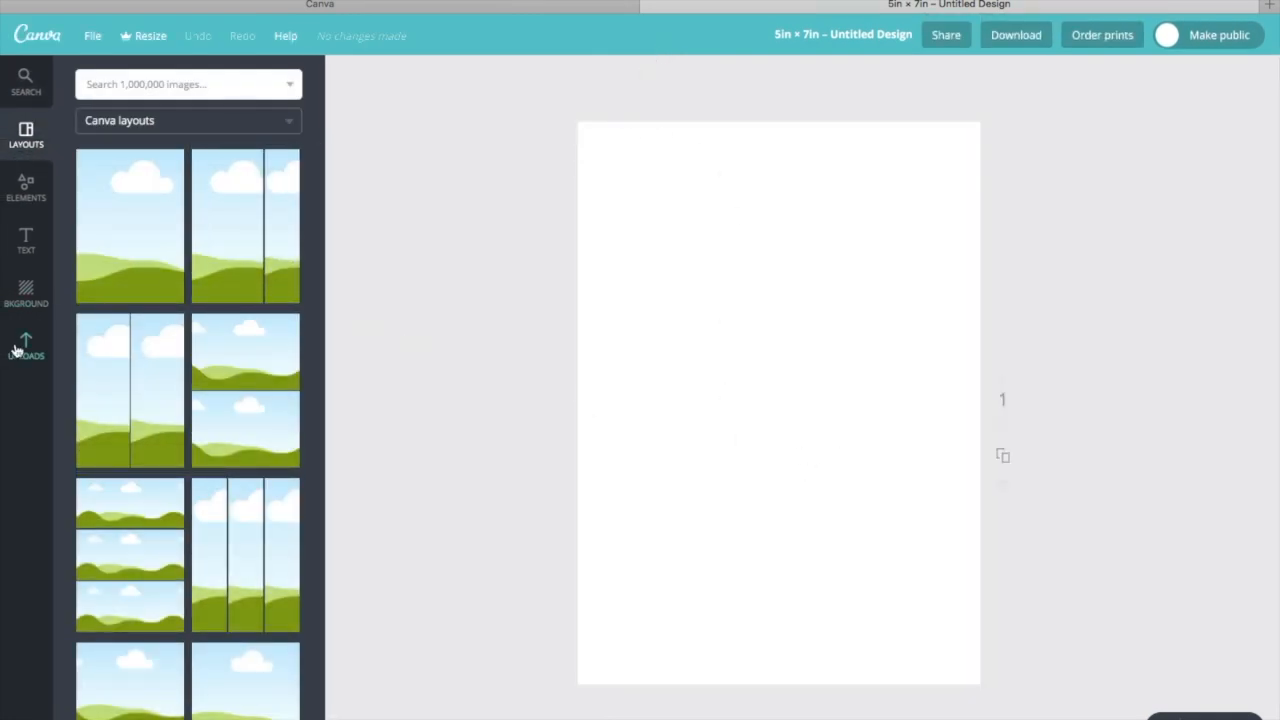
left_click(25, 345)
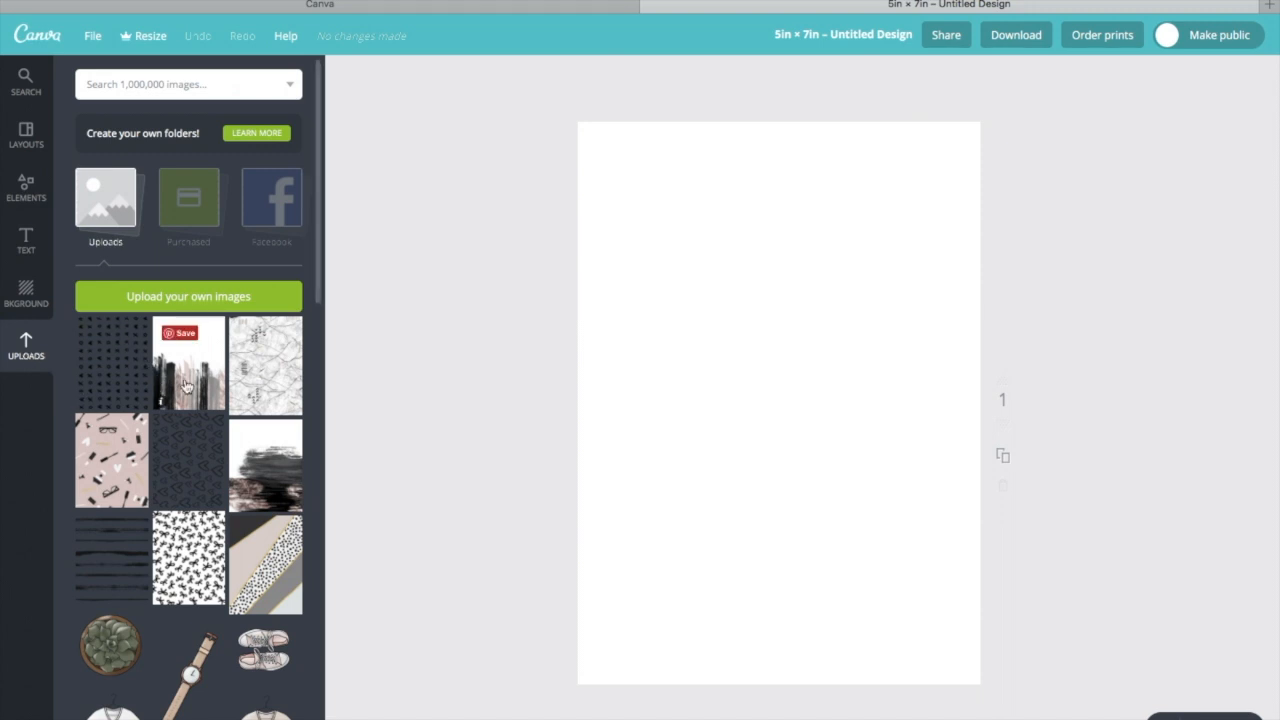
scroll("down", 3)
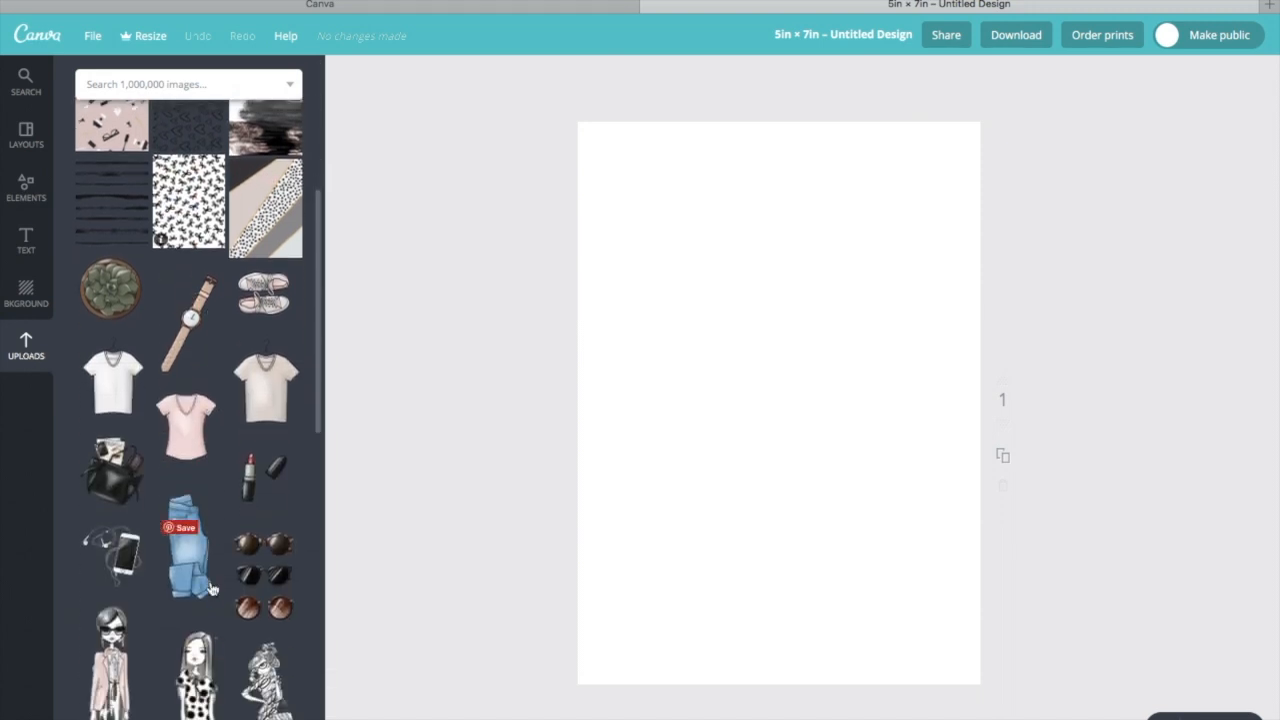
scroll("down", 3)
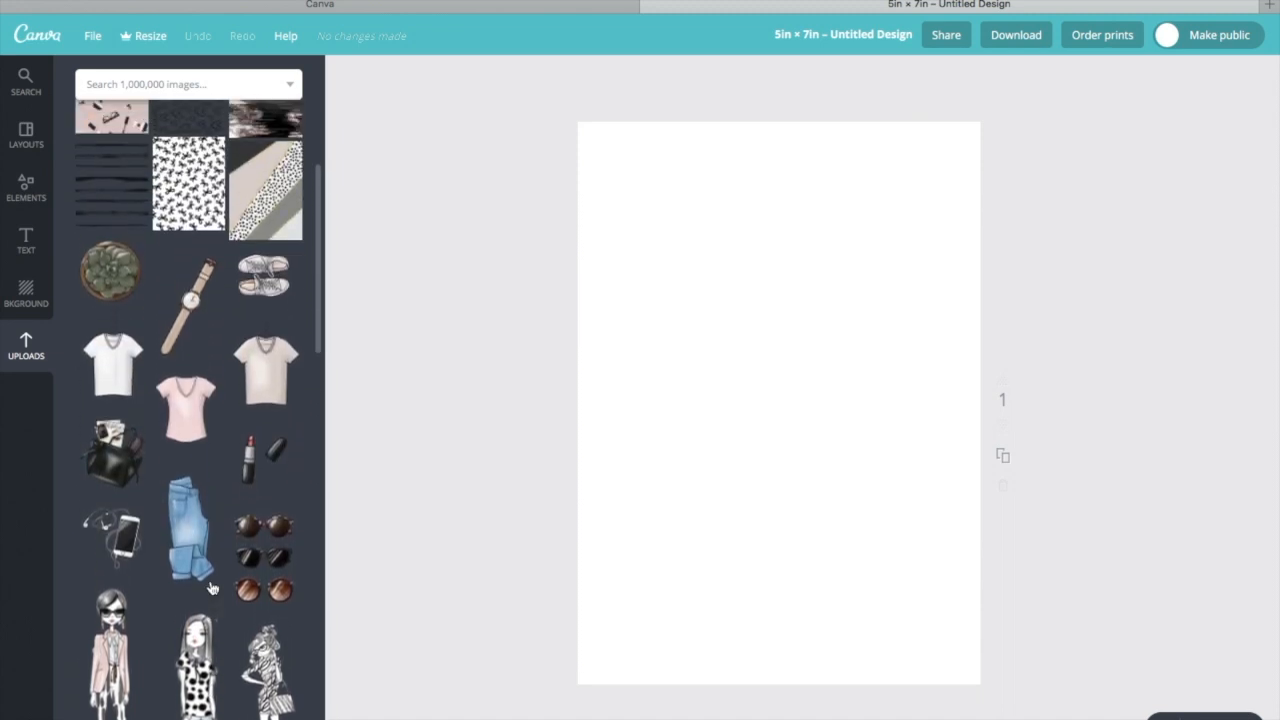
scroll("up", 3)
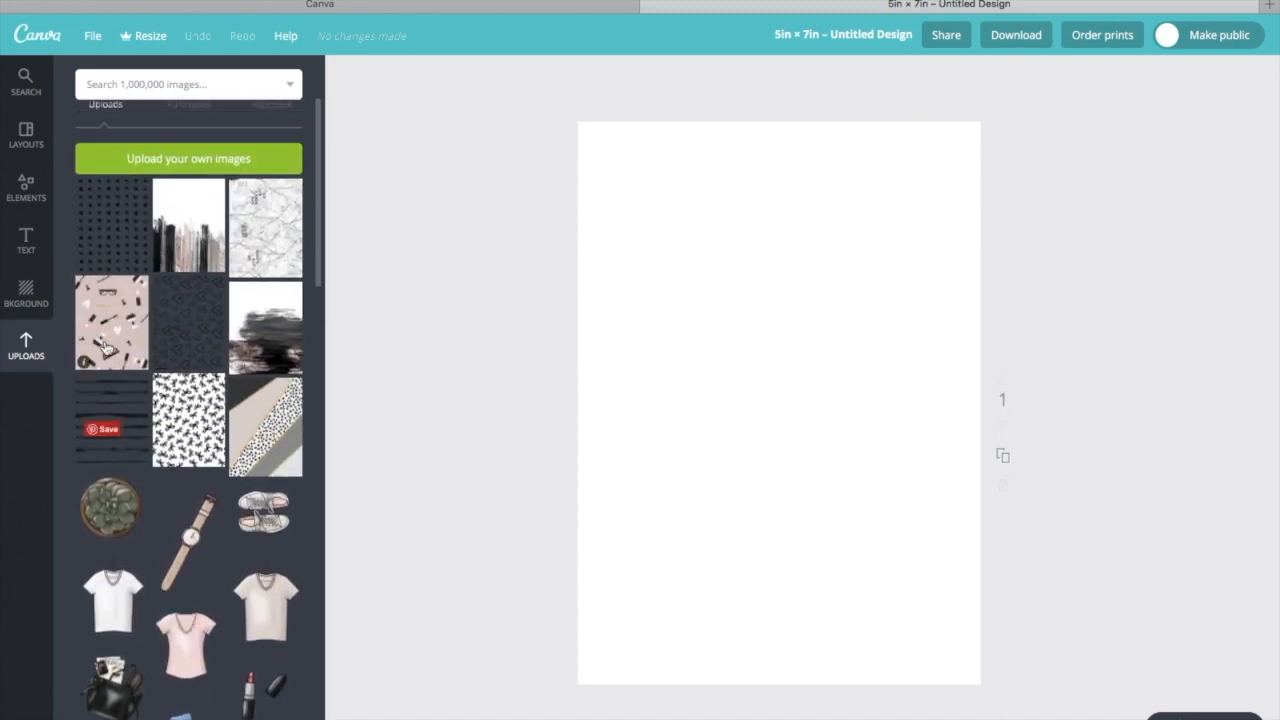
left_click(112, 420)
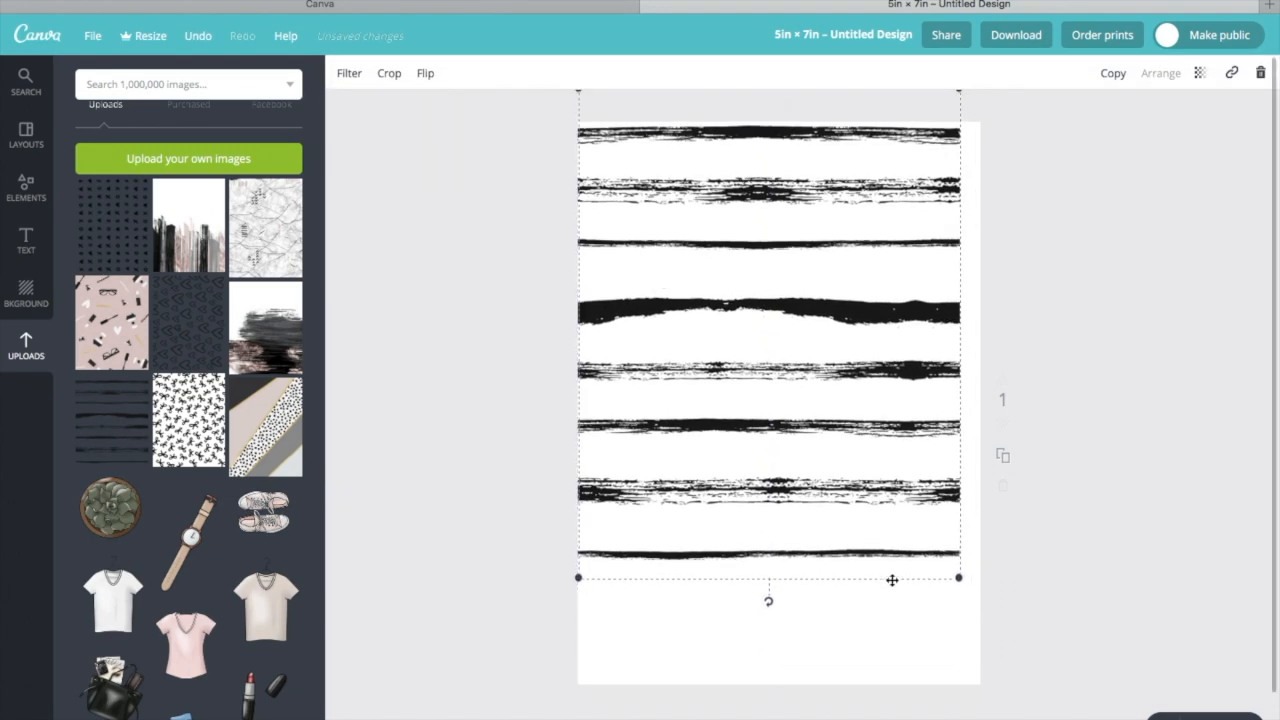
left_click_drag(960, 578, 1048, 695)
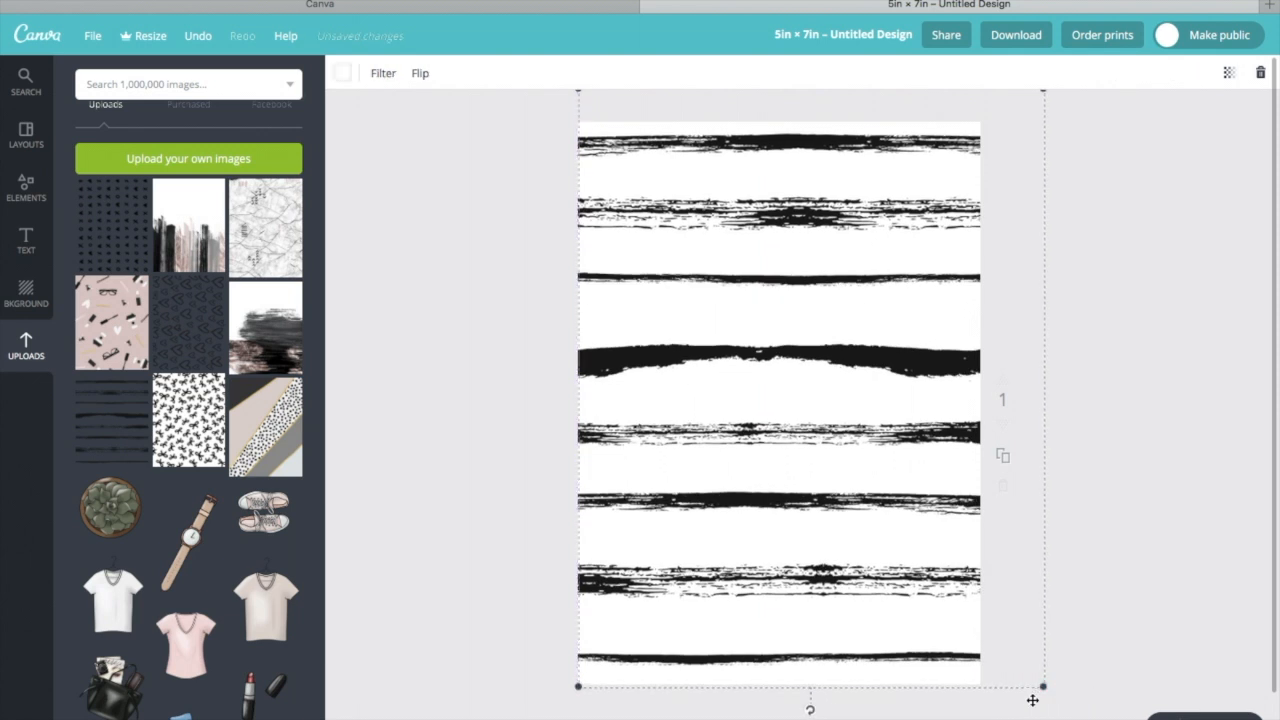
scroll("down", 3)
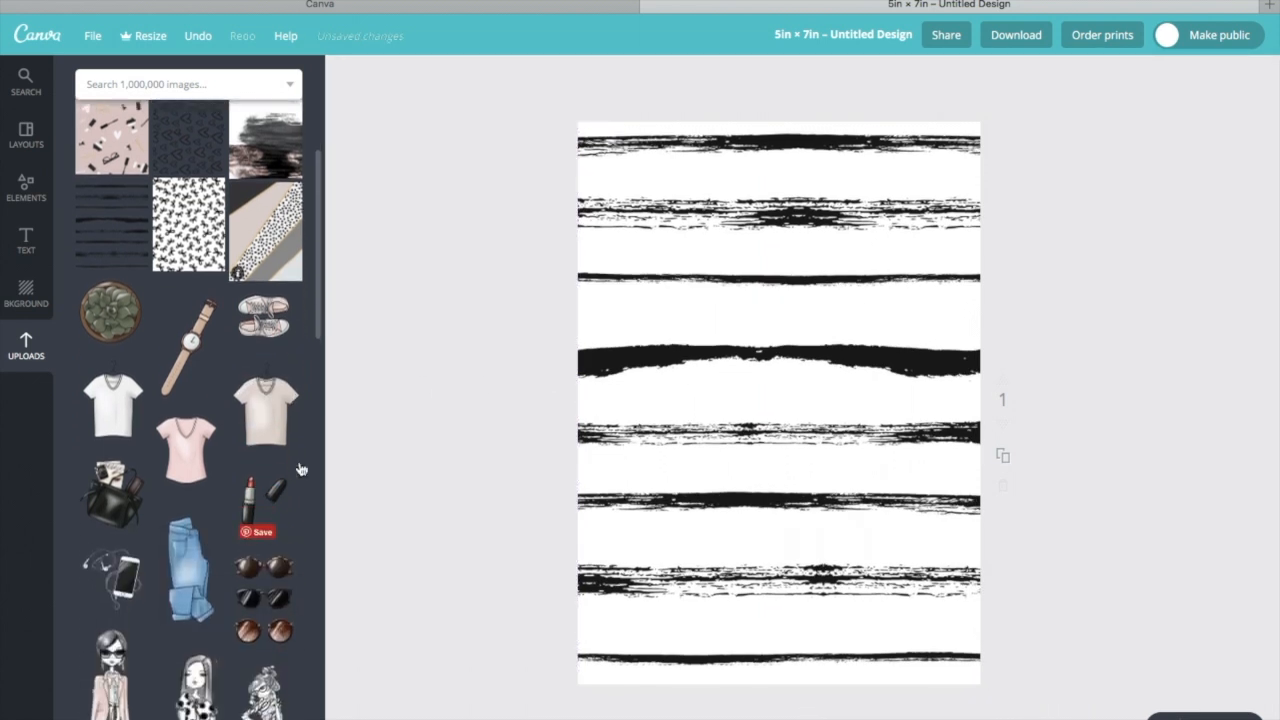
scroll("down", 3)
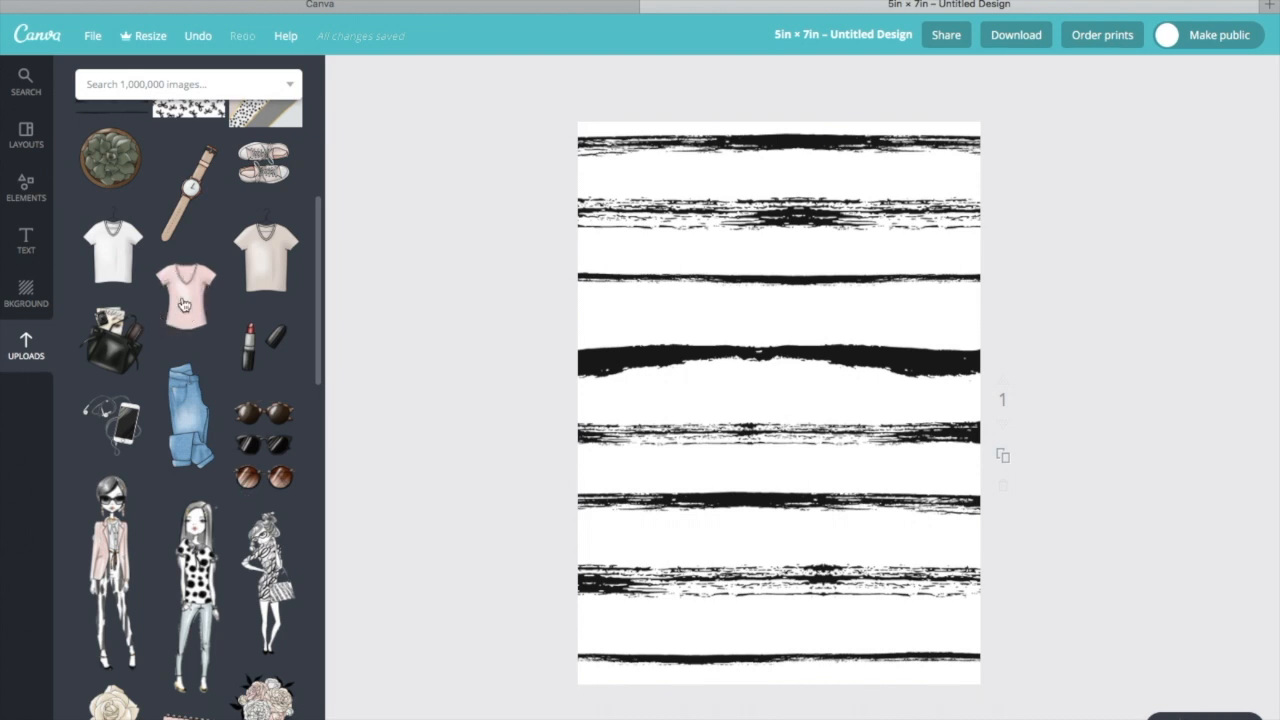
Add the pink V-neck T-shirt, shrink it toward the centre and tilt it slightly
left_click(184, 295)
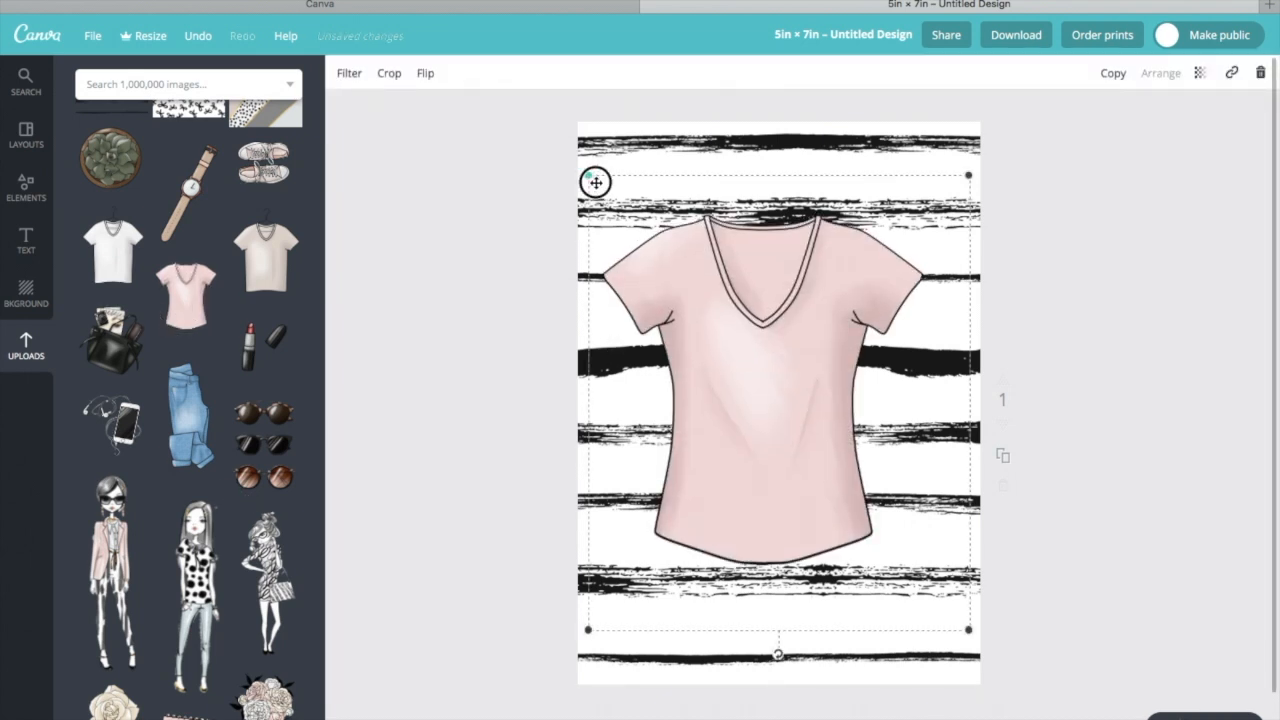
left_click_drag(588, 177, 687, 293)
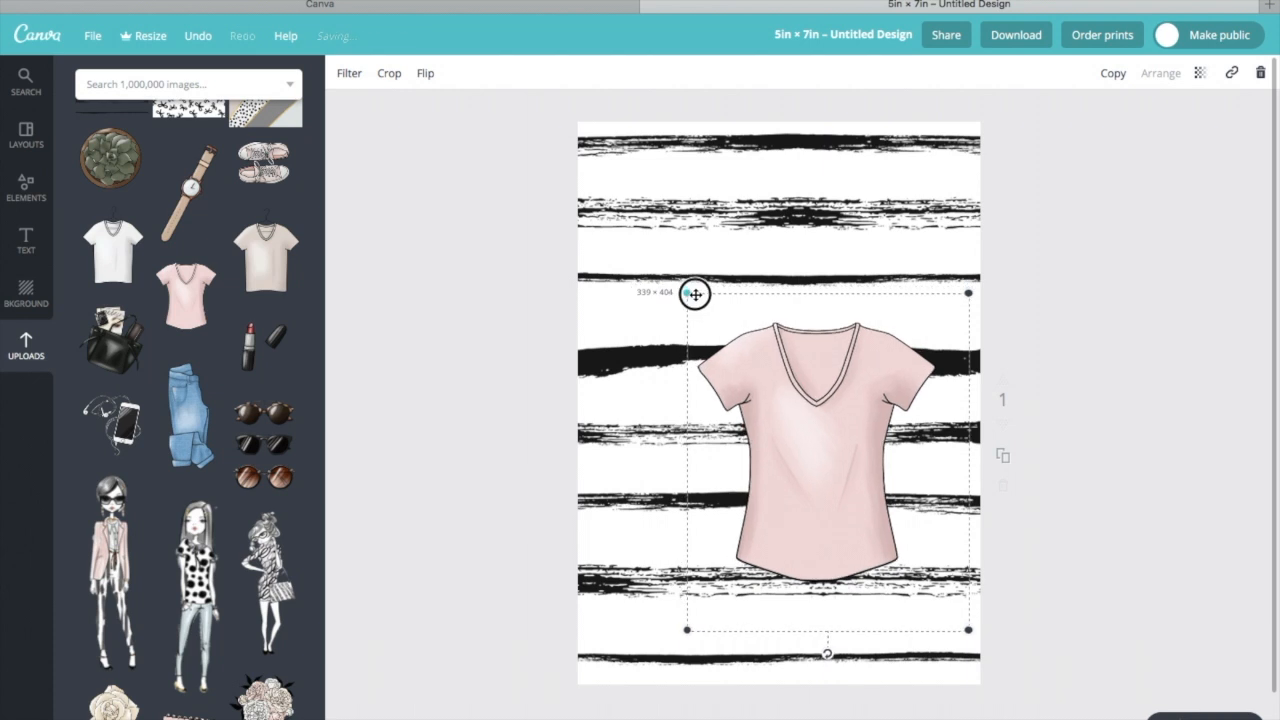
left_click_drag(827, 652, 858, 652)
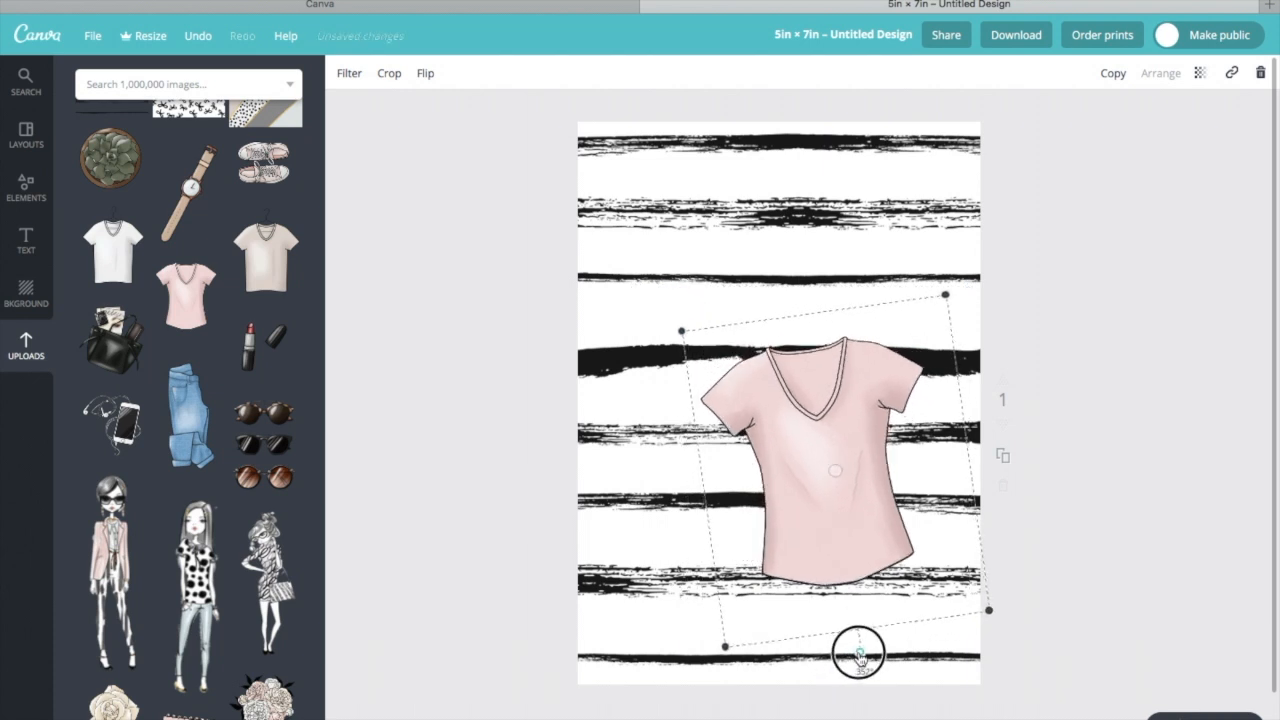
left_click_drag(858, 652, 852, 585)
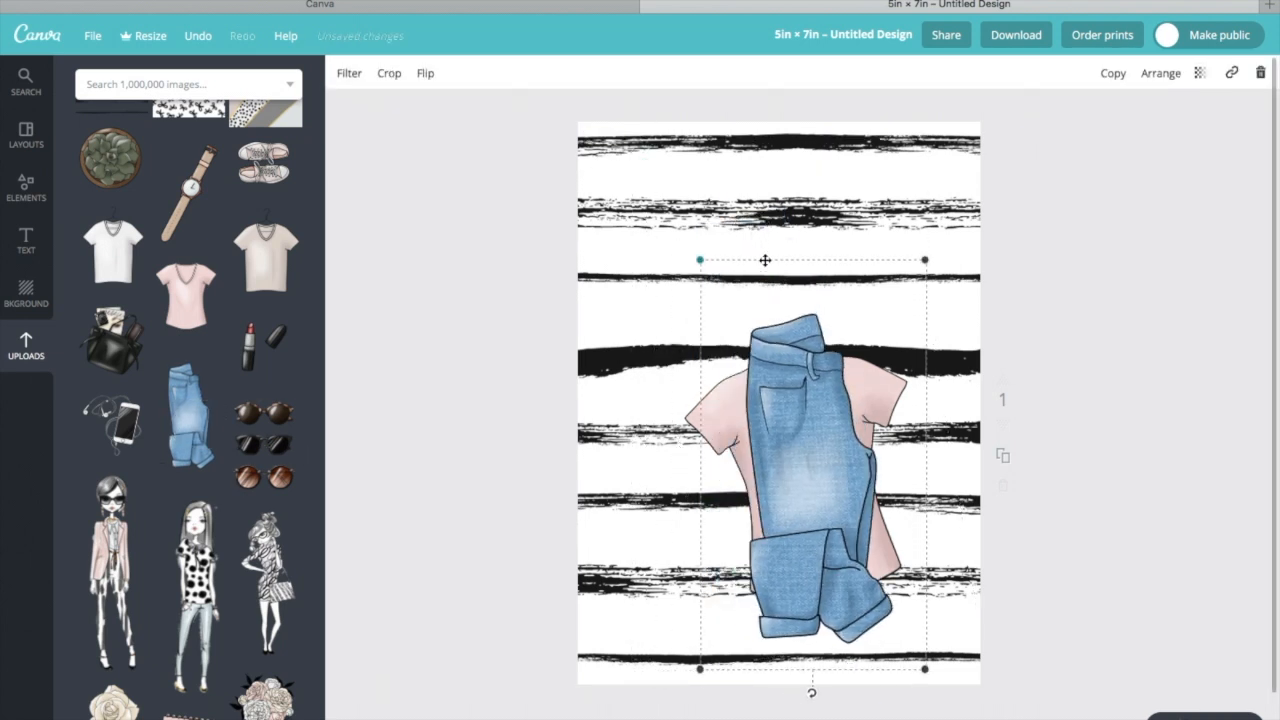
Position and tilt the jeans, then send them behind the T-shirt
left_click_drag(811, 692, 762, 685)
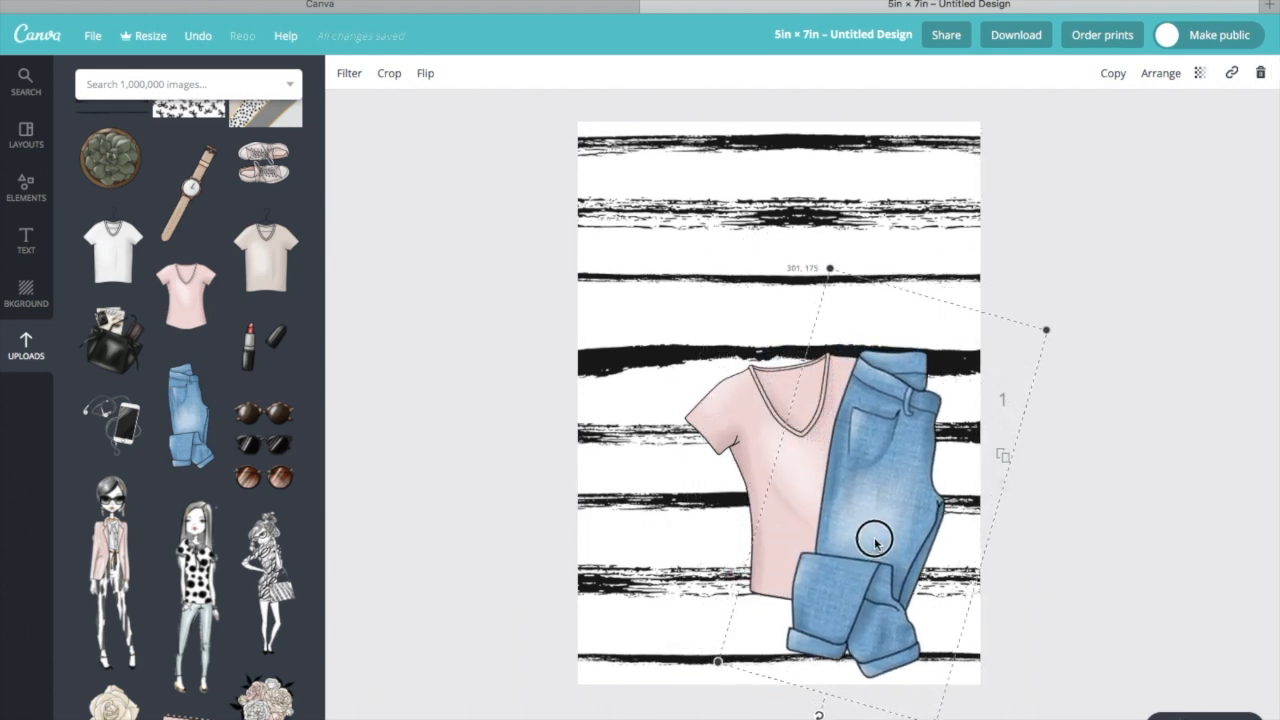
left_click_drag(875, 540, 833, 275)
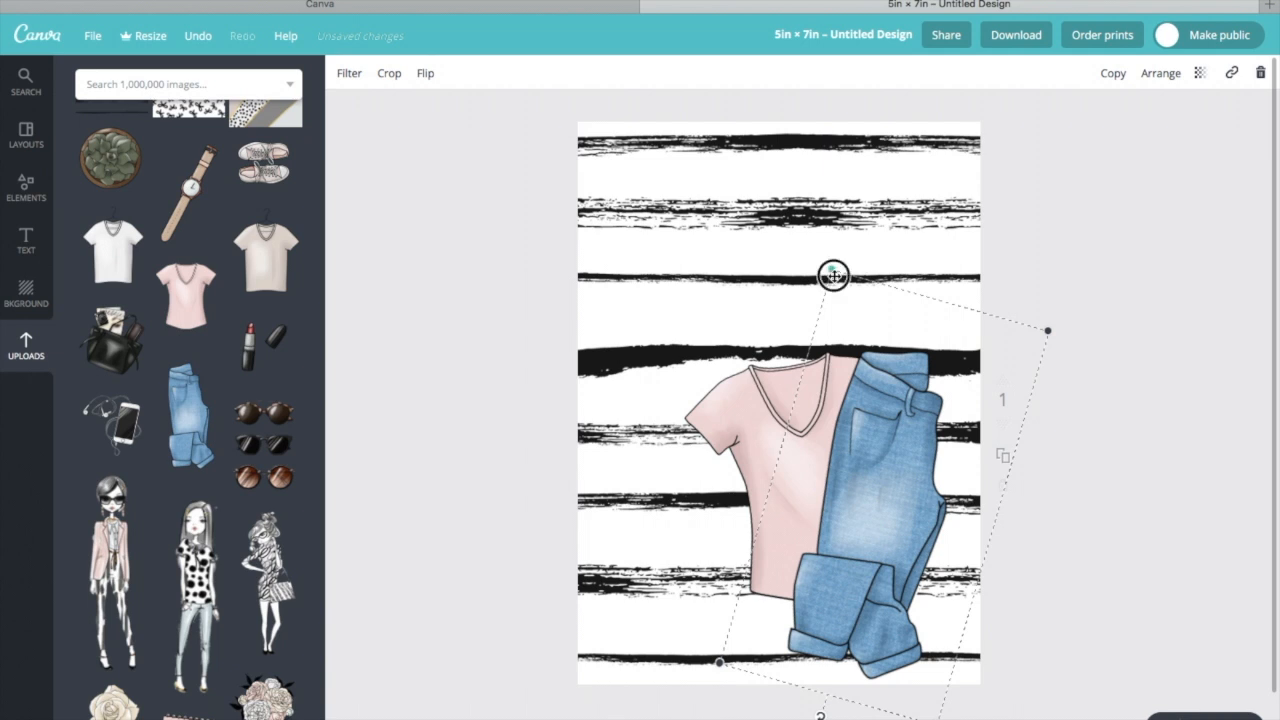
left_click_drag(833, 276, 838, 300)
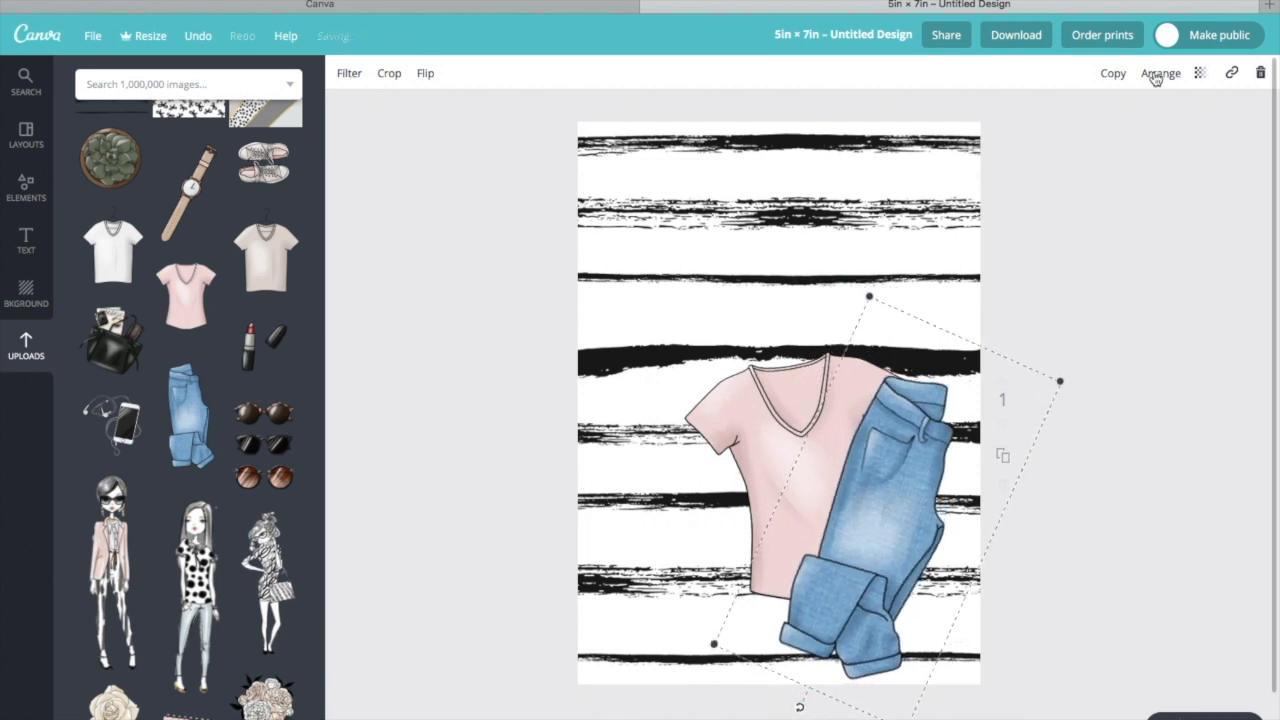
left_click(1160, 73)
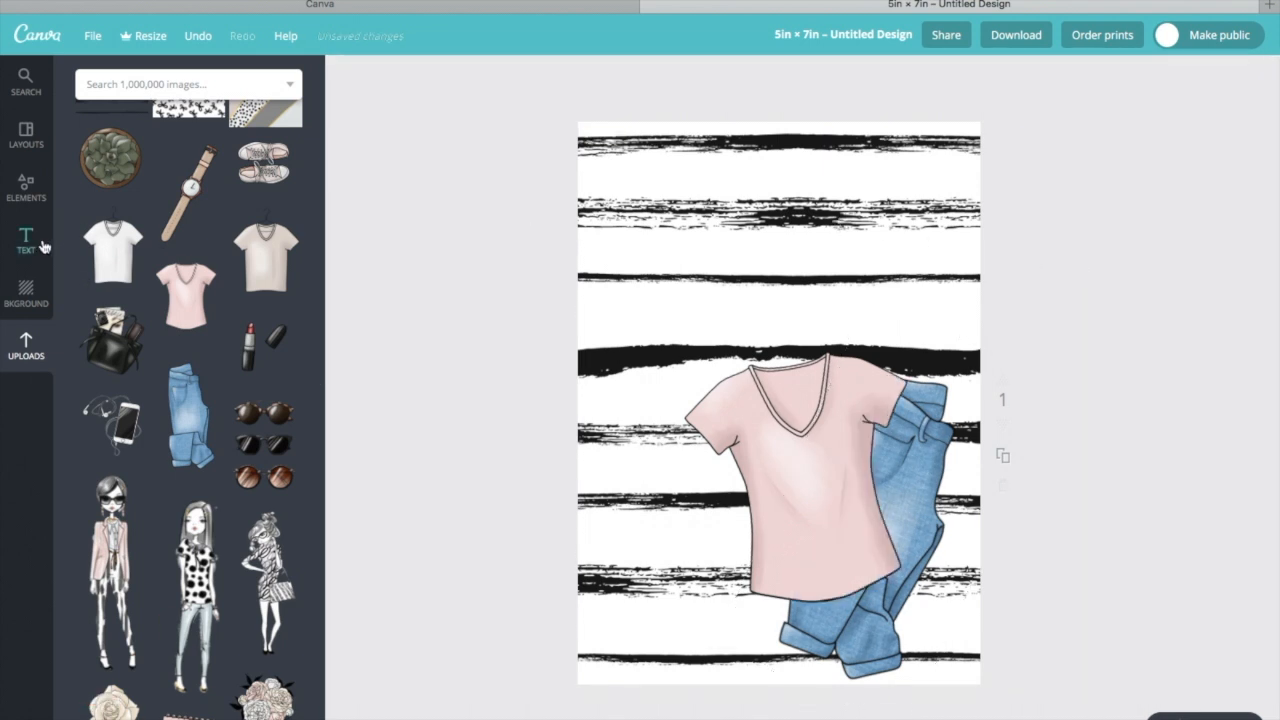
Add a 'but first, coffee' text box and tilt it to match the T-shirt
left_click(26, 240)
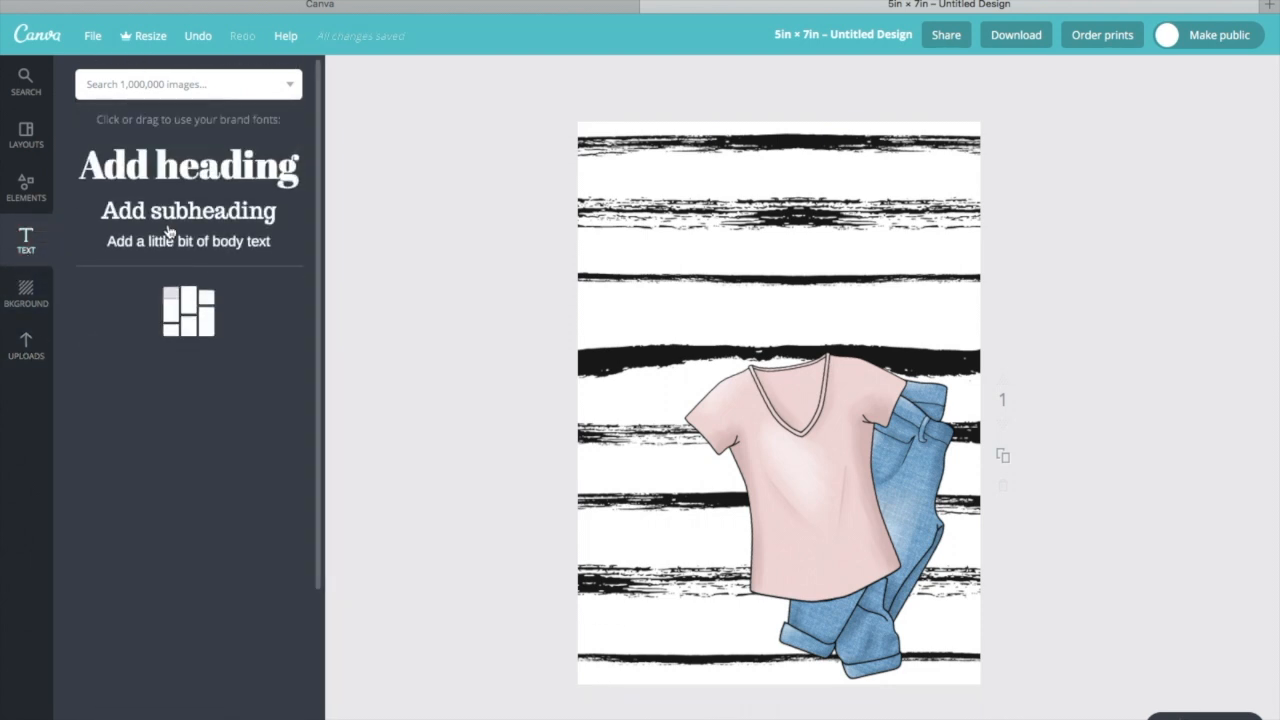
left_click(188, 211)
type("but f")
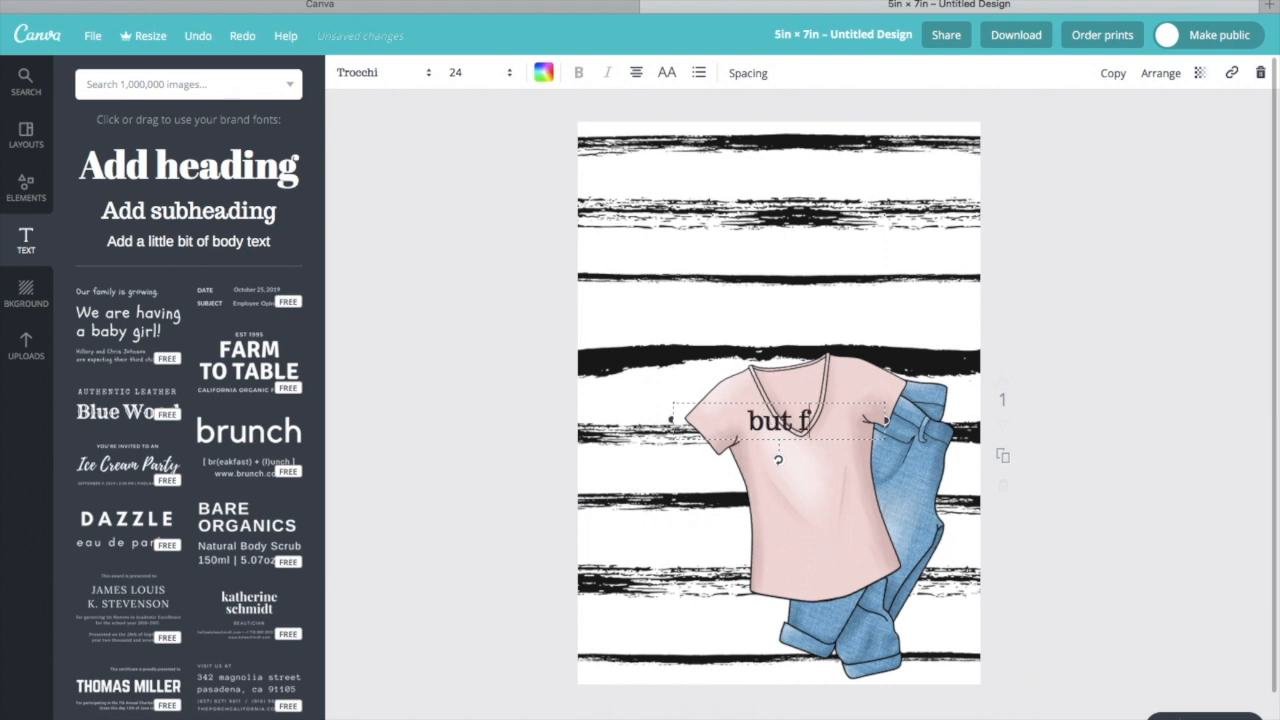
type("irst,")
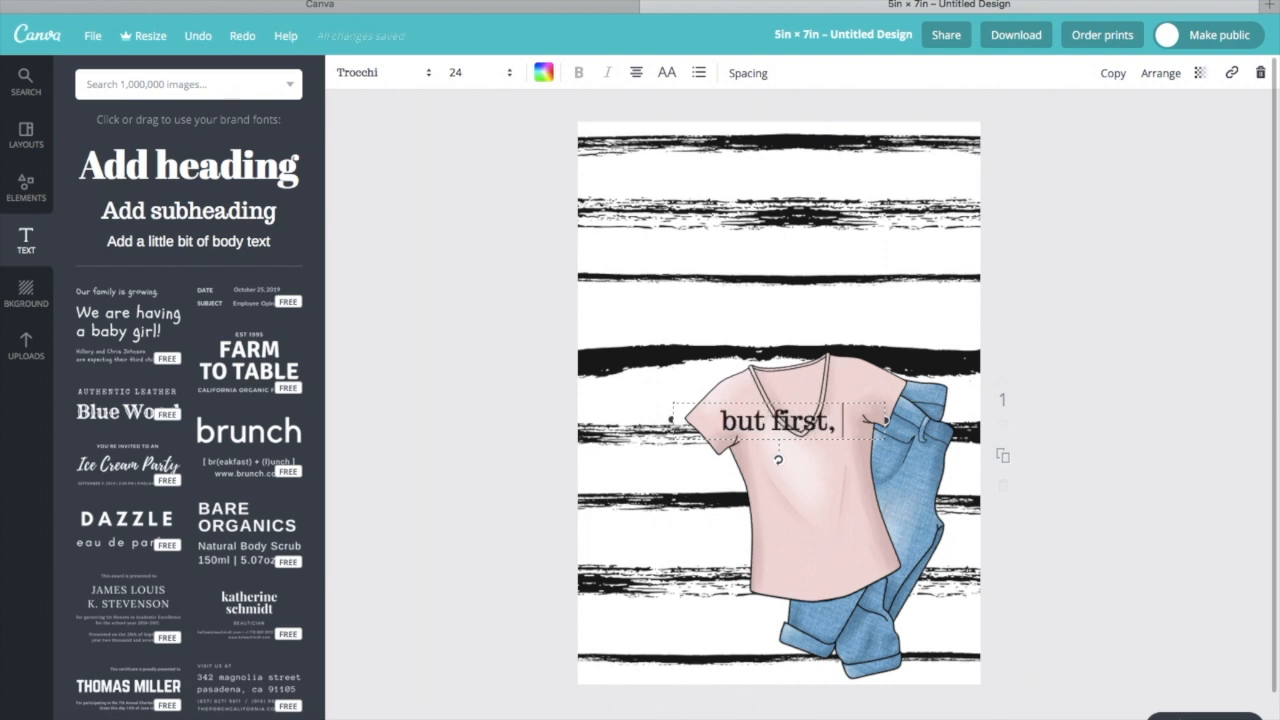
type("coff")
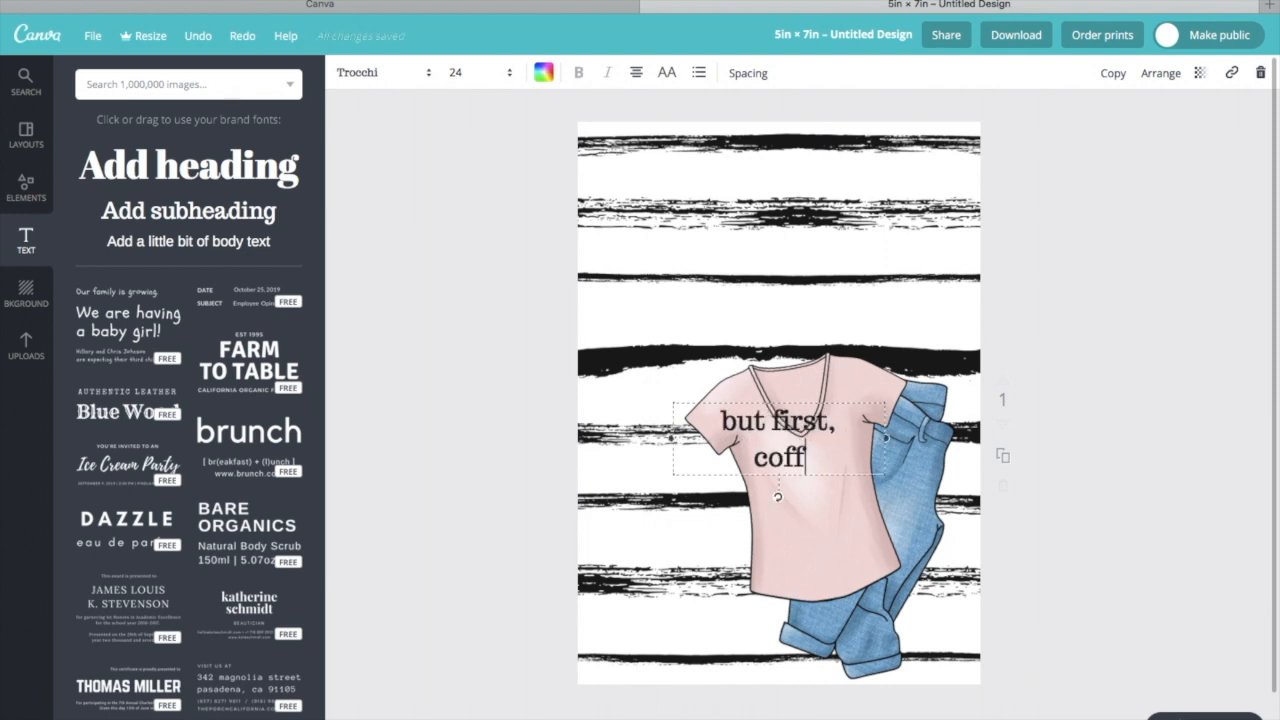
type("ee")
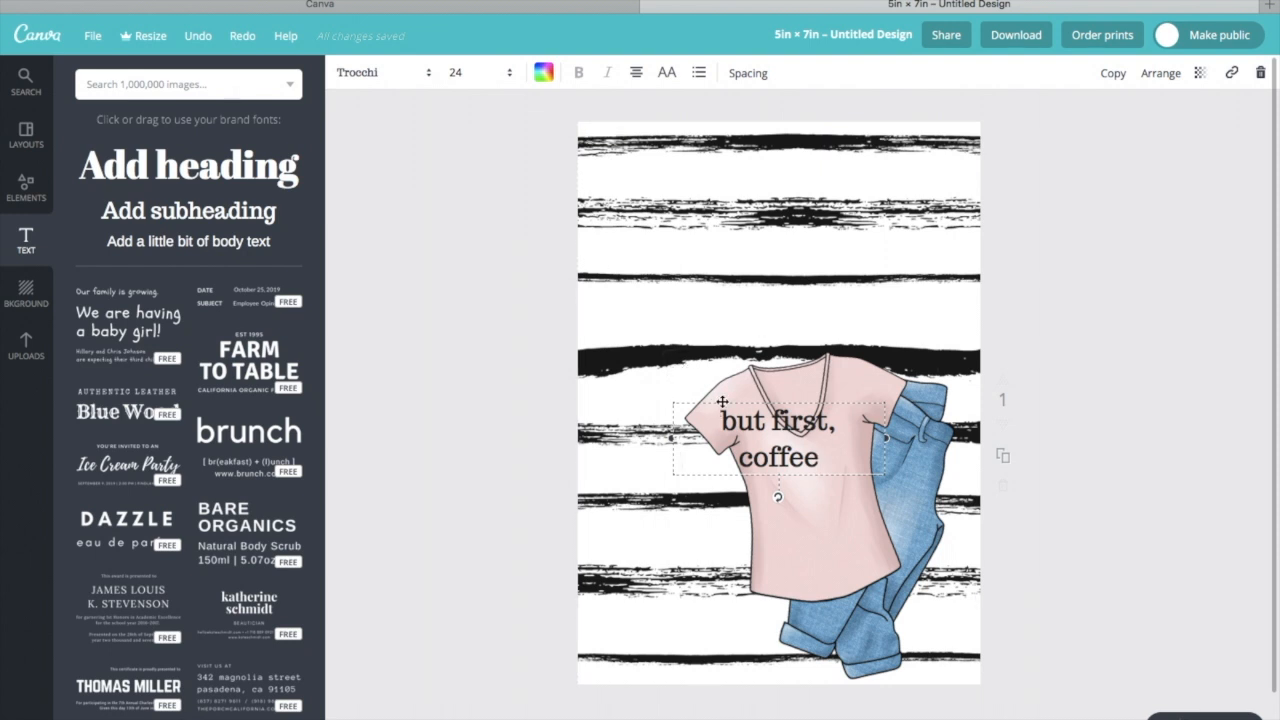
left_click_drag(778, 438, 778, 478)
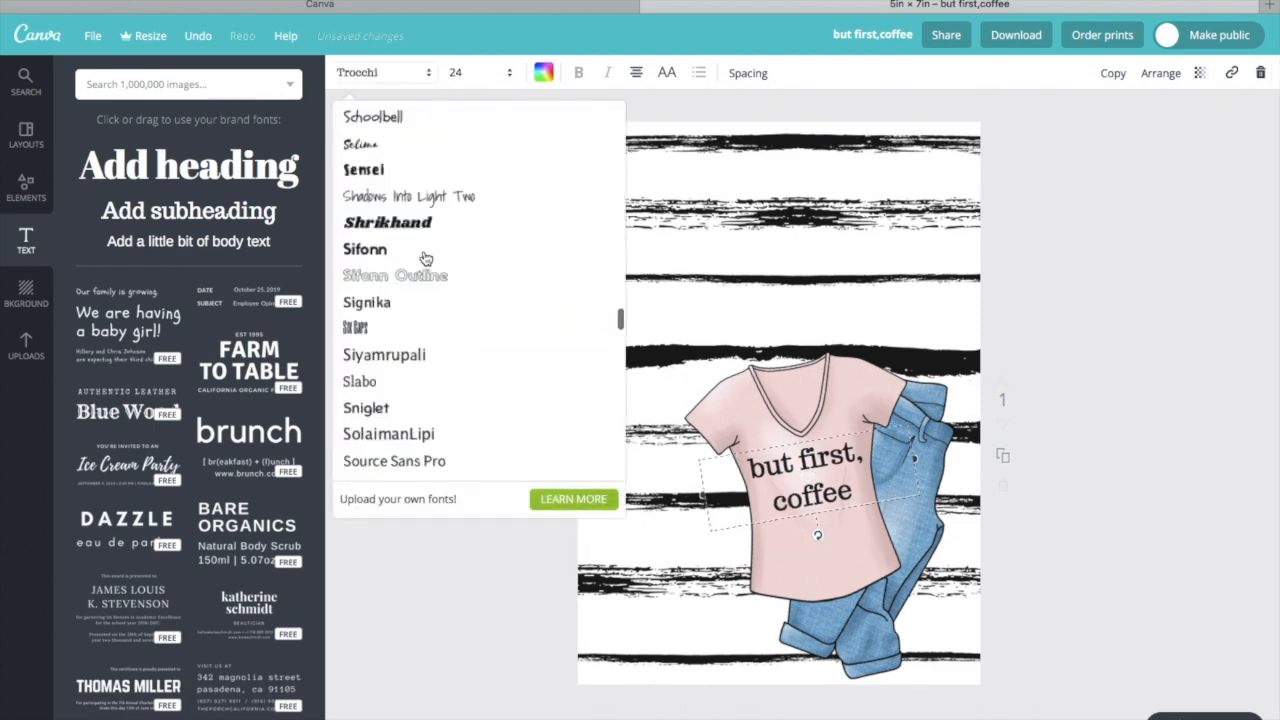
Try brush script fonts for the caption from the font list
scroll("up", 3)
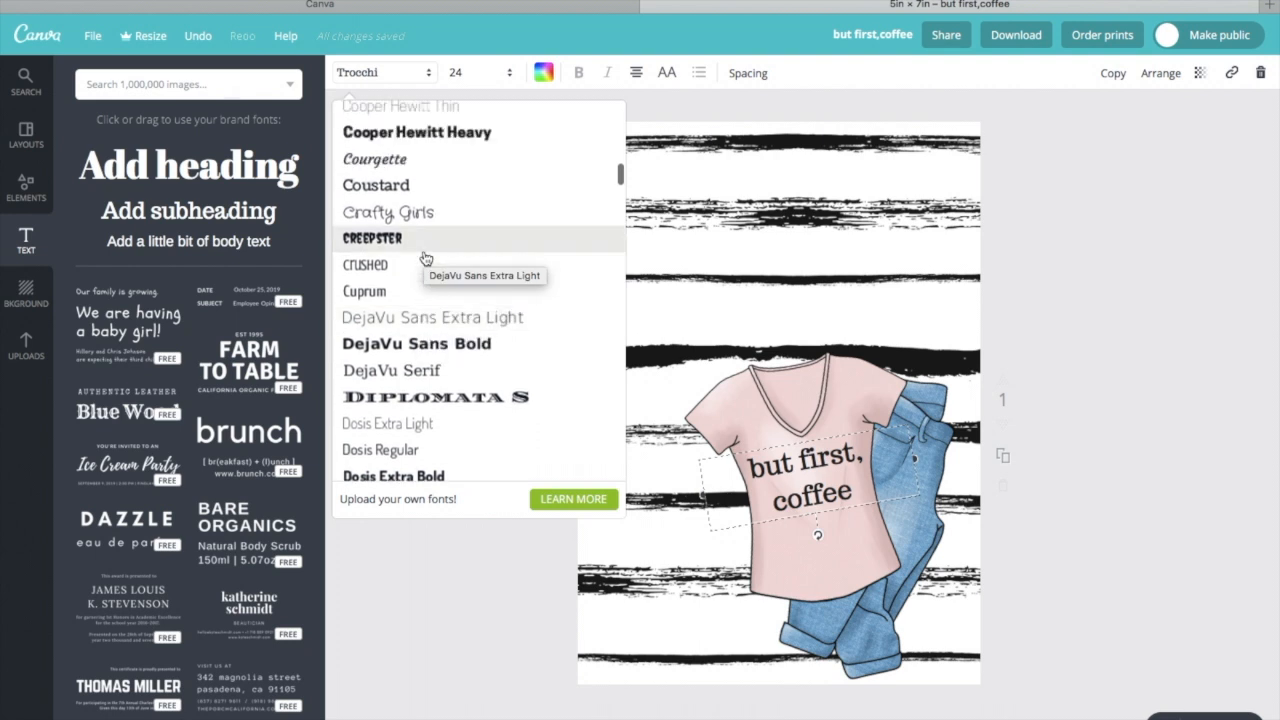
scroll("up", 3)
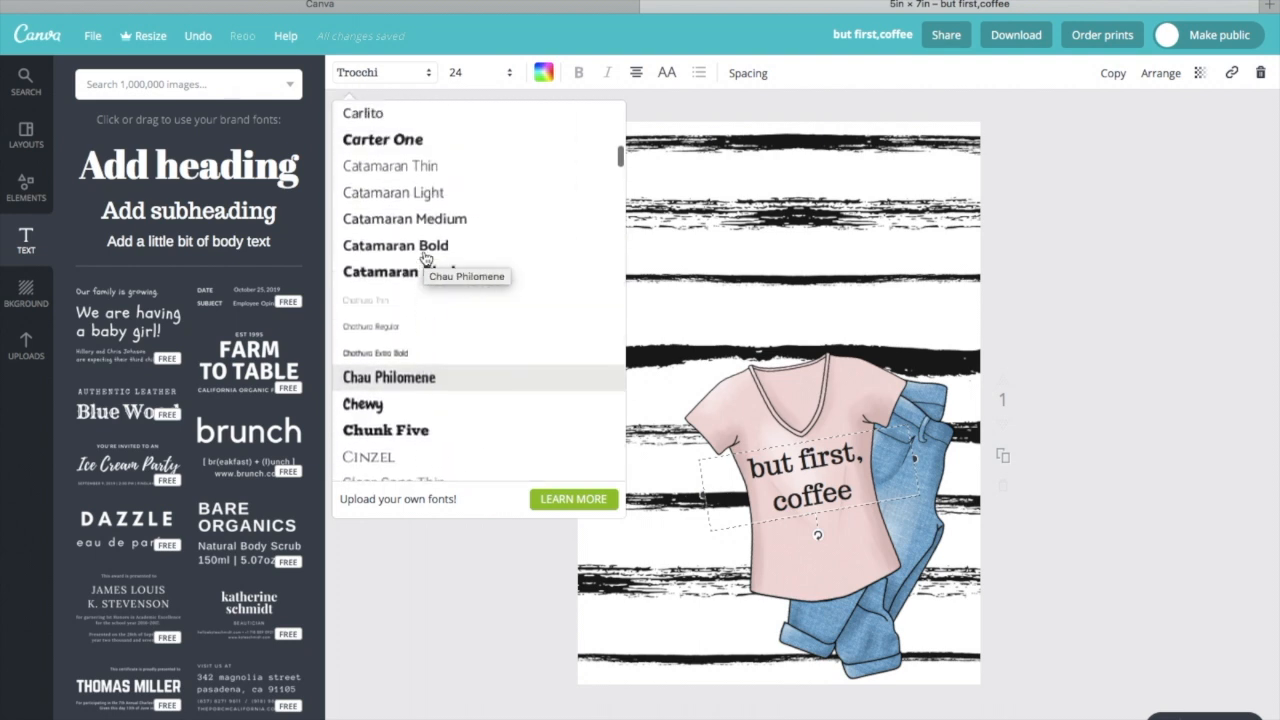
scroll("up", 3)
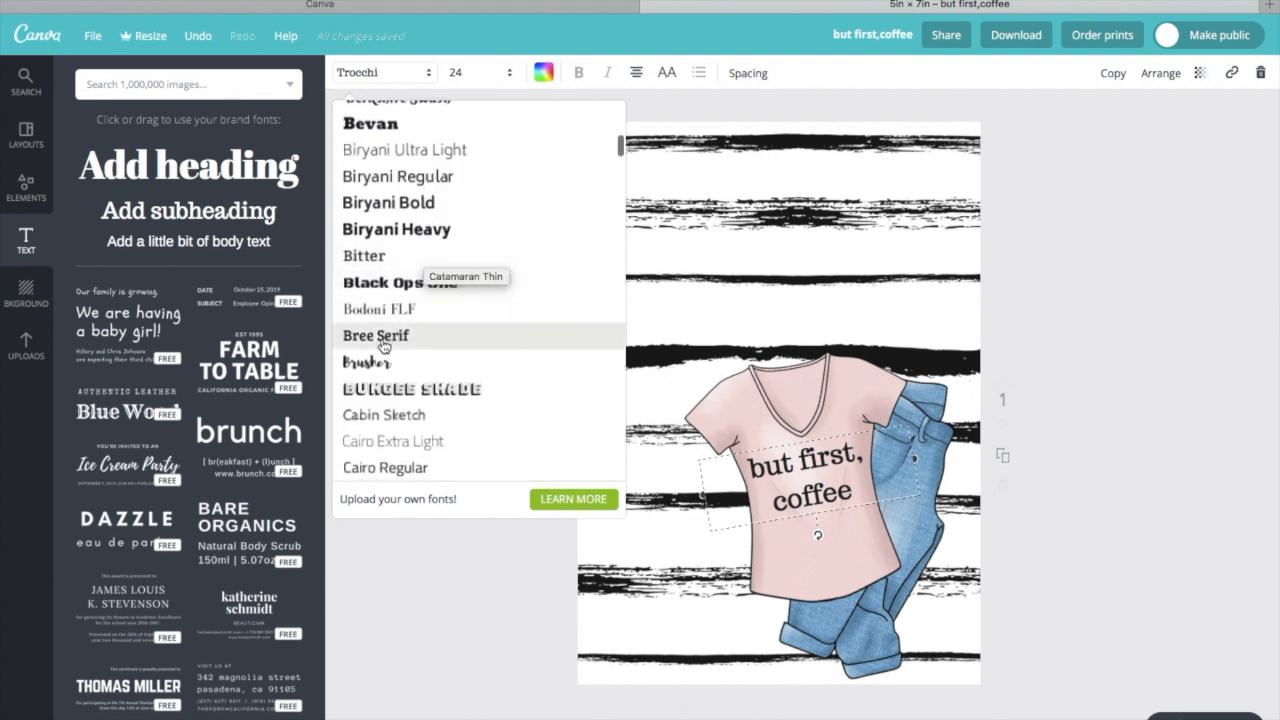
left_click(366, 362)
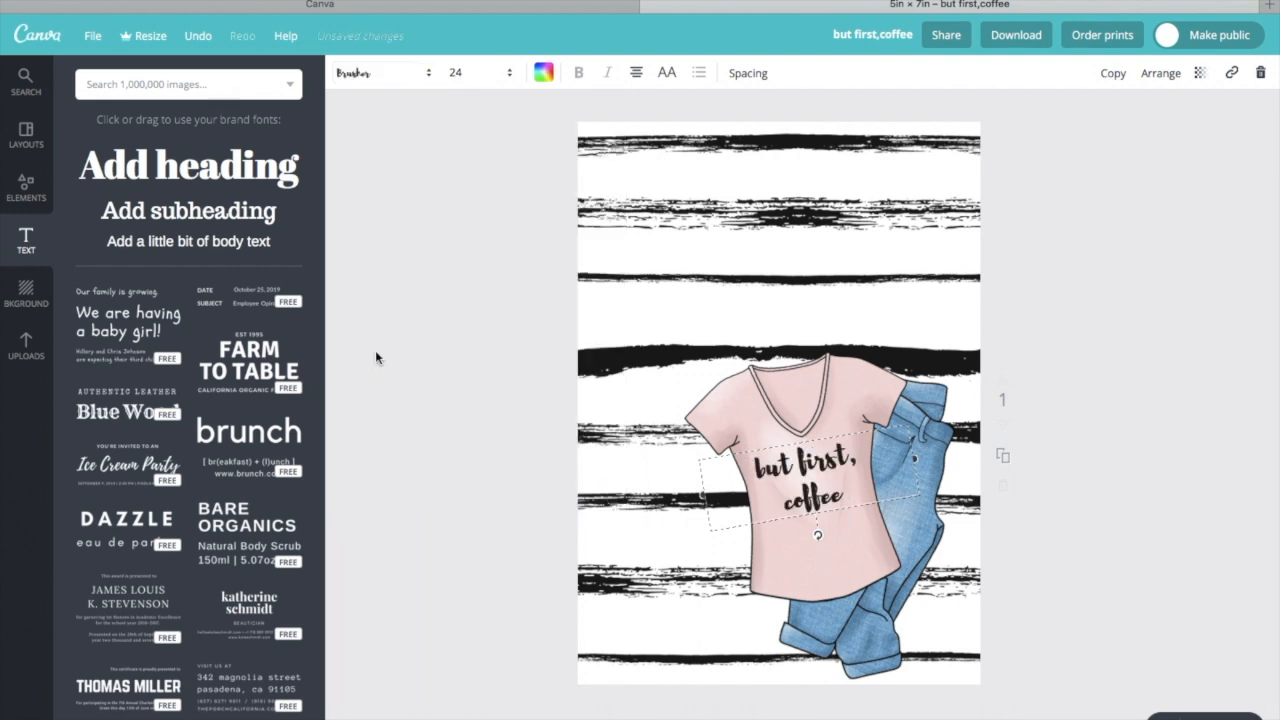
mouse_move(393, 318)
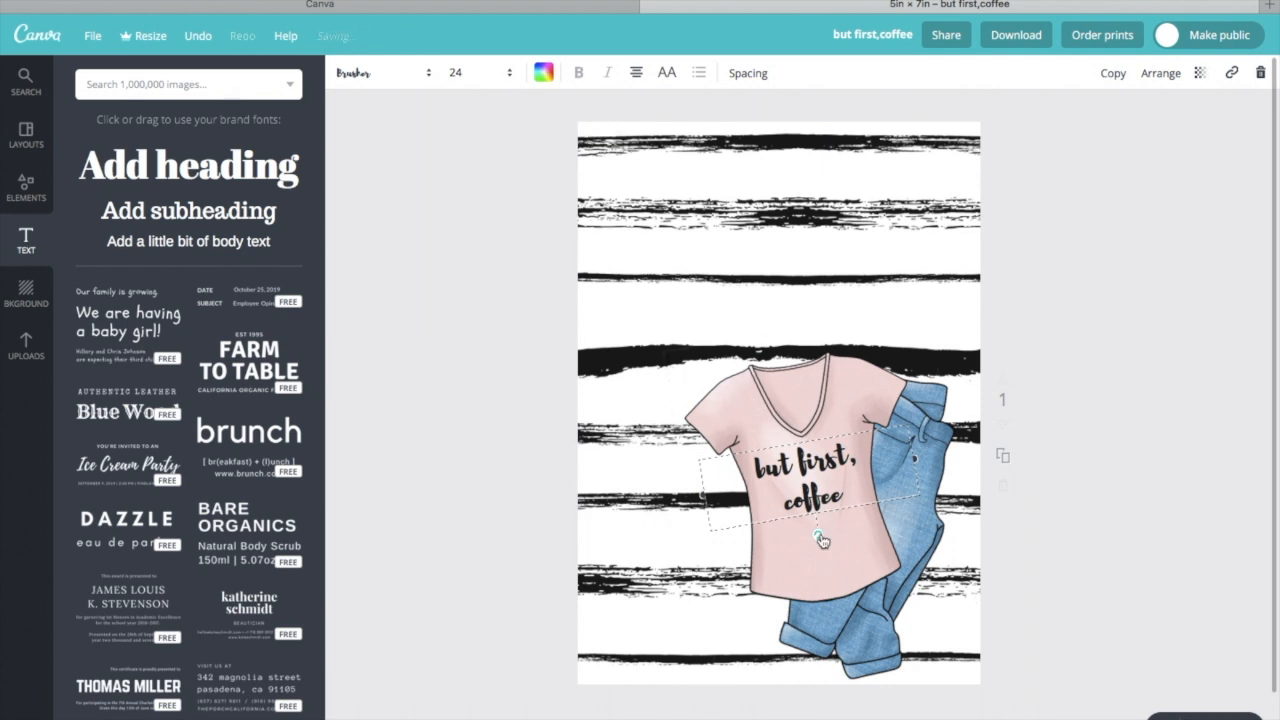
left_click(385, 72)
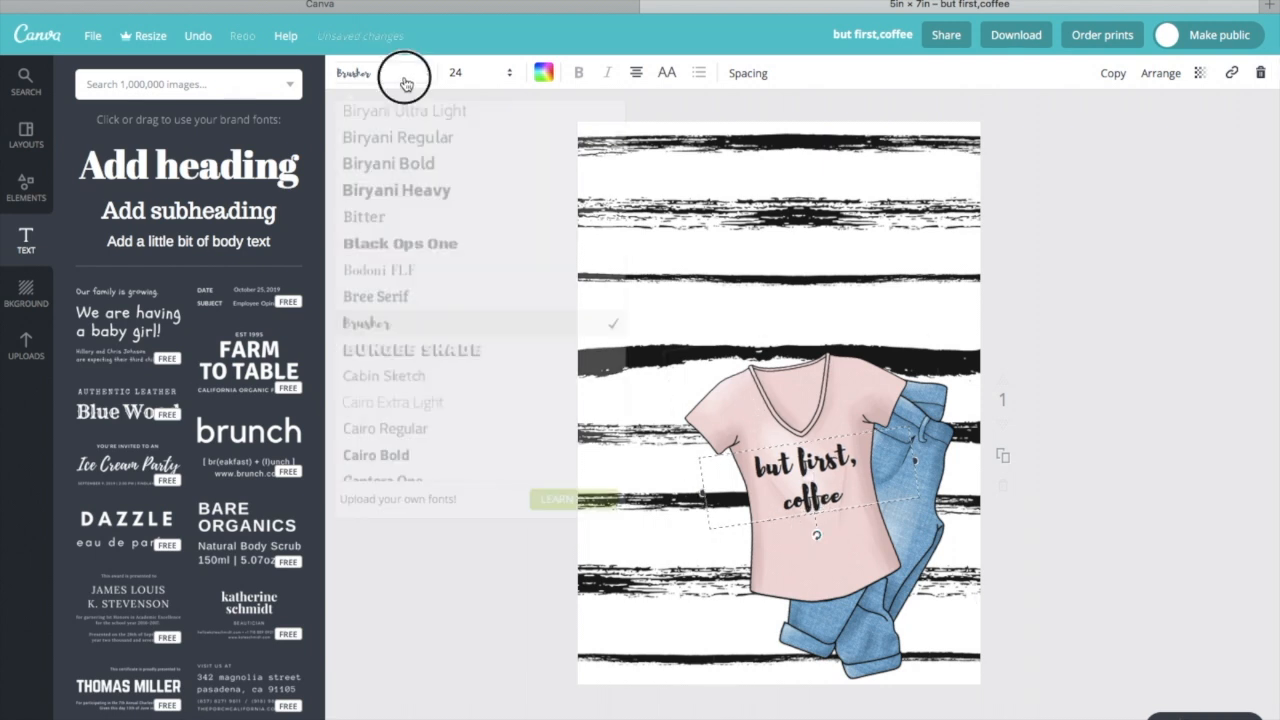
scroll("down", 3)
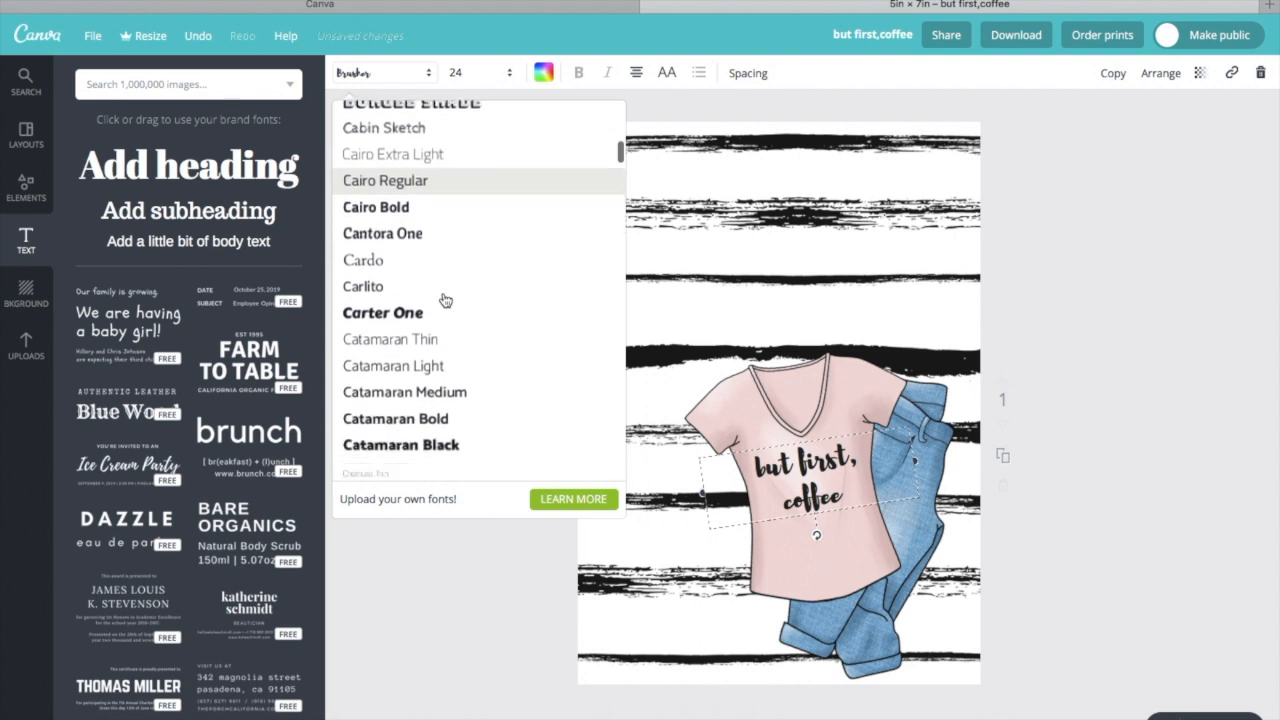
scroll("down", 3)
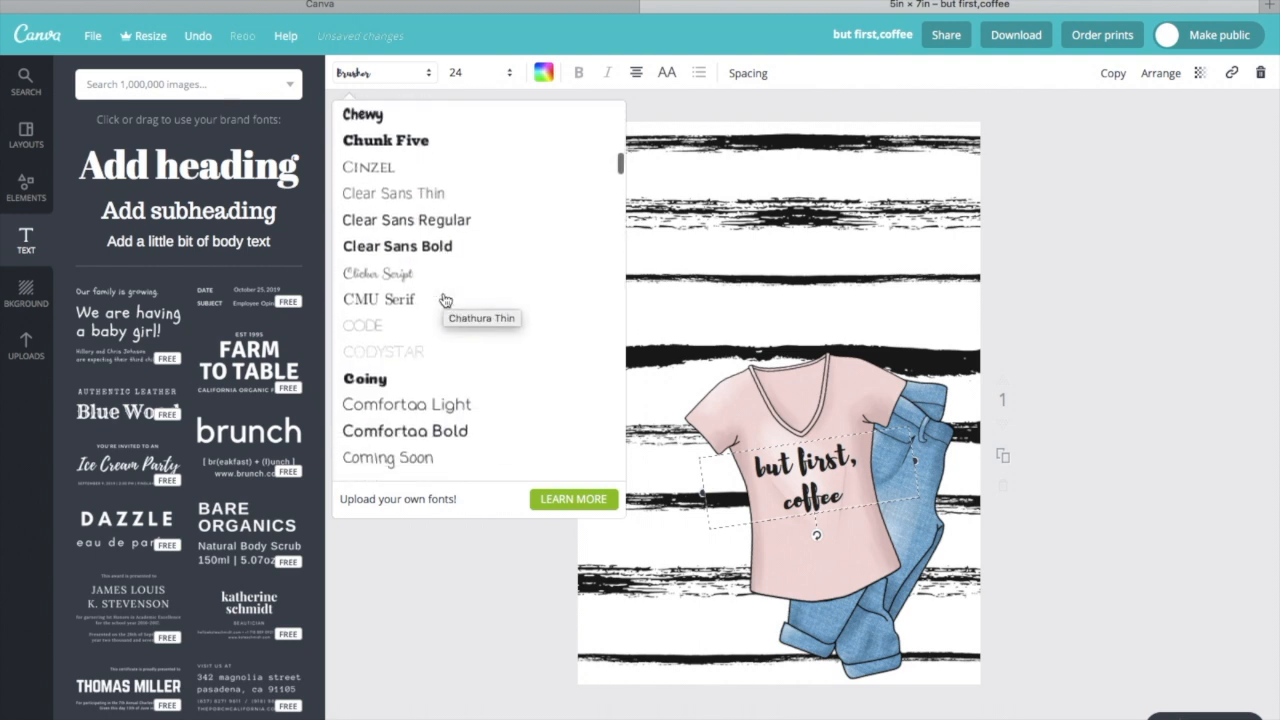
scroll("down", 3)
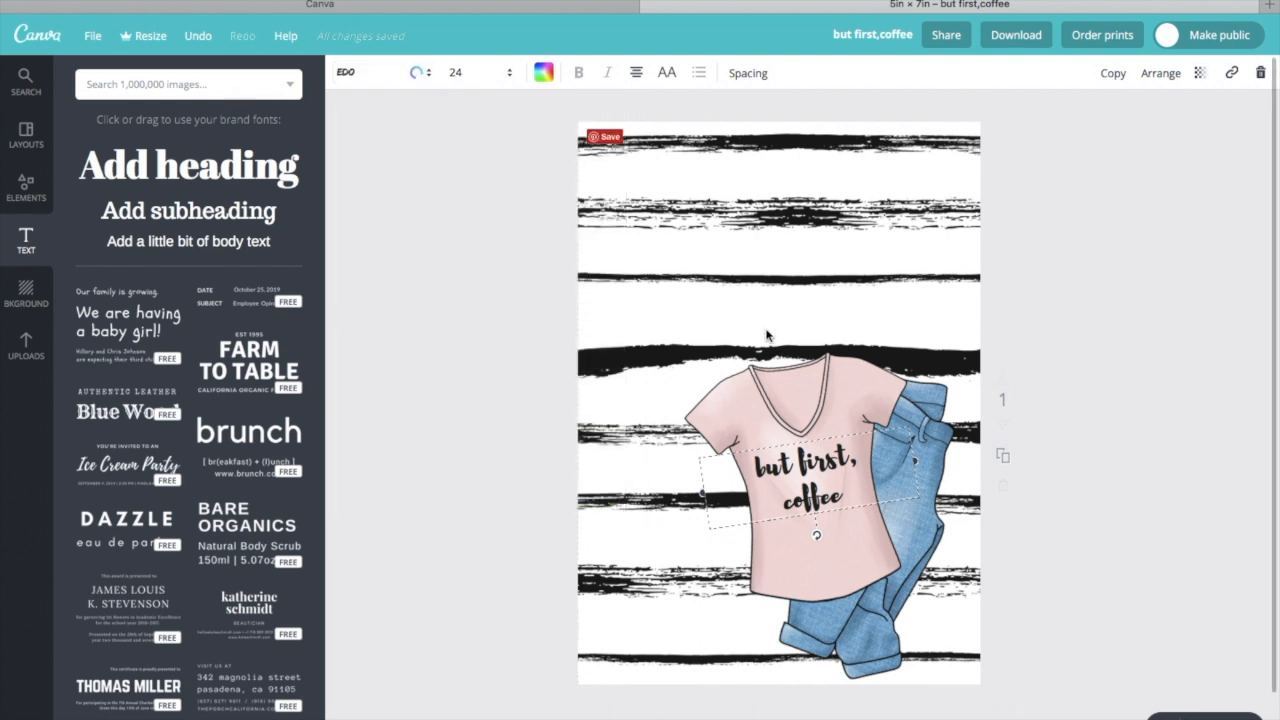
Set the caption's transparency to about 84 so it blends into the tee
left_click(1199, 72)
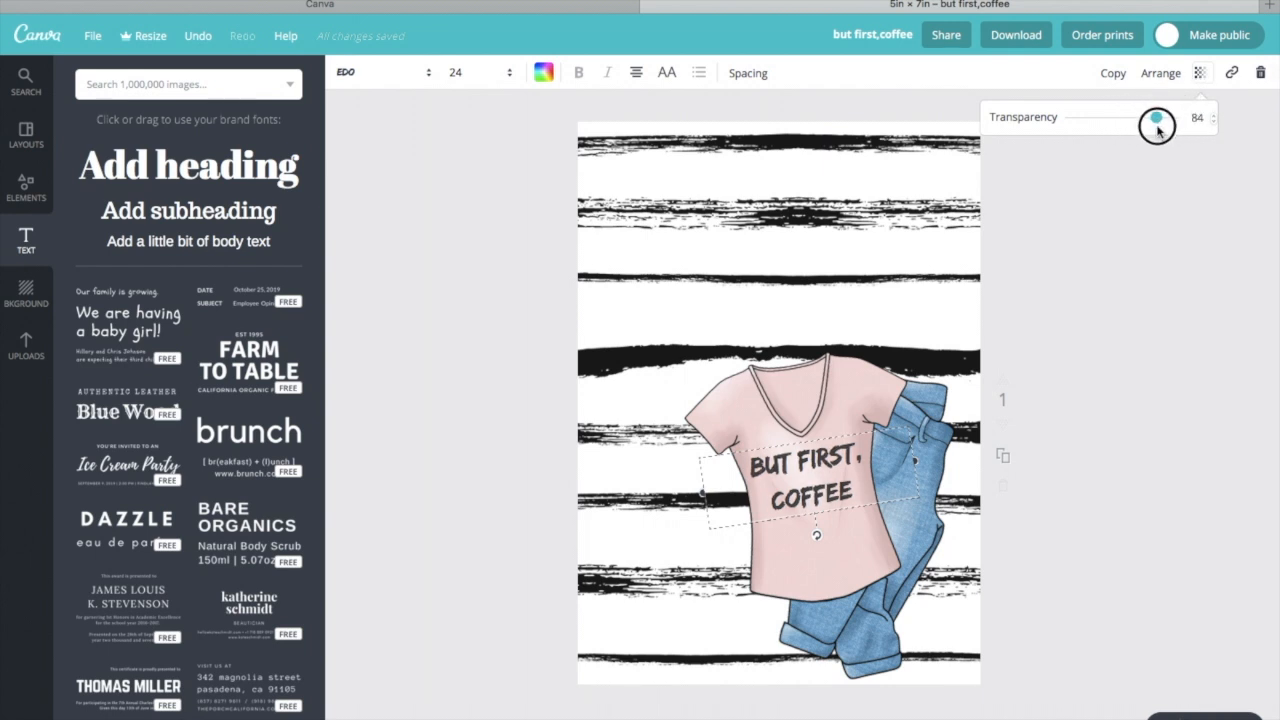
left_click_drag(1155, 117, 1160, 117)
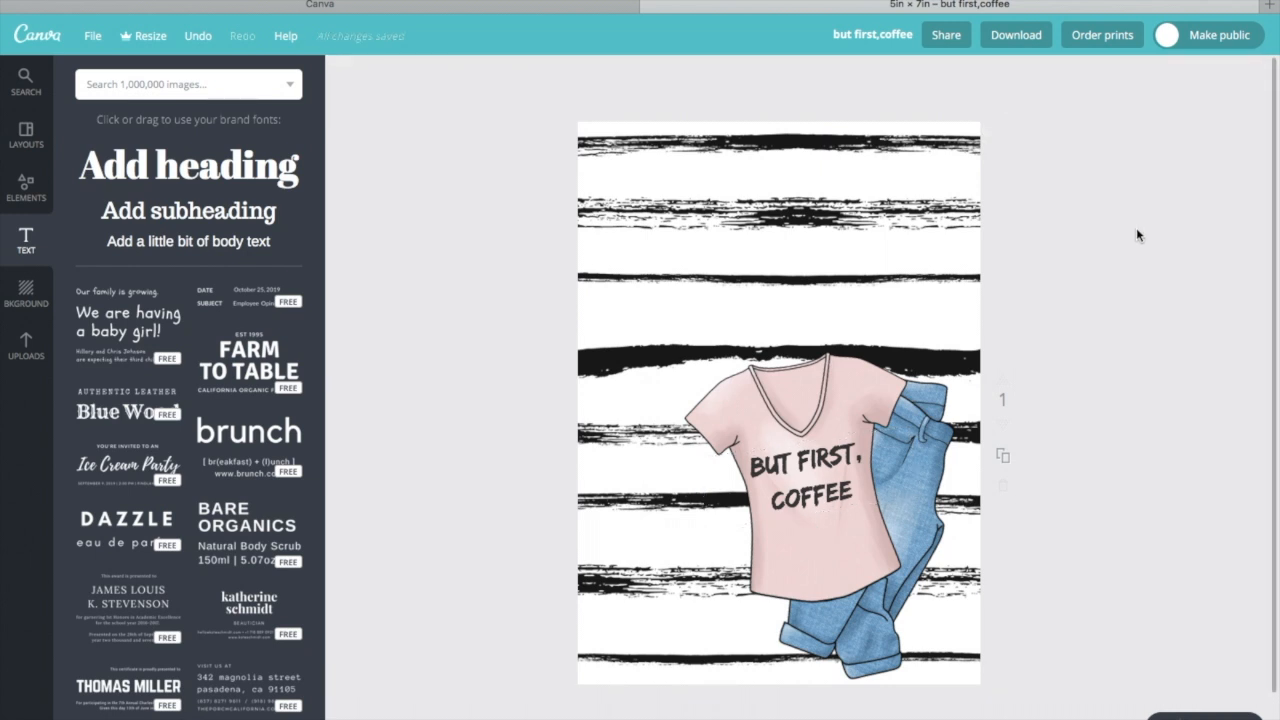
mouse_move(1045, 71)
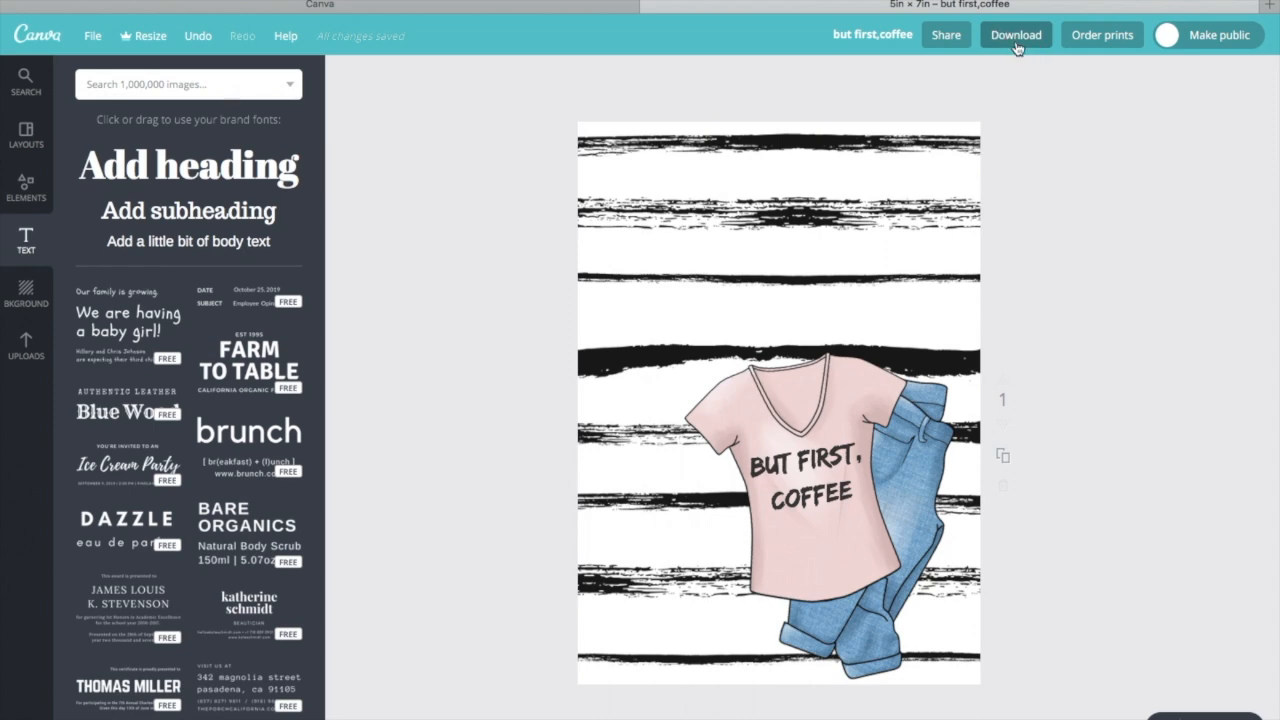
Download the T-shirt-and-jeans design as a PNG file
left_click(1015, 35)
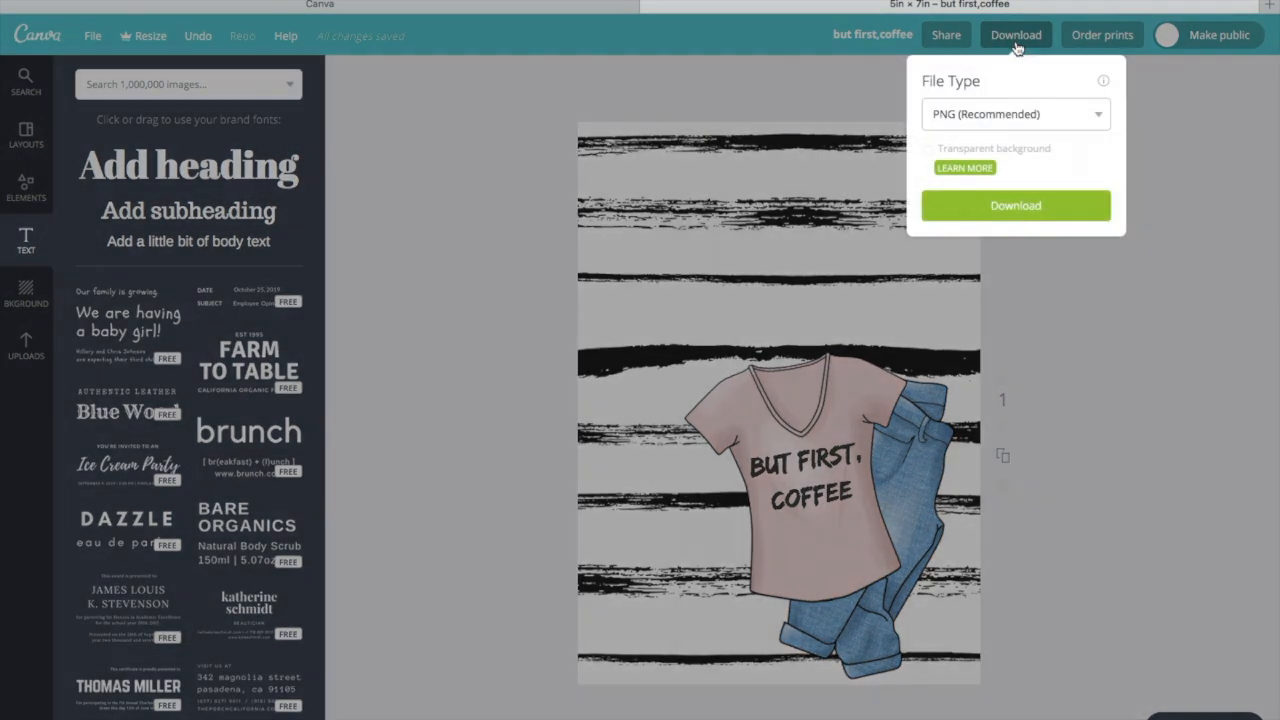
left_click(1014, 113)
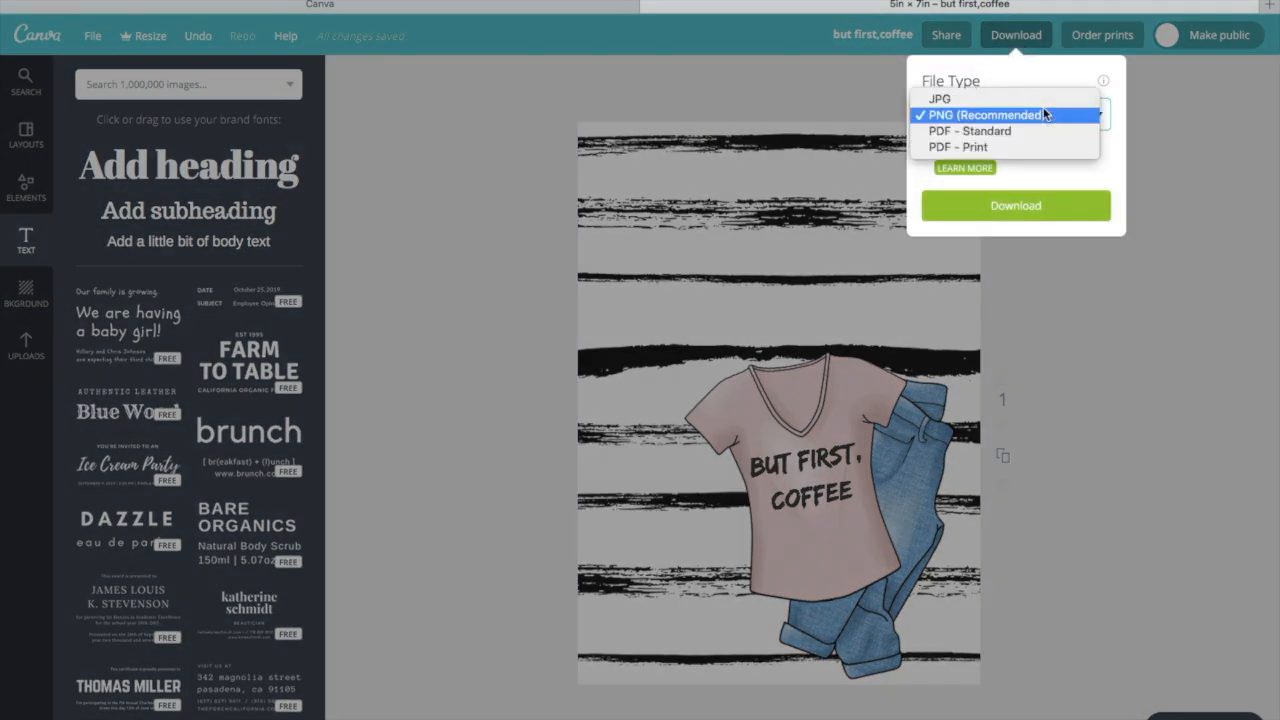
mouse_move(1040, 120)
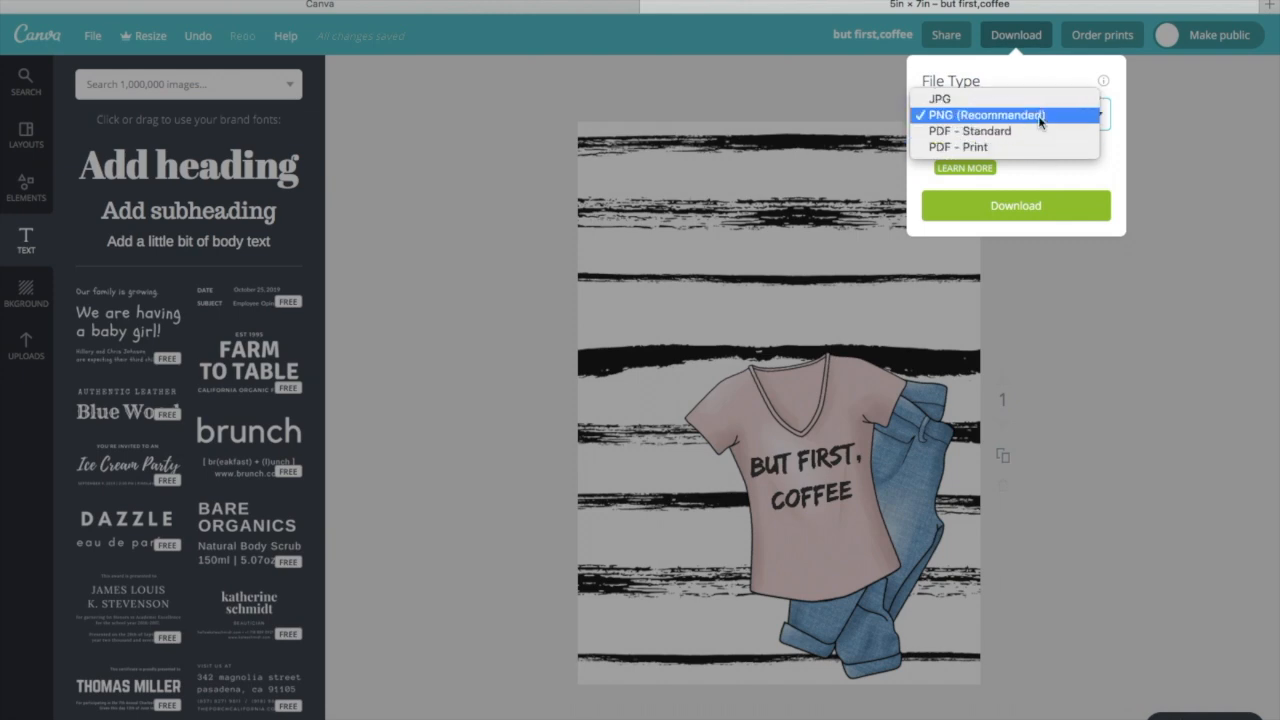
left_click(985, 114)
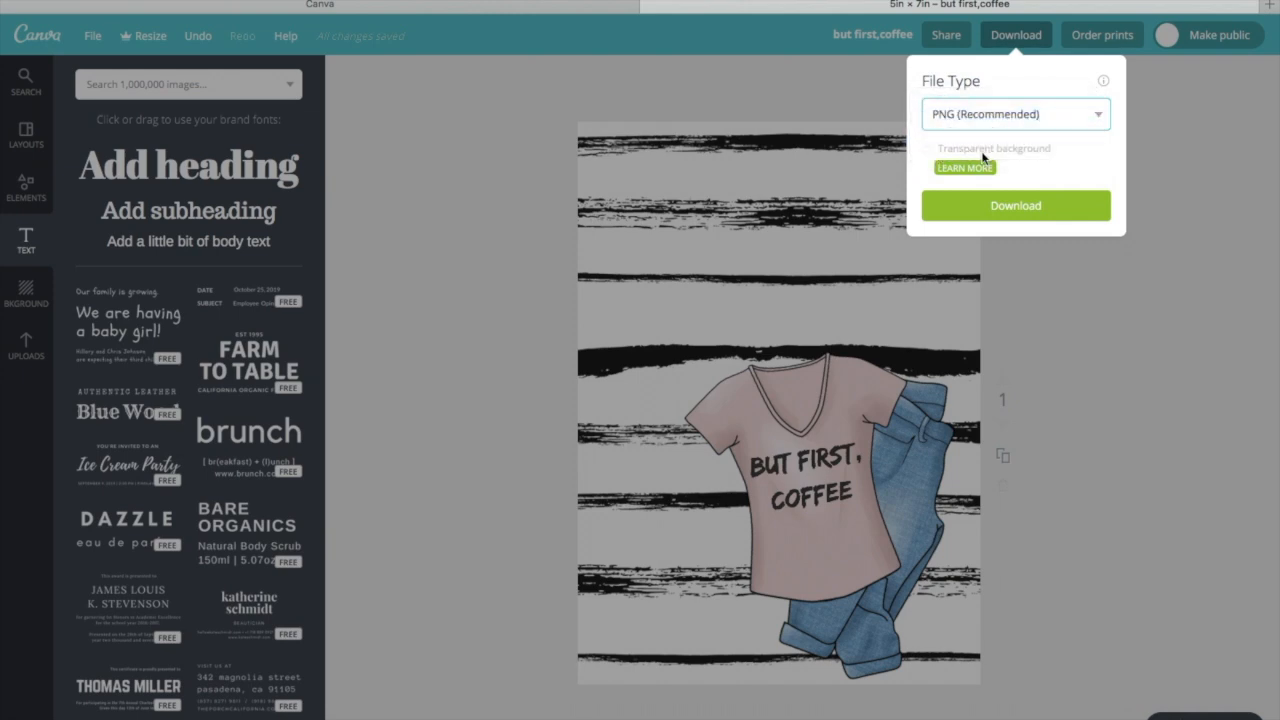
left_click(1015, 205)
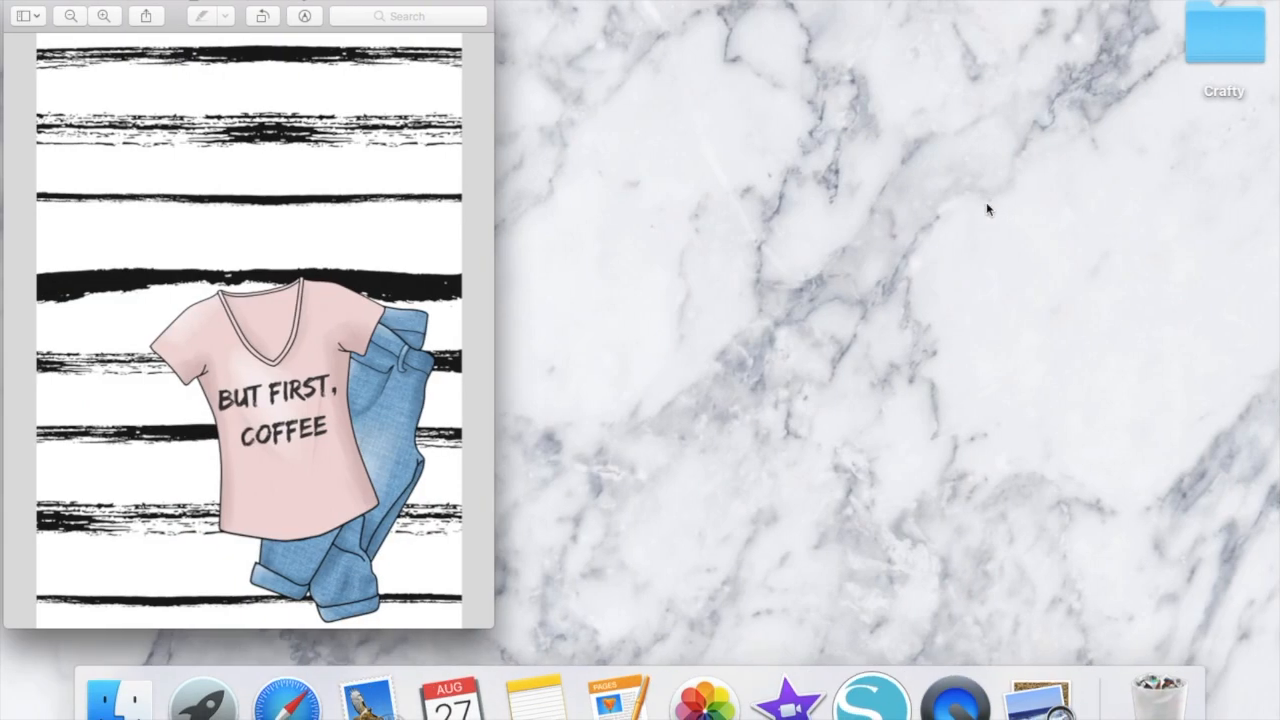
mouse_move(548, 190)
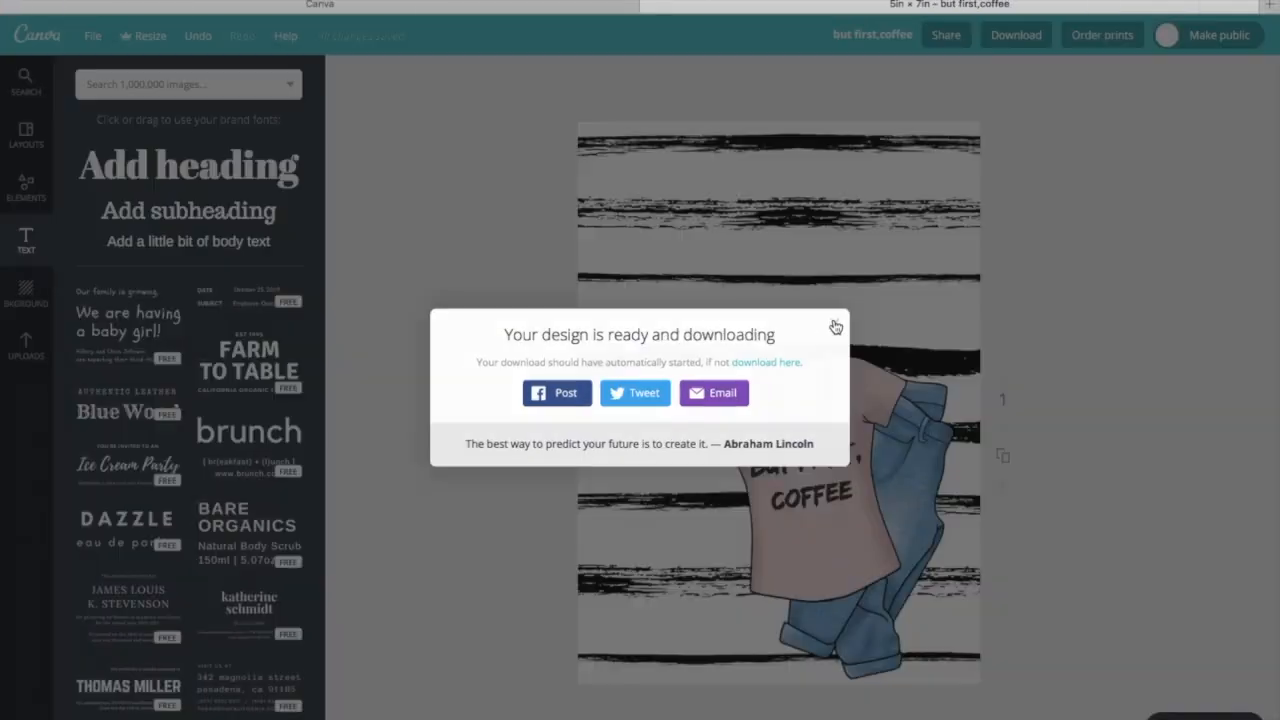
Add the black-and-rose brushstroke image, enlarge it over the page, and set transparency to 72
left_click(835, 326)
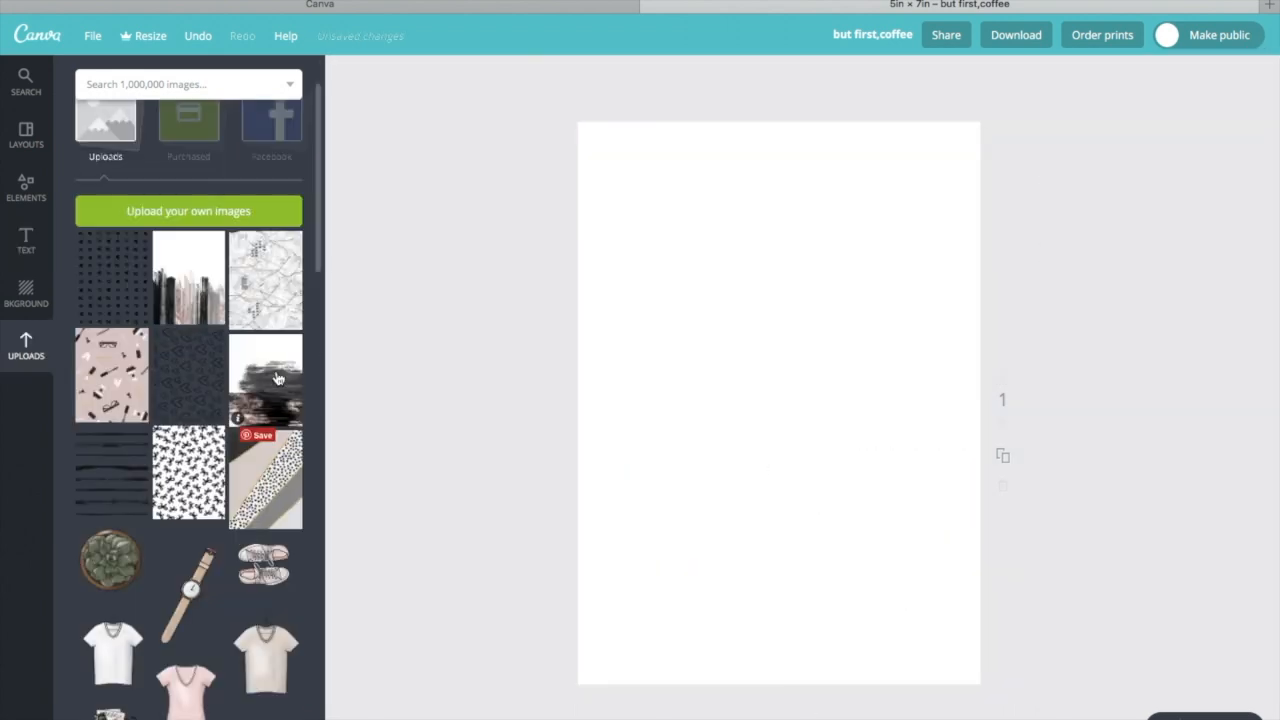
left_click(265, 378)
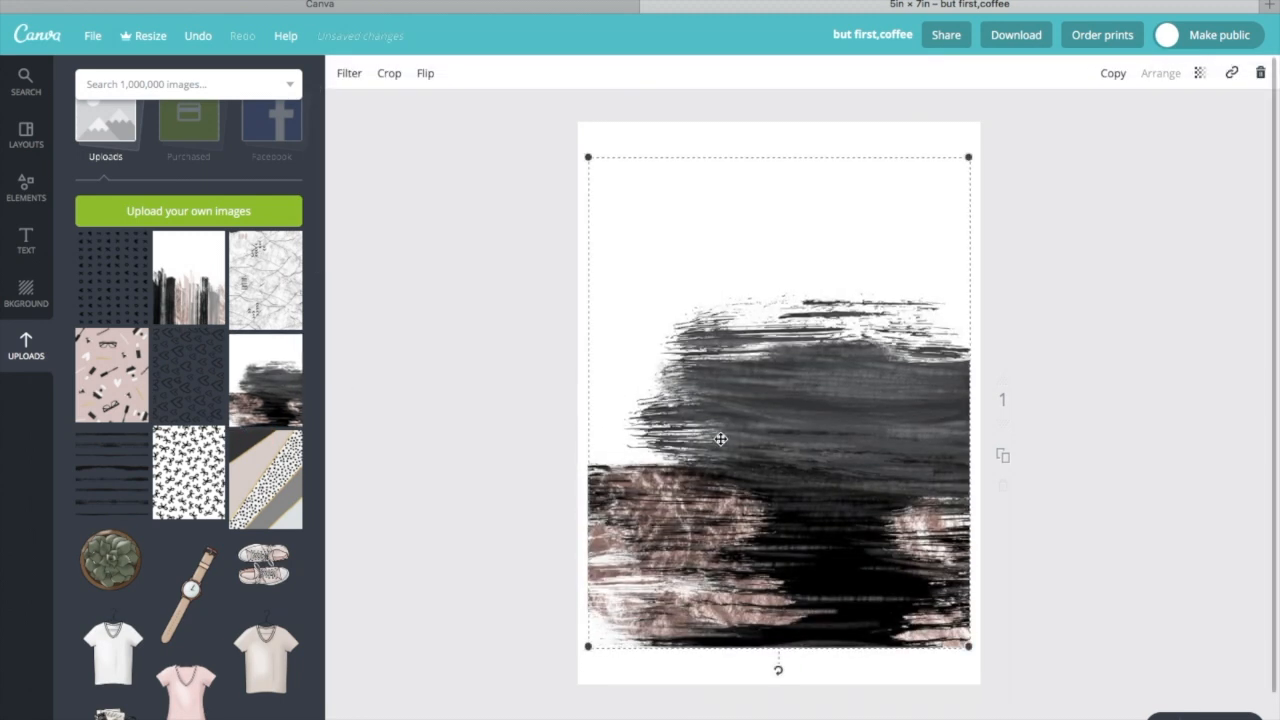
left_click_drag(720, 440, 603, 594)
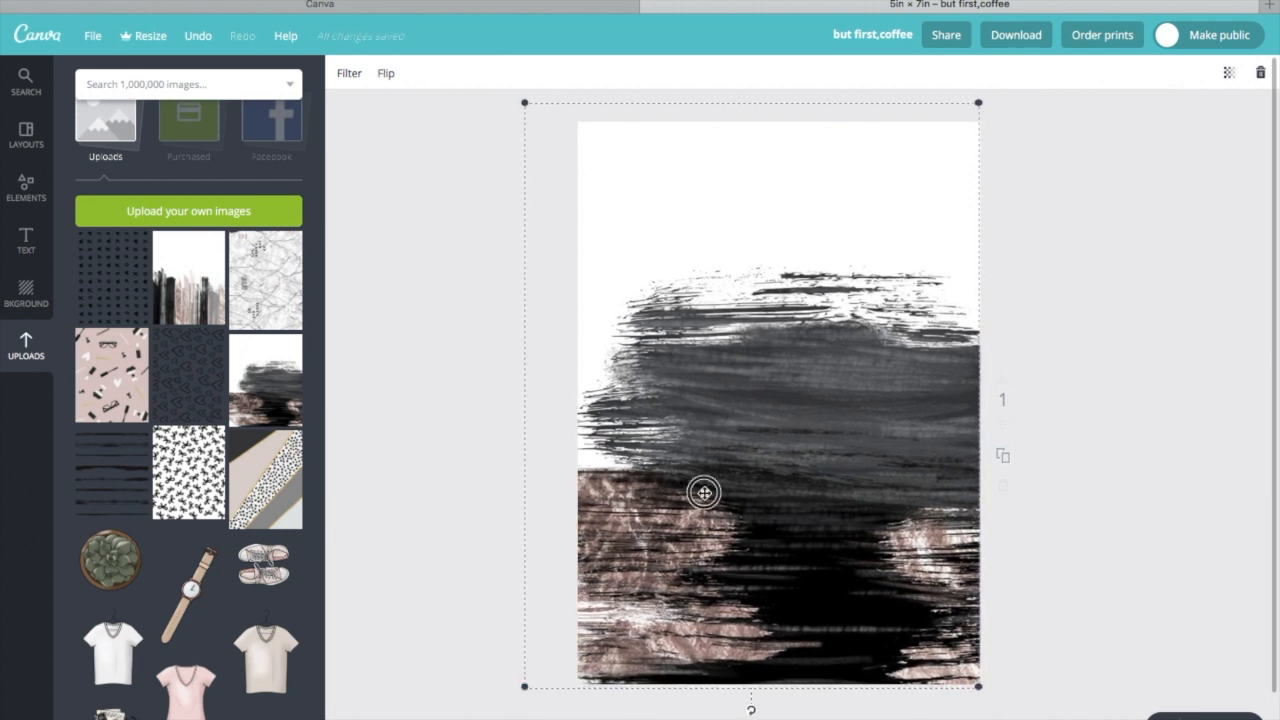
left_click_drag(703, 492, 758, 500)
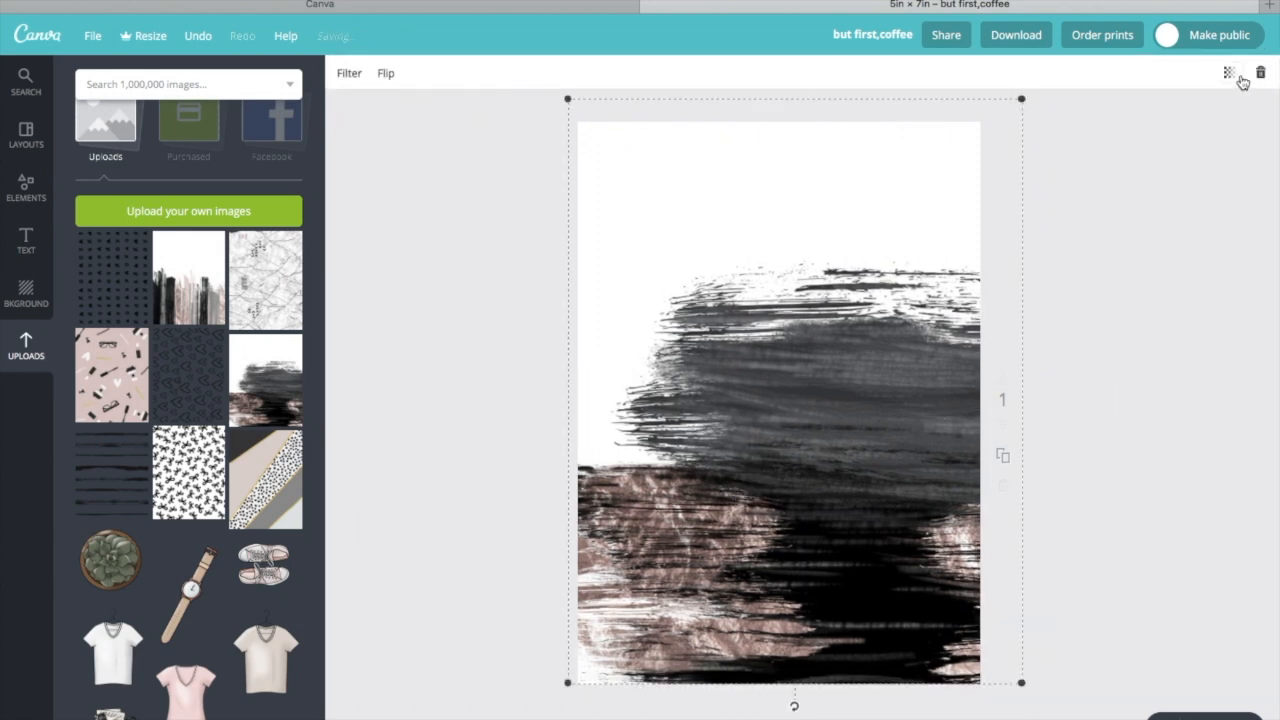
left_click(1229, 72)
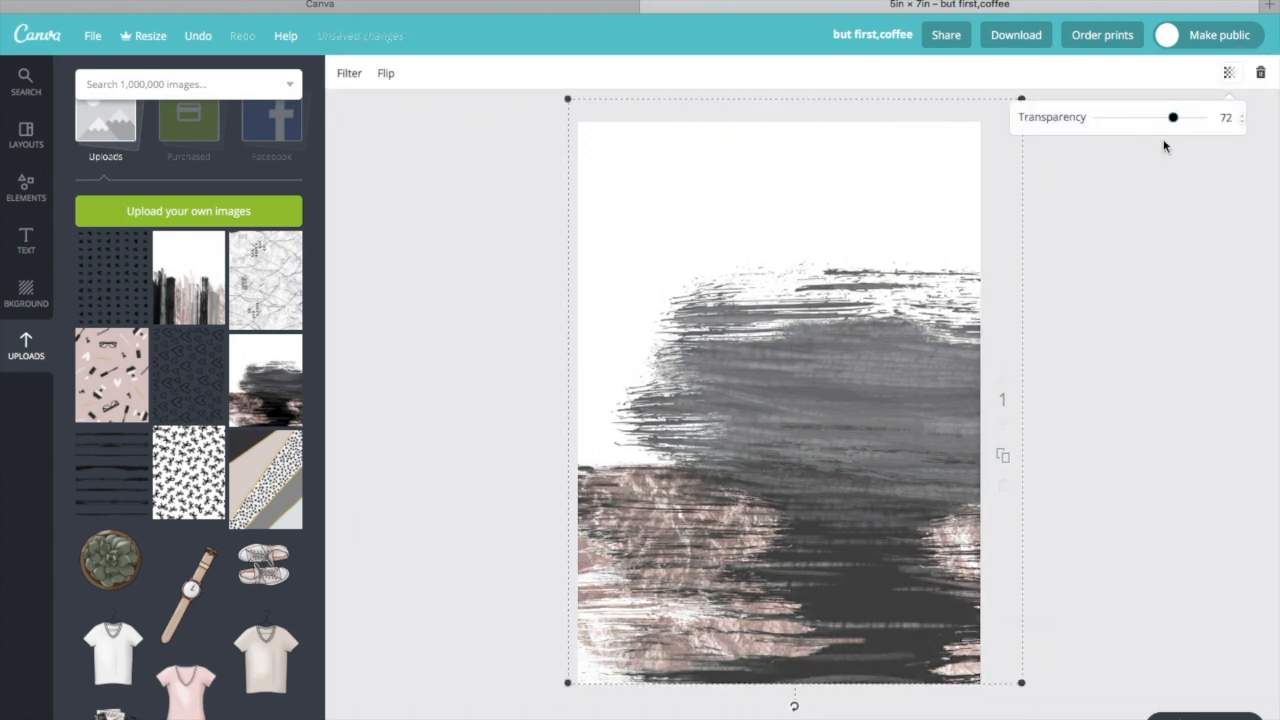
left_click(640, 337)
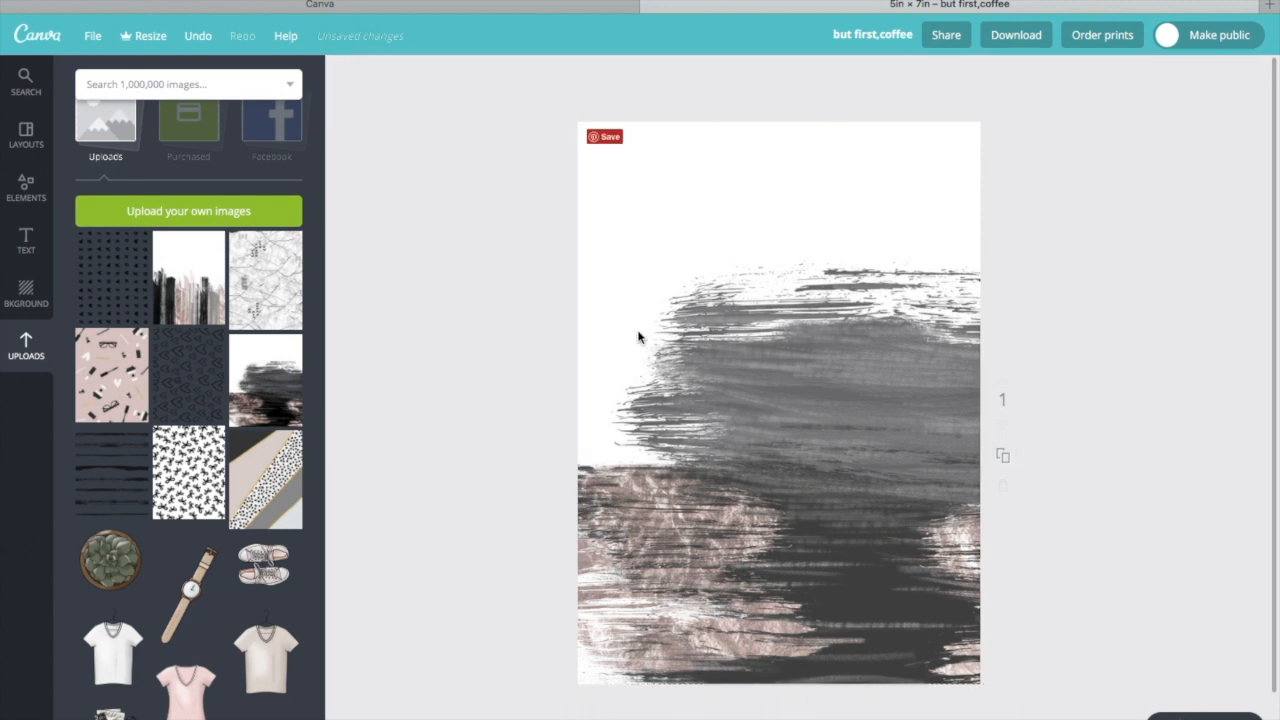
Enlarge the handbag and push it past the bottom-left corner of the page
scroll("down", 3)
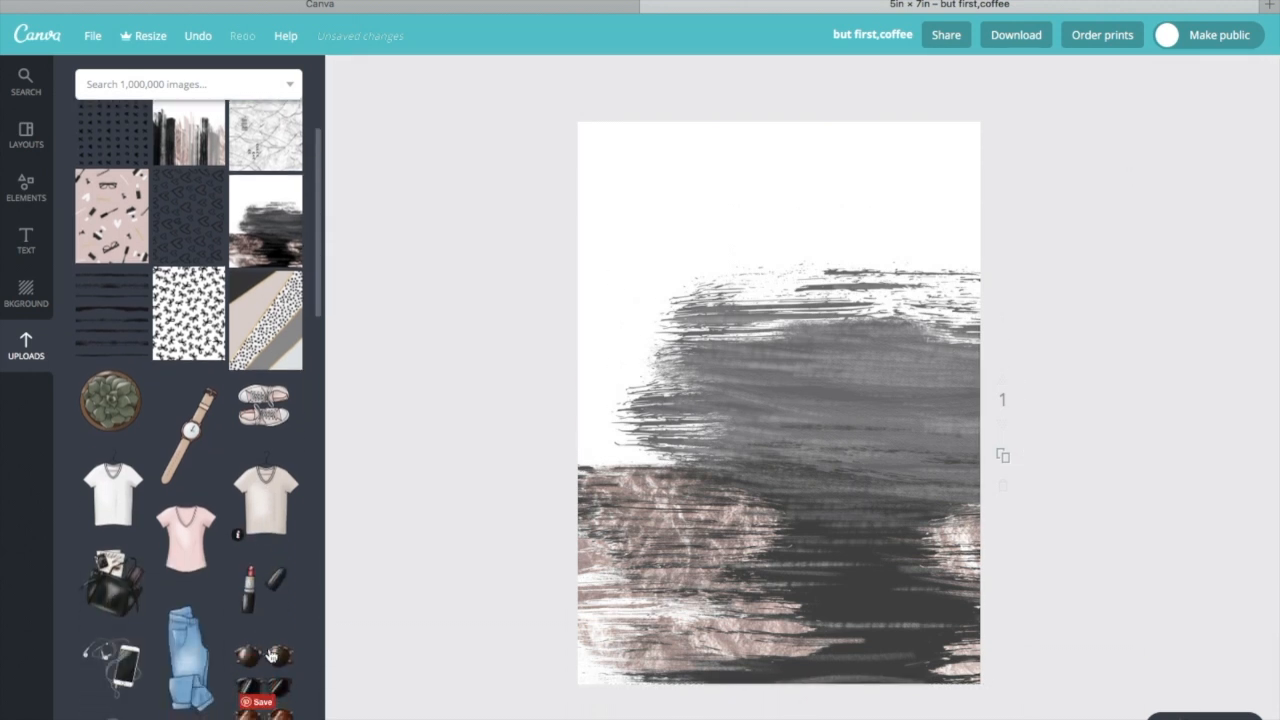
scroll("down", 3)
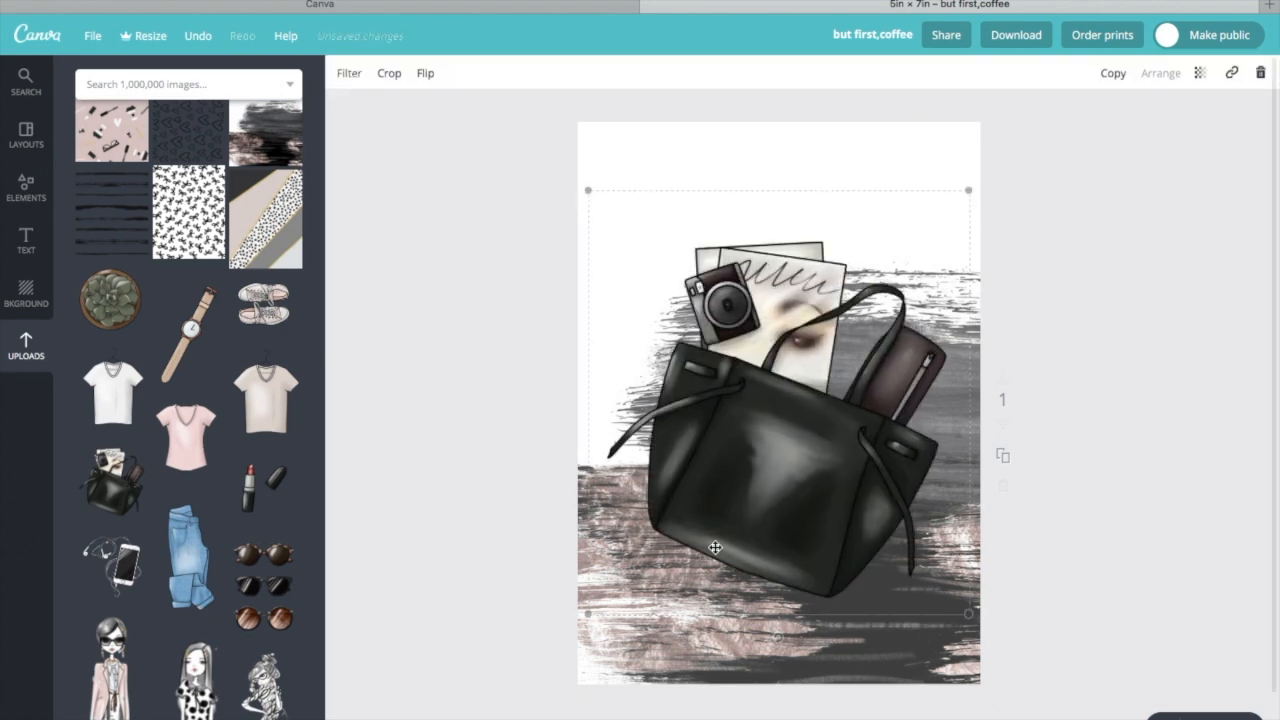
left_click_drag(715, 547, 760, 590)
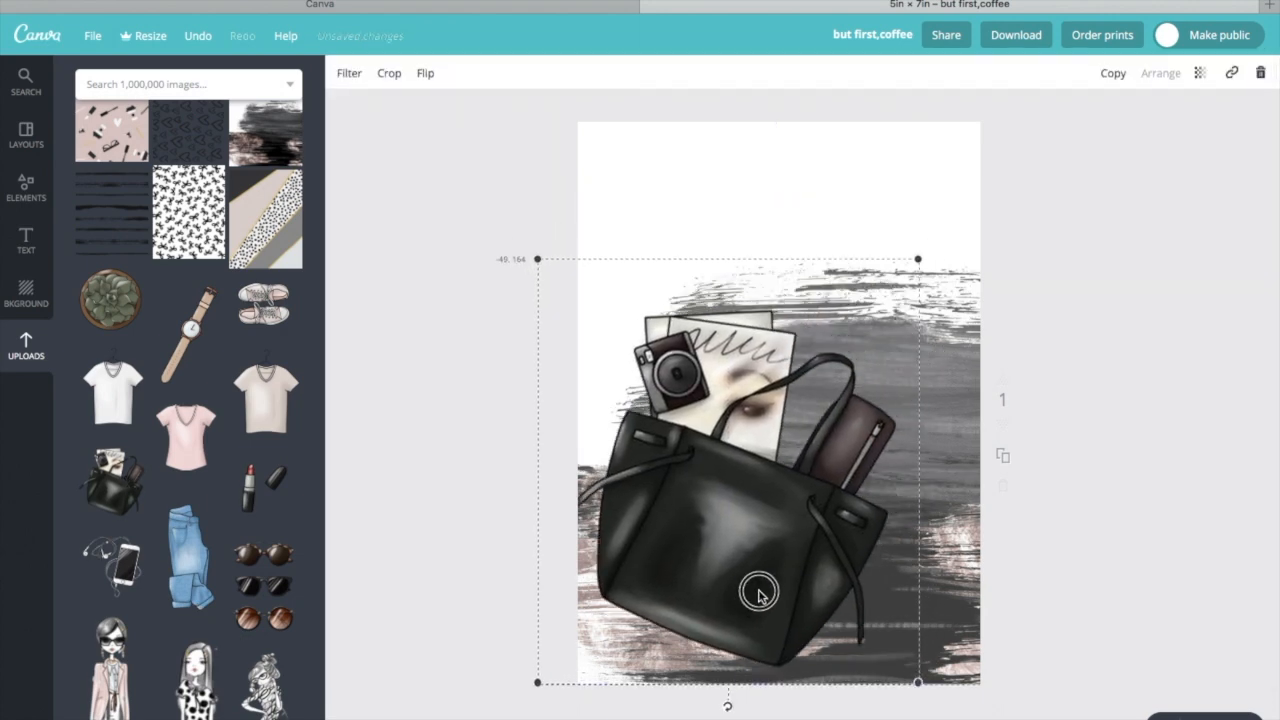
left_click_drag(760, 590, 705, 670)
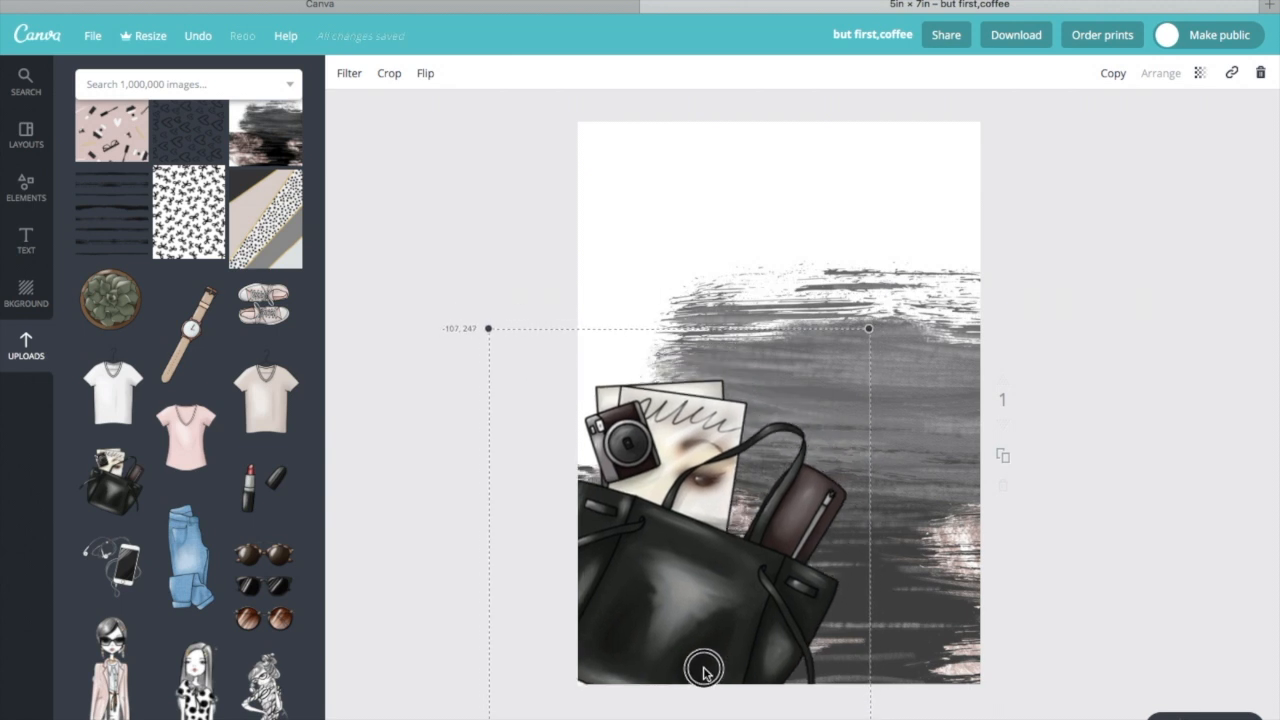
left_click_drag(705, 670, 925, 275)
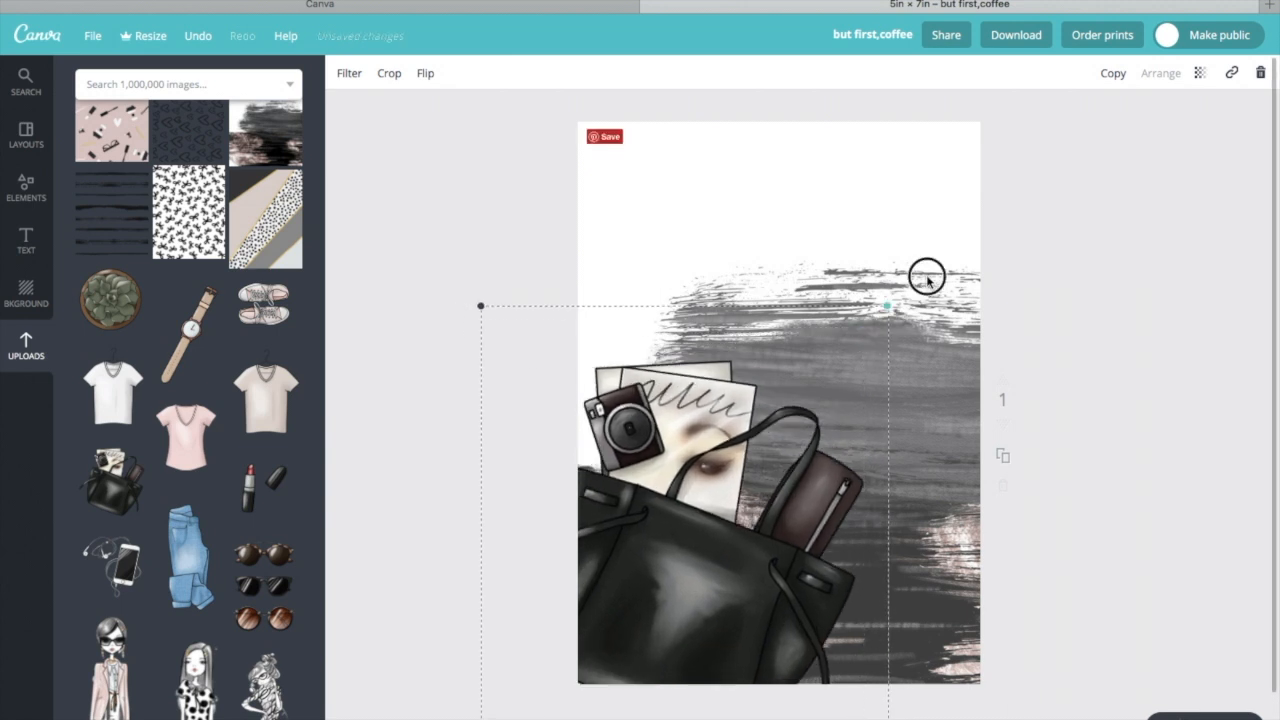
left_click_drag(925, 280, 720, 640)
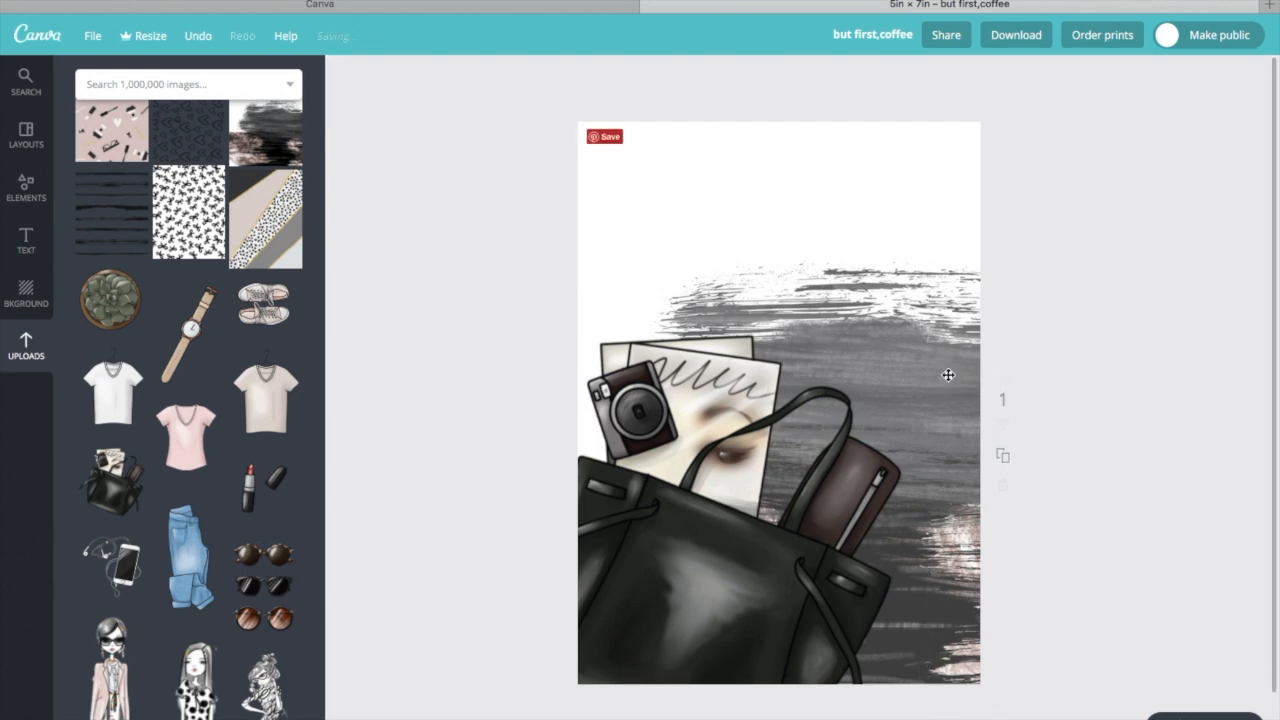
Rotate the brush strokes across the top, add the phone bottom-right, and place the lipstick
left_click(948, 375)
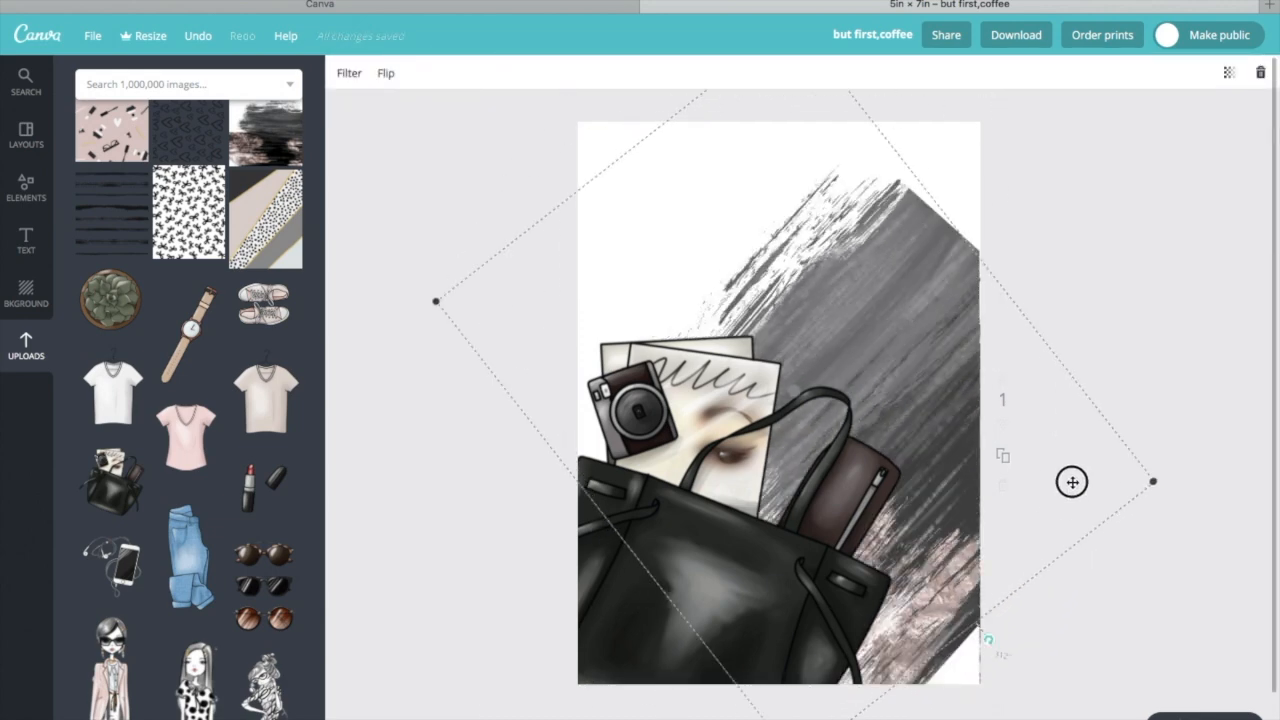
left_click_drag(1071, 482, 783, 62)
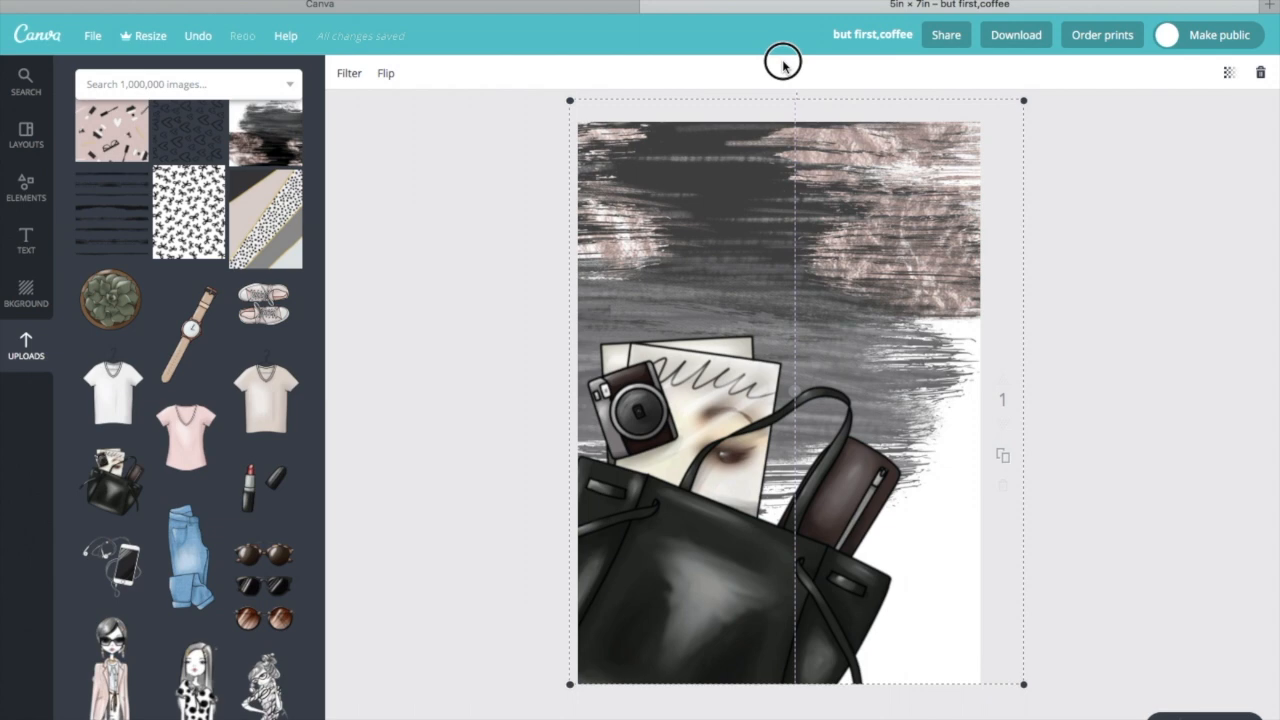
left_click(1127, 254)
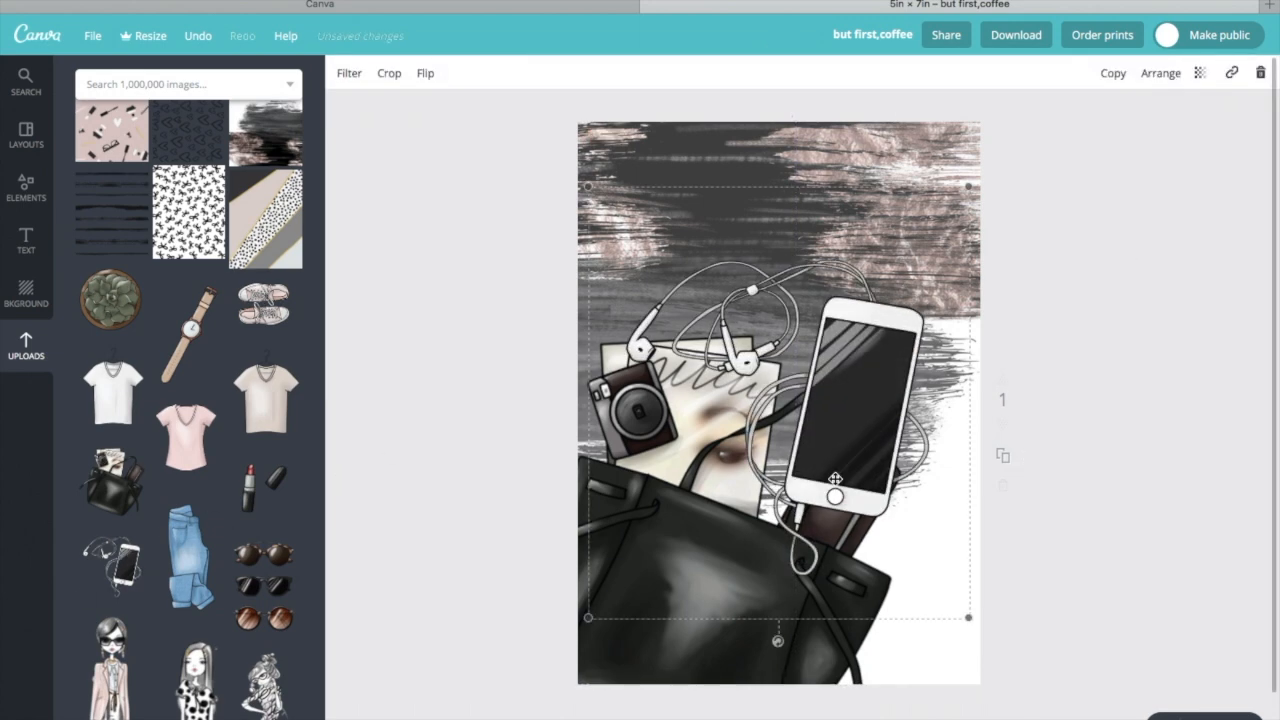
left_click_drag(835, 480, 915, 645)
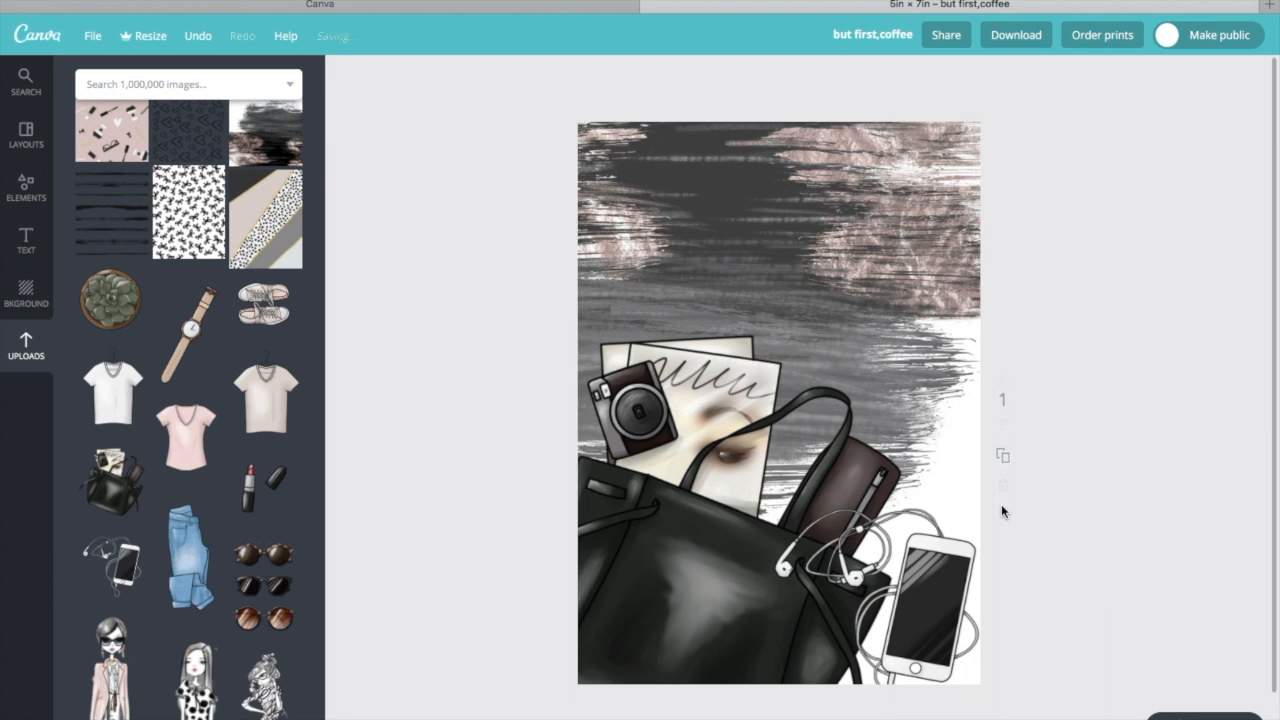
mouse_move(365, 495)
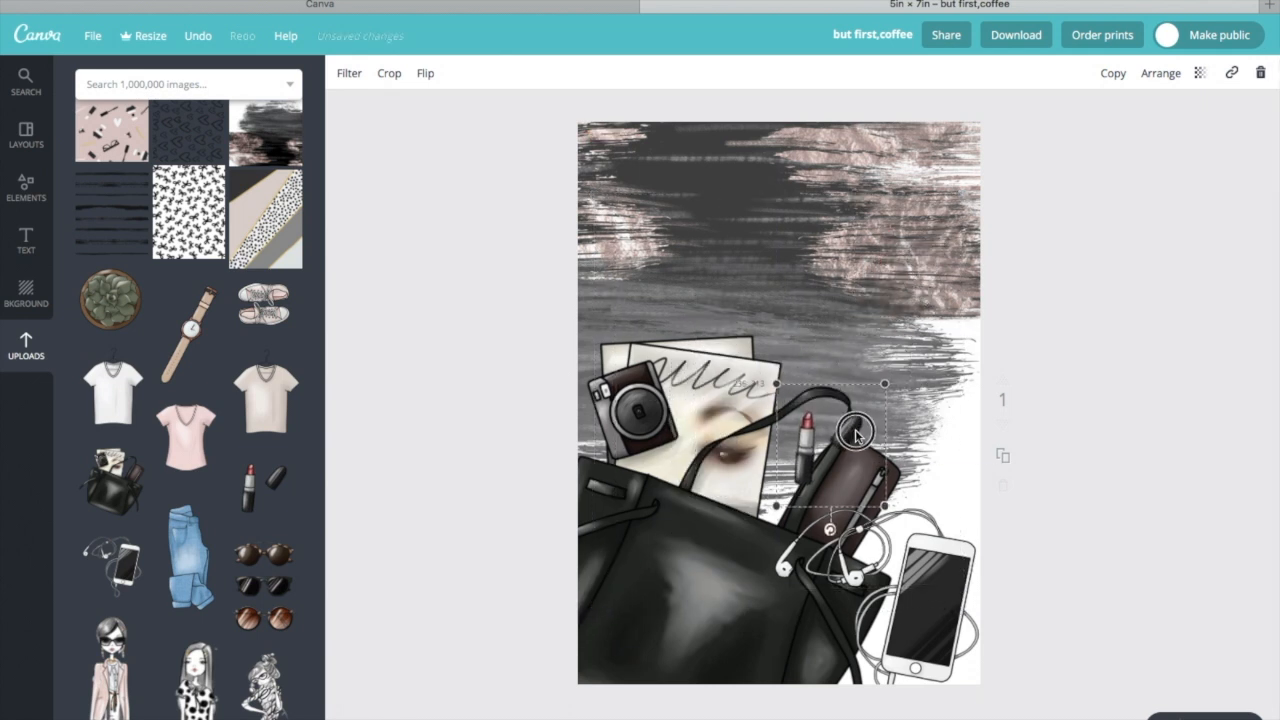
left_click_drag(855, 432, 830, 530)
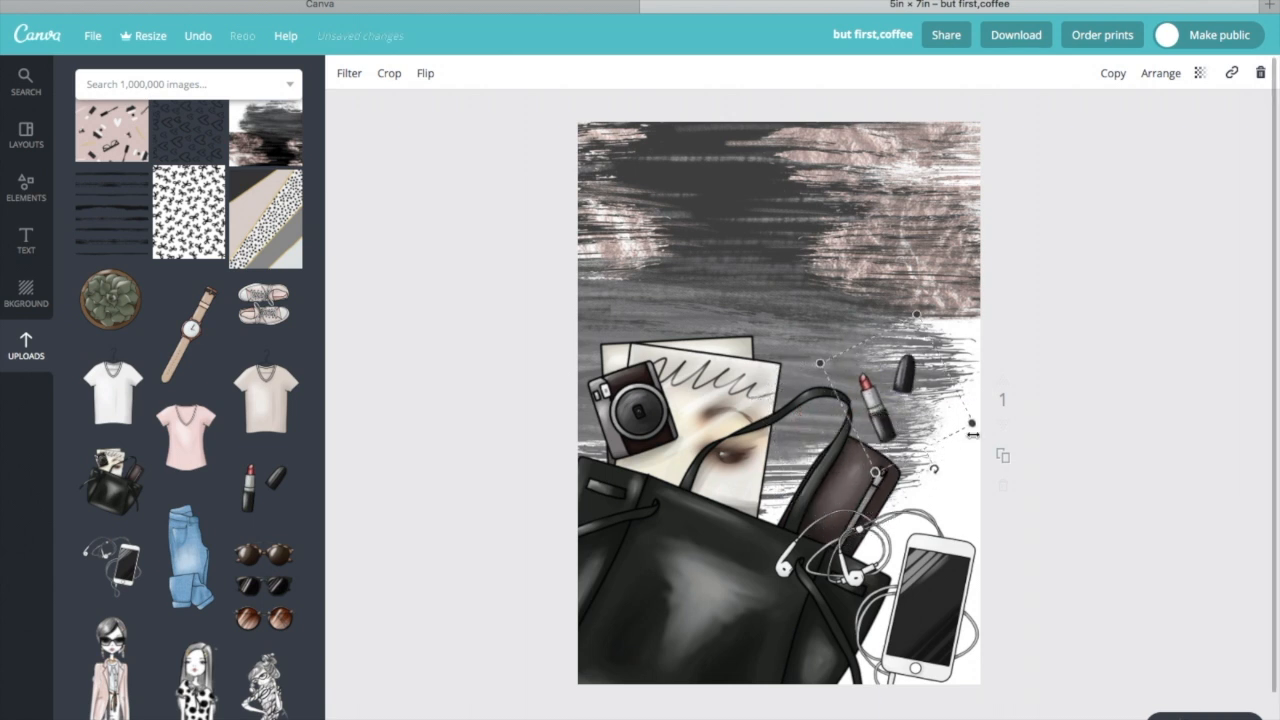
left_click(1098, 318)
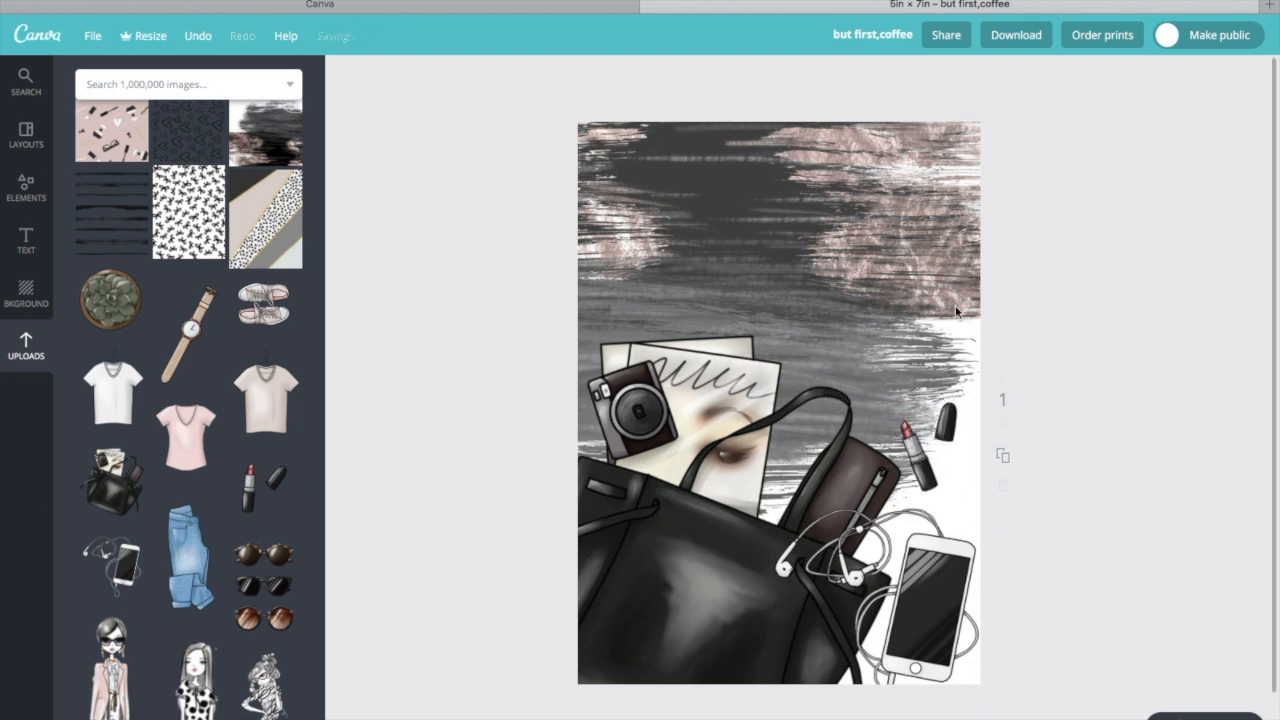
Scroll the uploads and delete the rose illustration from the page
scroll("down", 3)
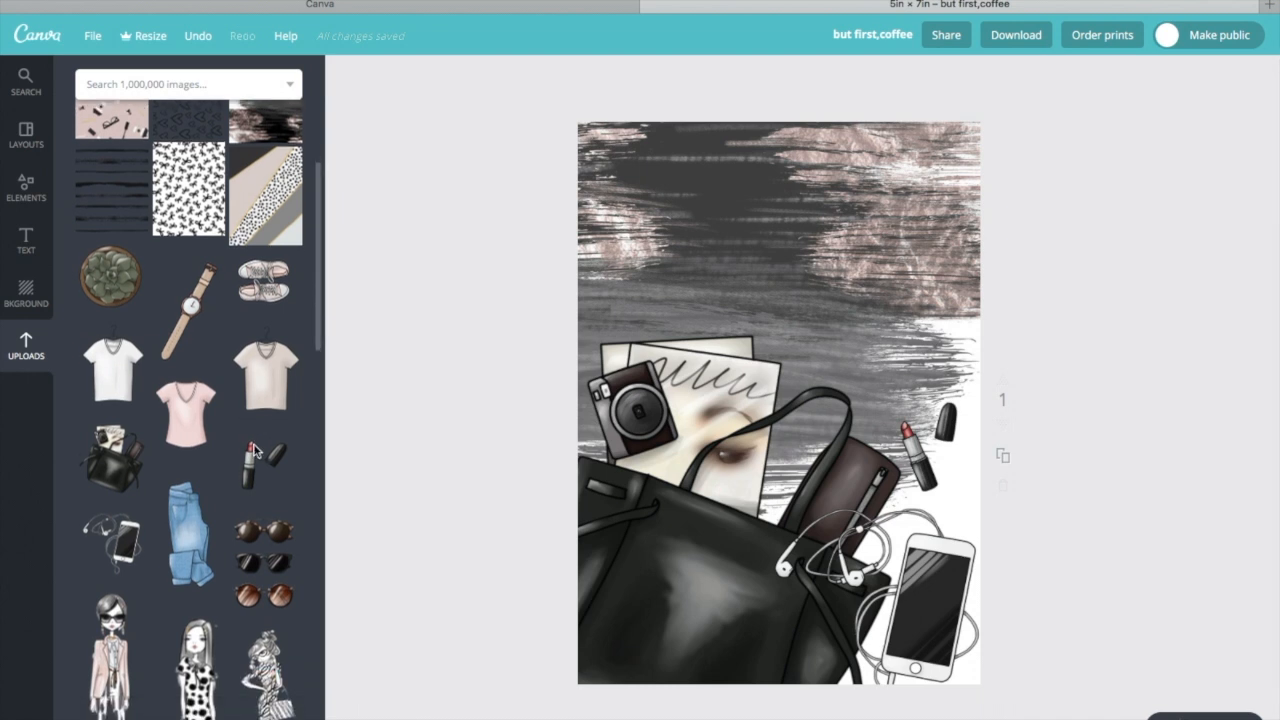
scroll("down", 3)
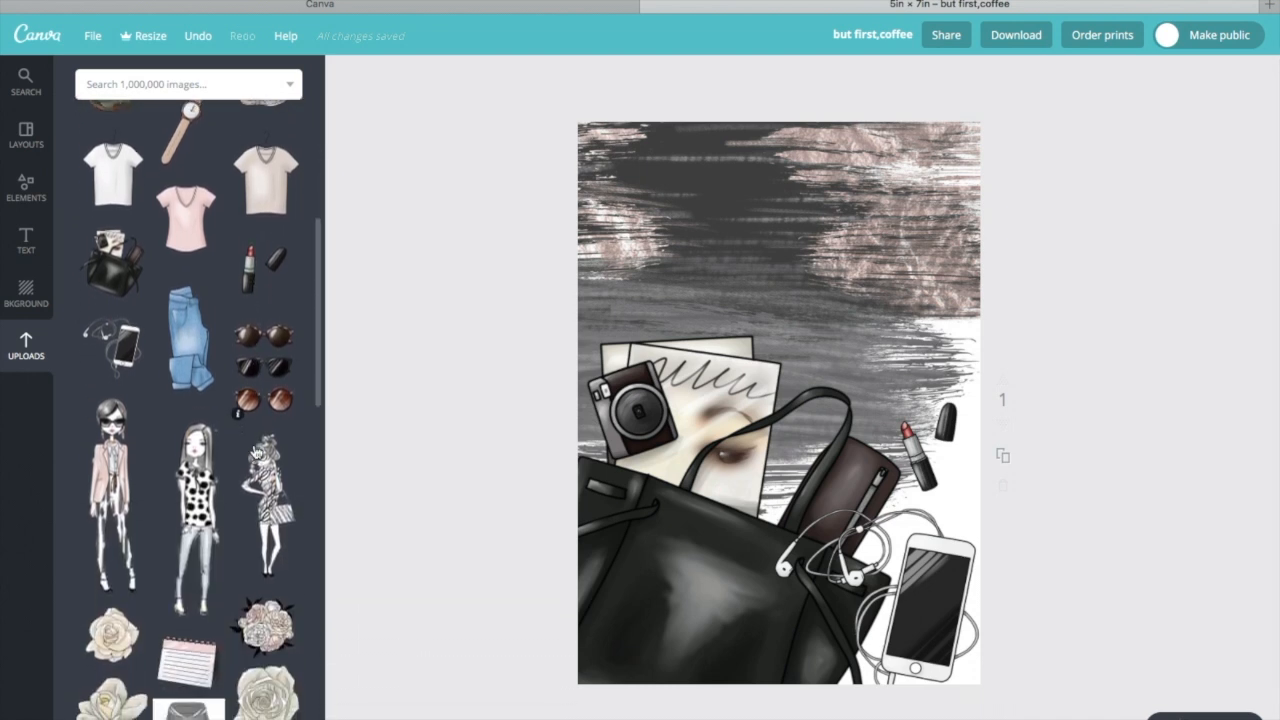
mouse_move(275, 710)
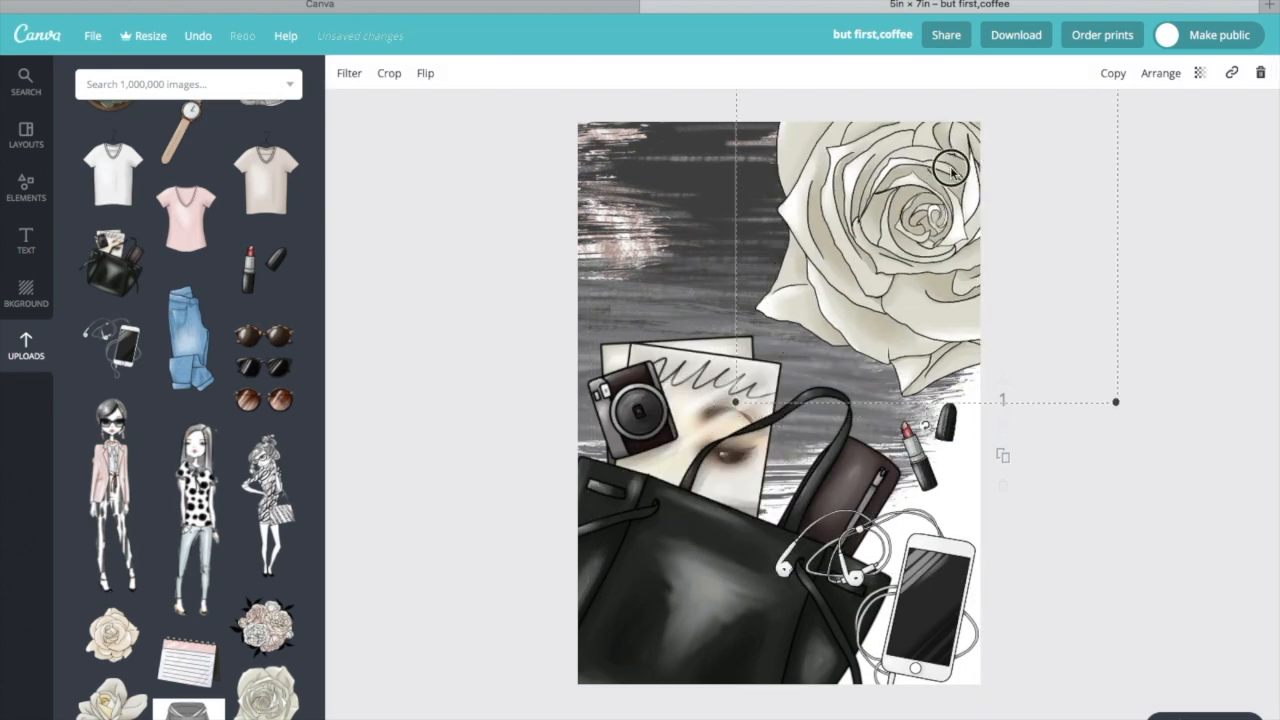
left_click(1200, 73)
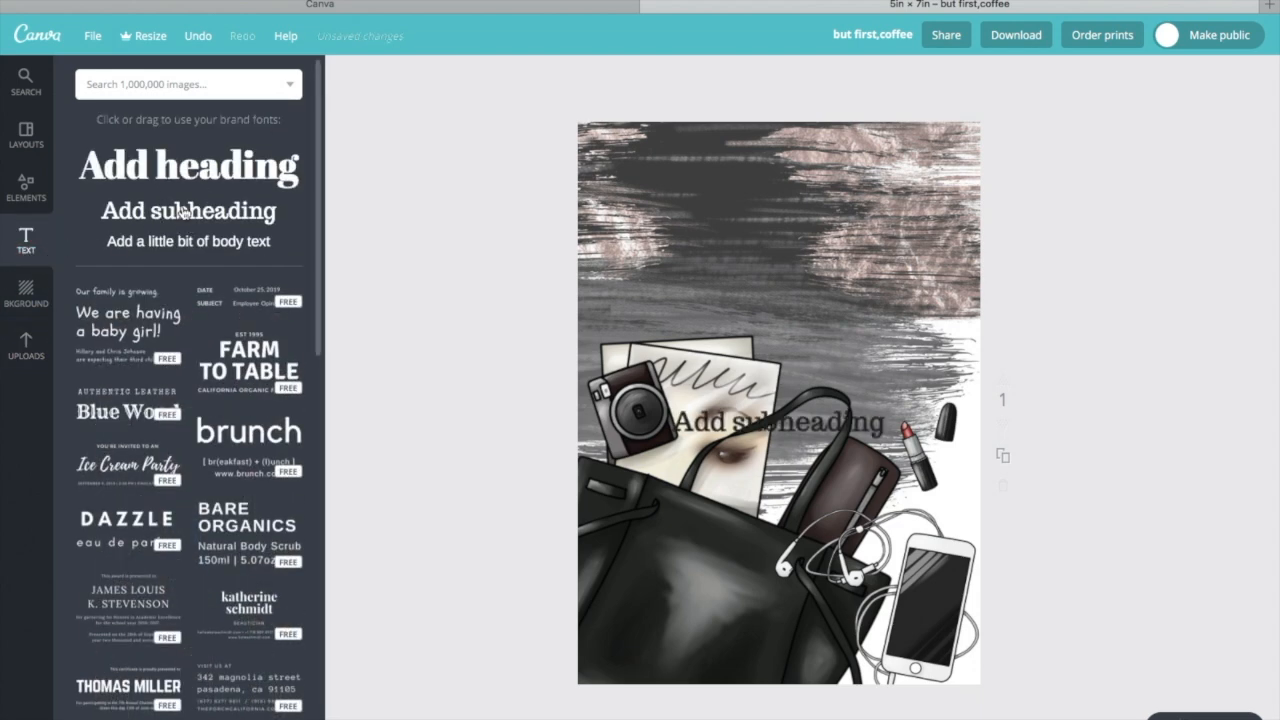
Change the subheading to 'Design a life you love', move it up and widen it
left_click(778, 421)
type("Design a life ")
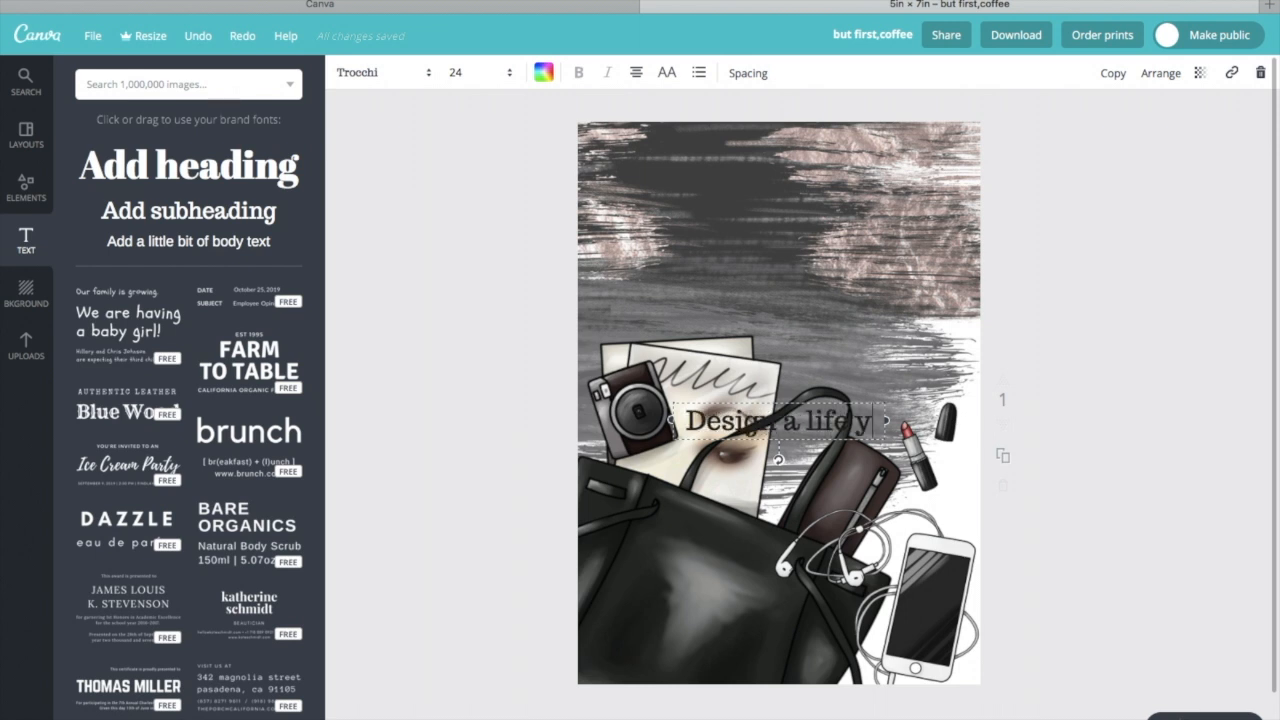
type("you love")
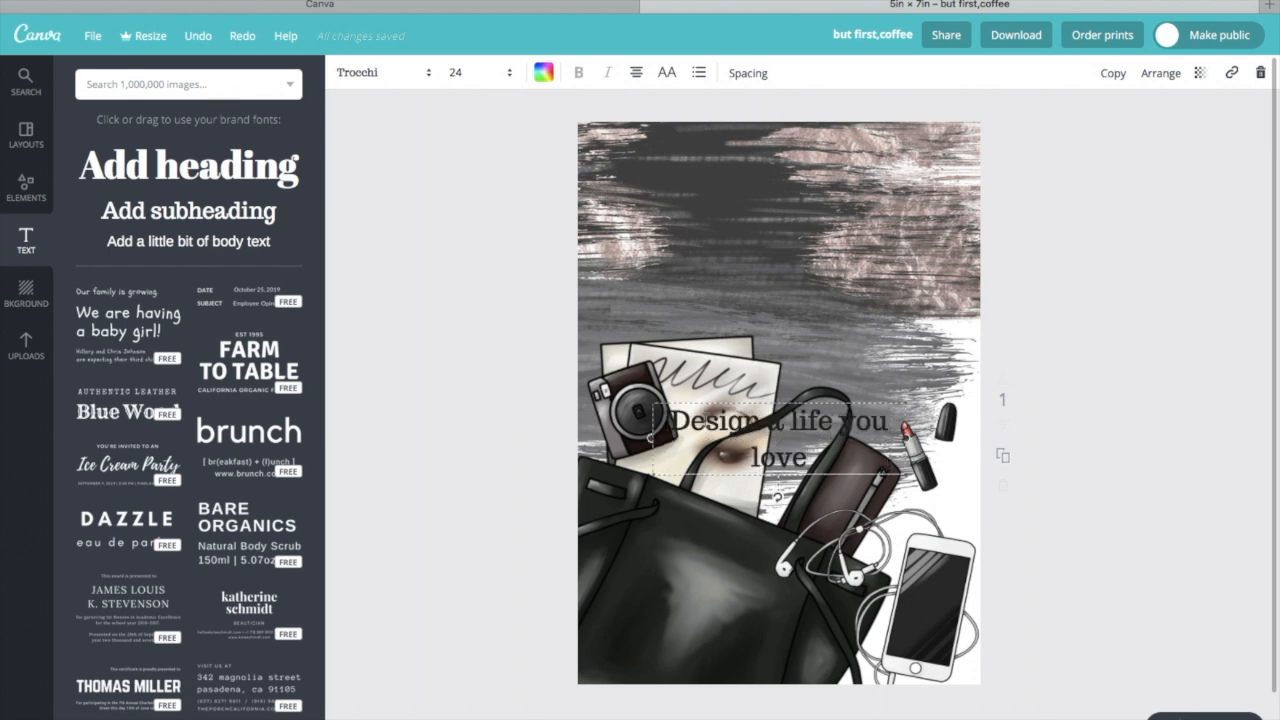
left_click_drag(778, 438, 778, 250)
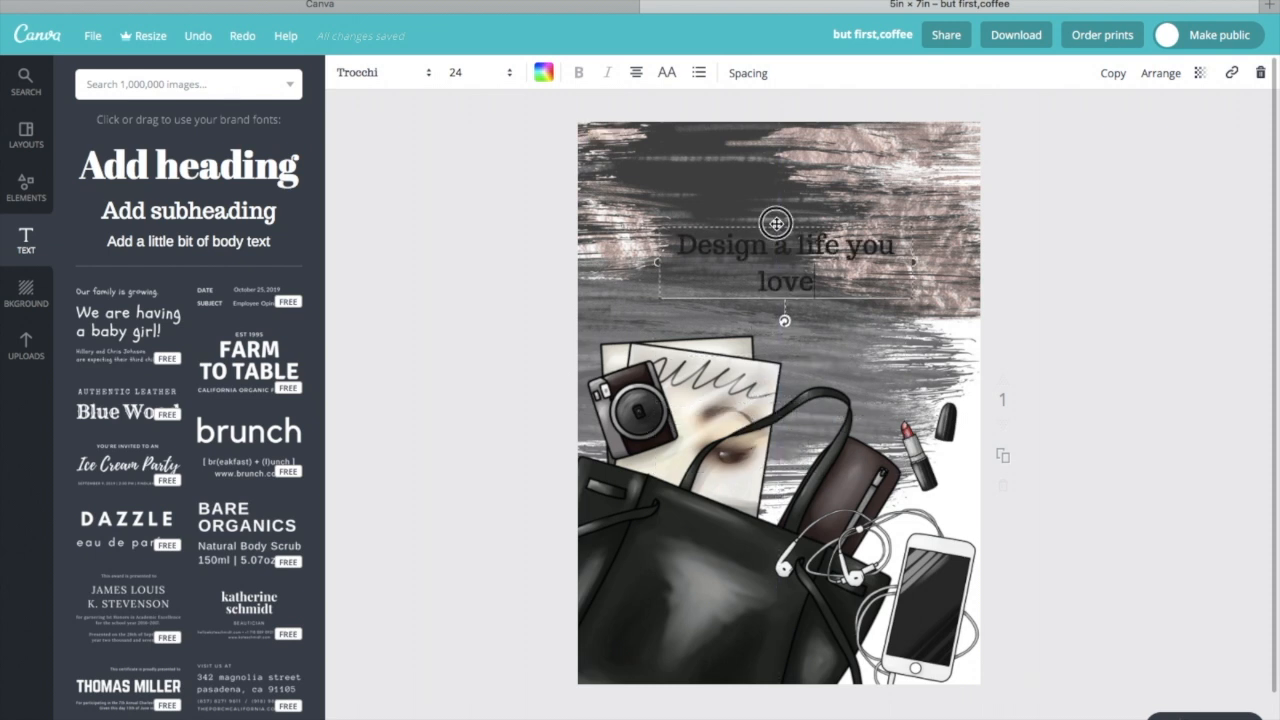
left_click_drag(655, 262, 590, 252)
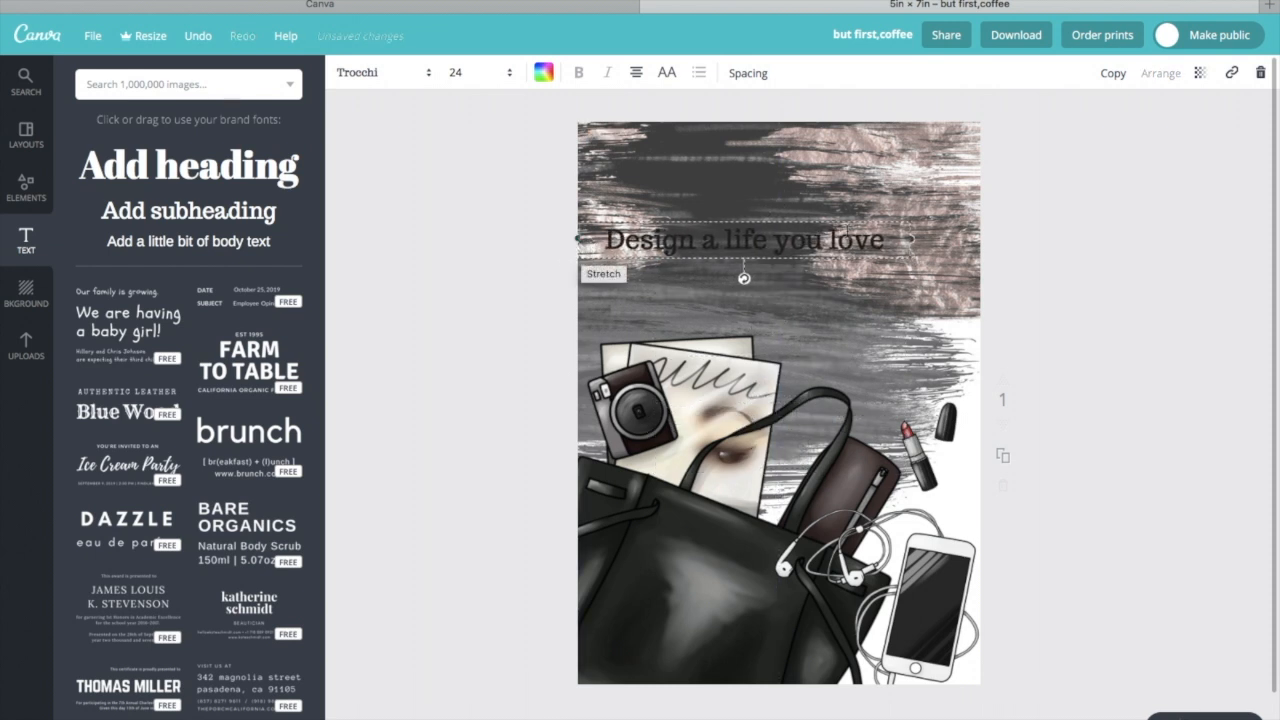
left_click_drag(910, 239, 980, 245)
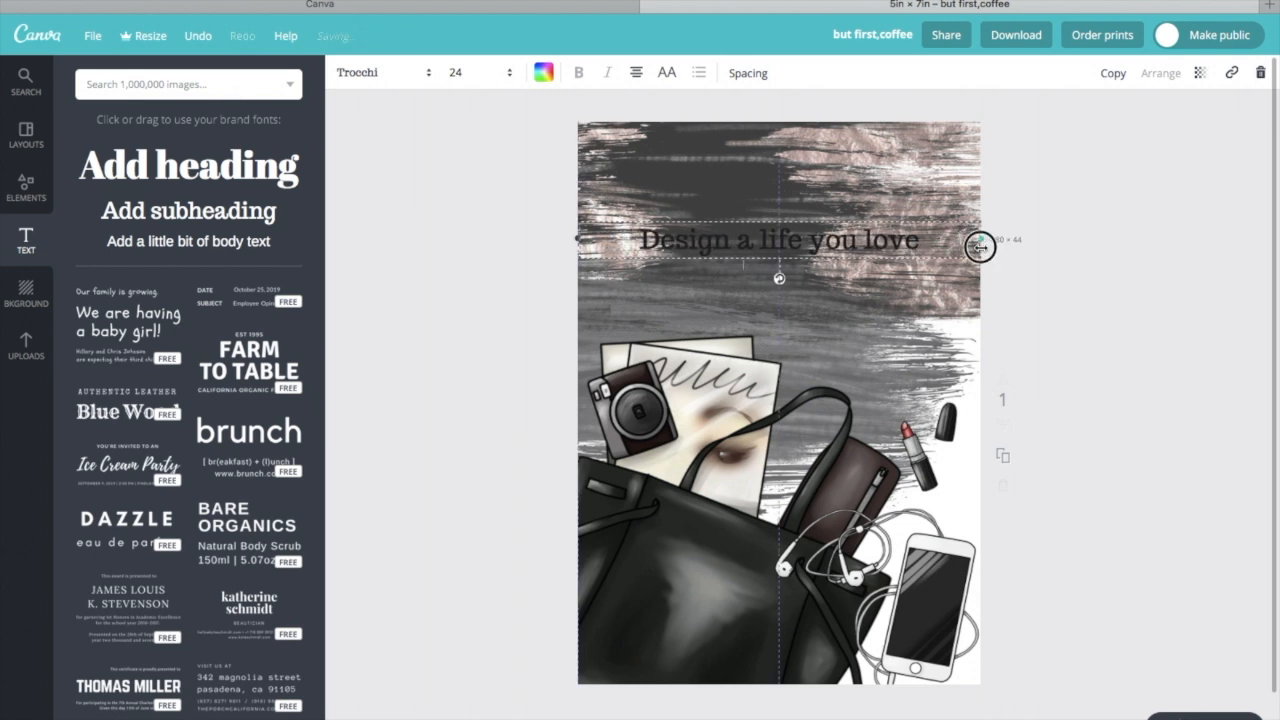
Give the quote a light colour and reposition the text block
left_click(543, 72)
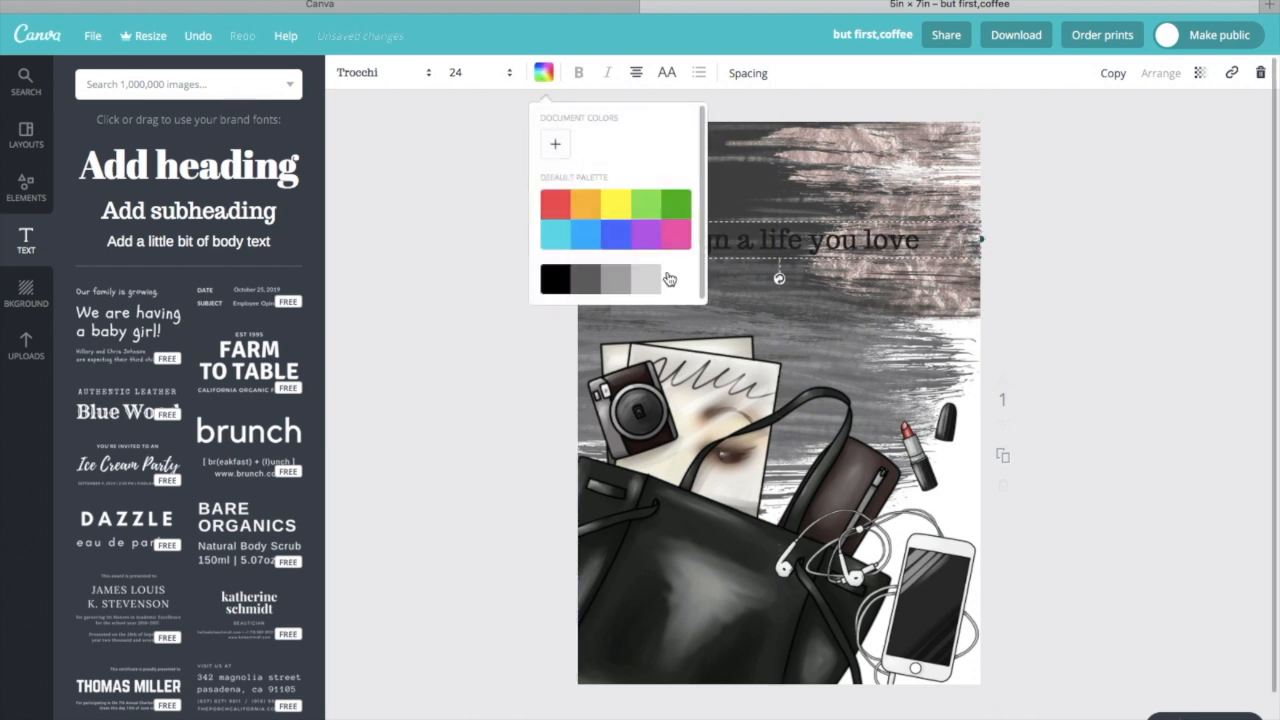
left_click(649, 278)
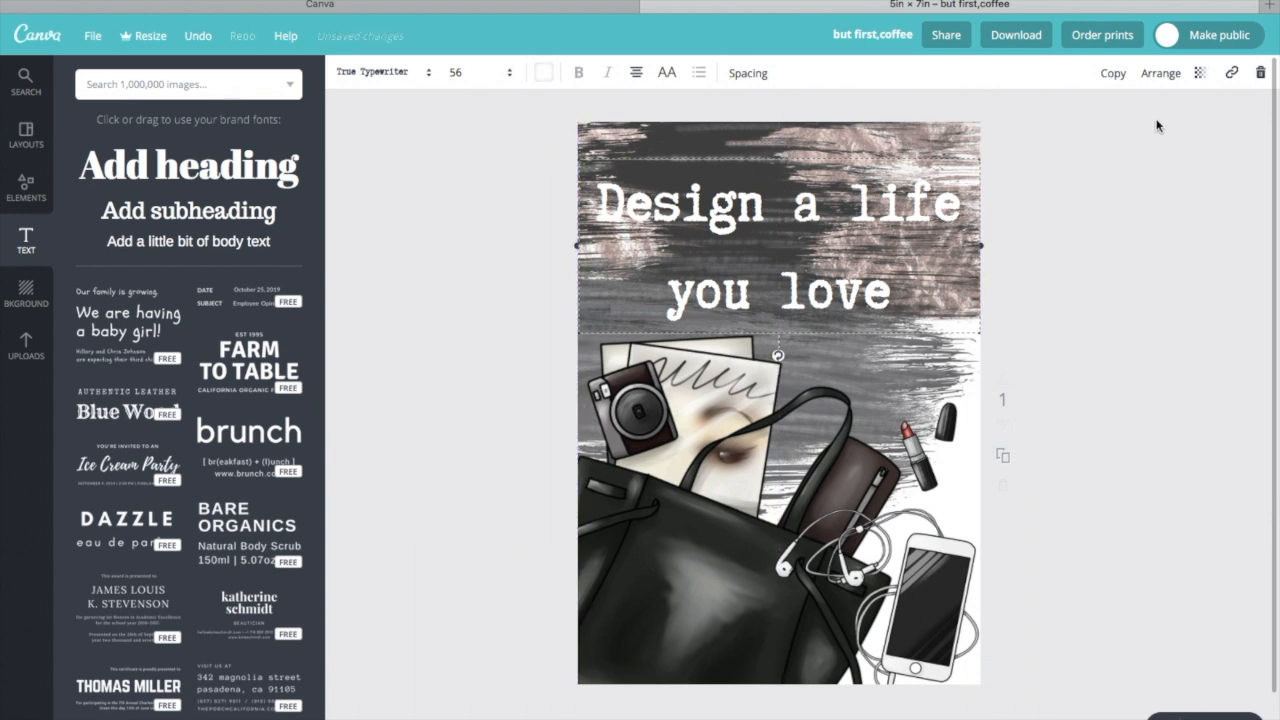
left_click_drag(778, 245, 778, 275)
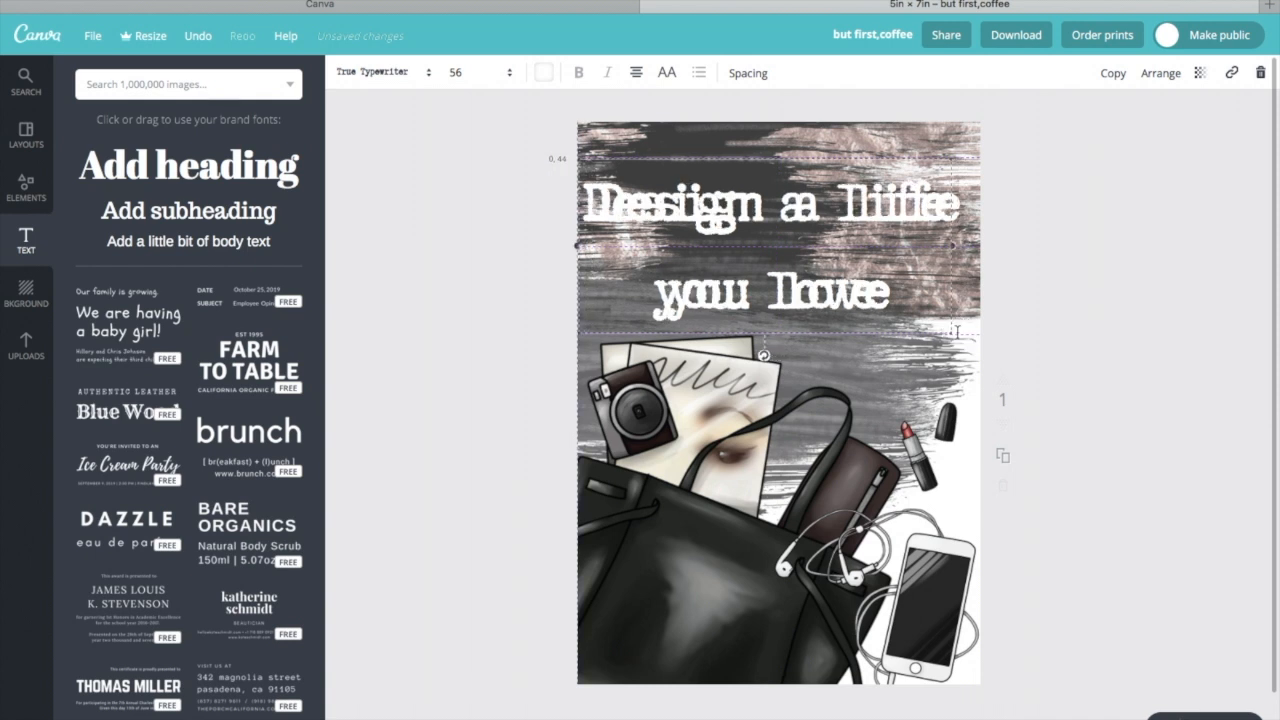
Try a custom blush-pink tint on the quote, then change it to white
left_click(543, 72)
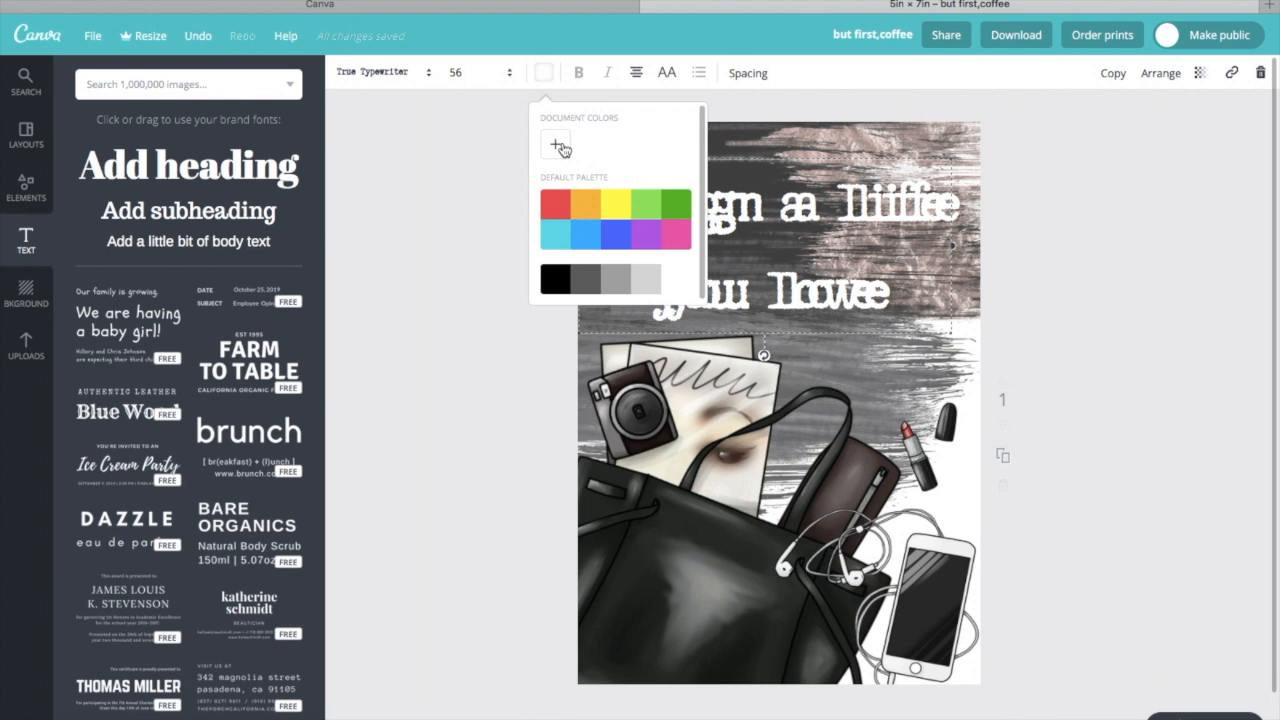
left_click(556, 144)
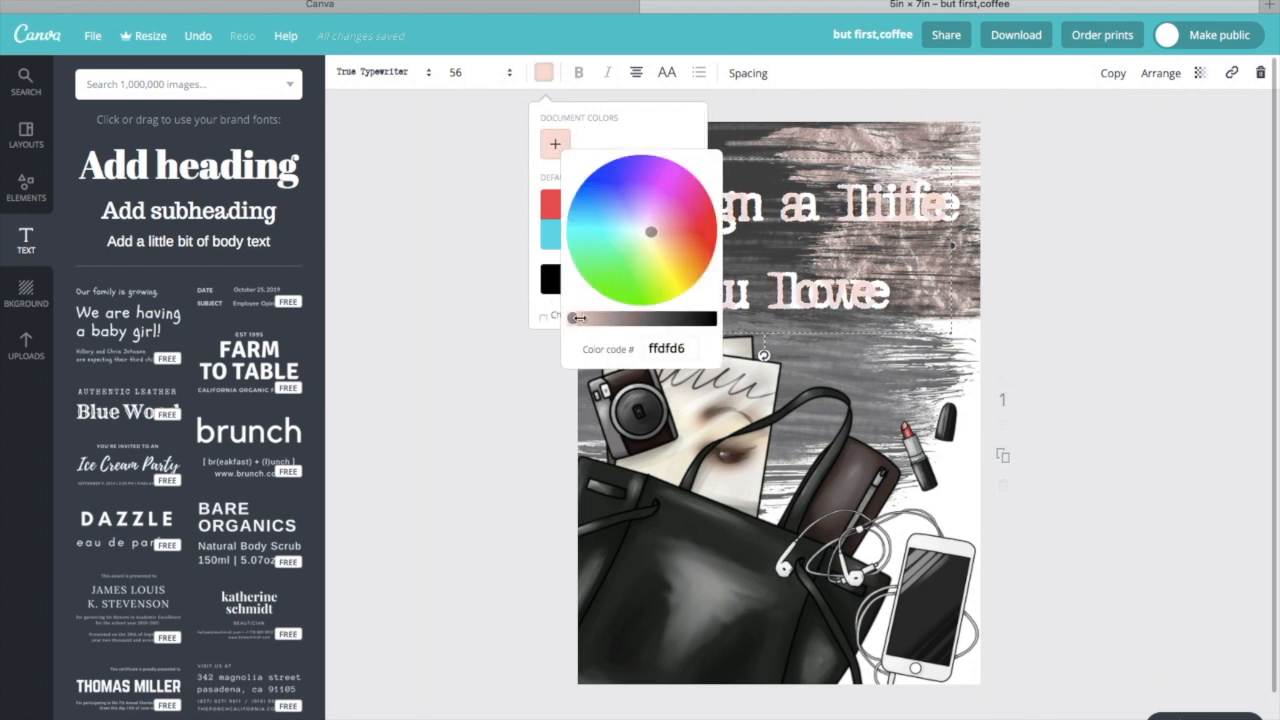
left_click_drag(577, 318, 590, 318)
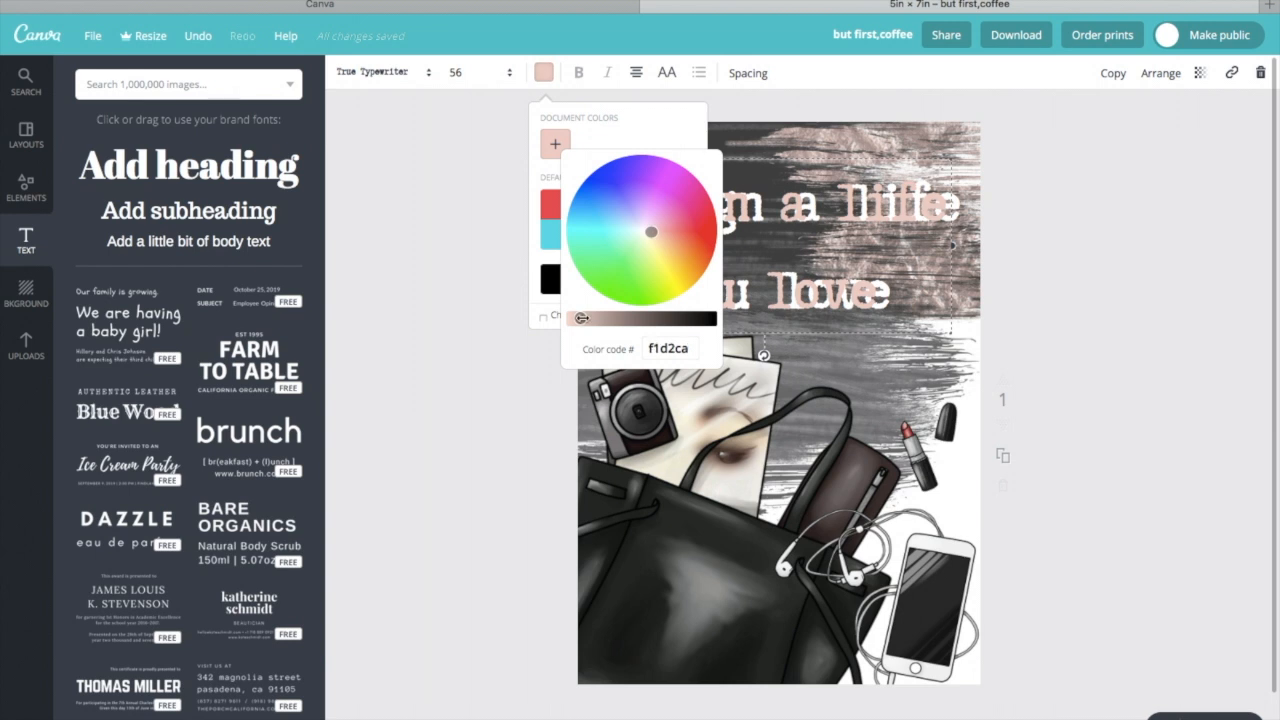
left_click(900, 163)
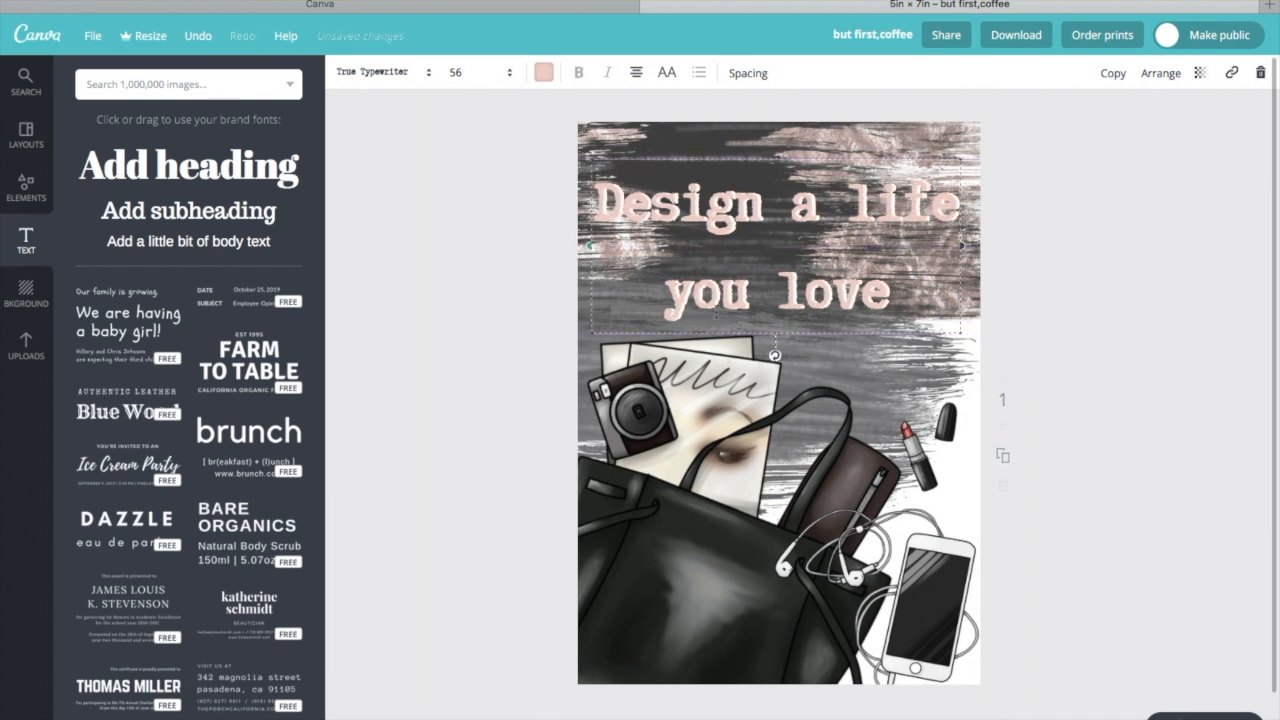
left_click(1160, 72)
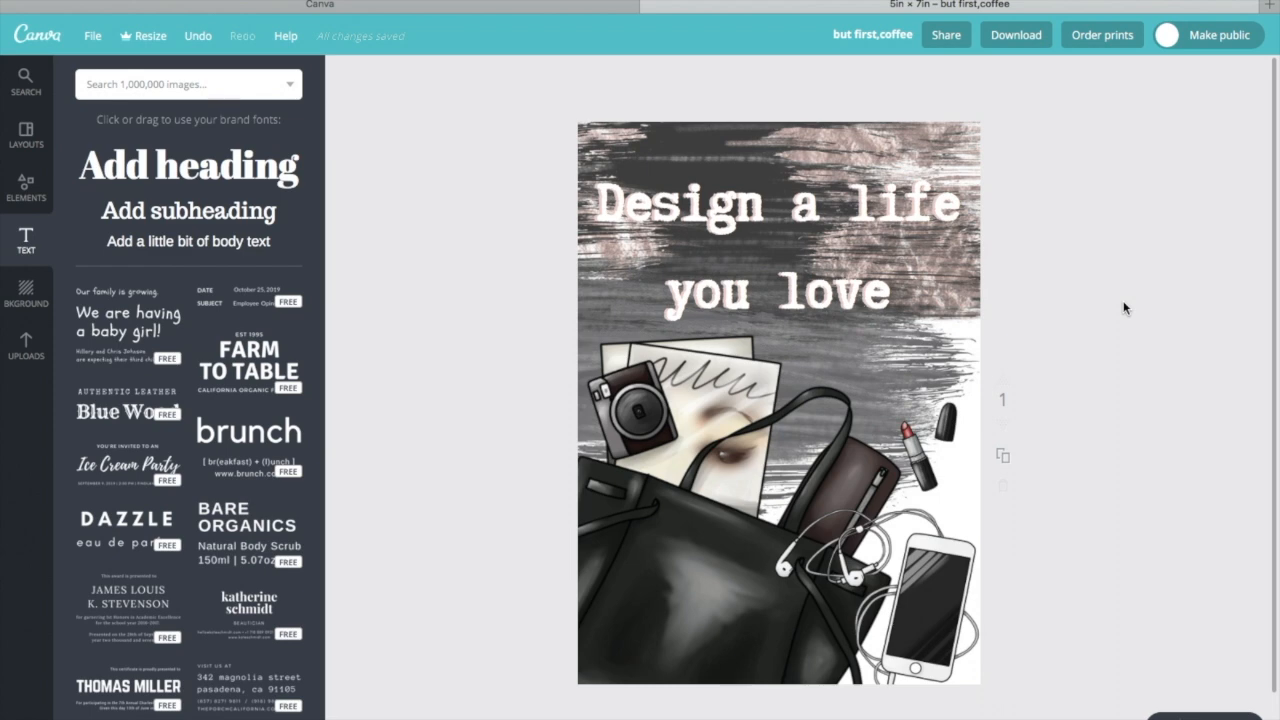
Switch the quote to the Permanent Marker font
left_click(380, 72)
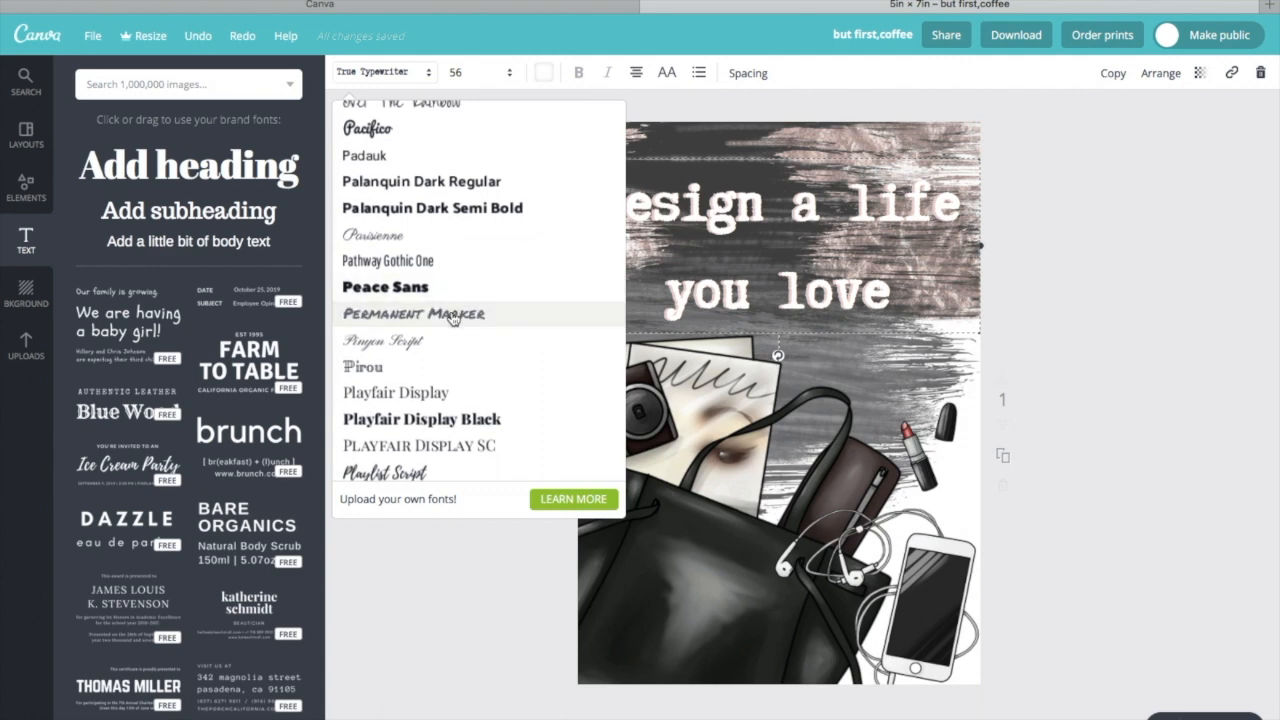
left_click(413, 313)
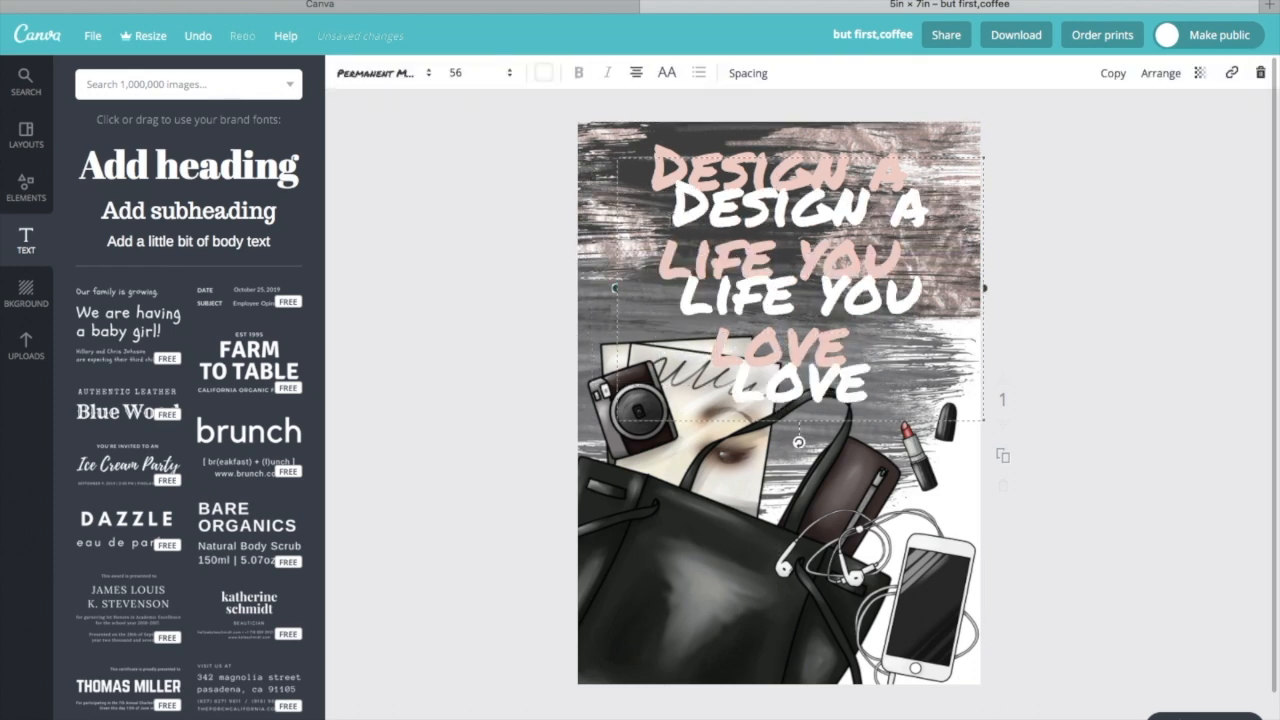
left_click(543, 72)
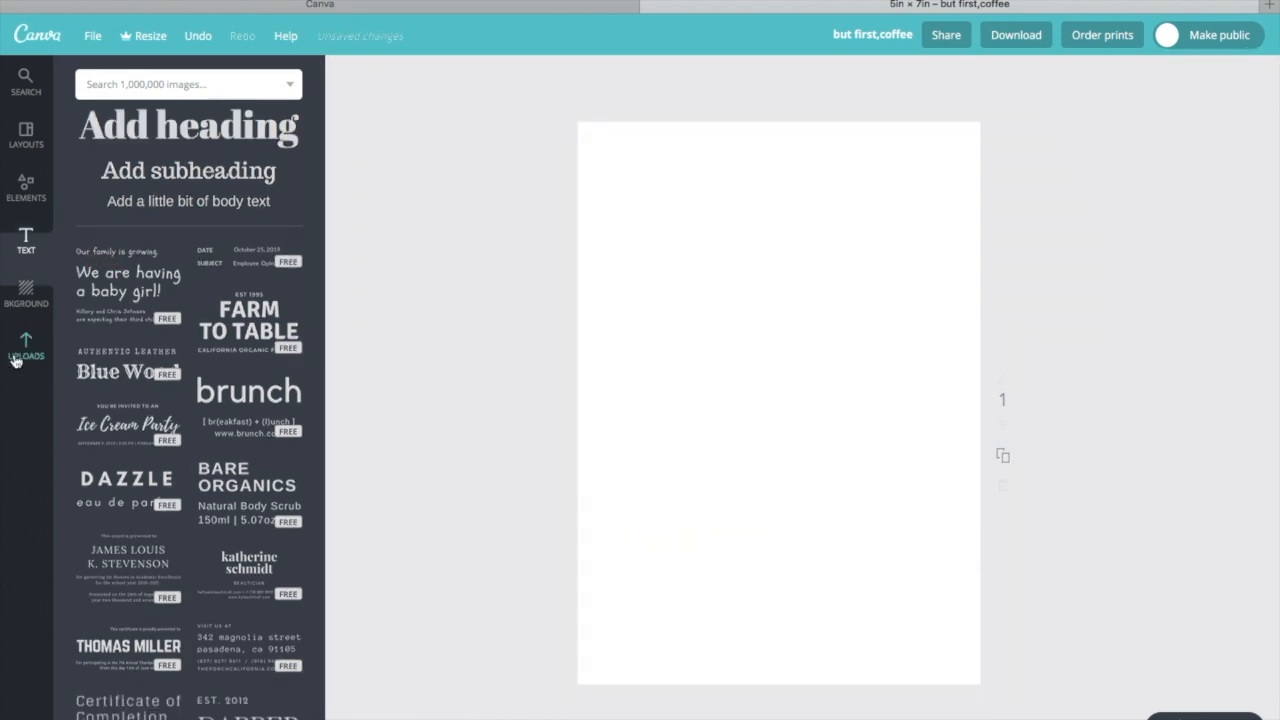
Browse the Layouts panel down to the five-cell Photo Grid layout
left_click(26, 295)
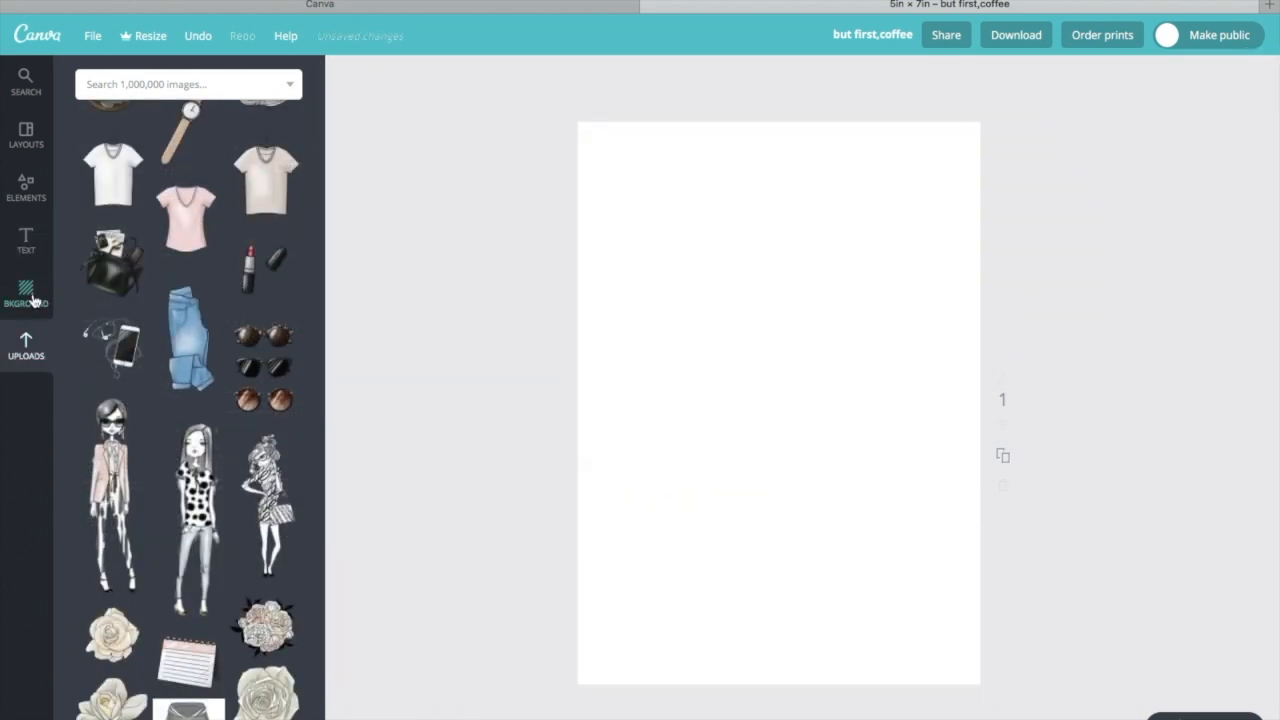
left_click(25, 135)
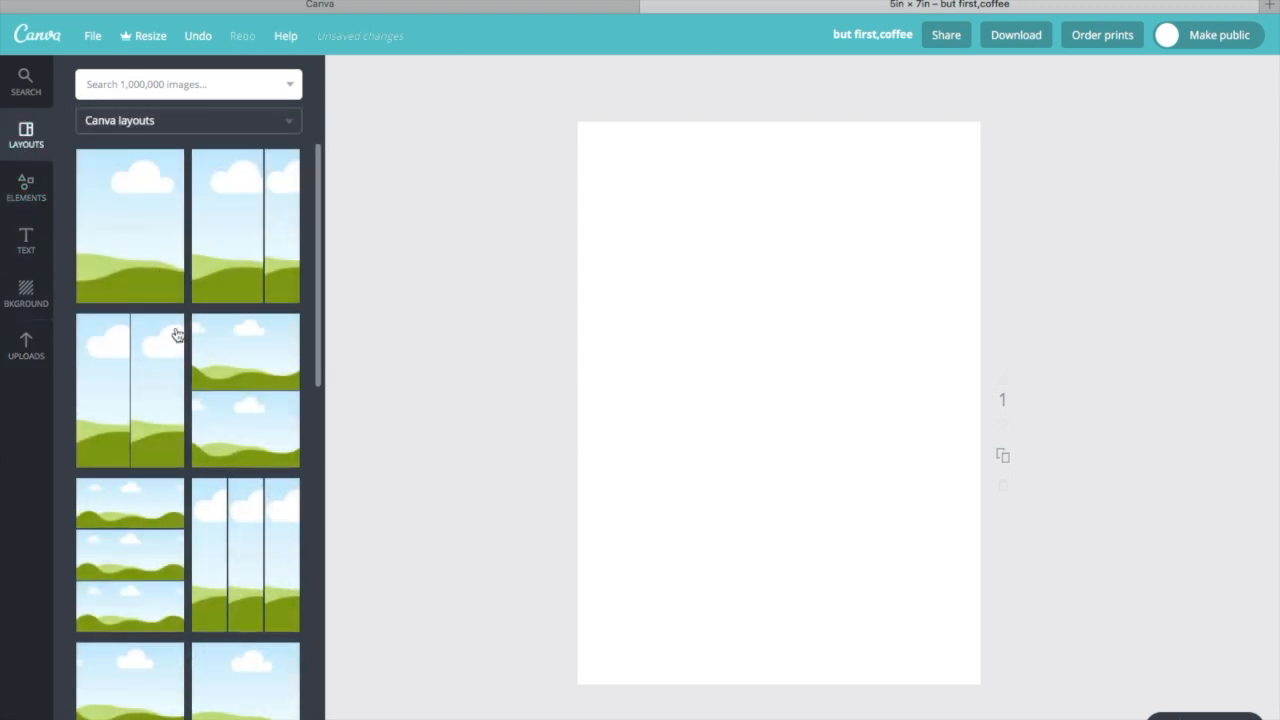
scroll("down", 3)
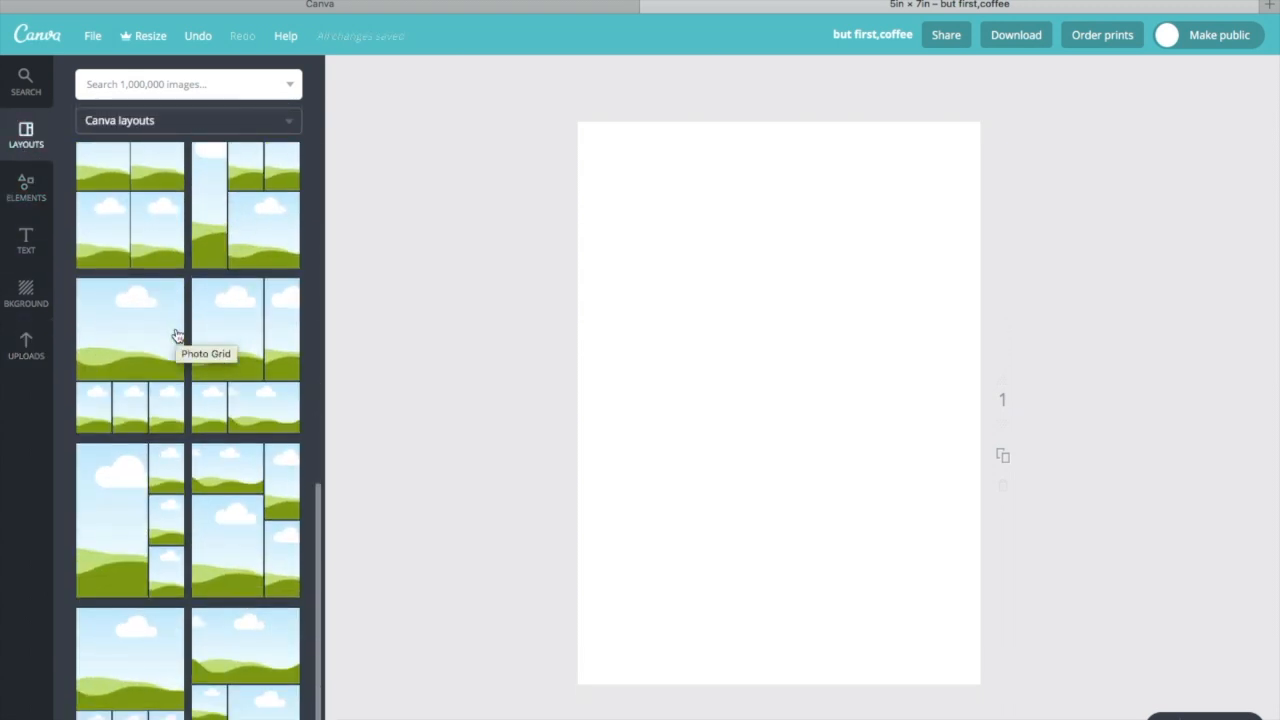
scroll("down", 3)
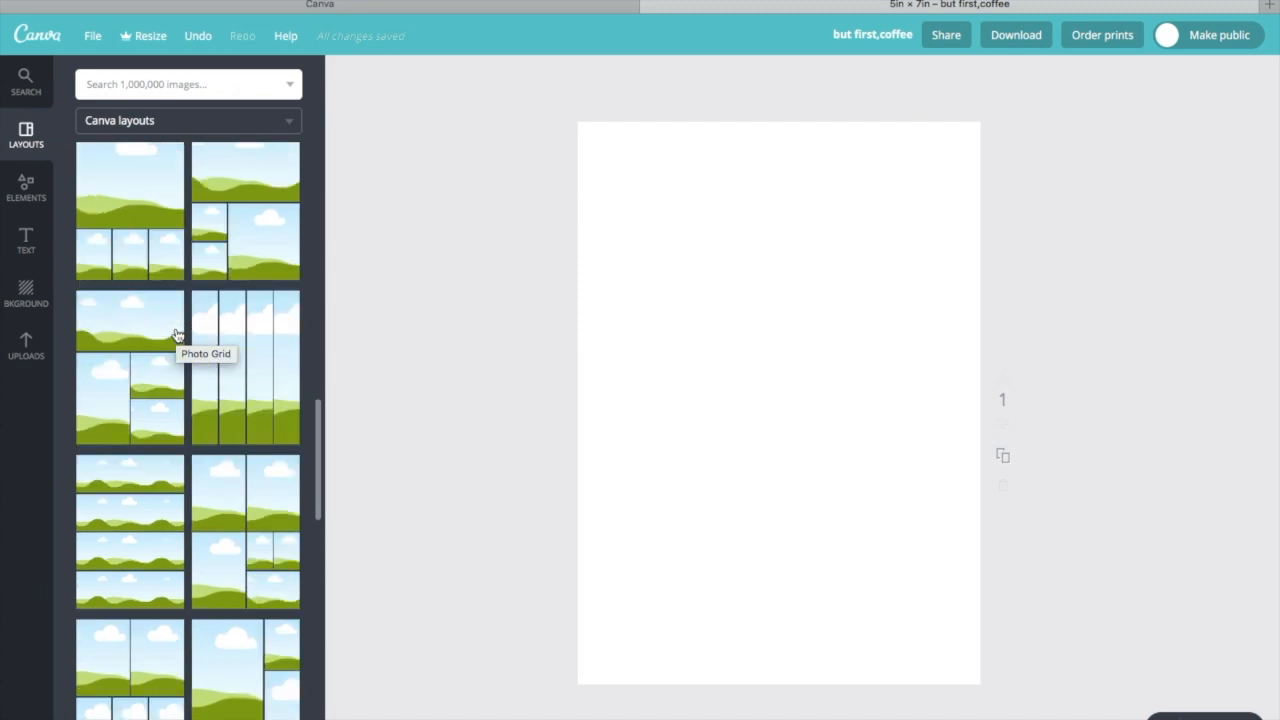
scroll("down", 3)
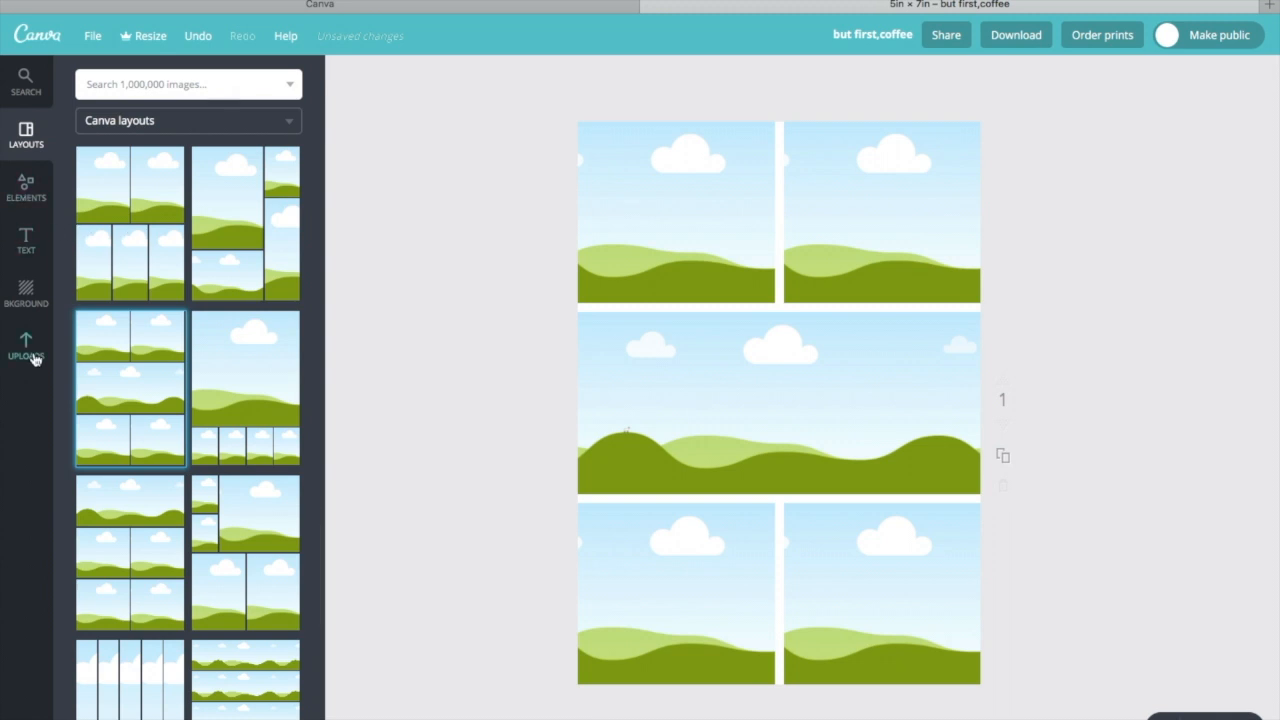
Fill grid cells with textures: polka-dot stripes bottom-right, marble middle strip, brush smear bottom-left
left_click(26, 345)
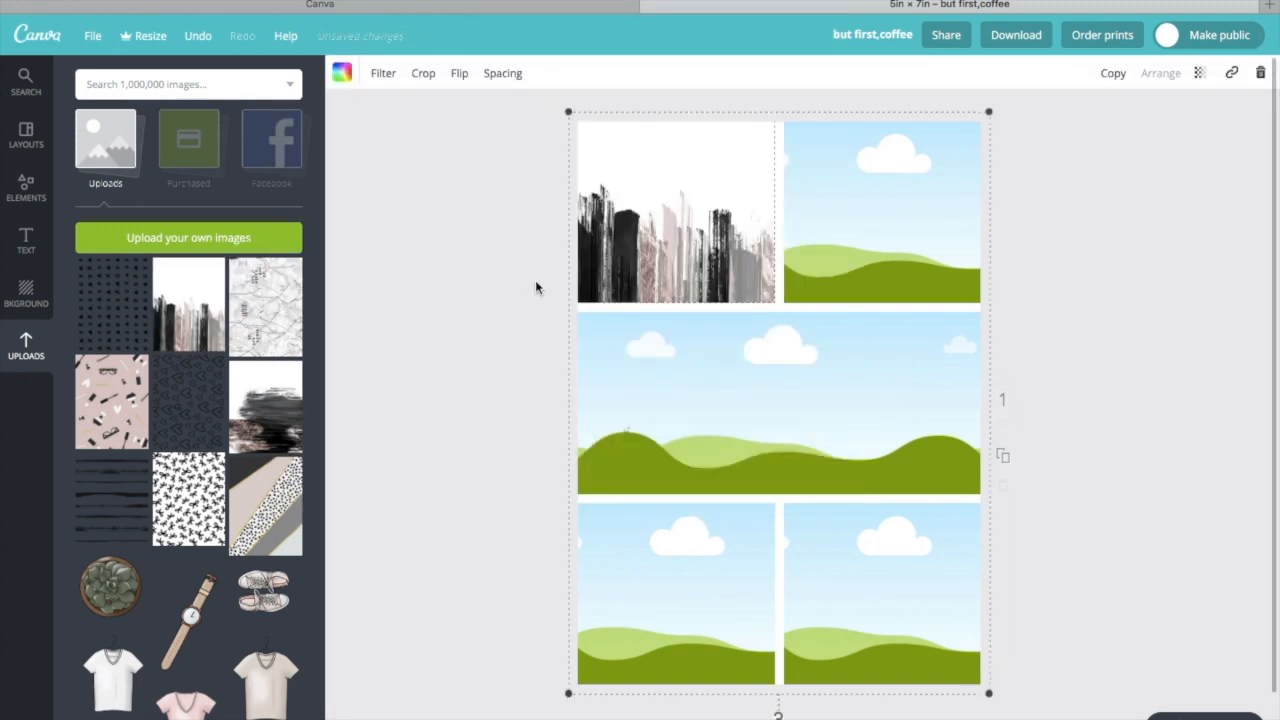
left_click(687, 252)
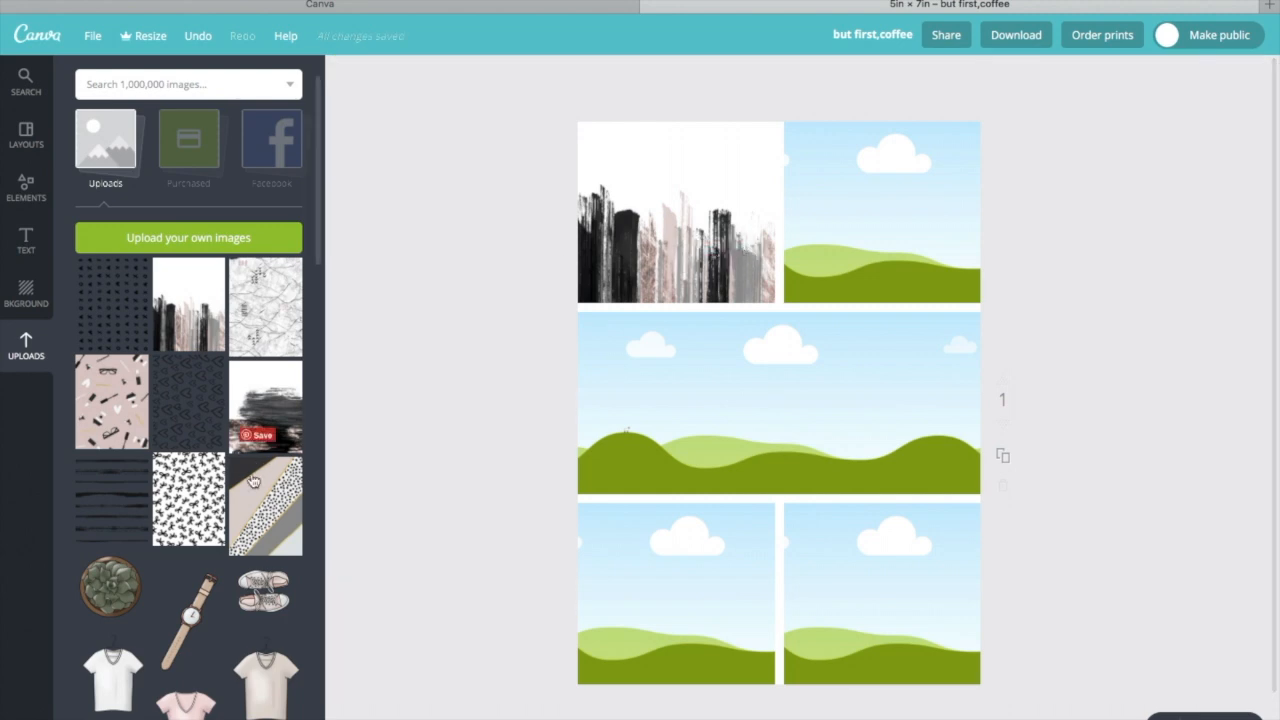
left_click_drag(265, 500, 820, 452)
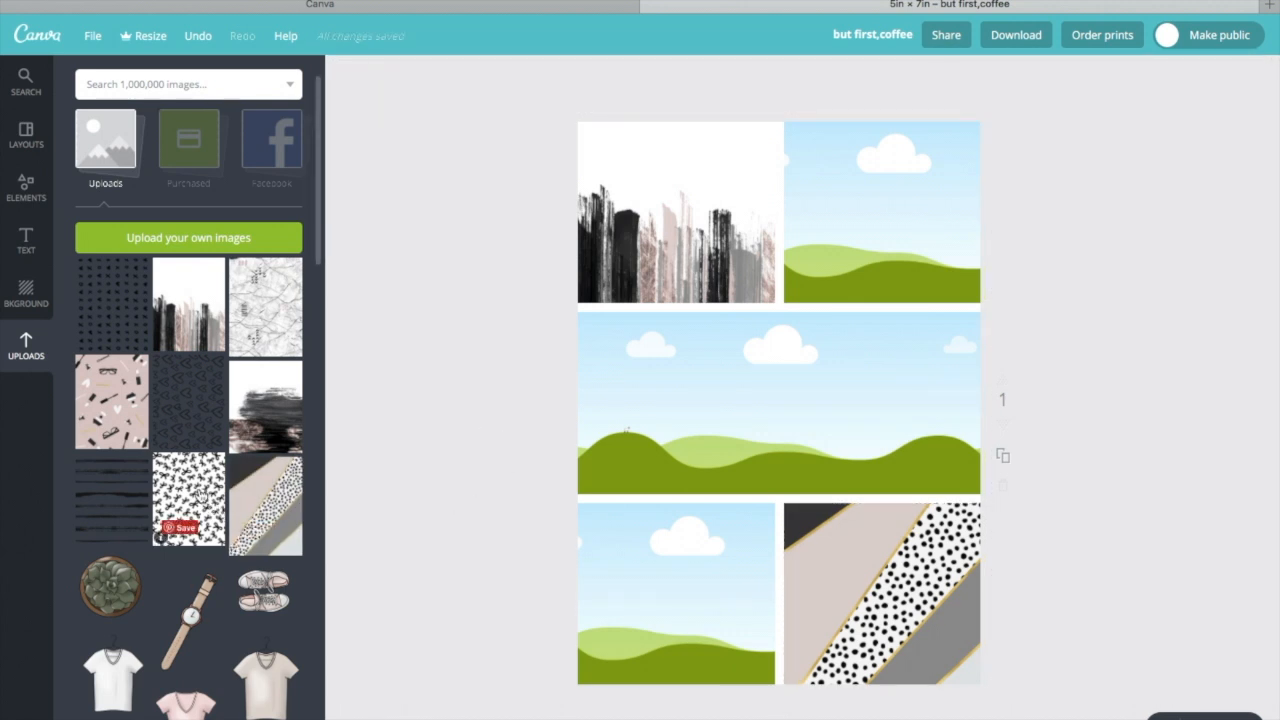
left_click_drag(112, 500, 676, 560)
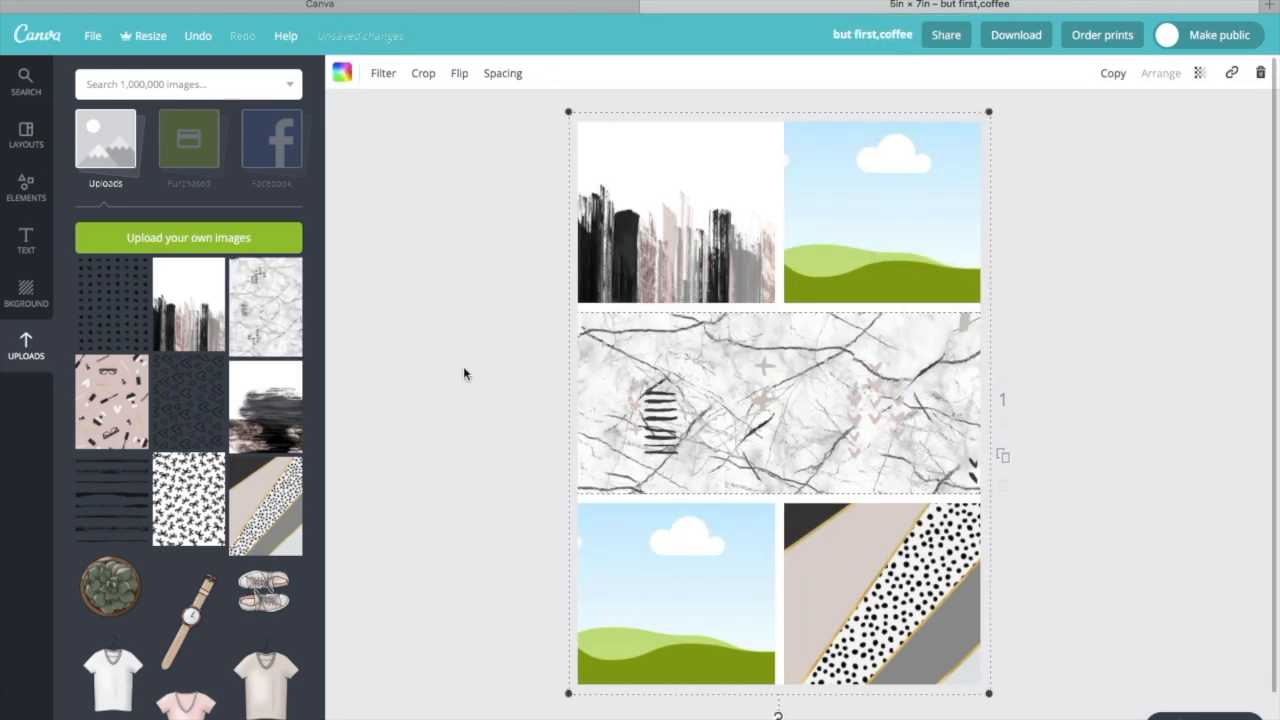
left_click(424, 376)
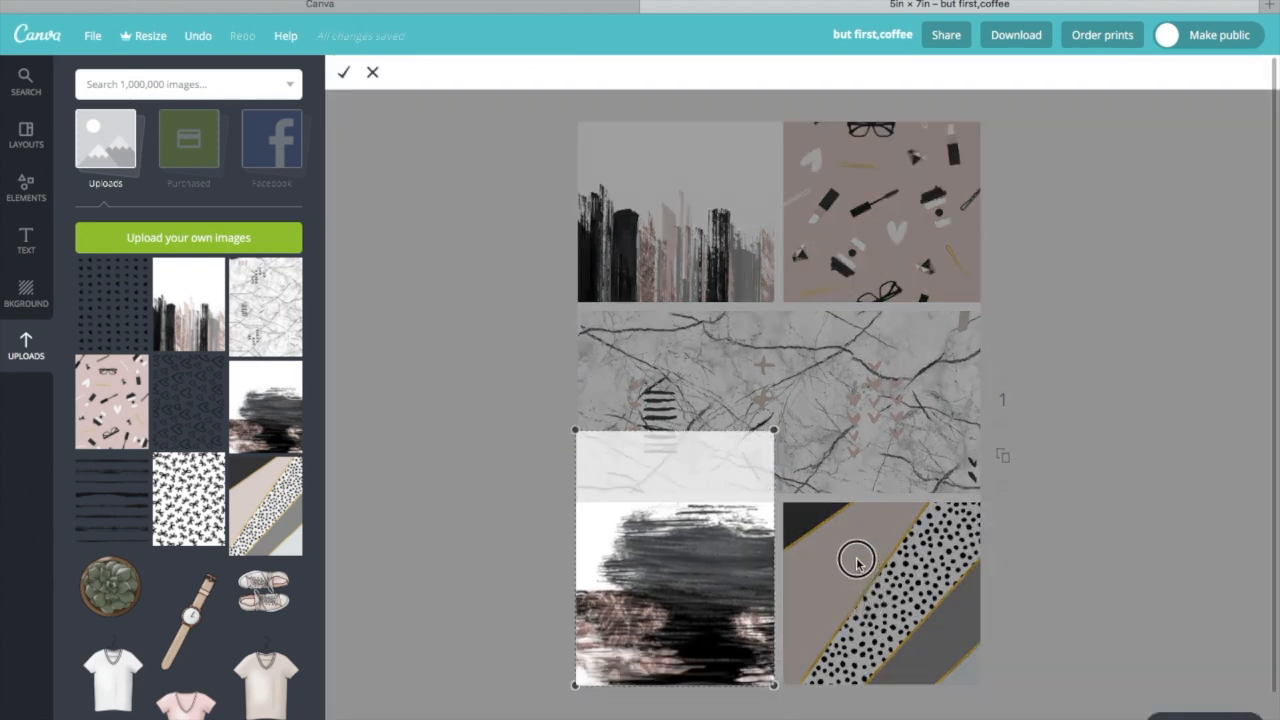
mouse_move(1113, 266)
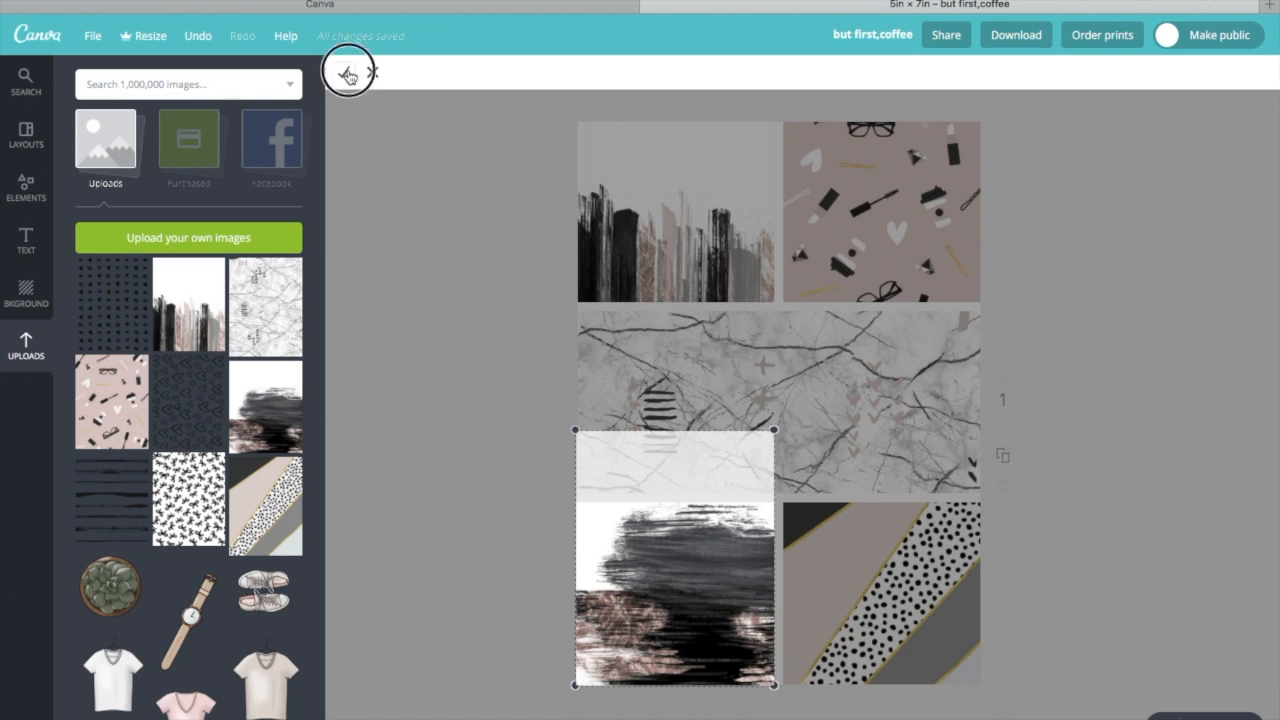
left_click(1106, 401)
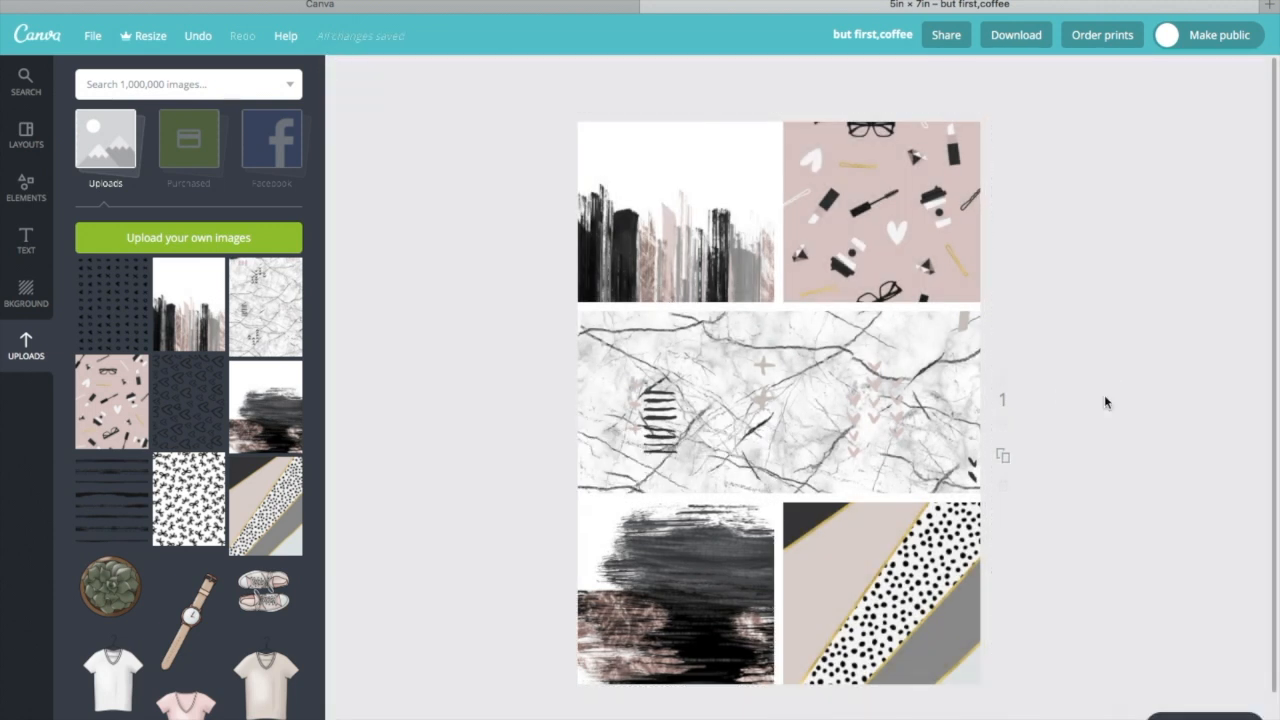
mouse_move(155, 347)
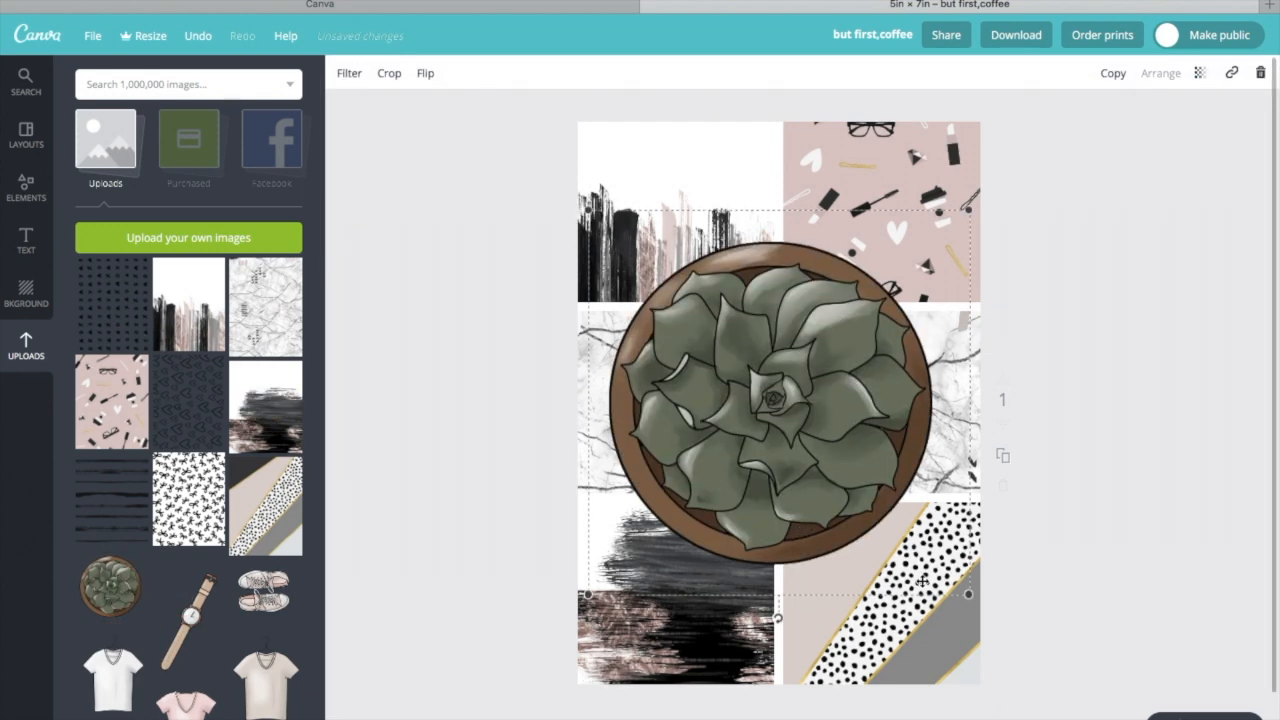
Move the succulent to the marble strip's right edge and add the pink T-shirt
left_click_drag(775, 400, 660, 290)
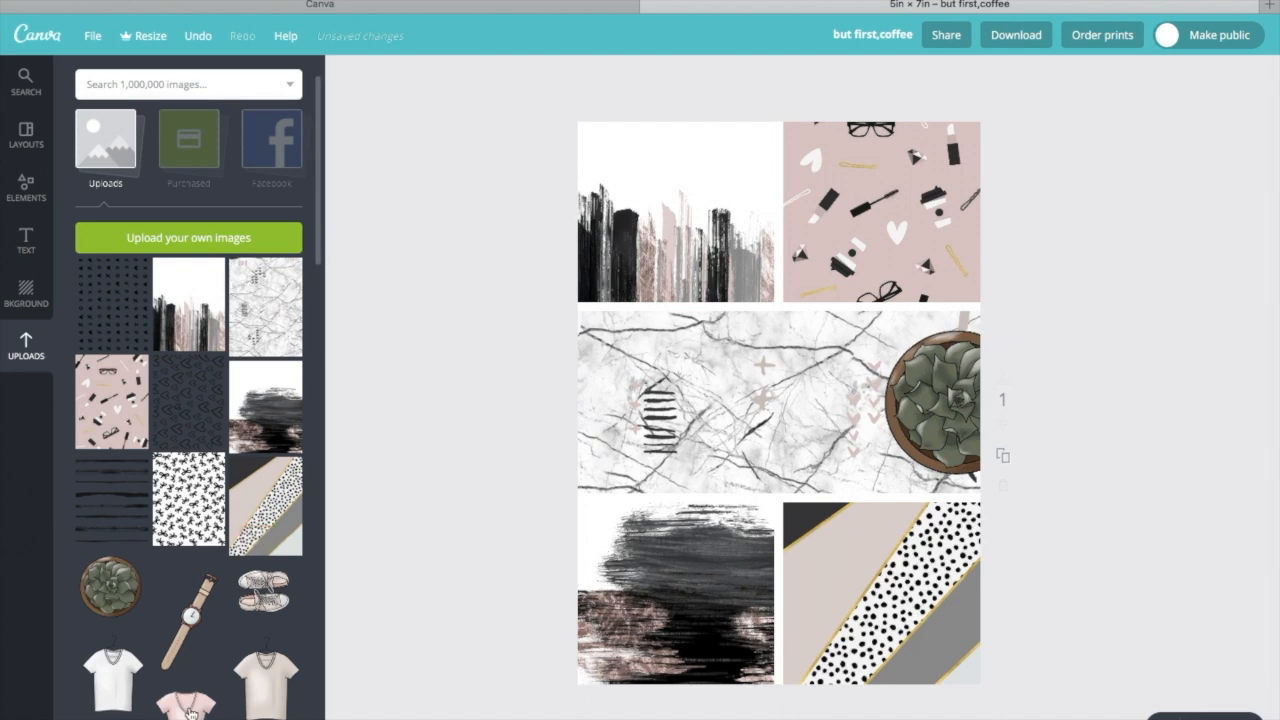
left_click(188, 678)
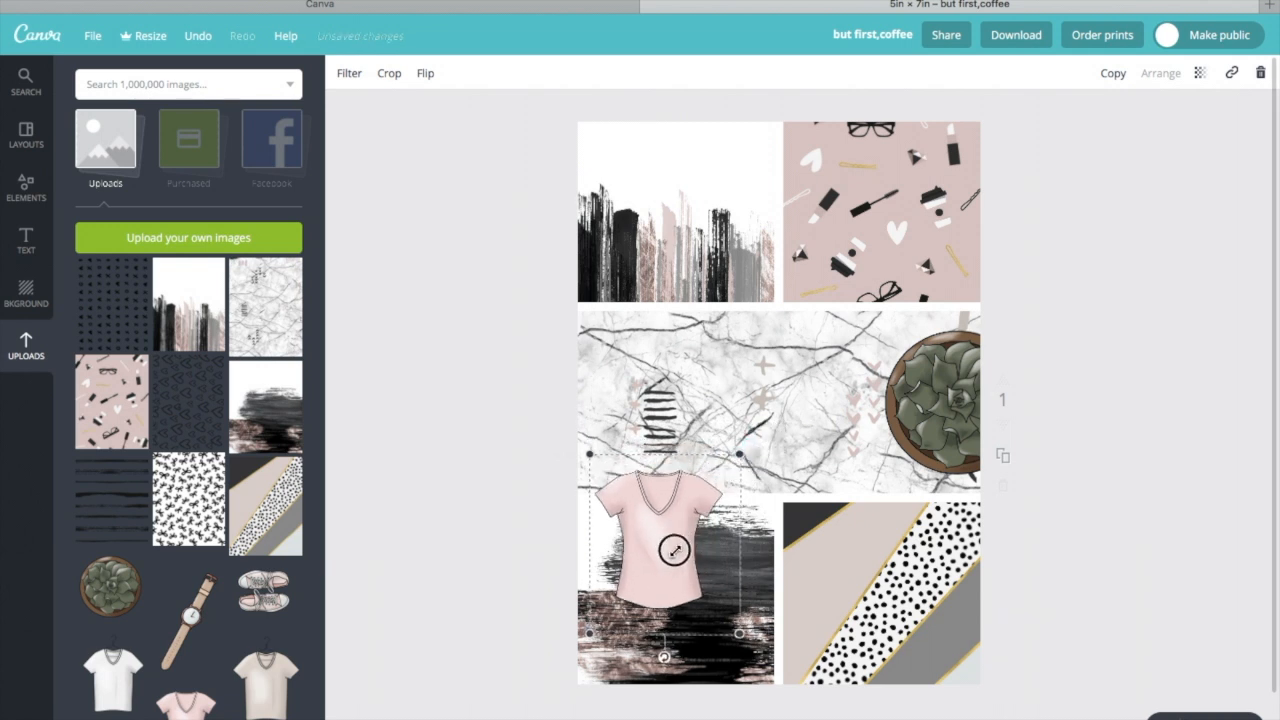
left_click(506, 540)
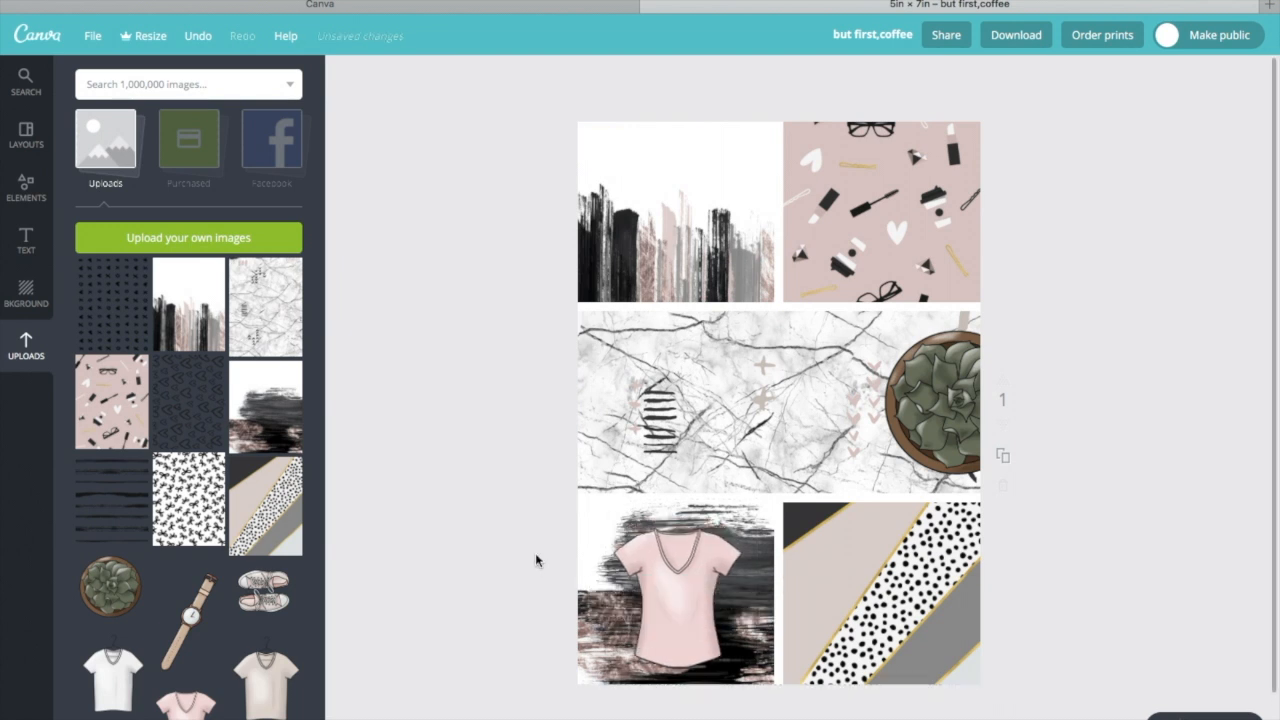
Add the handbag illustration, enlarged and centred on the marble strip
scroll("down", 3)
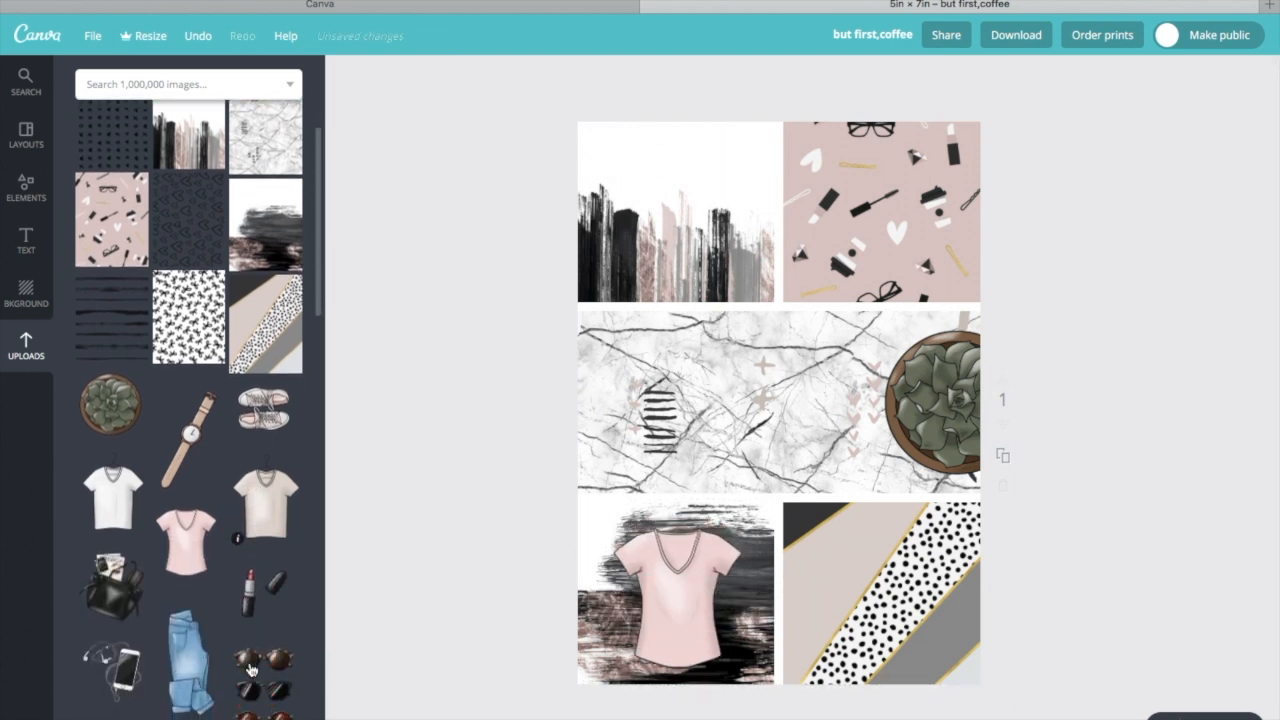
left_click_drag(113, 585, 465, 410)
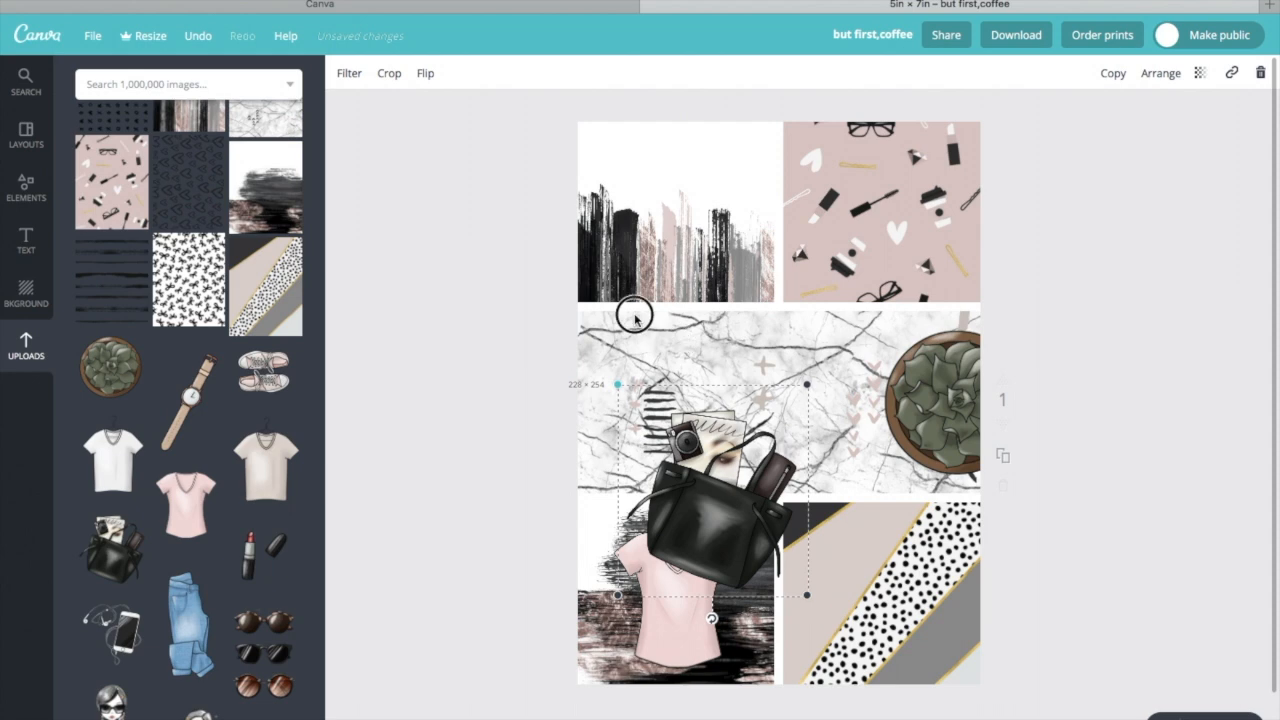
left_click_drag(635, 318, 690, 570)
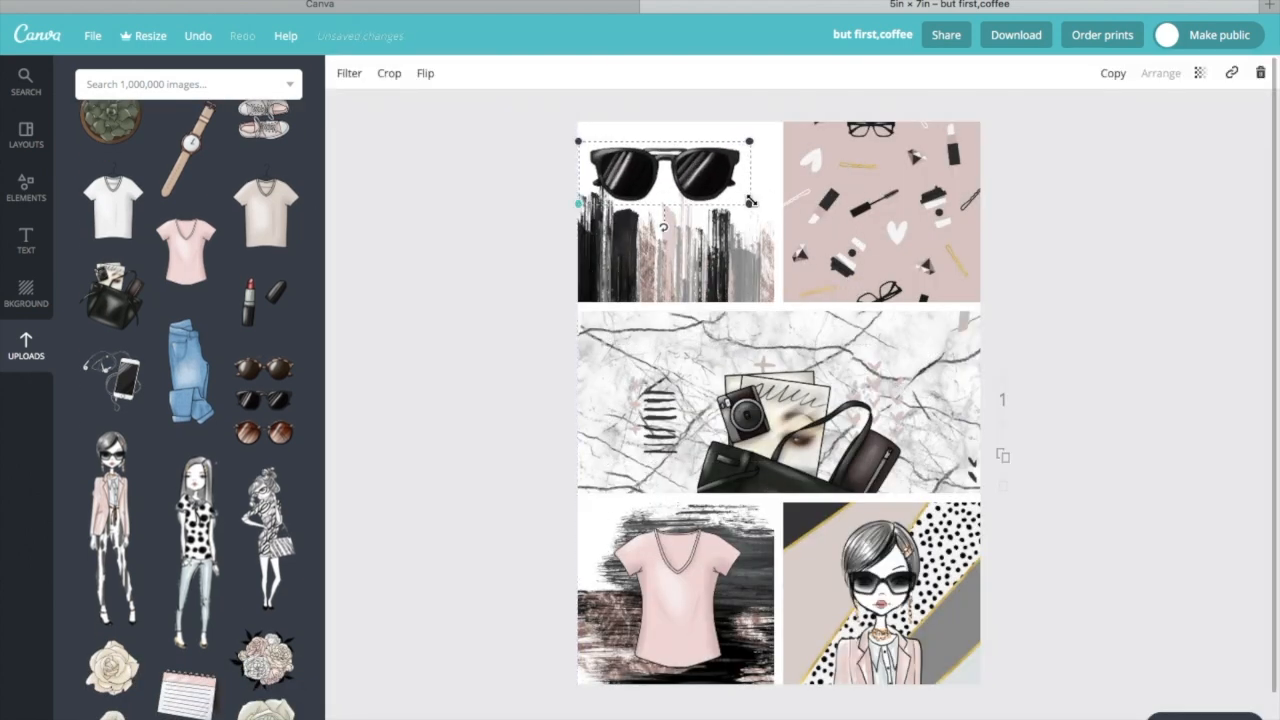
Add CREATE and XOXO text, then download the finished cover
left_click(25, 240)
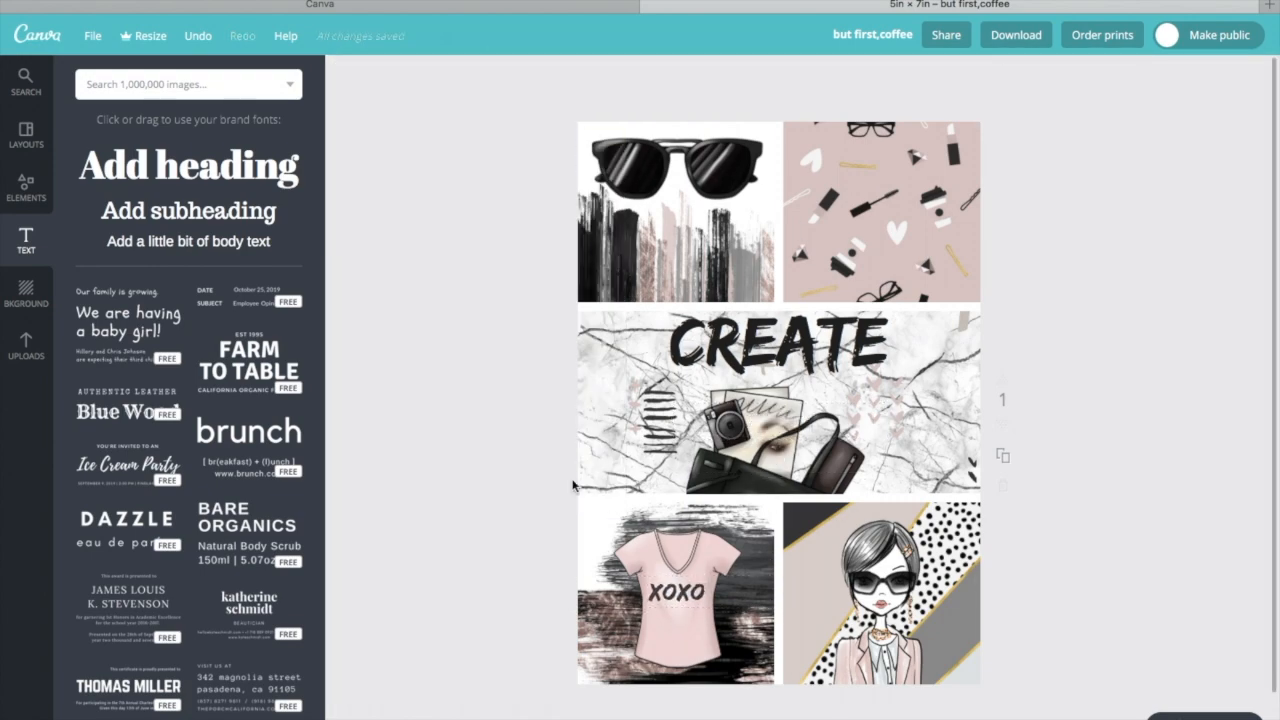
left_click(1015, 34)
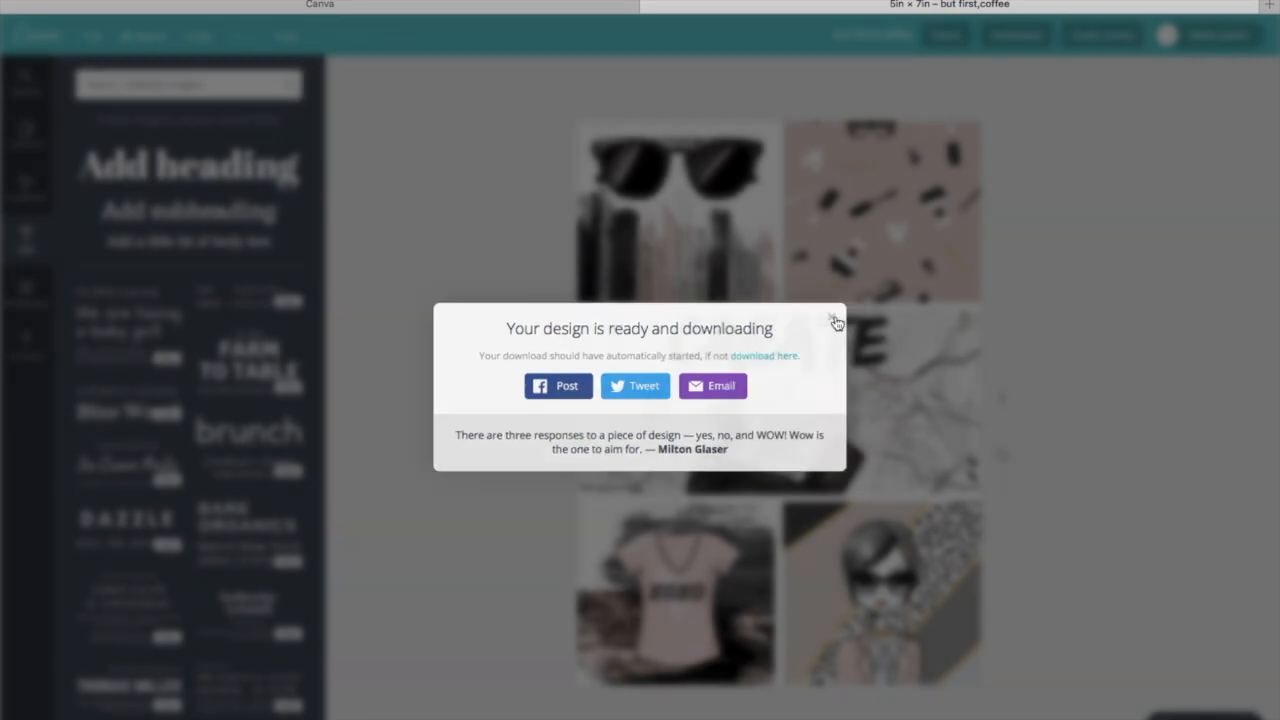
left_click(836, 322)
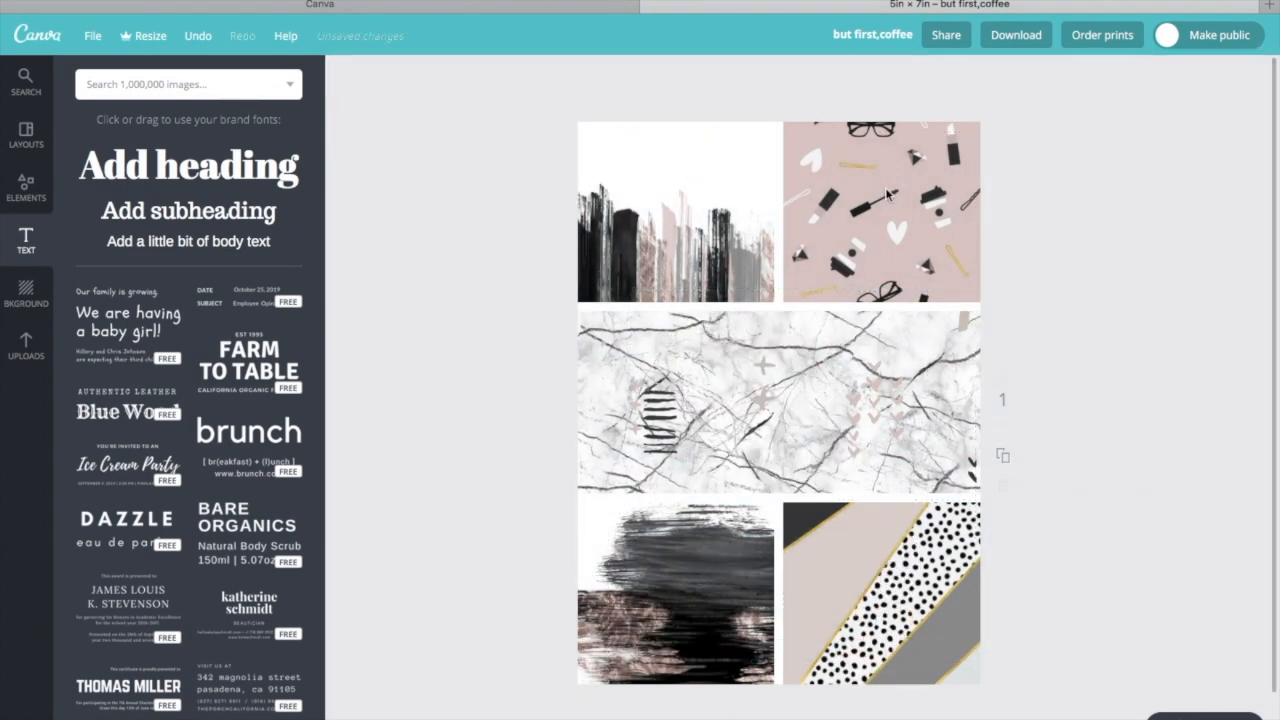
Delete the photo grid, lay marble texture over the whole page and adjust its transparency
left_click(1262, 73)
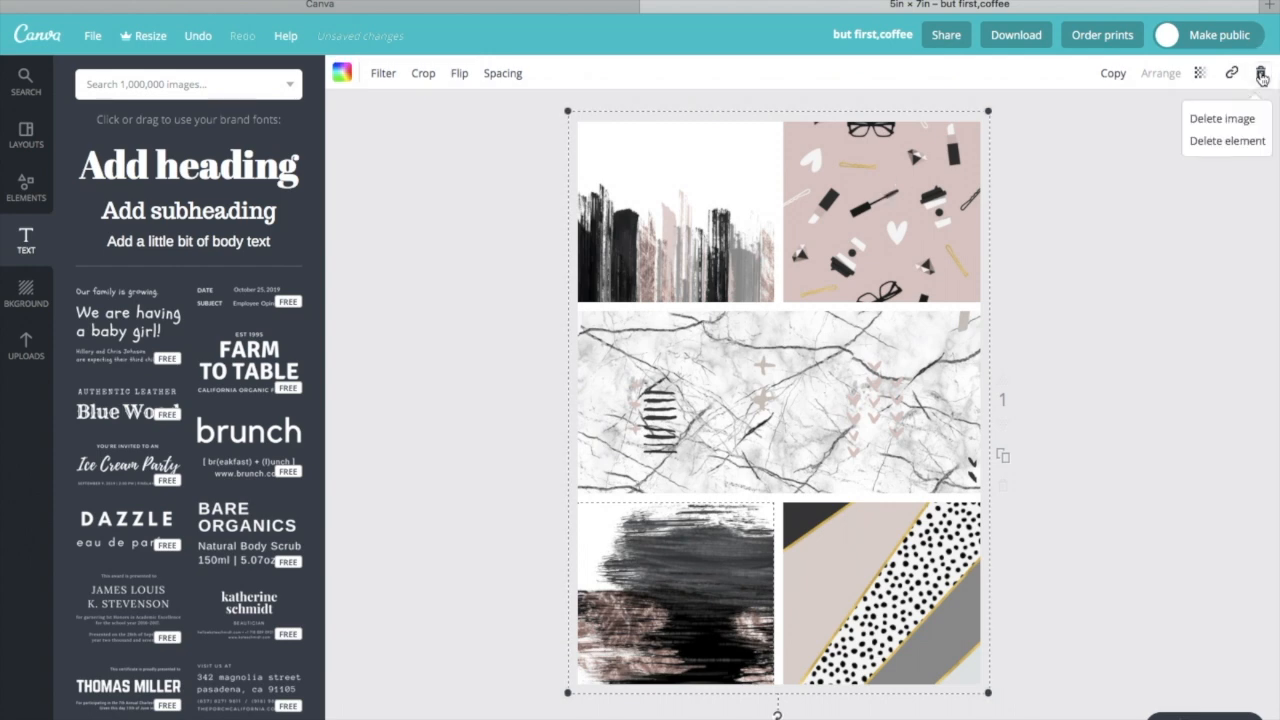
left_click(1222, 118)
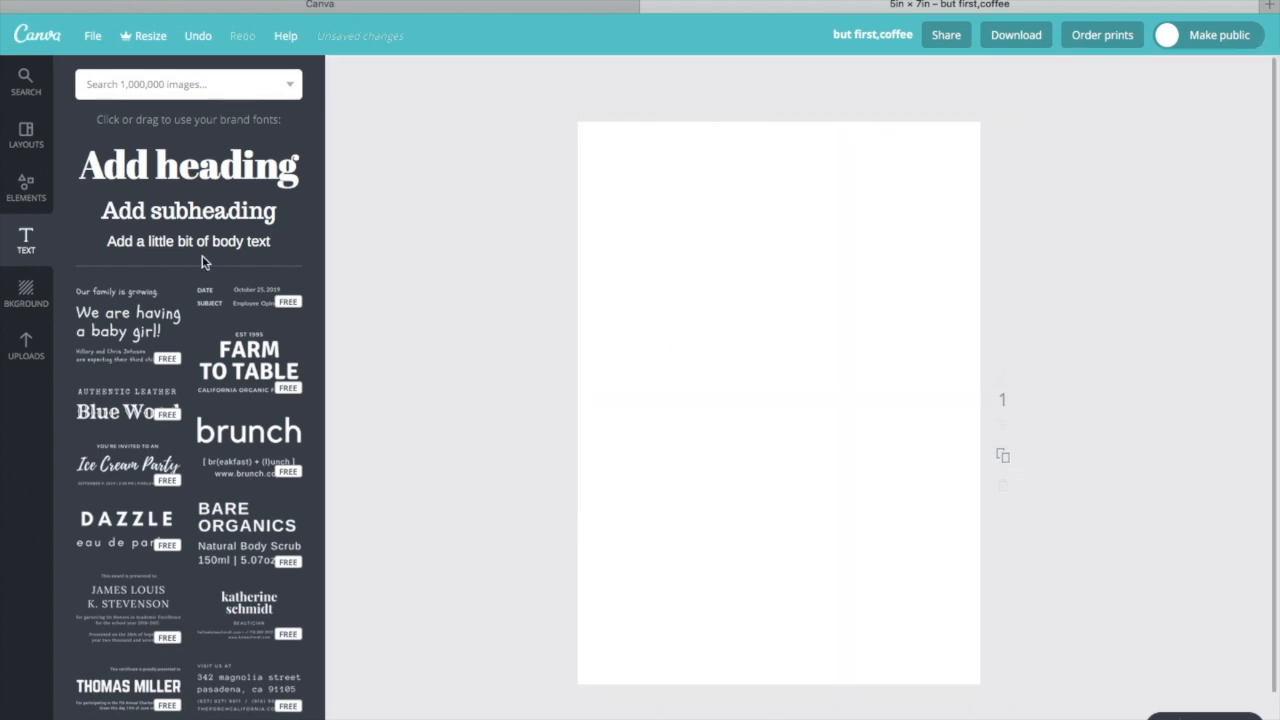
left_click(26, 345)
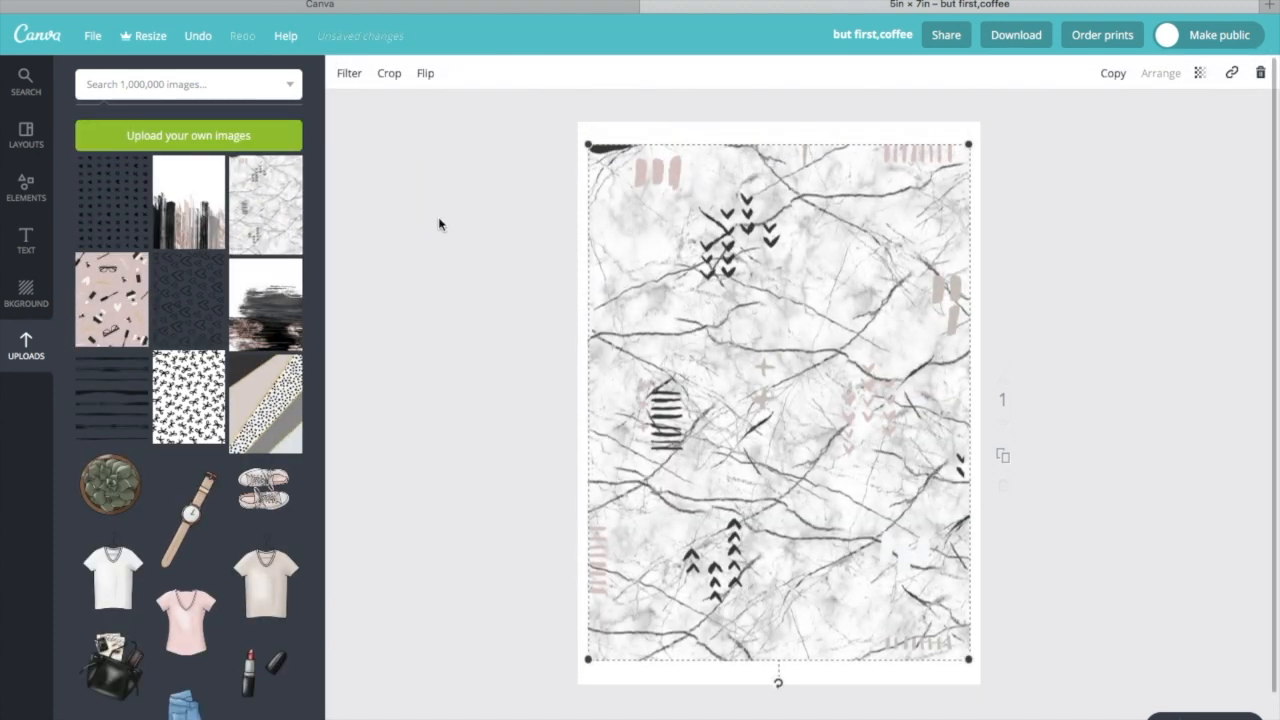
left_click_drag(778, 400, 765, 370)
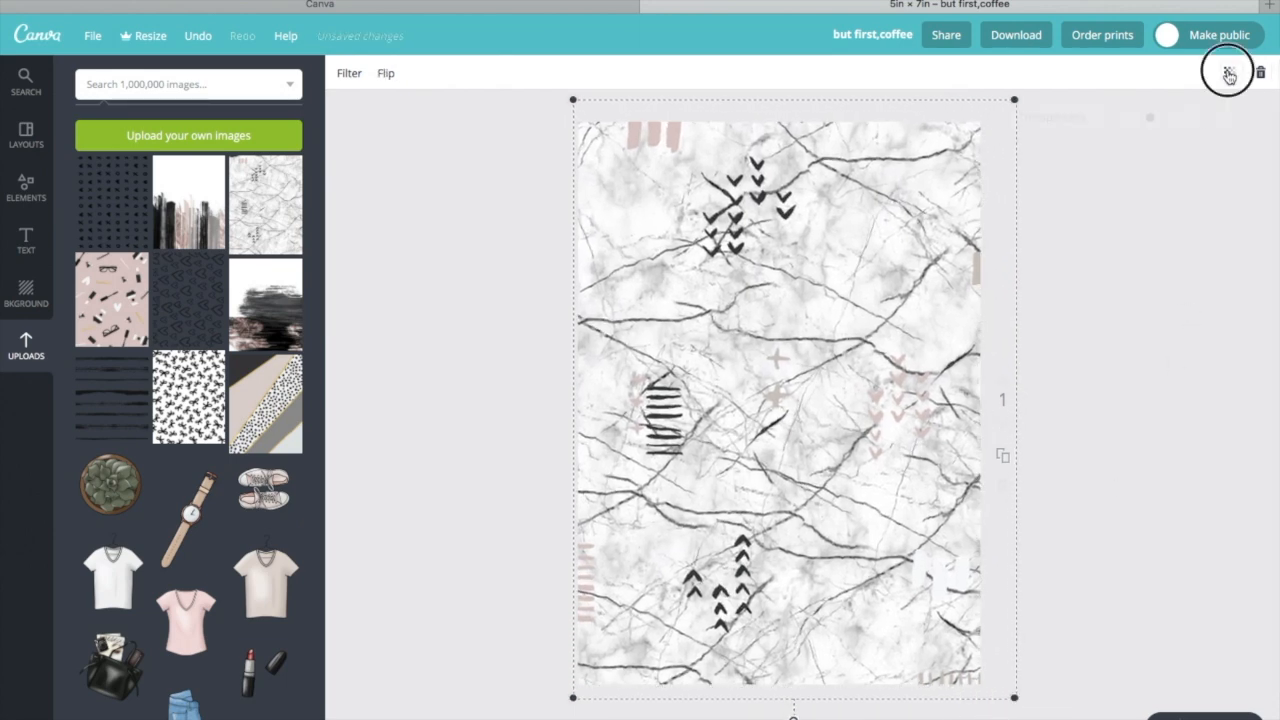
left_click(1229, 73)
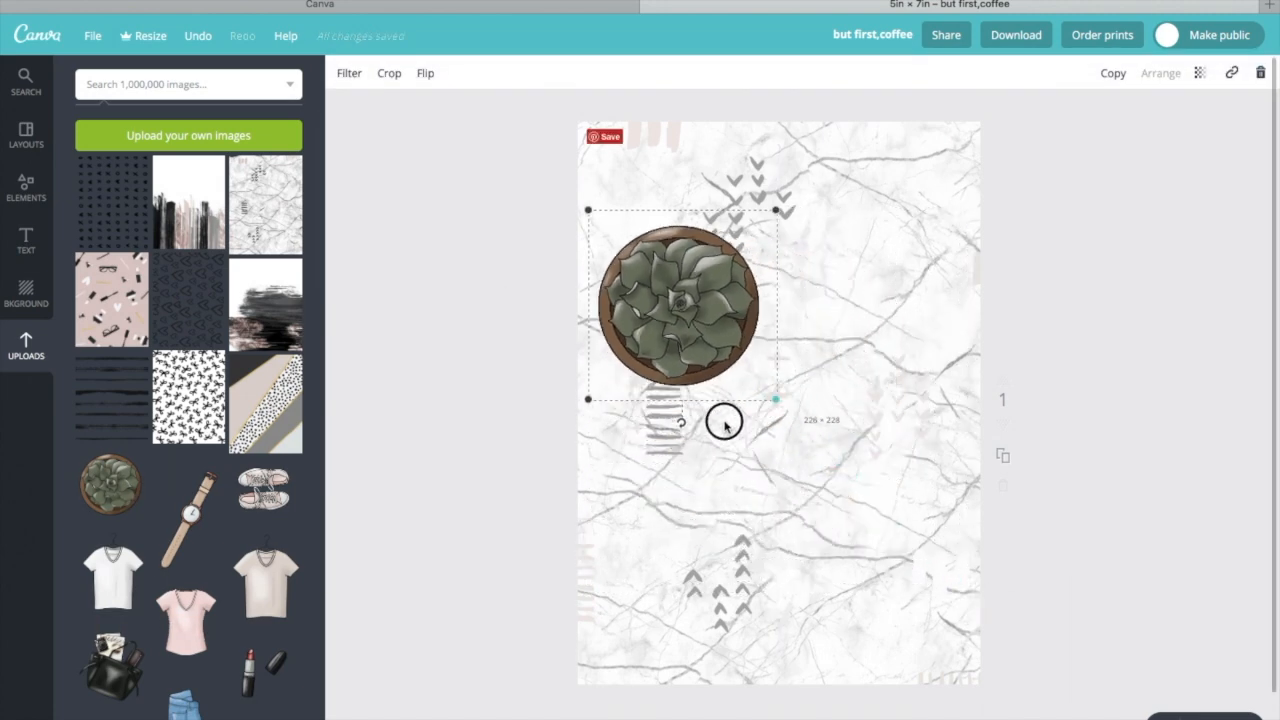
Place succulent top-left, handbag bottom-left, lipsticks upper right, phone and earbuds bottom right
left_click_drag(677, 303, 650, 195)
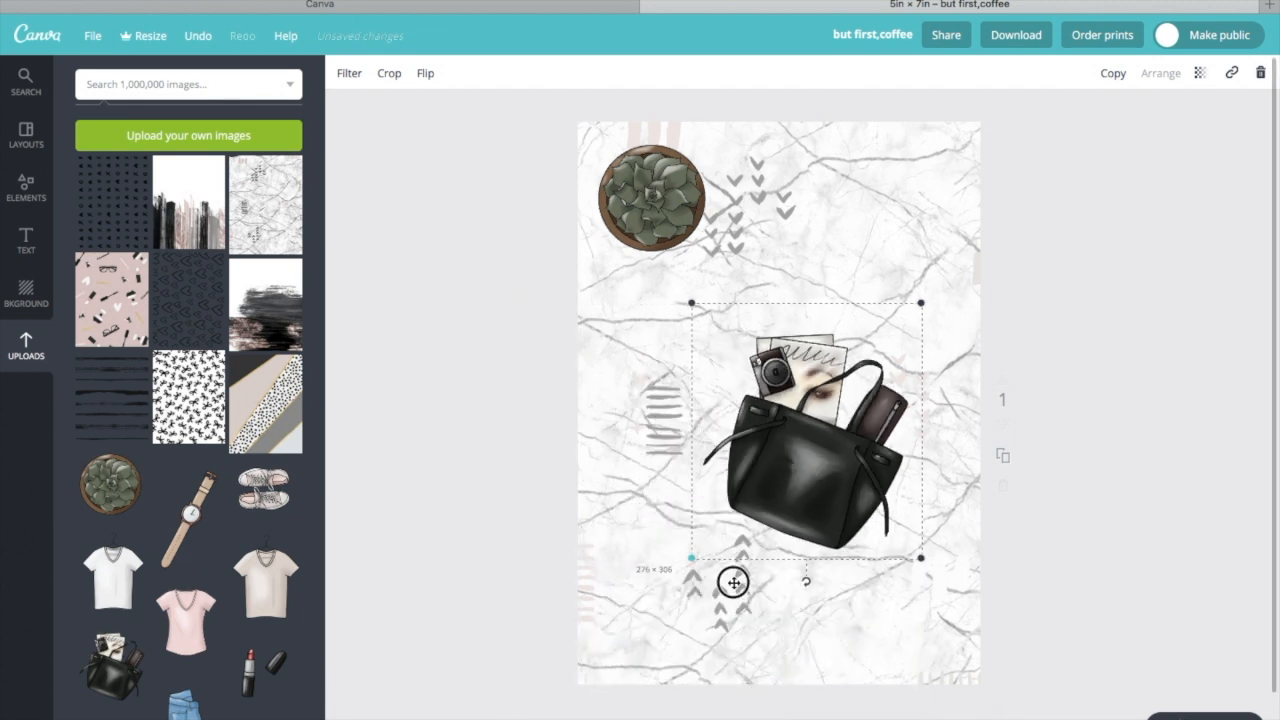
left_click_drag(800, 430, 650, 620)
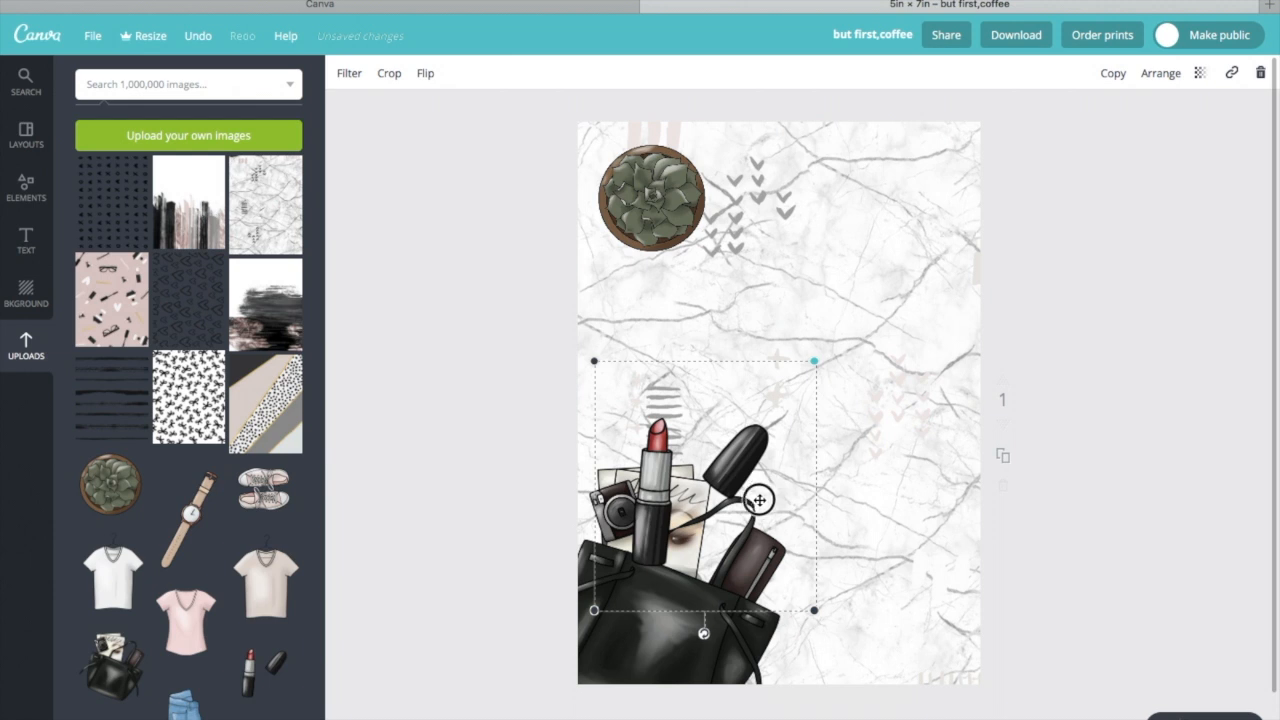
left_click_drag(700, 485, 890, 270)
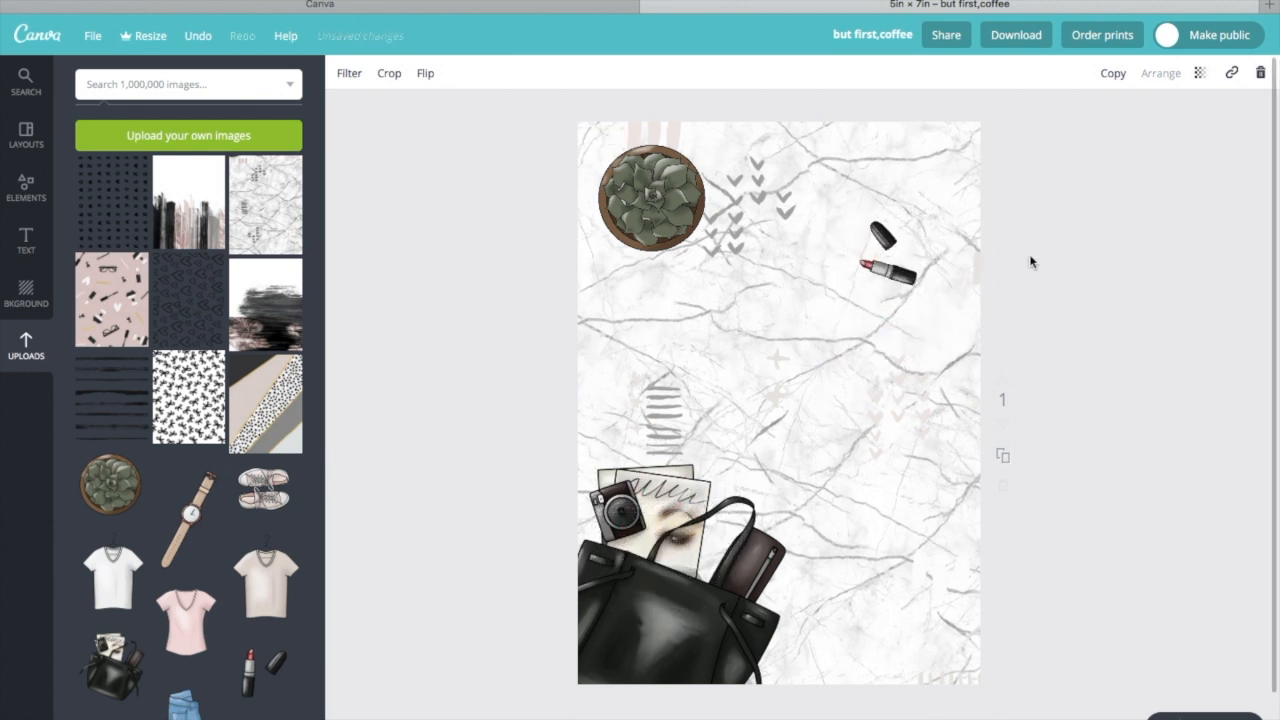
scroll("down", 3)
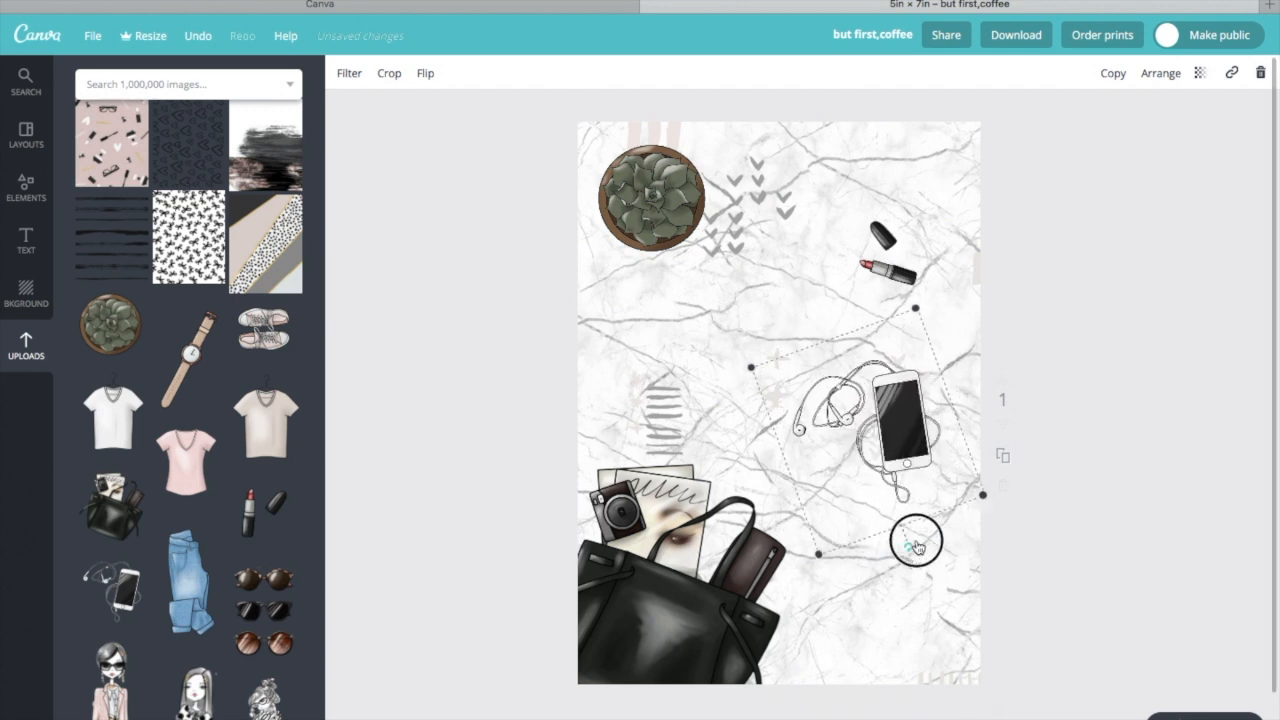
left_click_drag(870, 420, 905, 560)
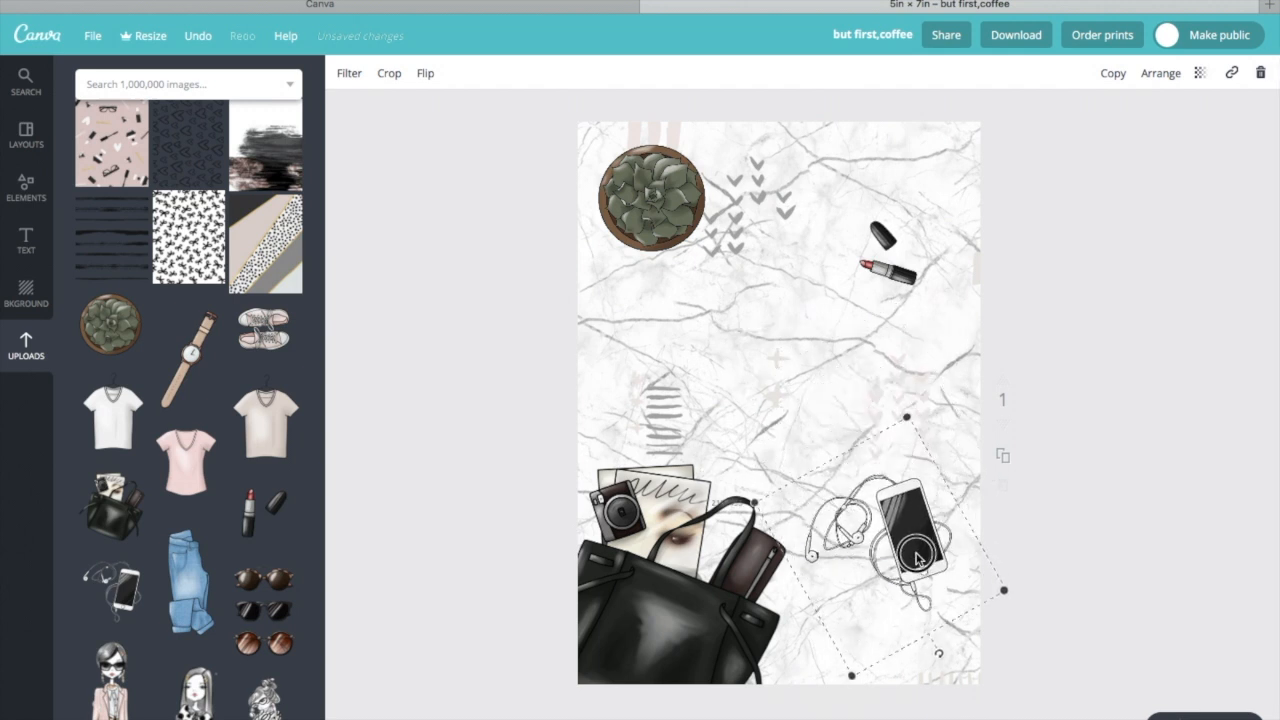
left_click_drag(913, 558, 930, 615)
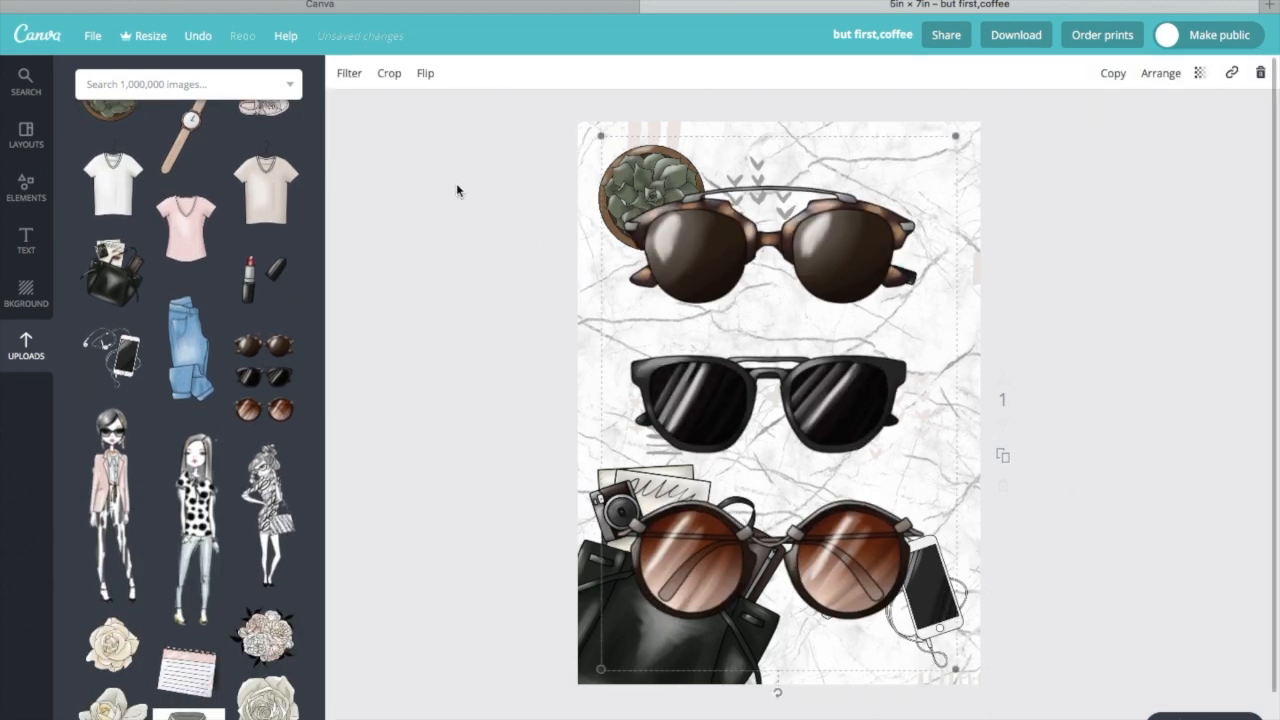
Tilt the brown round sunglasses and move them into the top-right corner
left_click(389, 72)
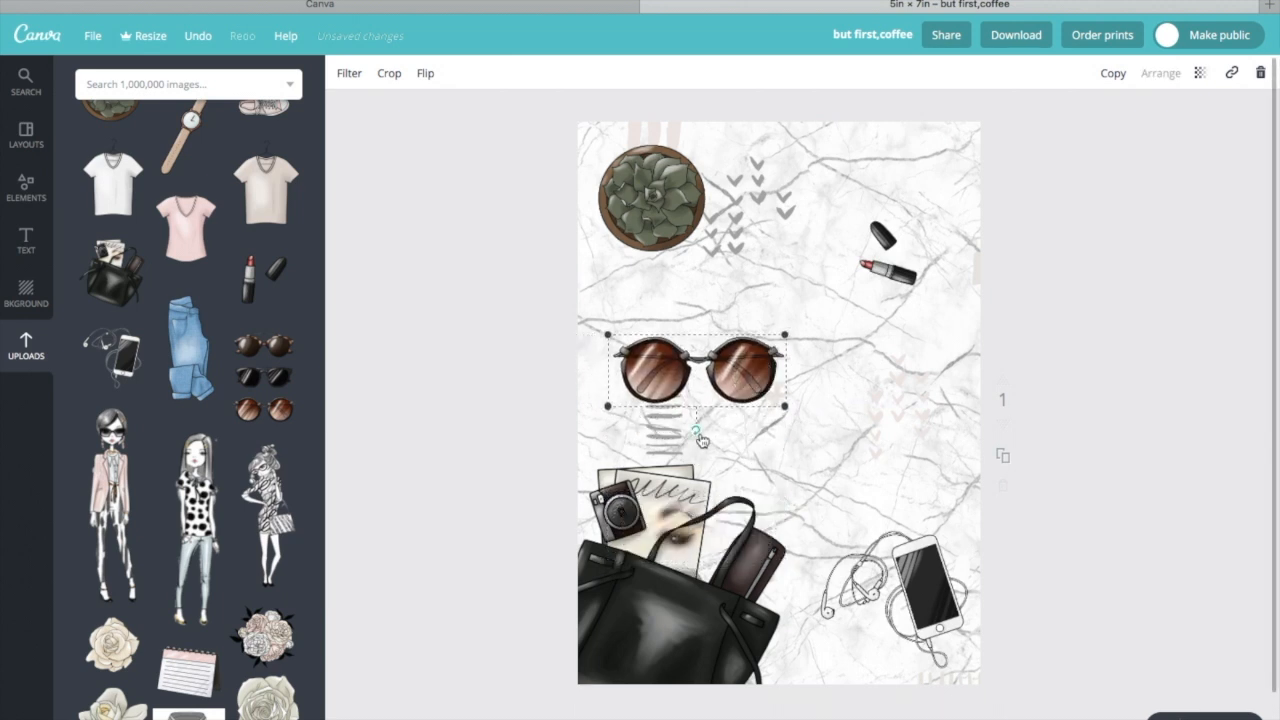
left_click_drag(700, 370, 740, 350)
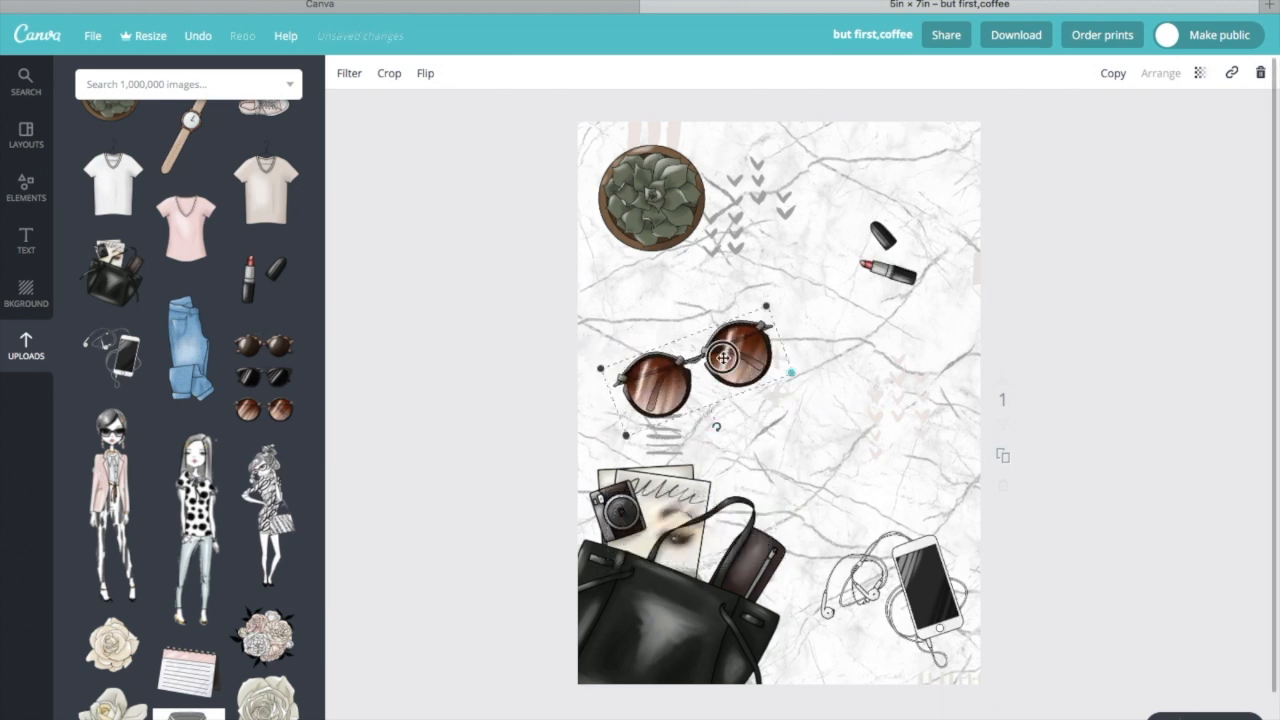
left_click_drag(745, 355, 665, 345)
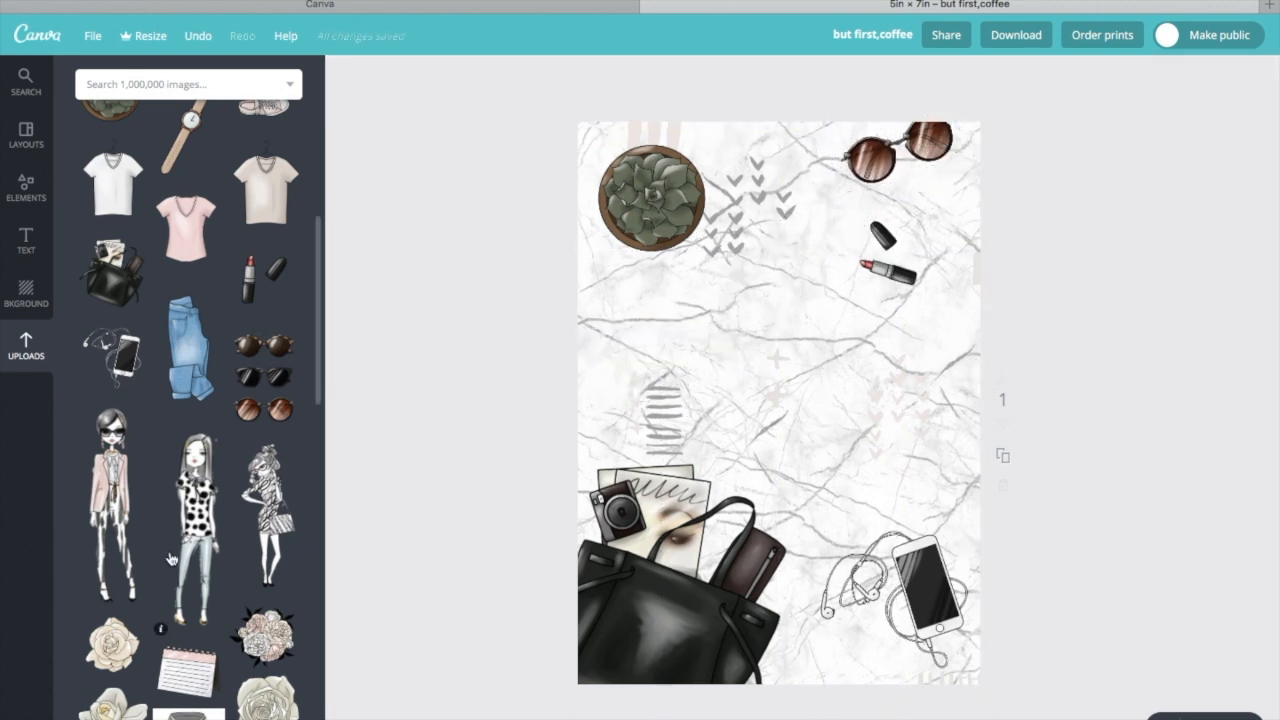
Shrink and tilt the coffee cup and move it to the right side
scroll("down", 3)
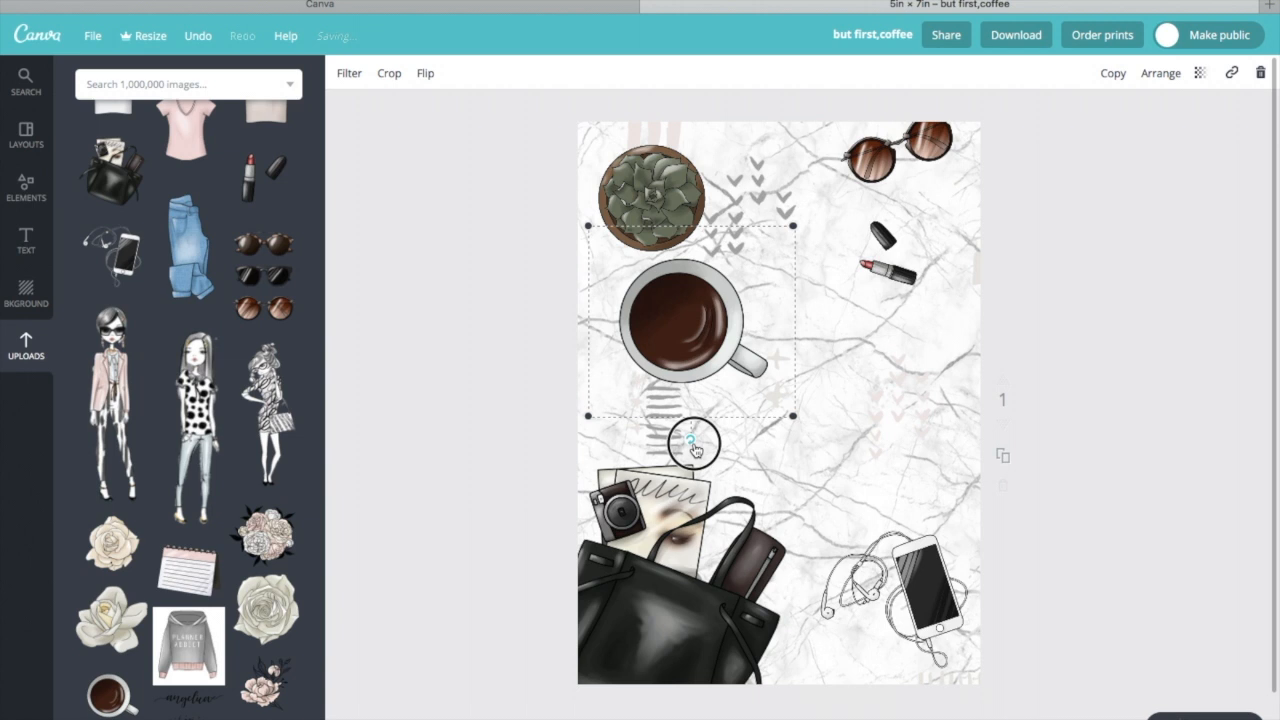
left_click_drag(693, 443, 697, 378)
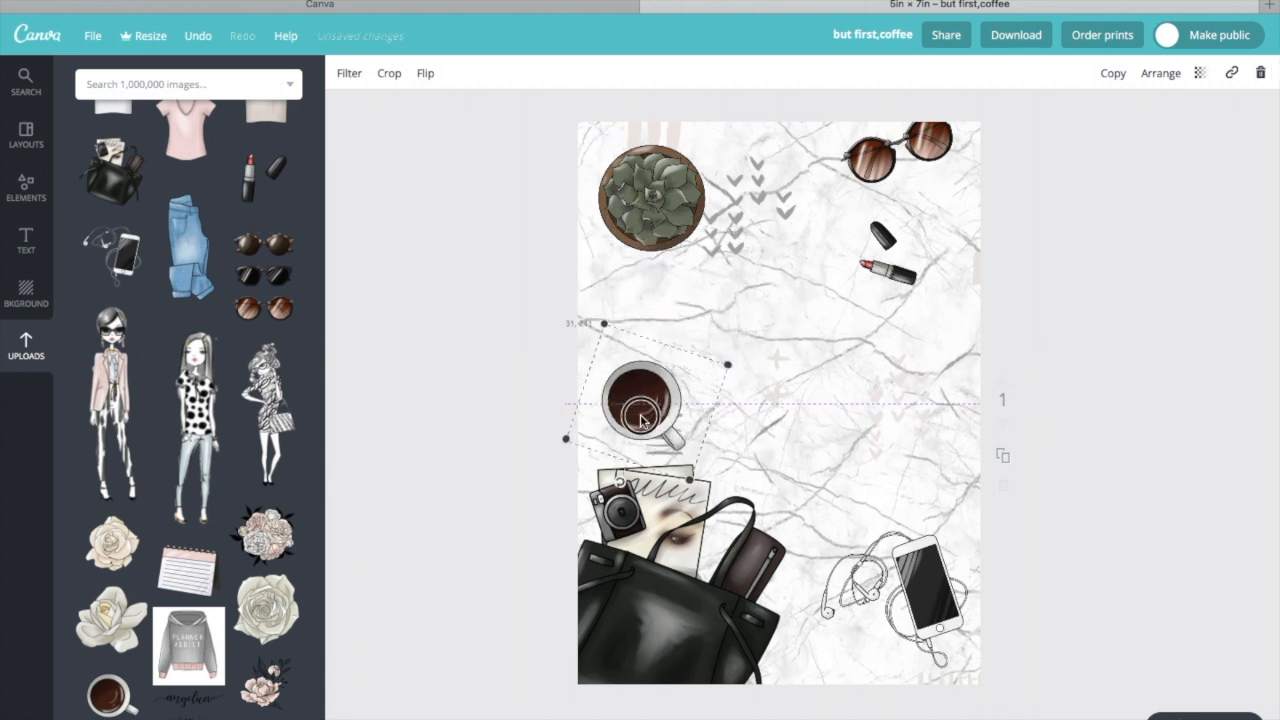
left_click_drag(640, 405, 920, 455)
type("a")
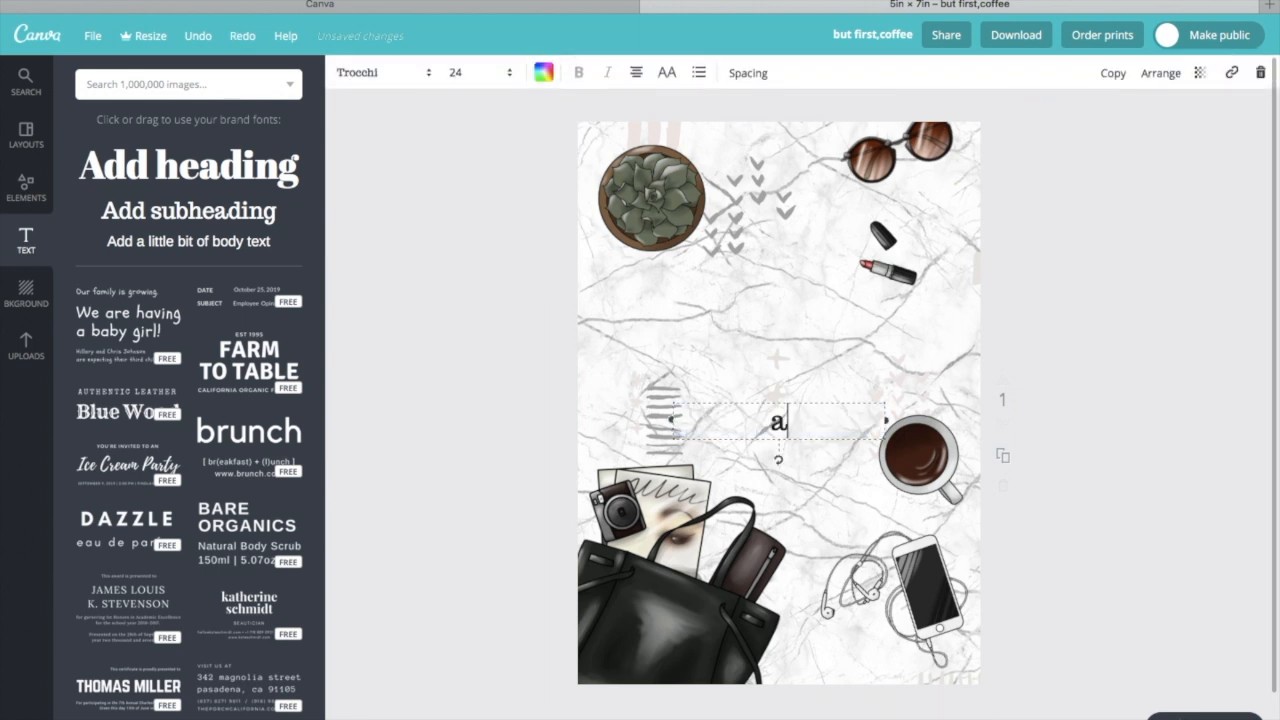
Type the handle 'djackso' in EDO font at size 42, widened to one line
type("djackson330")
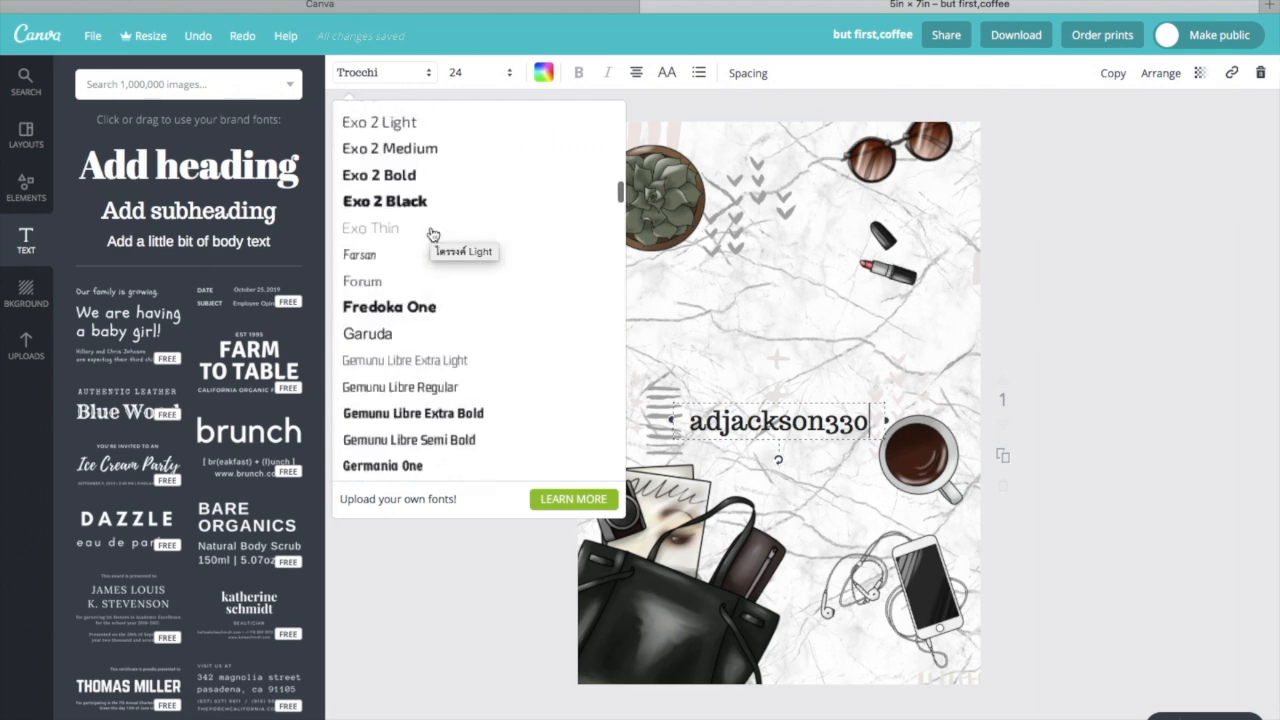
scroll("up", 3)
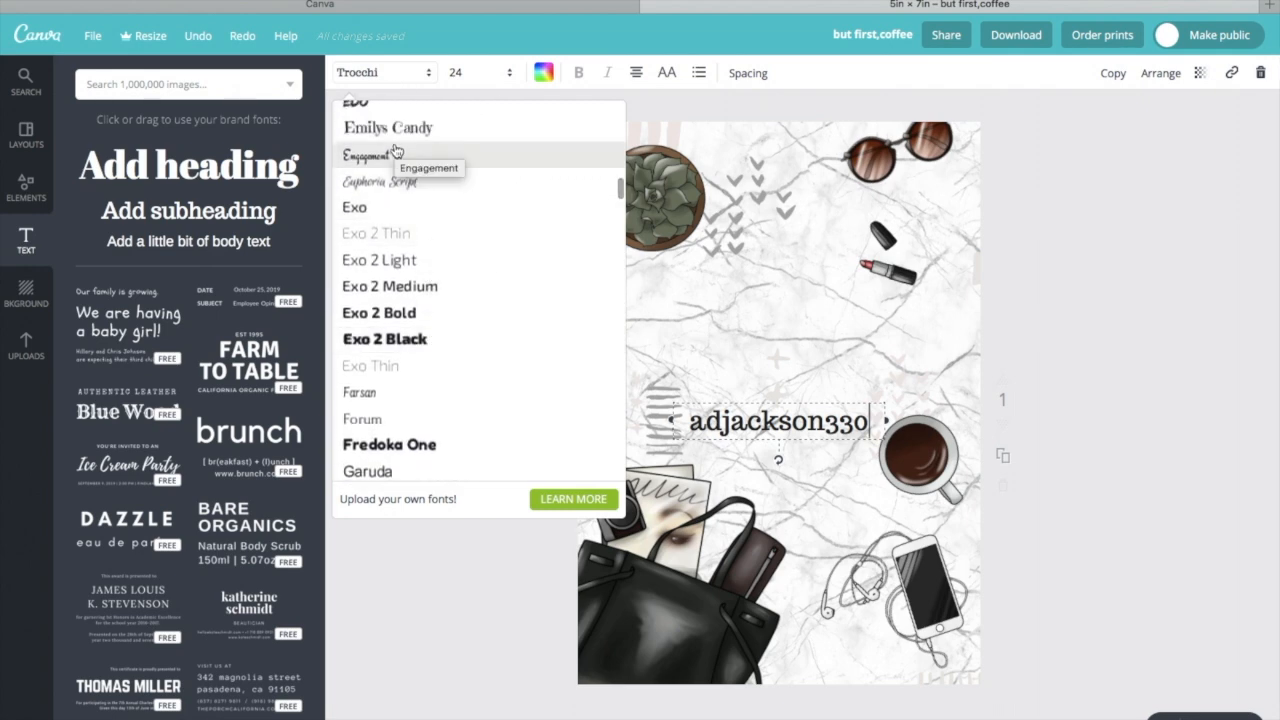
left_click(355, 100)
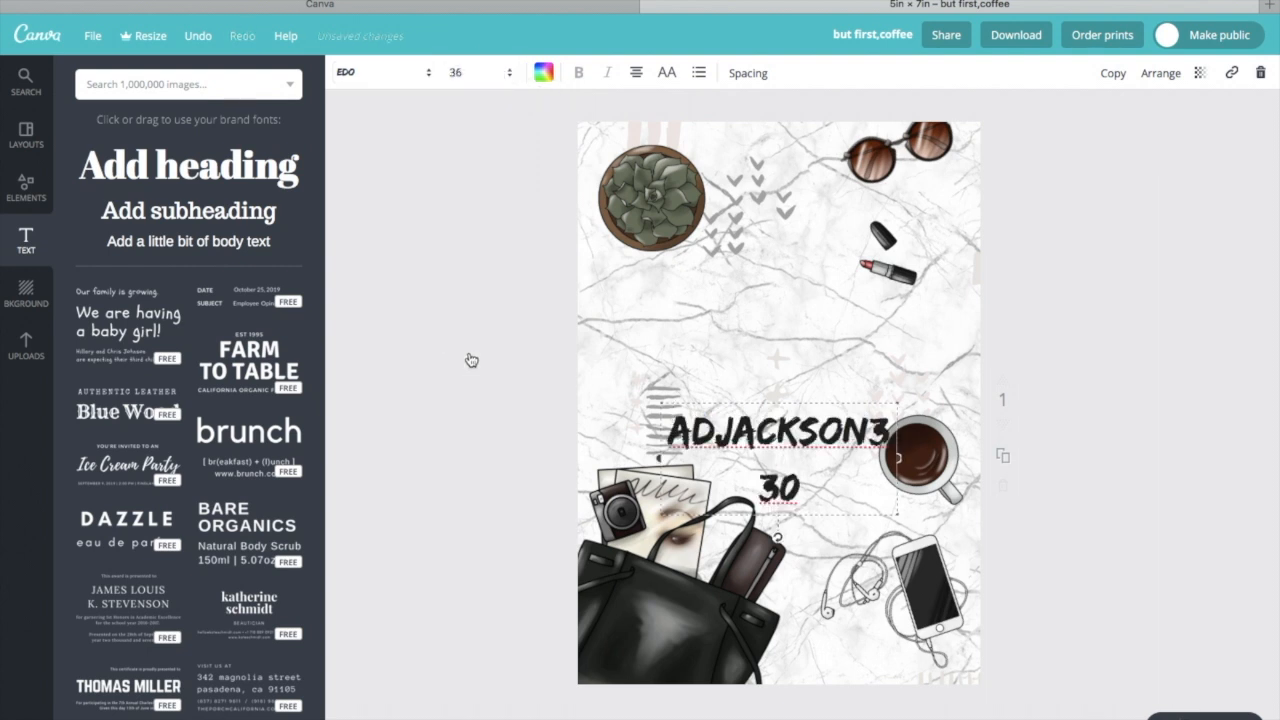
left_click(480, 72)
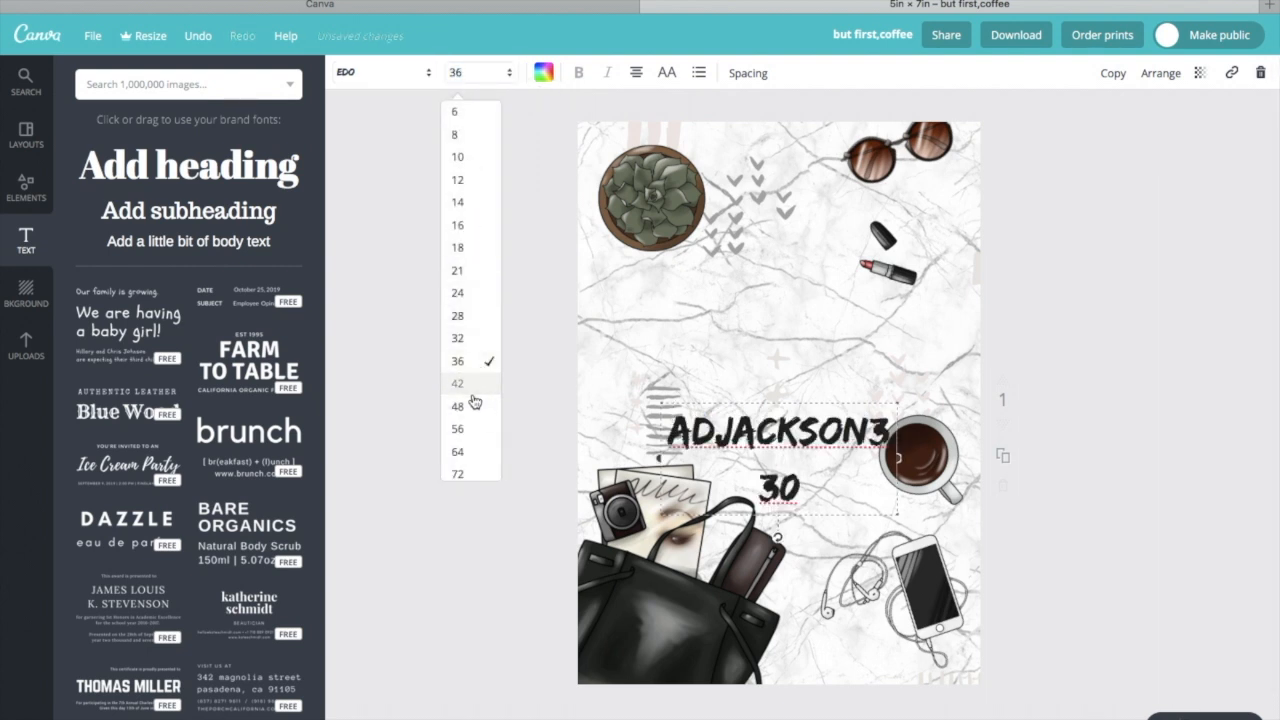
left_click(457, 383)
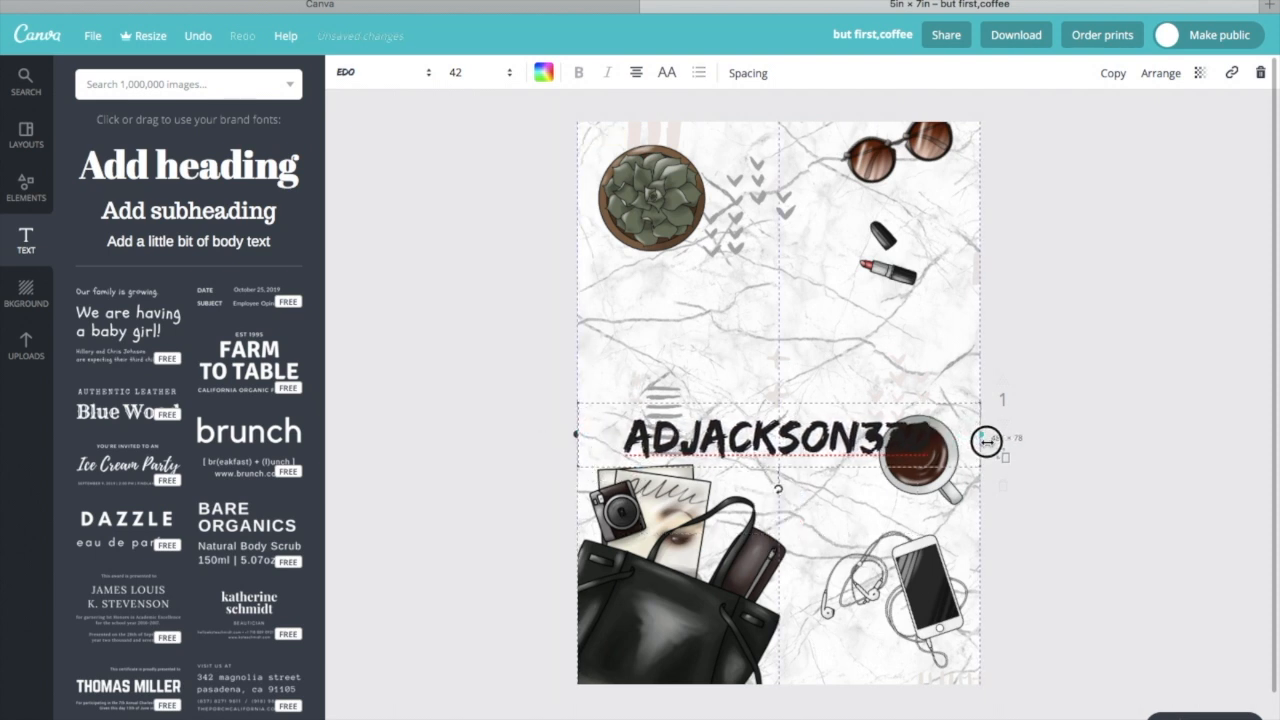
left_click_drag(760, 435, 760, 385)
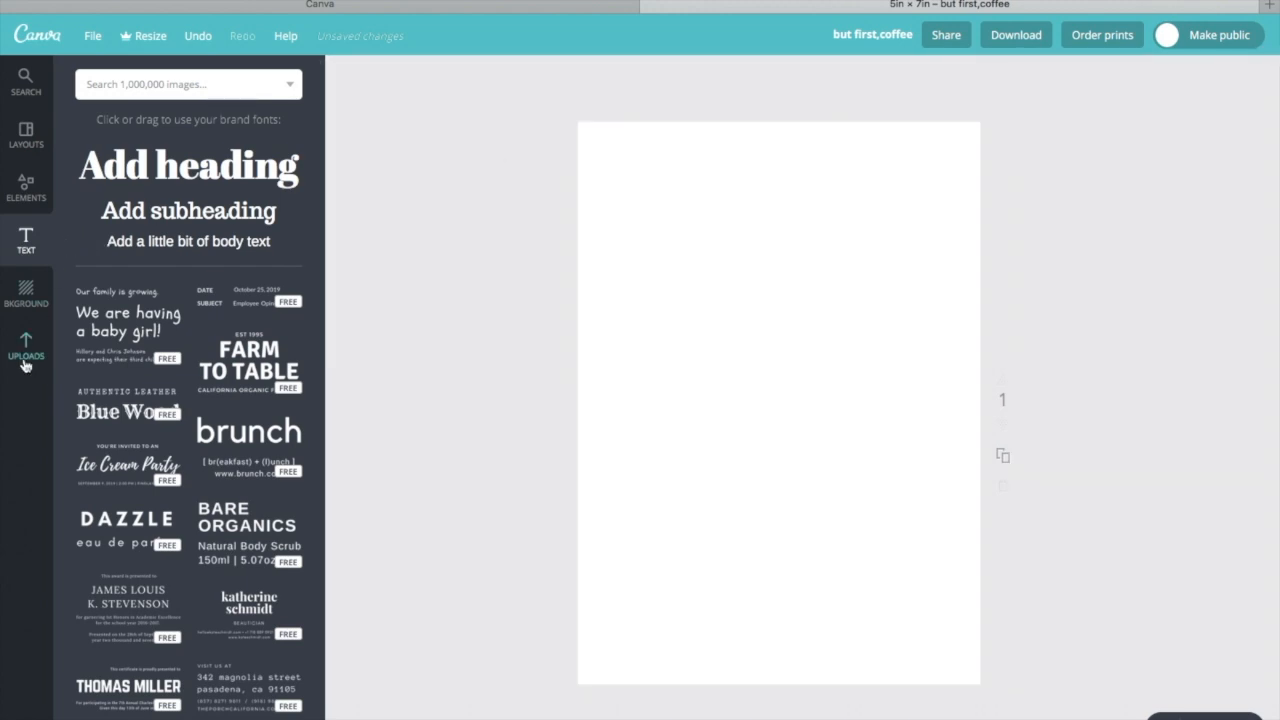
Place the cream rose top-right, the peony bouquet at the top edge, and an enlarged, rotated beige rose top-left
left_click(25, 345)
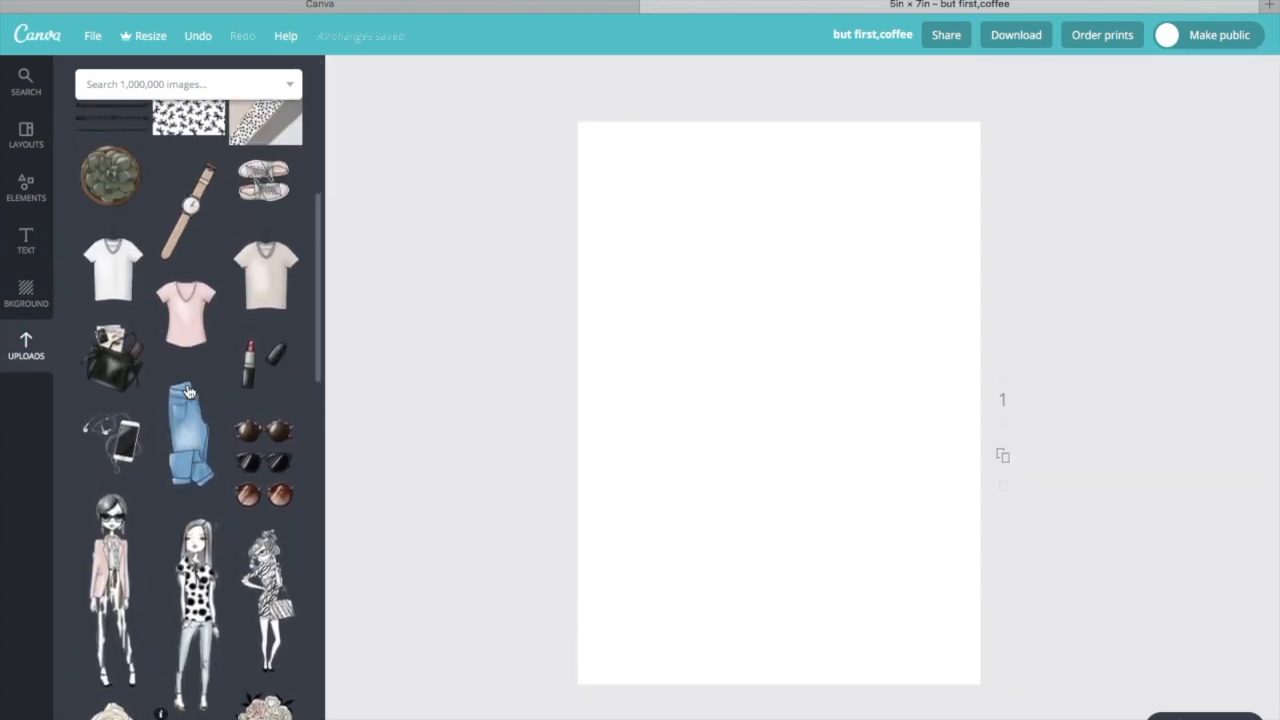
scroll("down", 3)
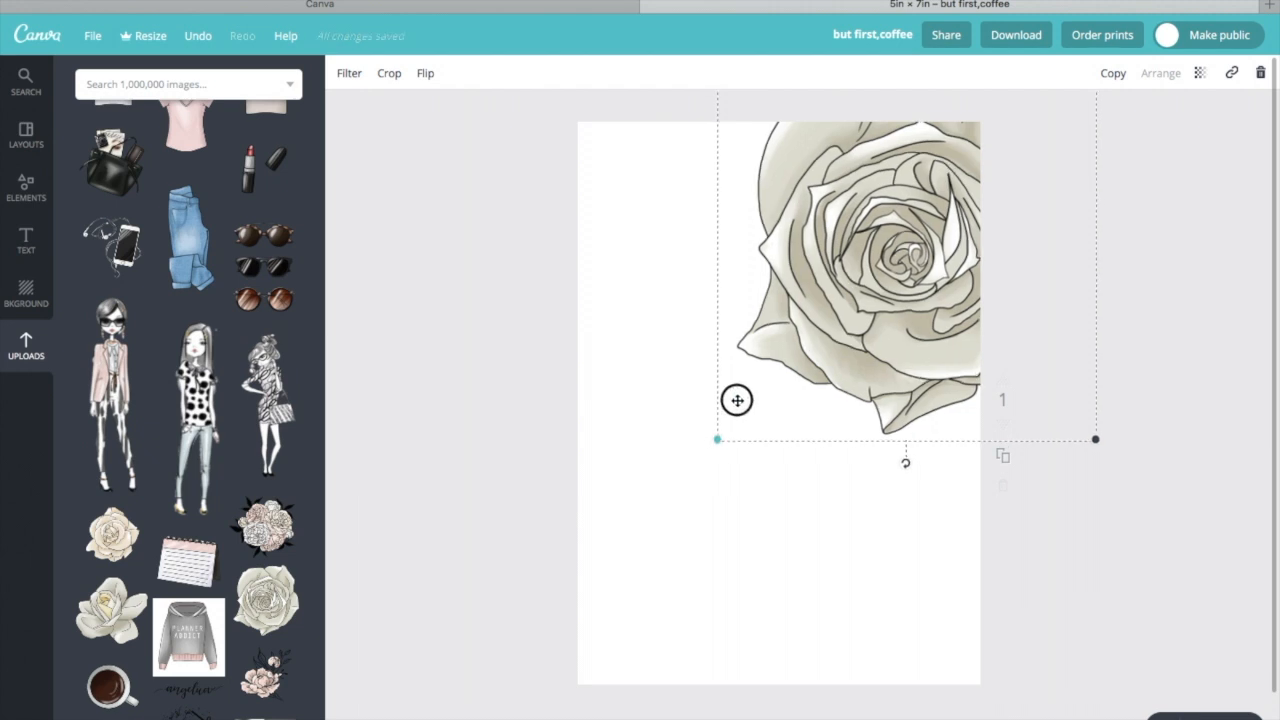
left_click_drag(850, 280, 865, 200)
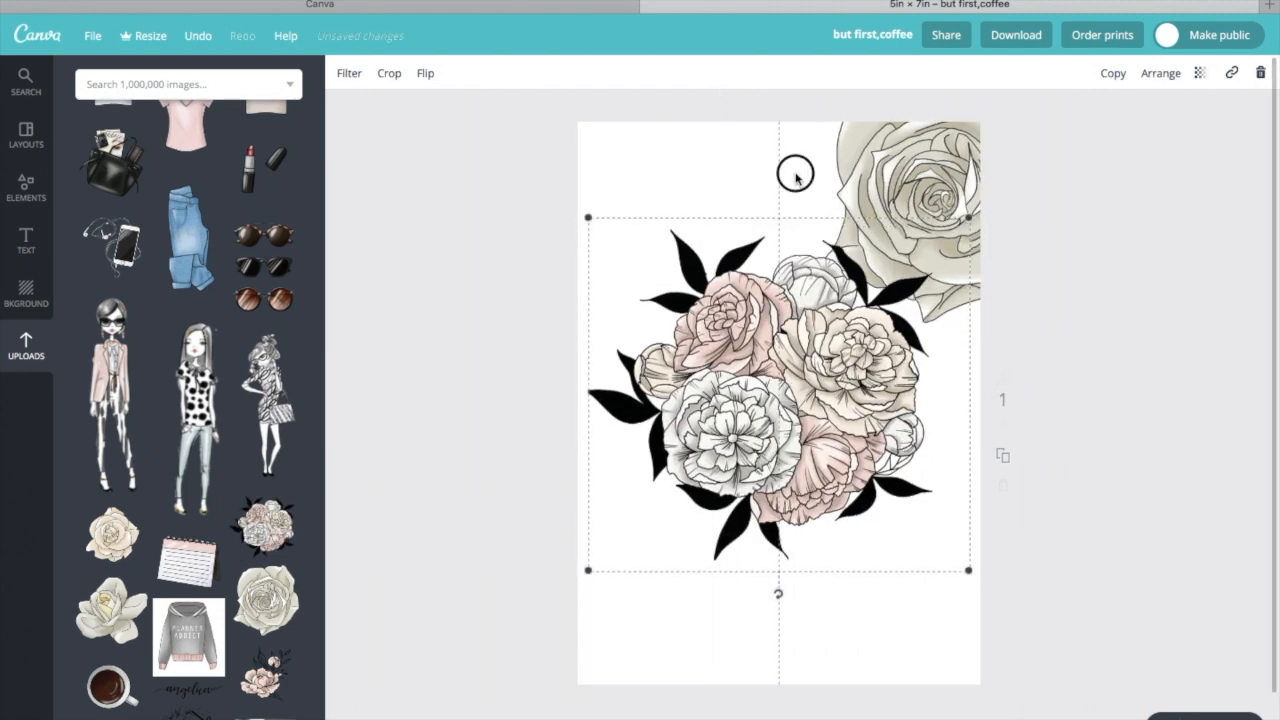
left_click_drag(779, 390, 779, 180)
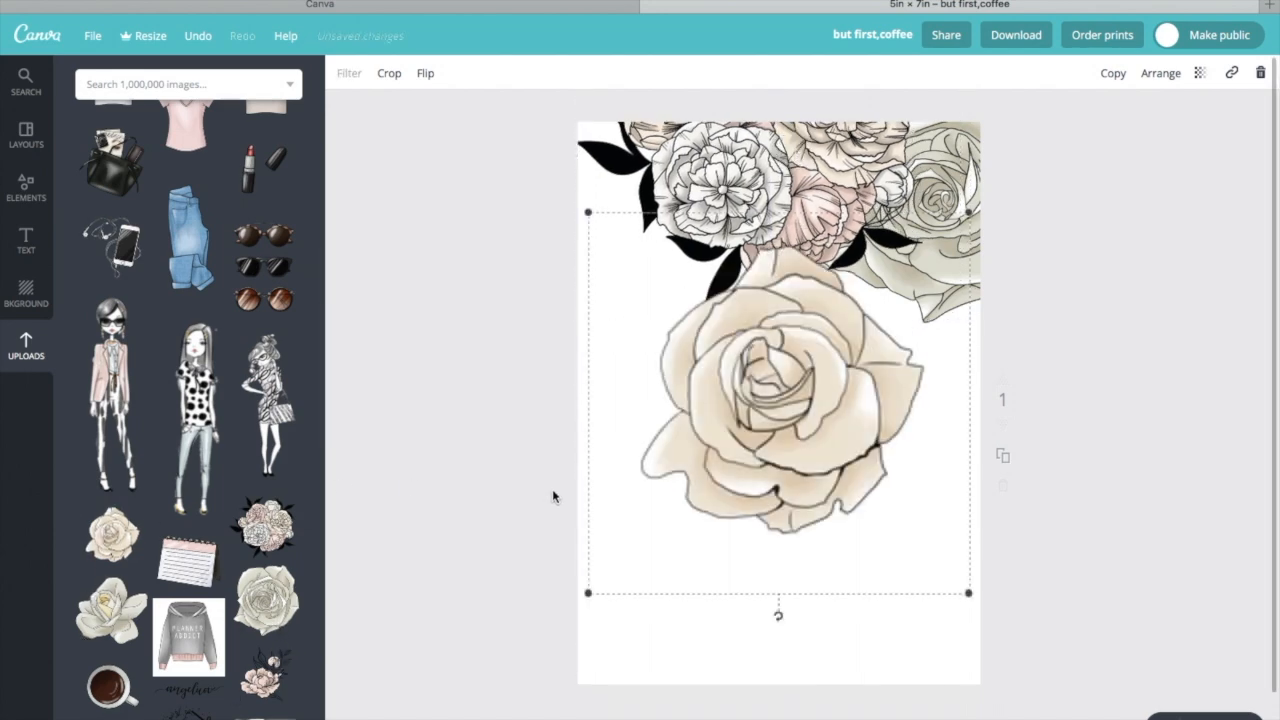
left_click_drag(778, 615, 909, 327)
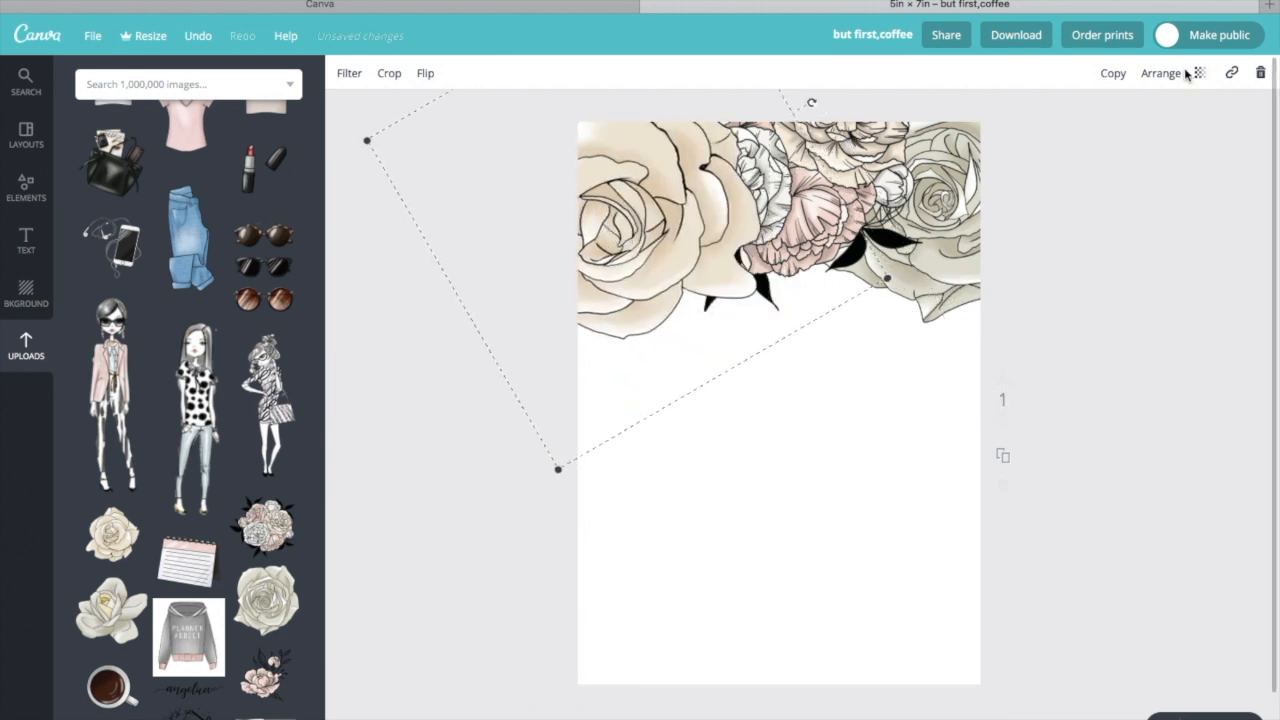
Send the beige rose behind the bouquet and place the fashion girl in the lower right
left_click(1160, 73)
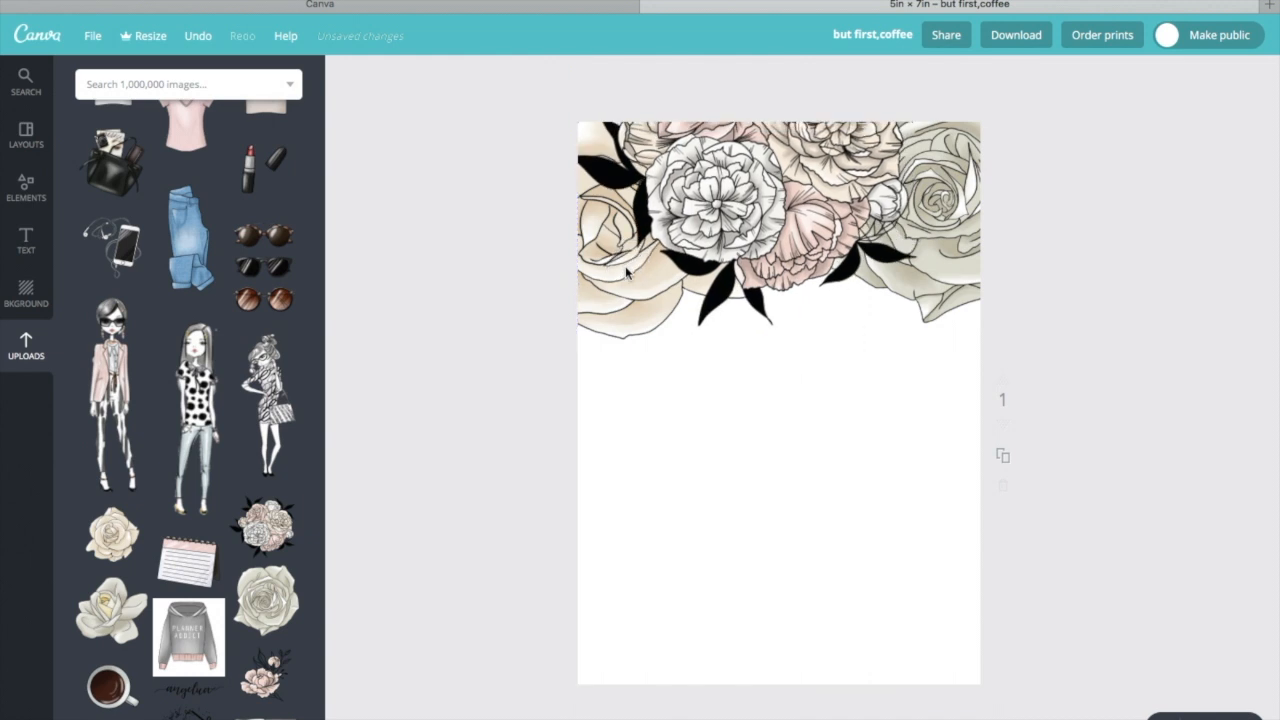
mouse_move(502, 228)
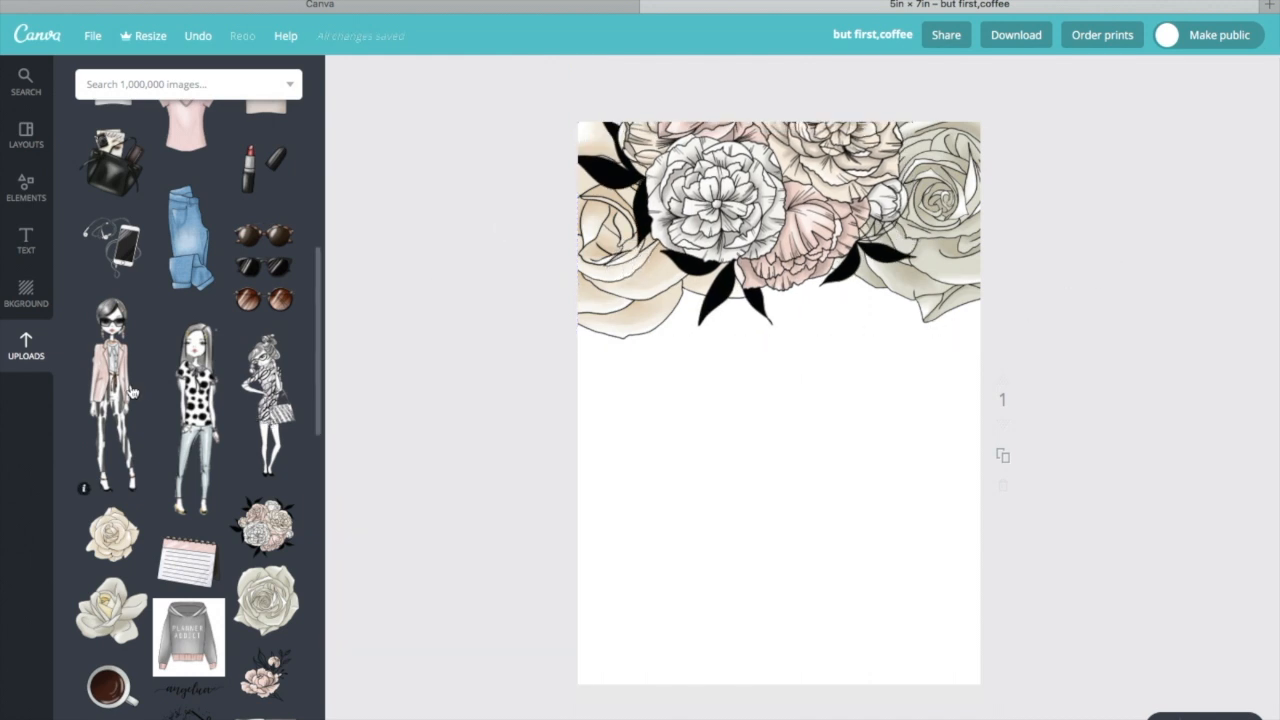
left_click_drag(113, 390, 778, 560)
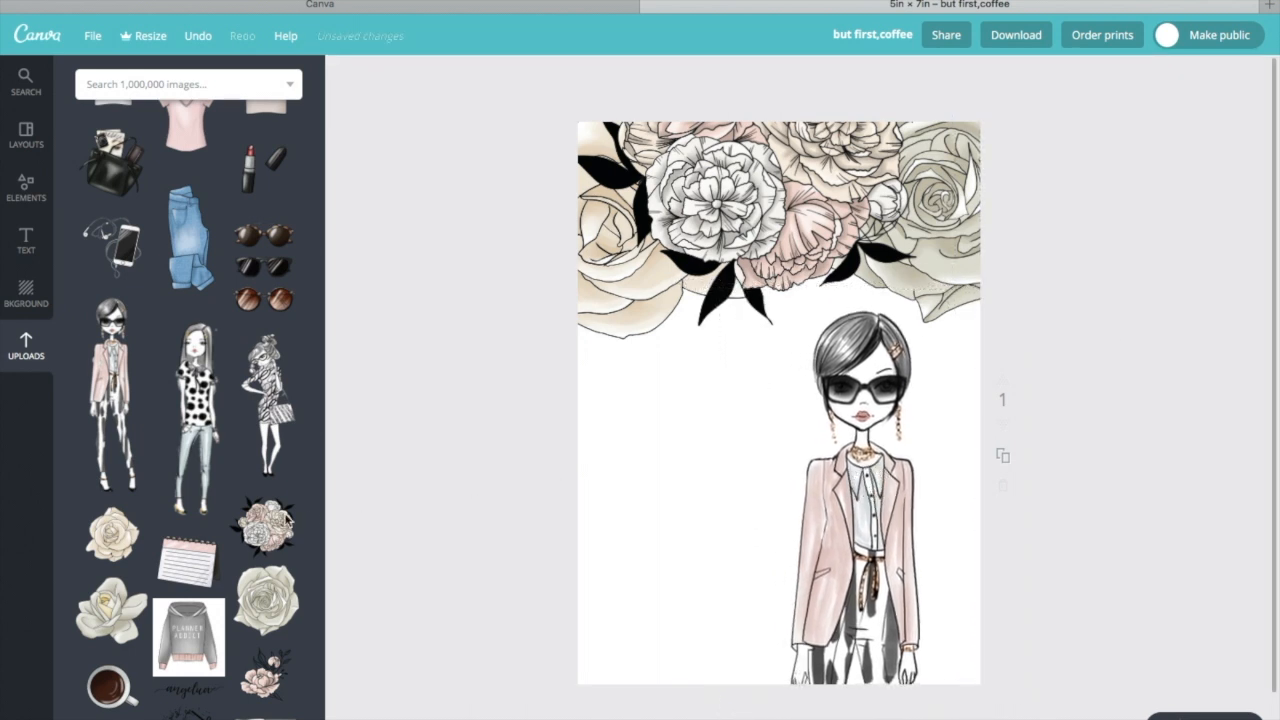
scroll("up", 3)
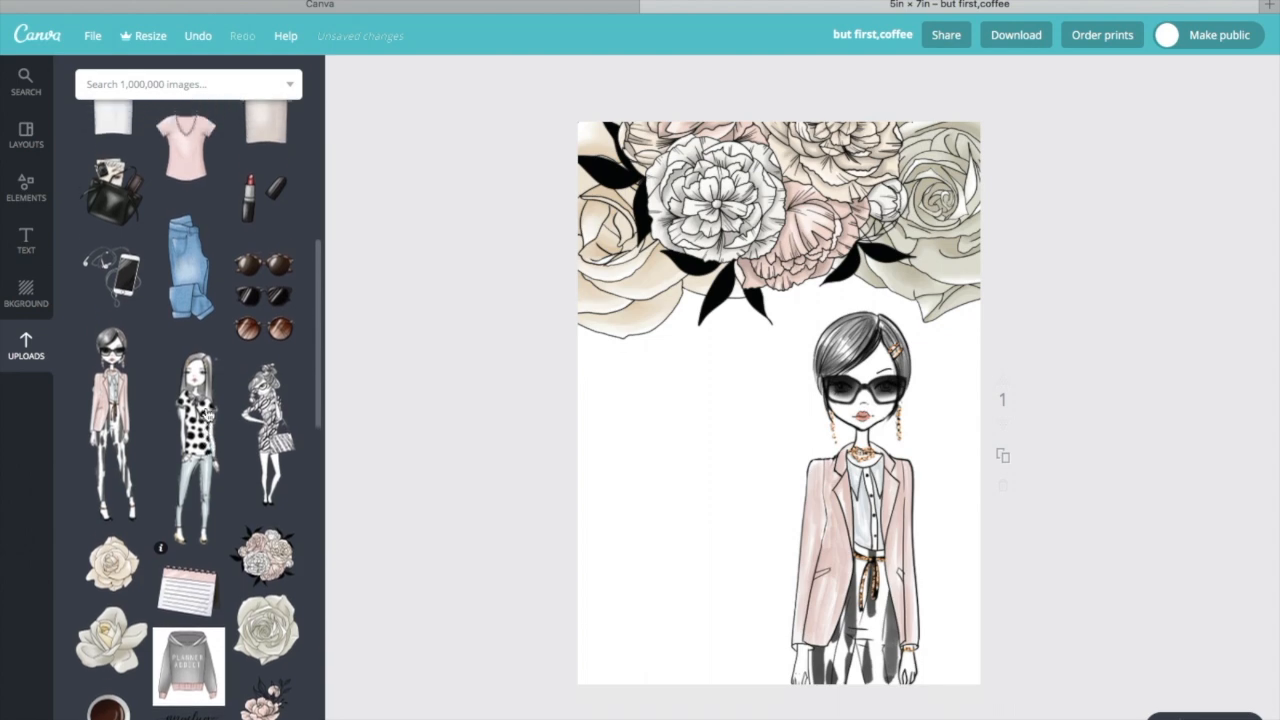
scroll("up", 3)
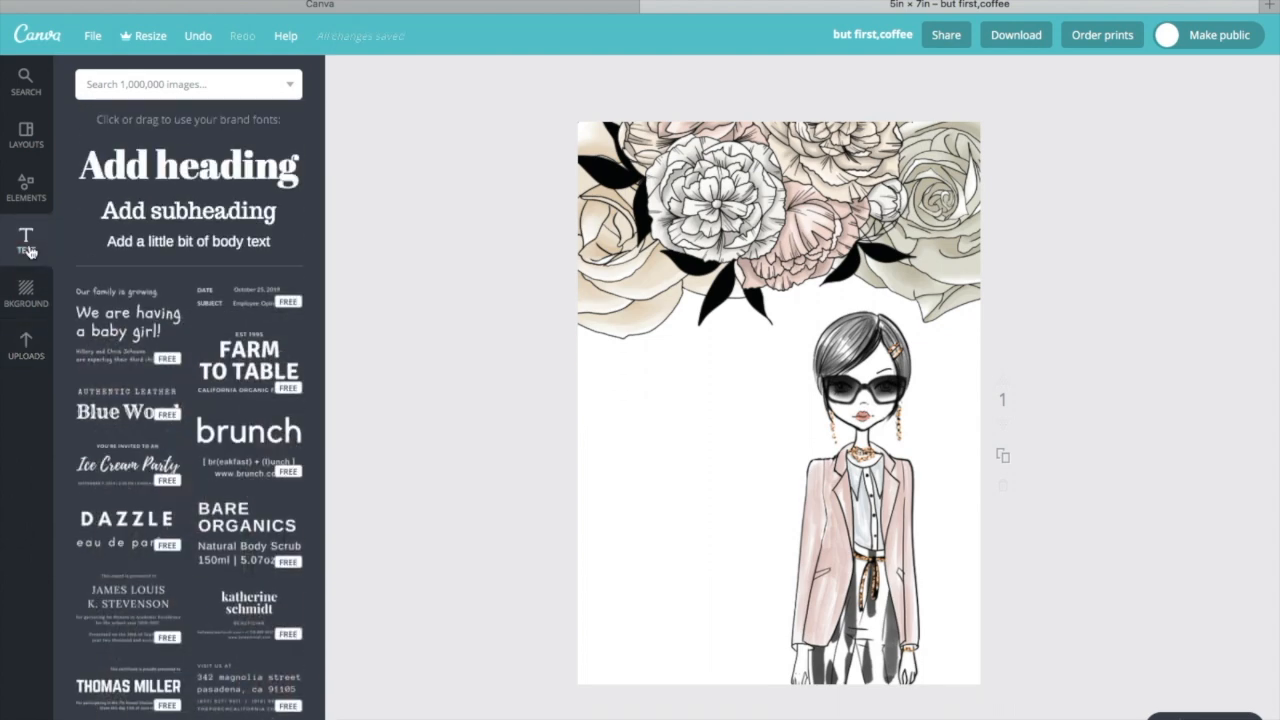
Add a subheading reading 'note' and set it in the EDO brush font
left_click(188, 211)
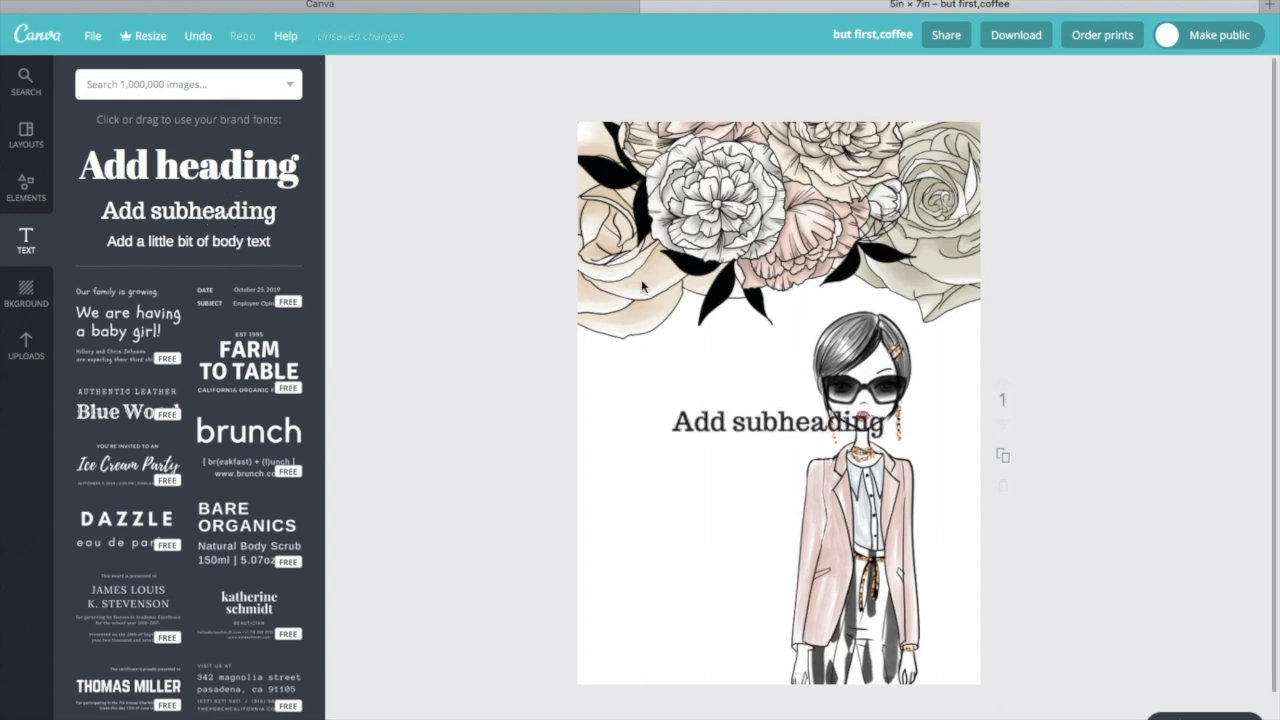
left_click(779, 420)
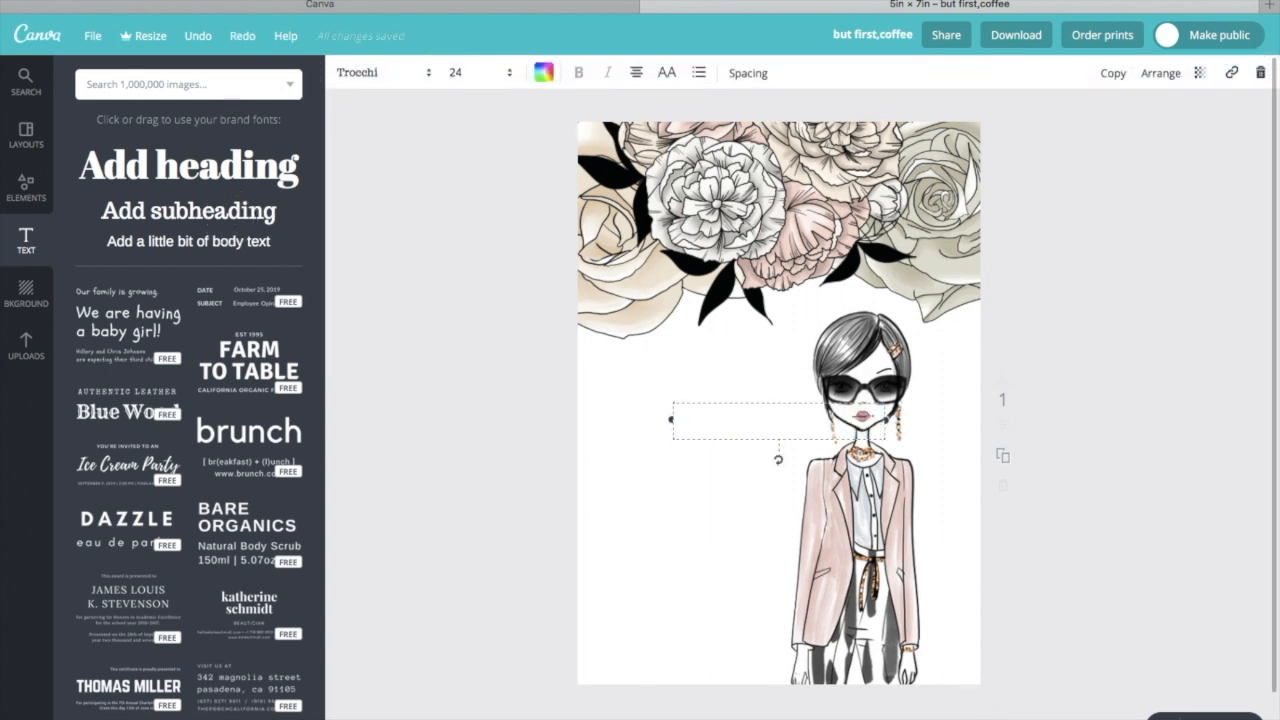
type("n")
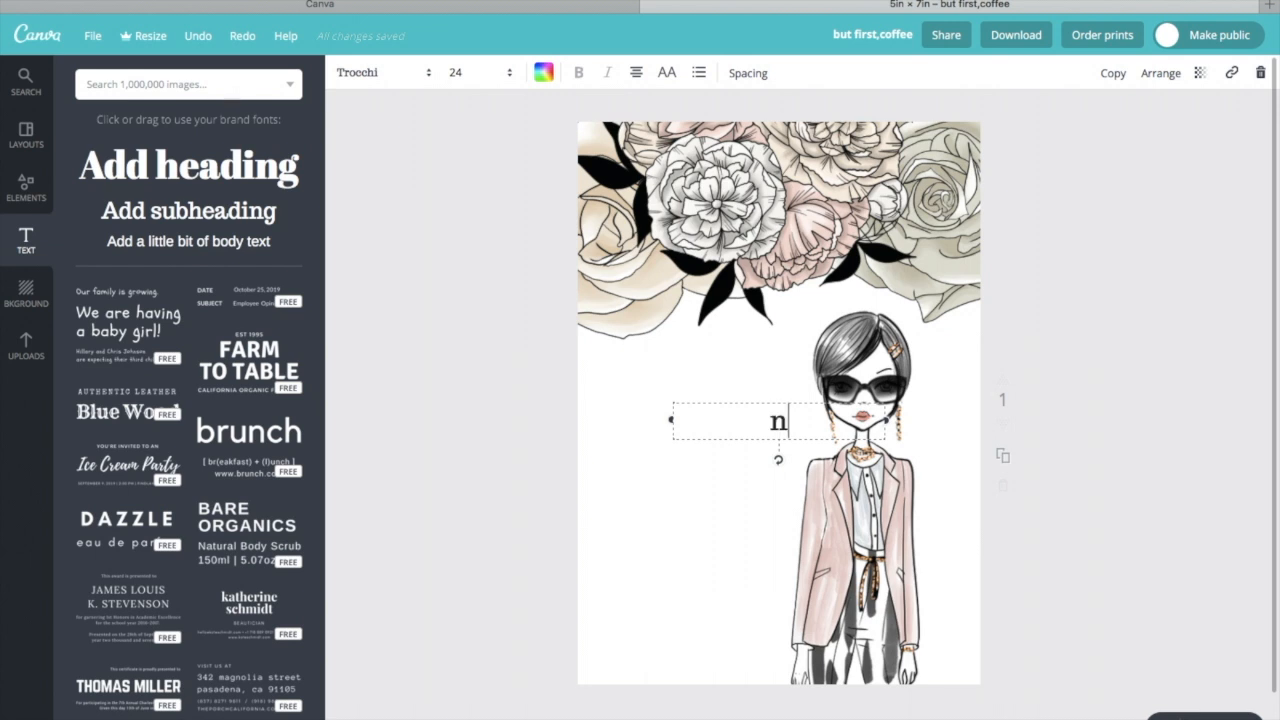
type("ote")
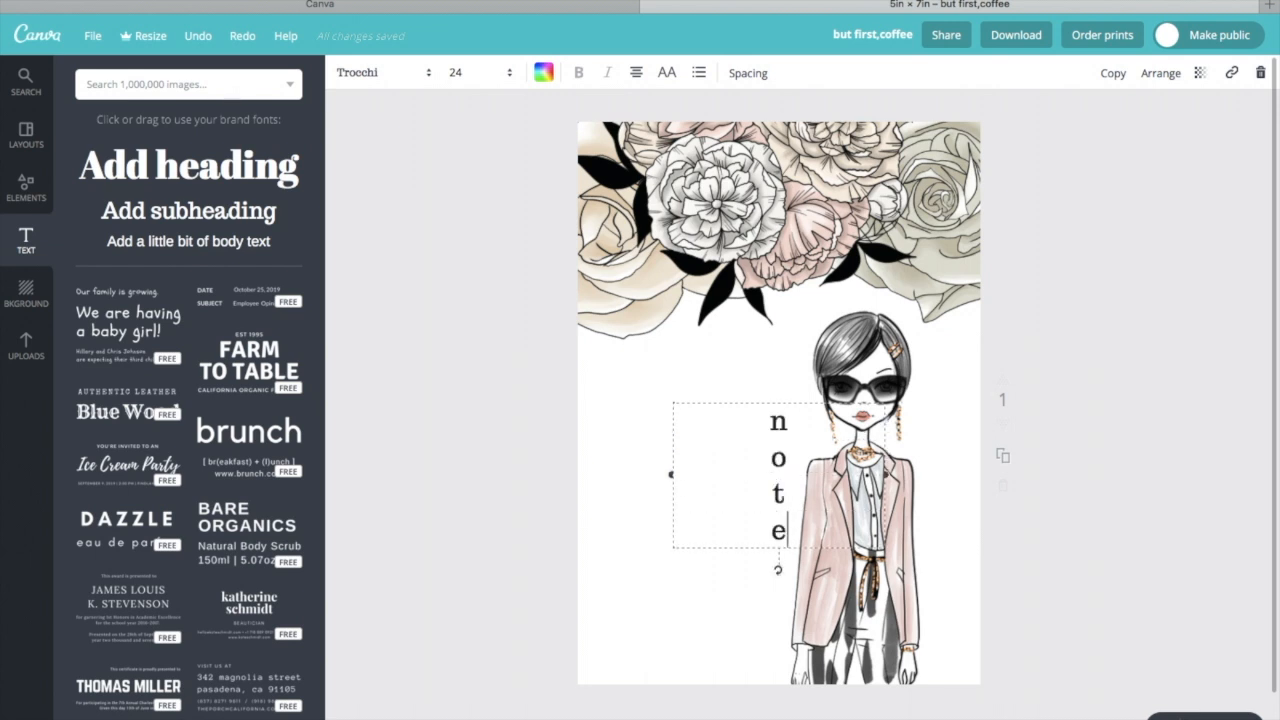
left_click(380, 72)
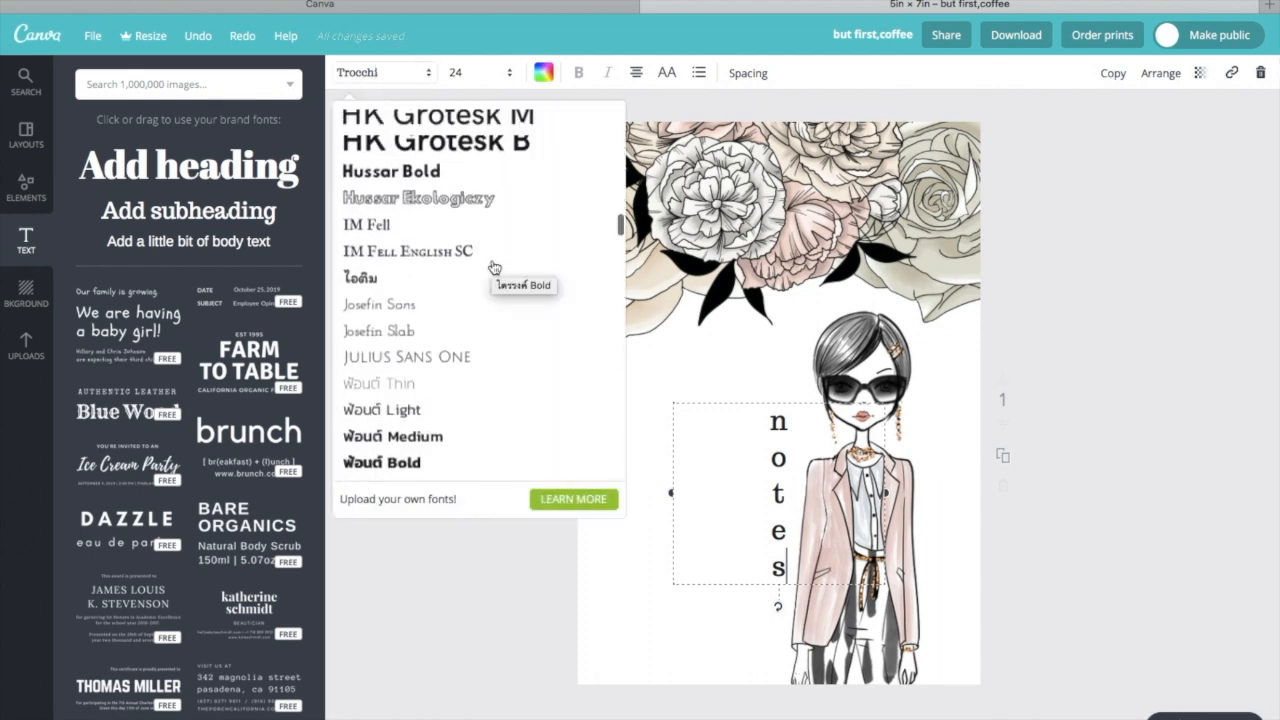
scroll("up", 3)
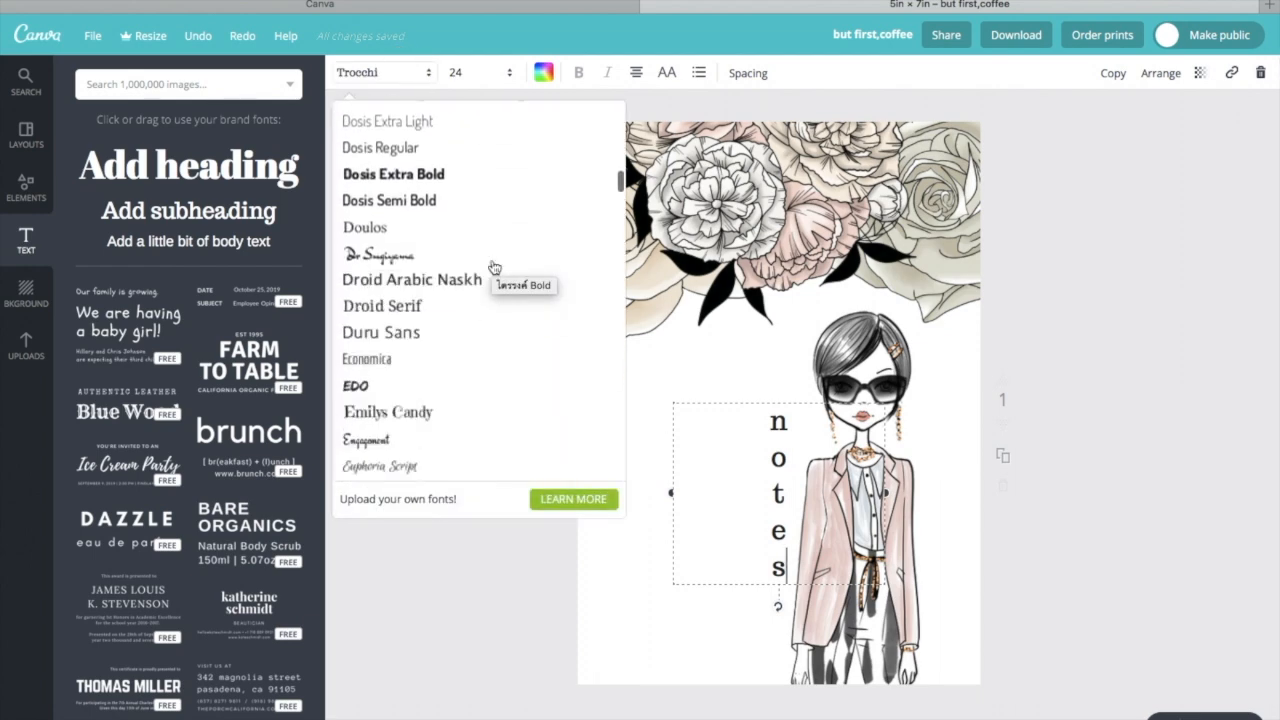
left_click(355, 385)
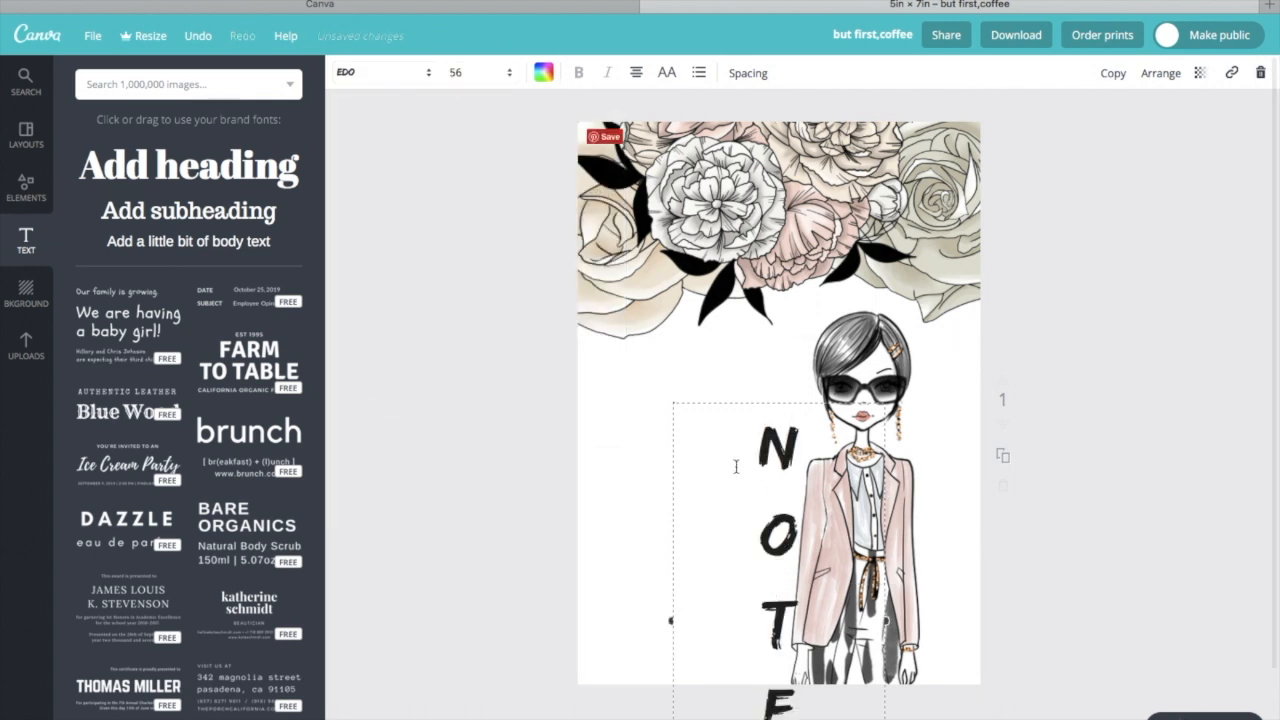
Move the NOTES title higher and tighten its line height to about 0.9
left_click_drag(780, 470, 740, 310)
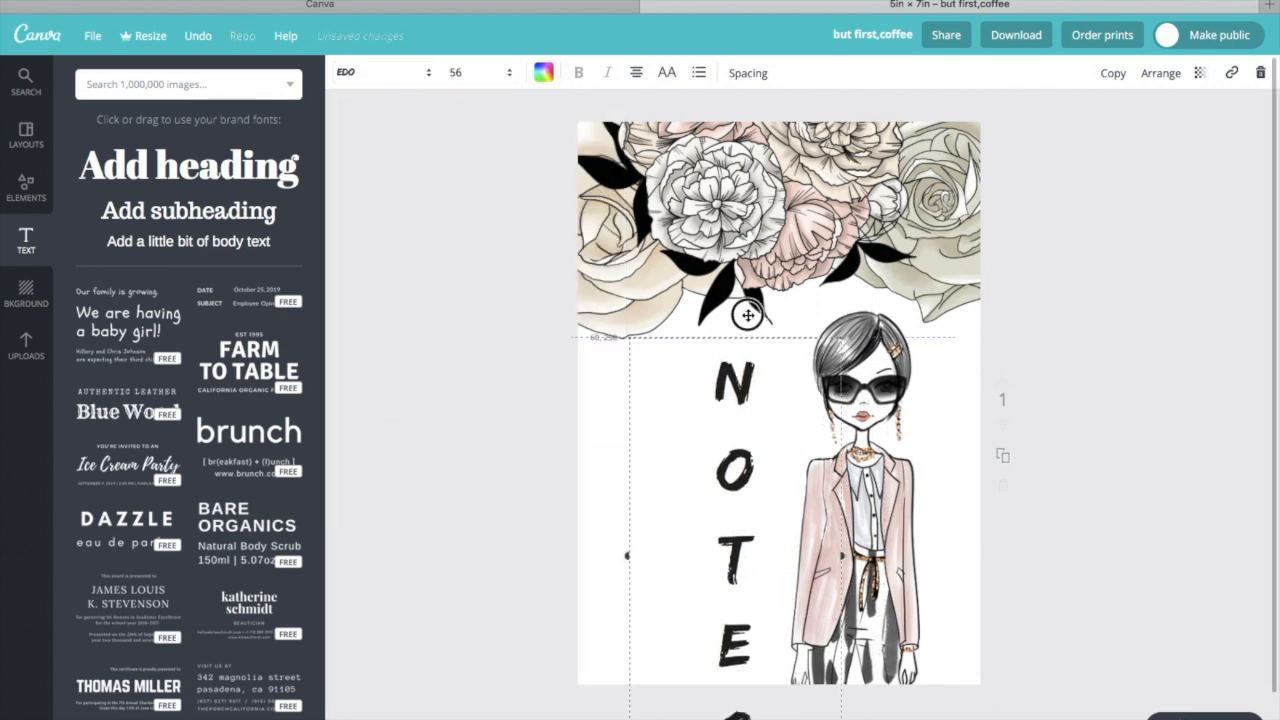
left_click(747, 72)
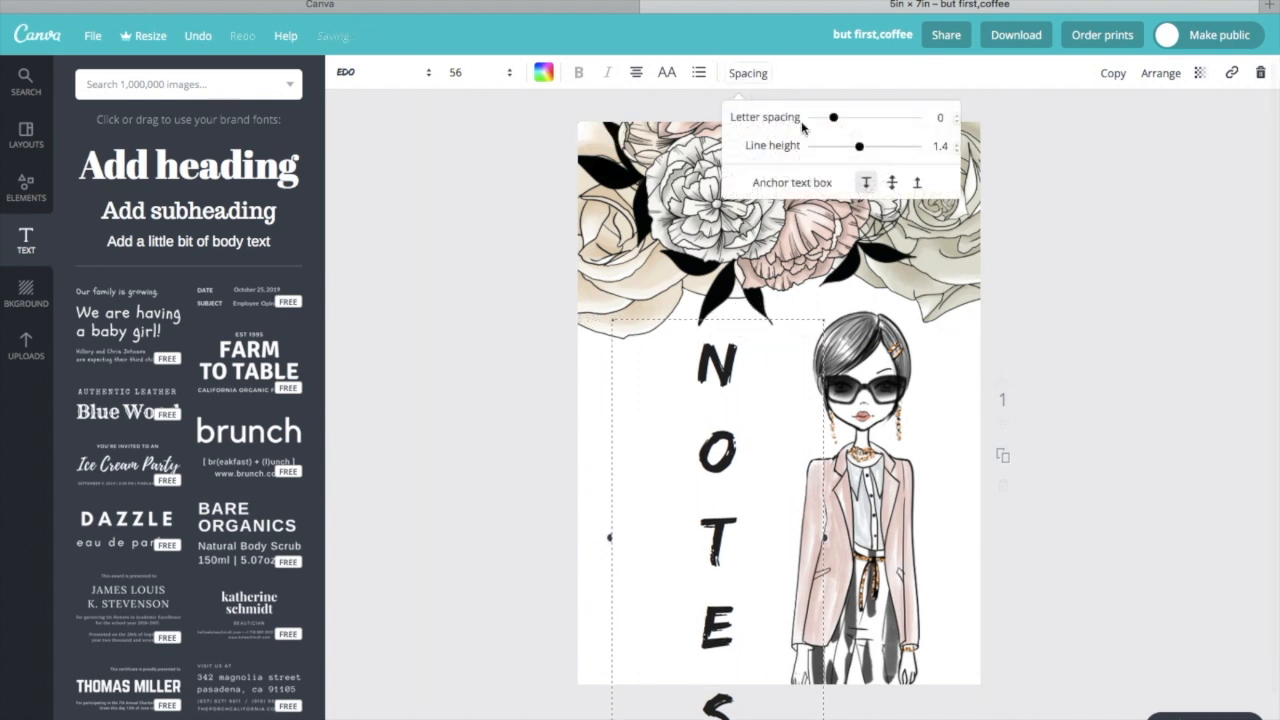
left_click_drag(858, 145, 832, 145)
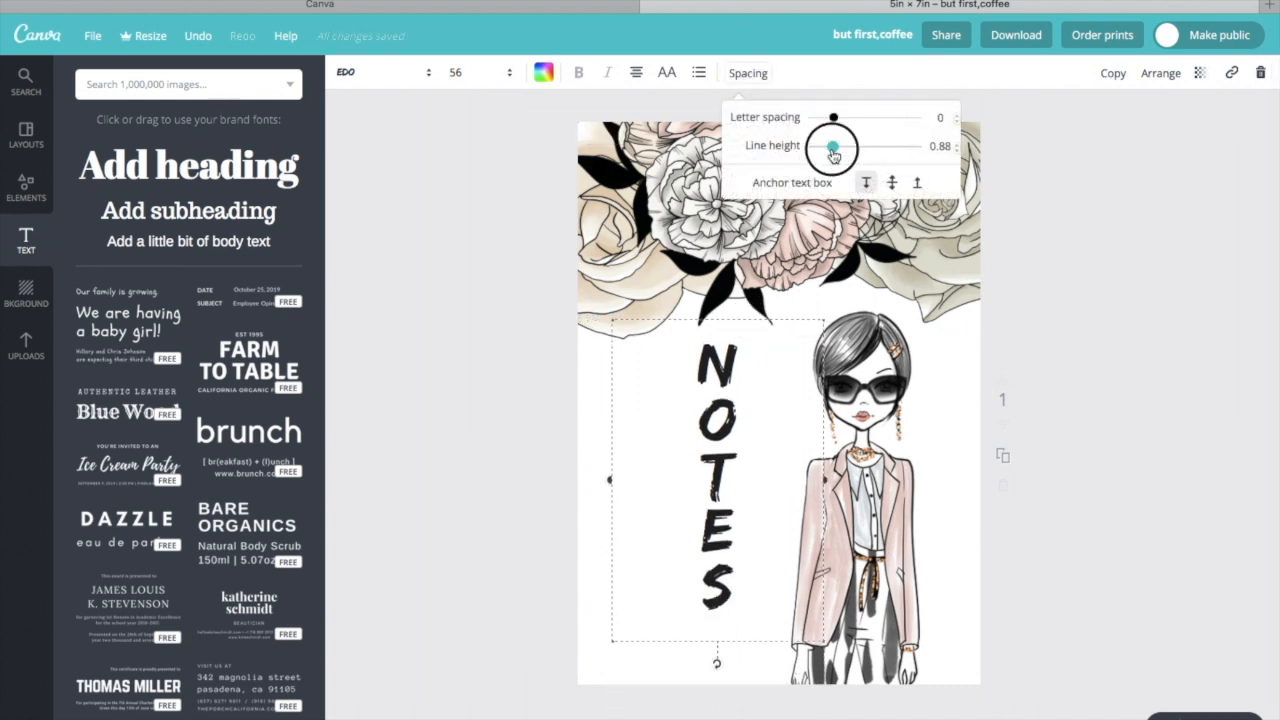
left_click_drag(828, 146, 838, 146)
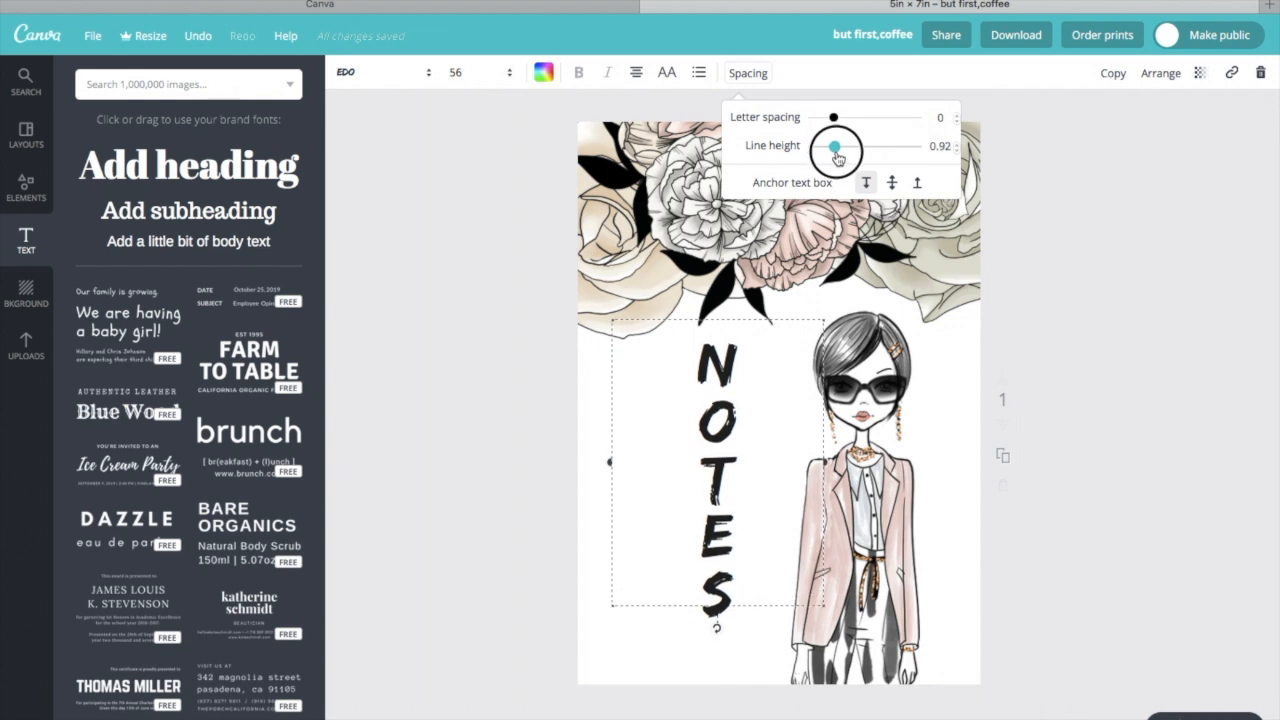
left_click_drag(837, 146, 842, 146)
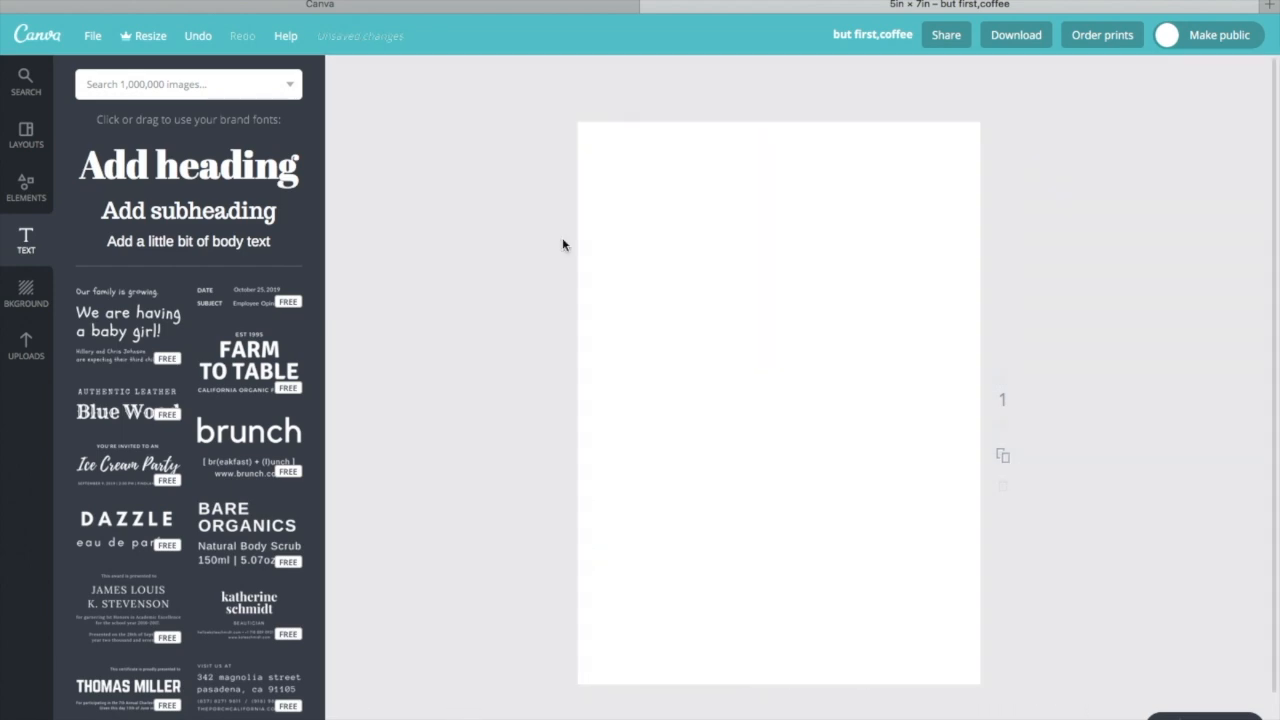
Fill the page background with the uploaded marble pattern
left_click(25, 345)
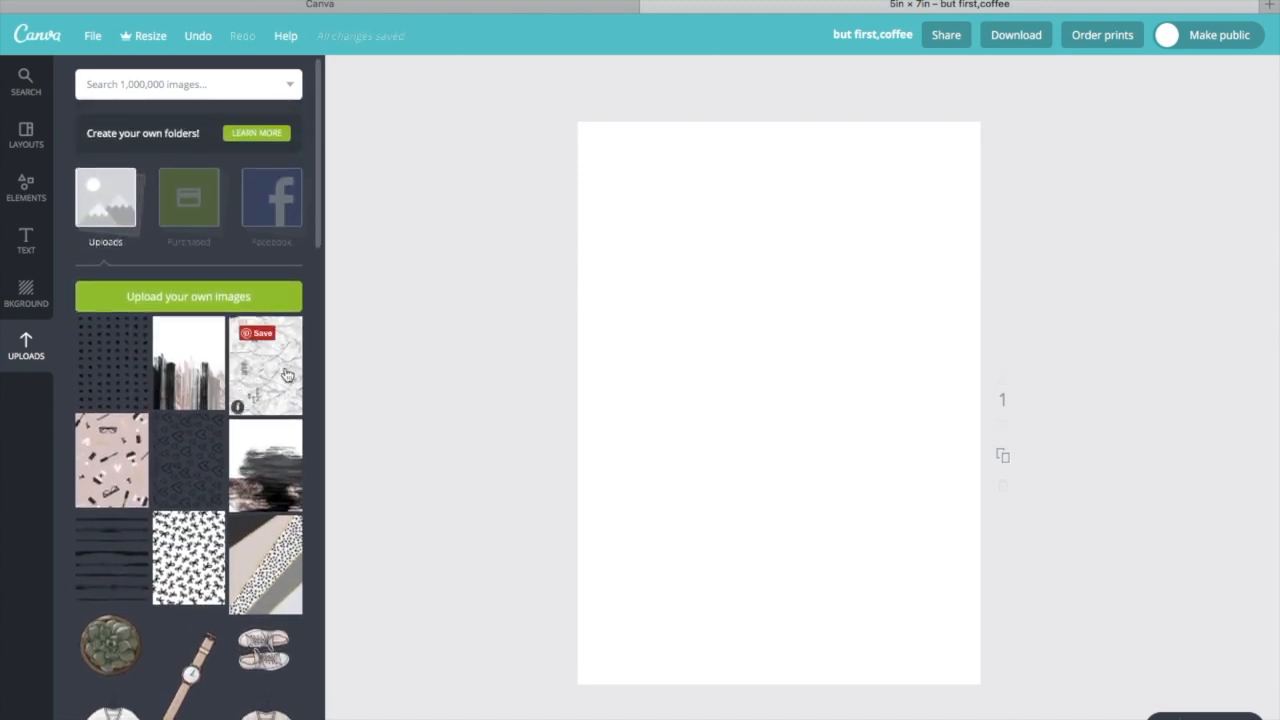
left_click(265, 365)
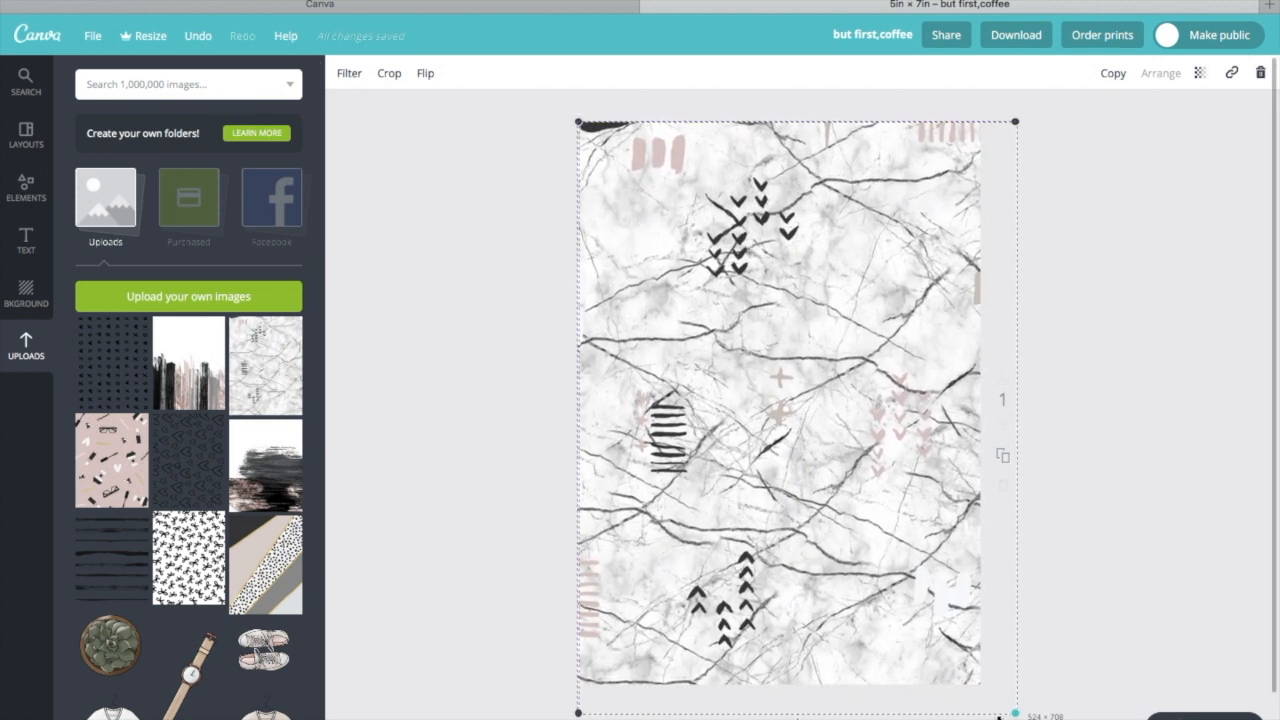
left_click(1230, 72)
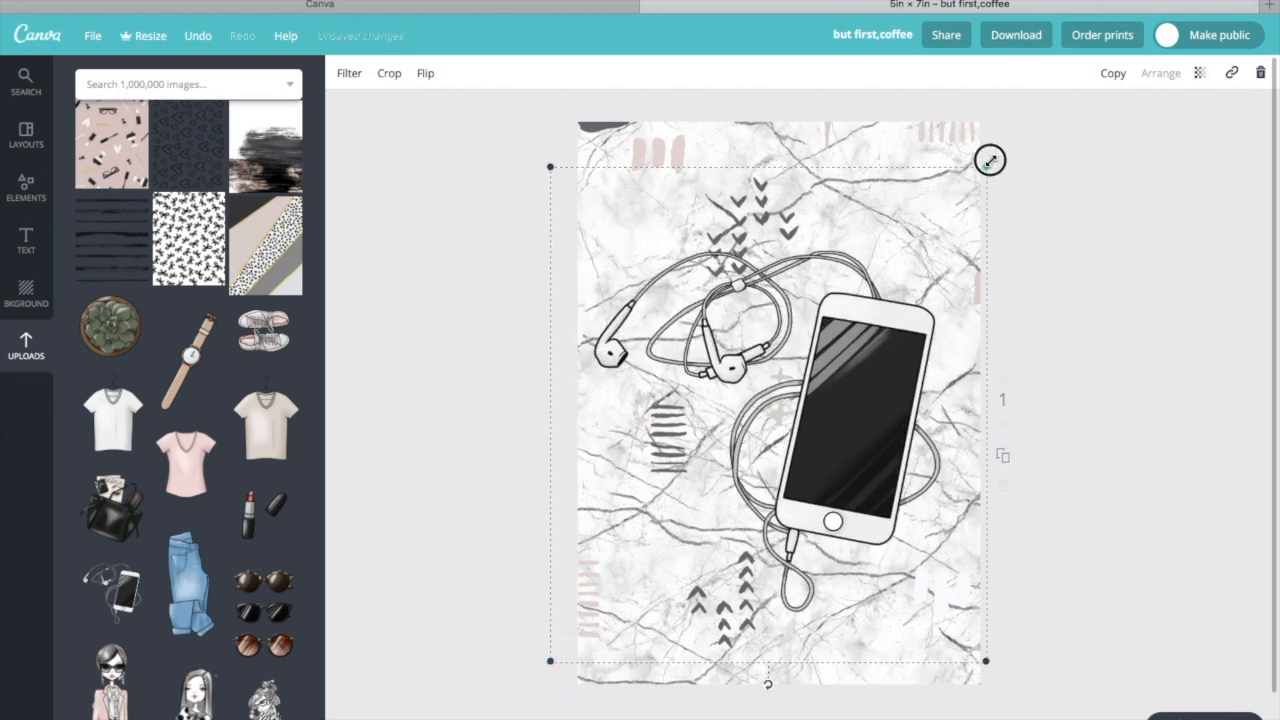
Enlarge the phone-with-earbuds illustration and shift it toward the upper right
left_click_drag(990, 160, 1025, 120)
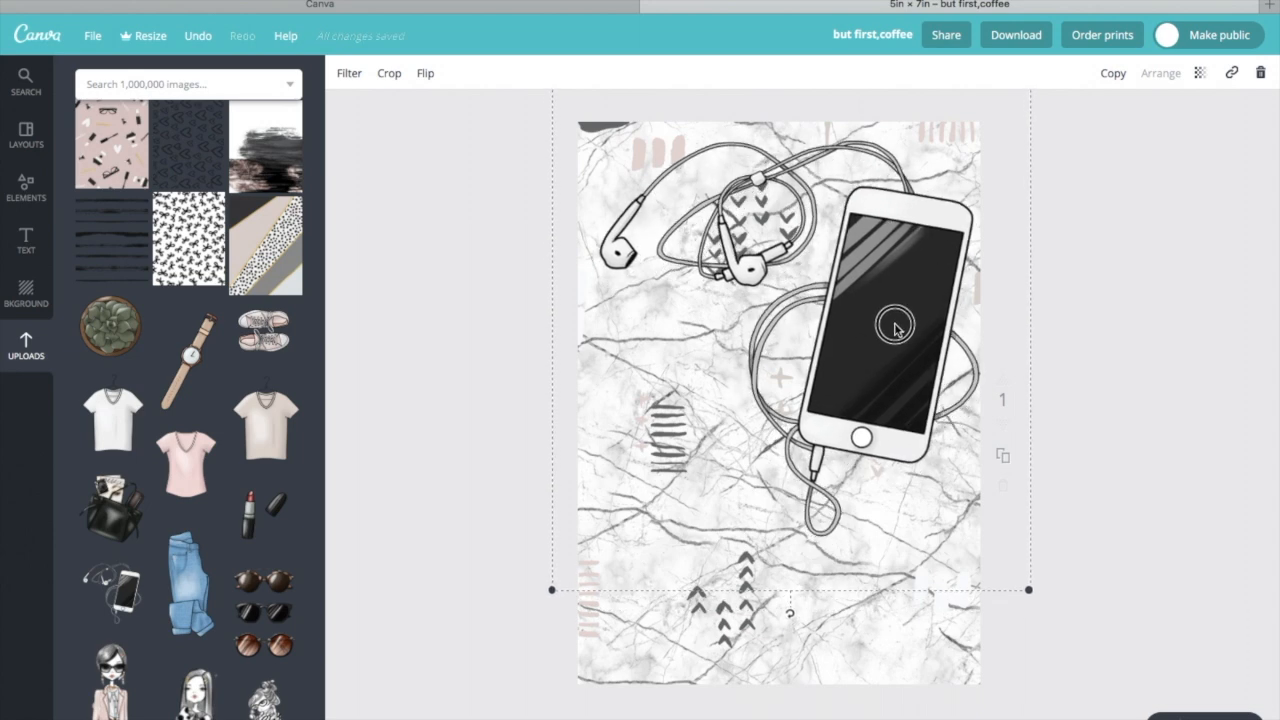
left_click(459, 389)
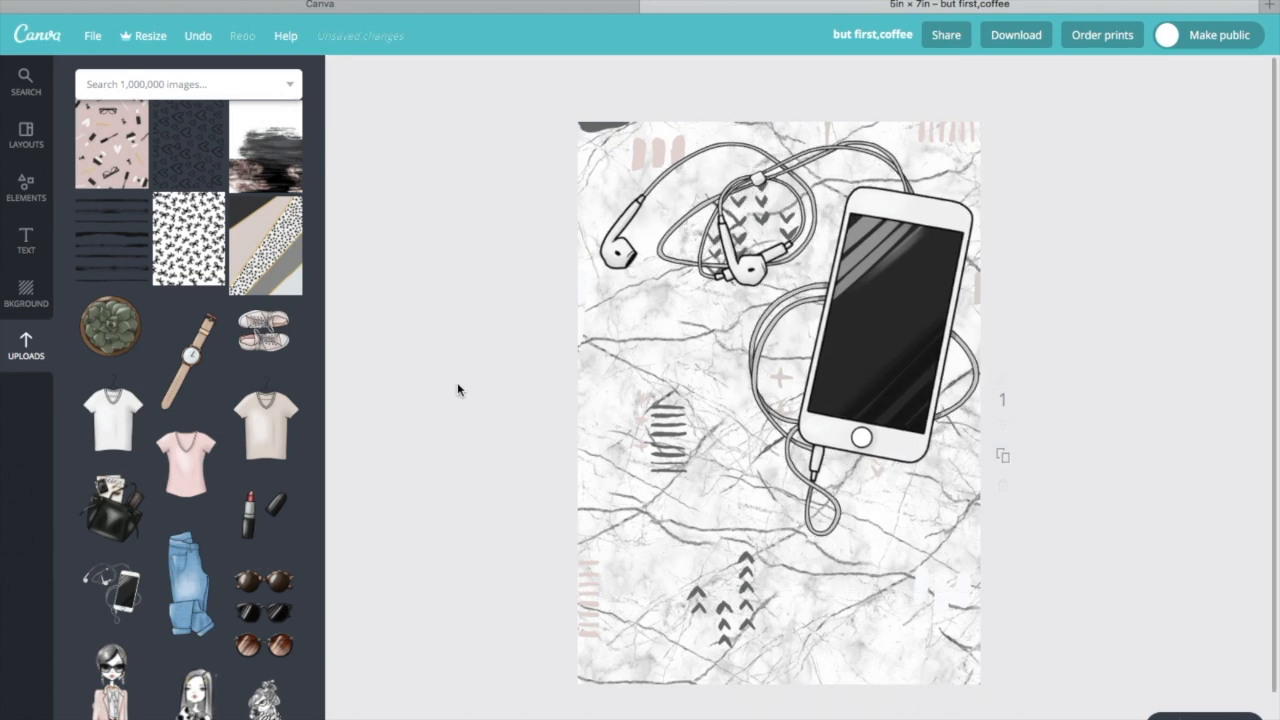
left_click(26, 188)
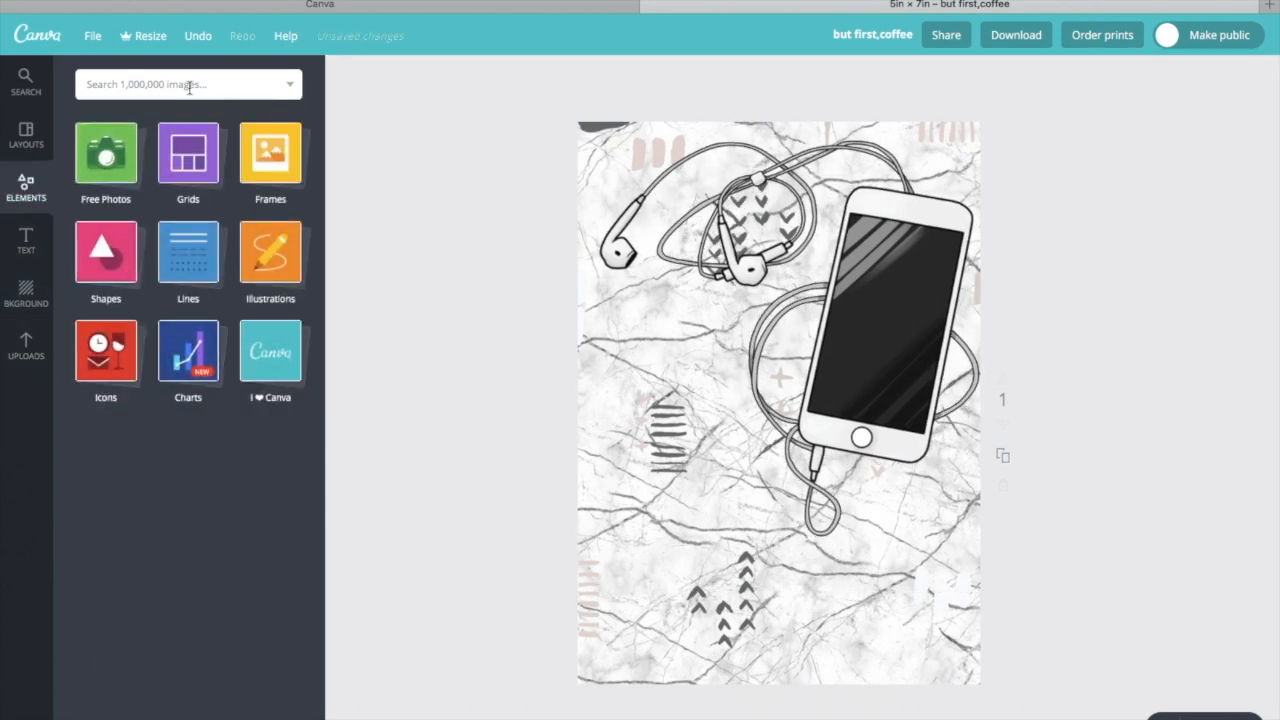
Search 'brush st' and stretch the white brush stroke across the lower page
type("brush stroke")
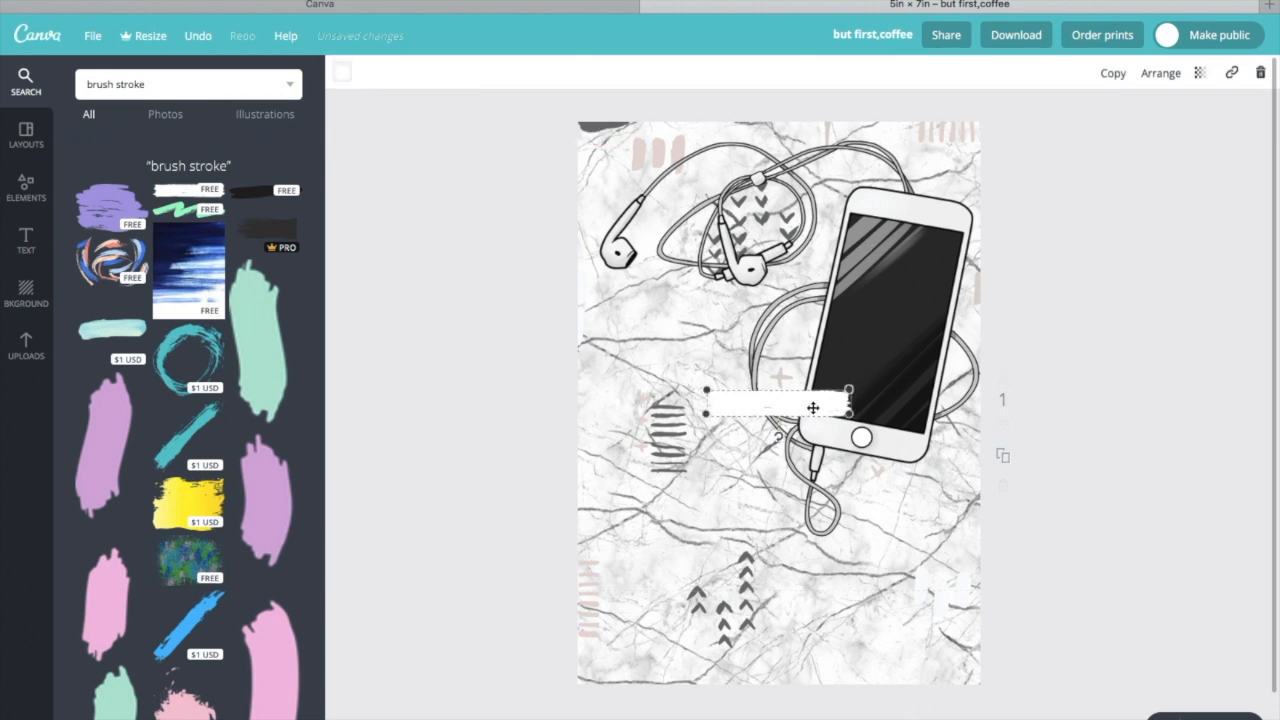
left_click_drag(778, 405, 620, 607)
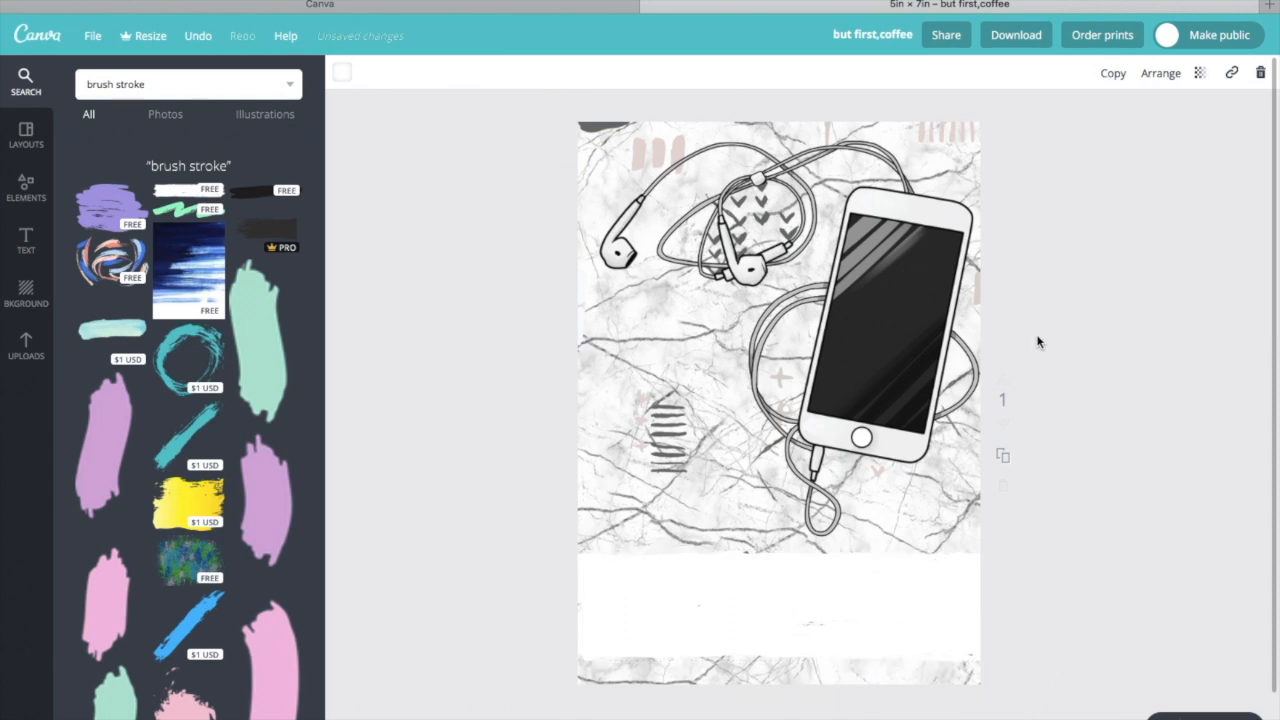
left_click(26, 240)
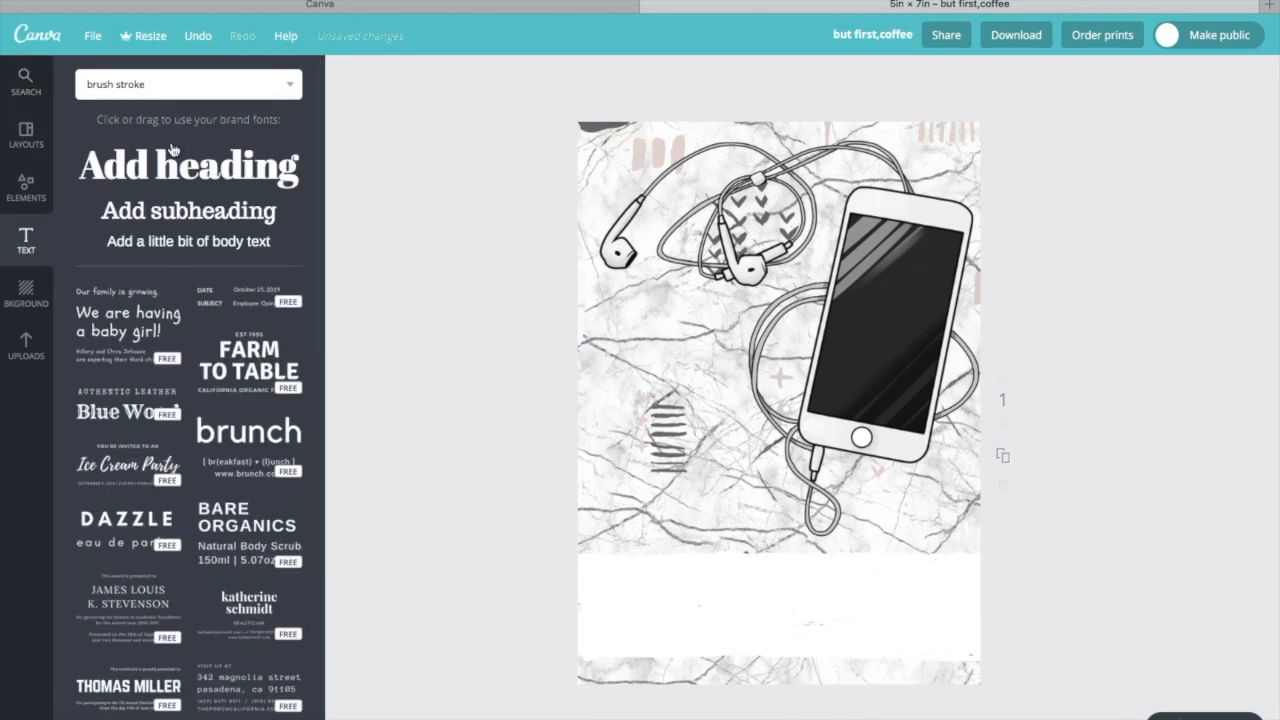
Add 'playlist' subheading in EDO at size 42 and move it onto the white band
left_click(188, 211)
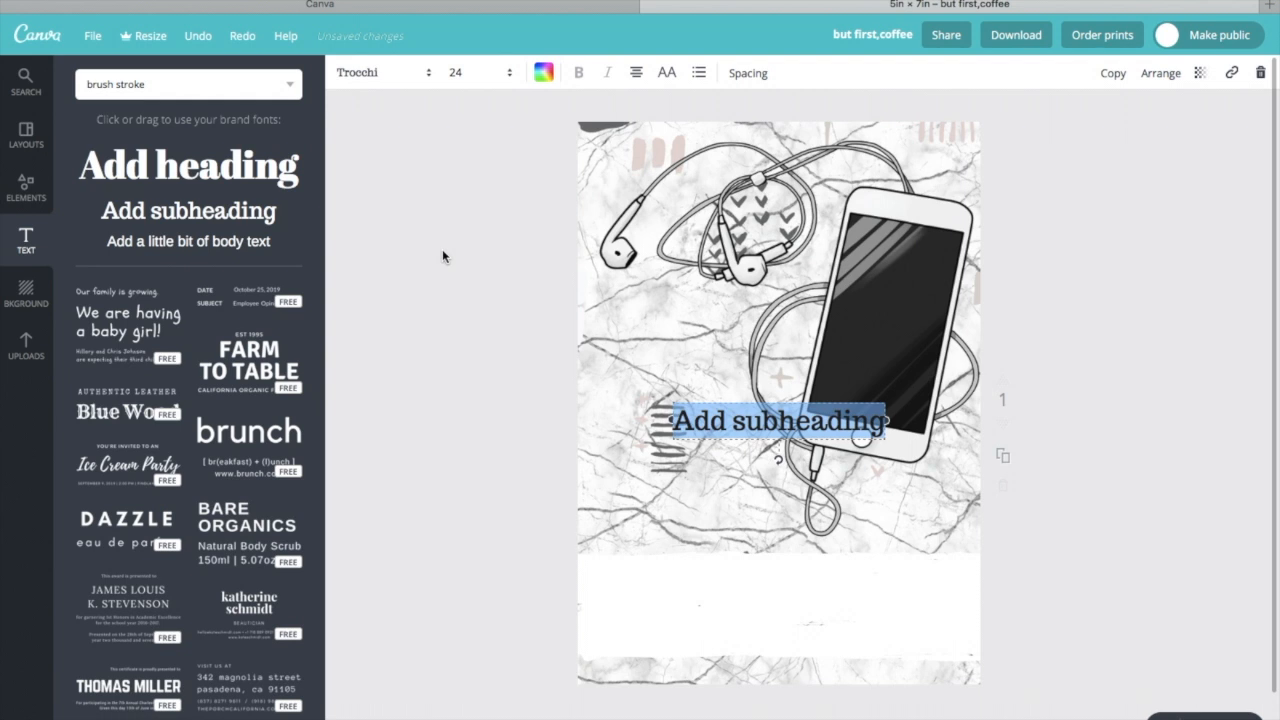
type("playlists")
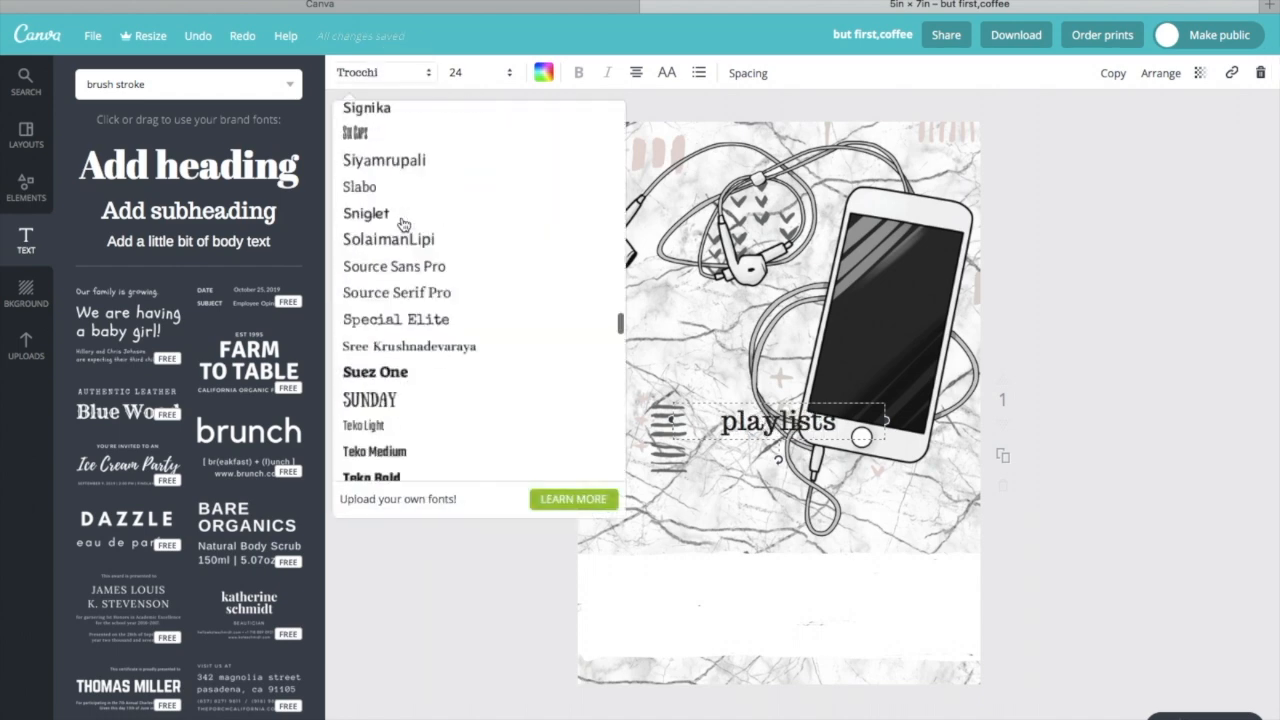
scroll("up", 3)
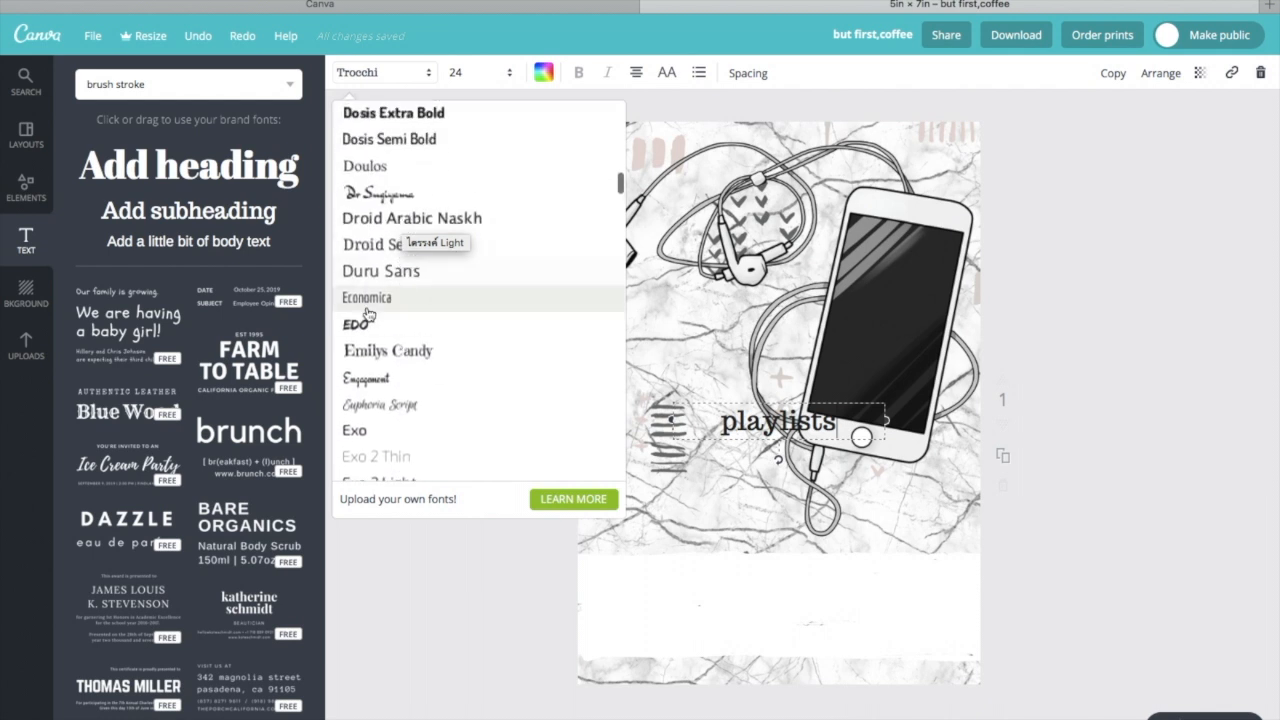
left_click(355, 323)
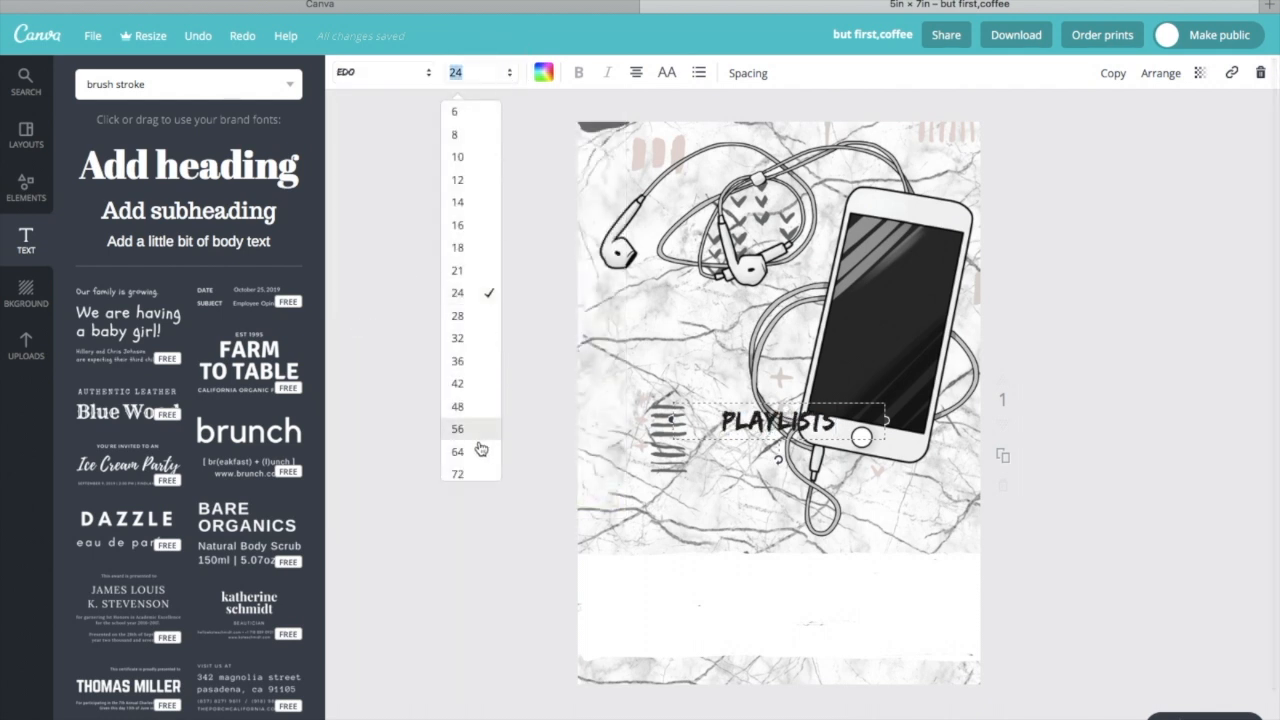
left_click(457, 383)
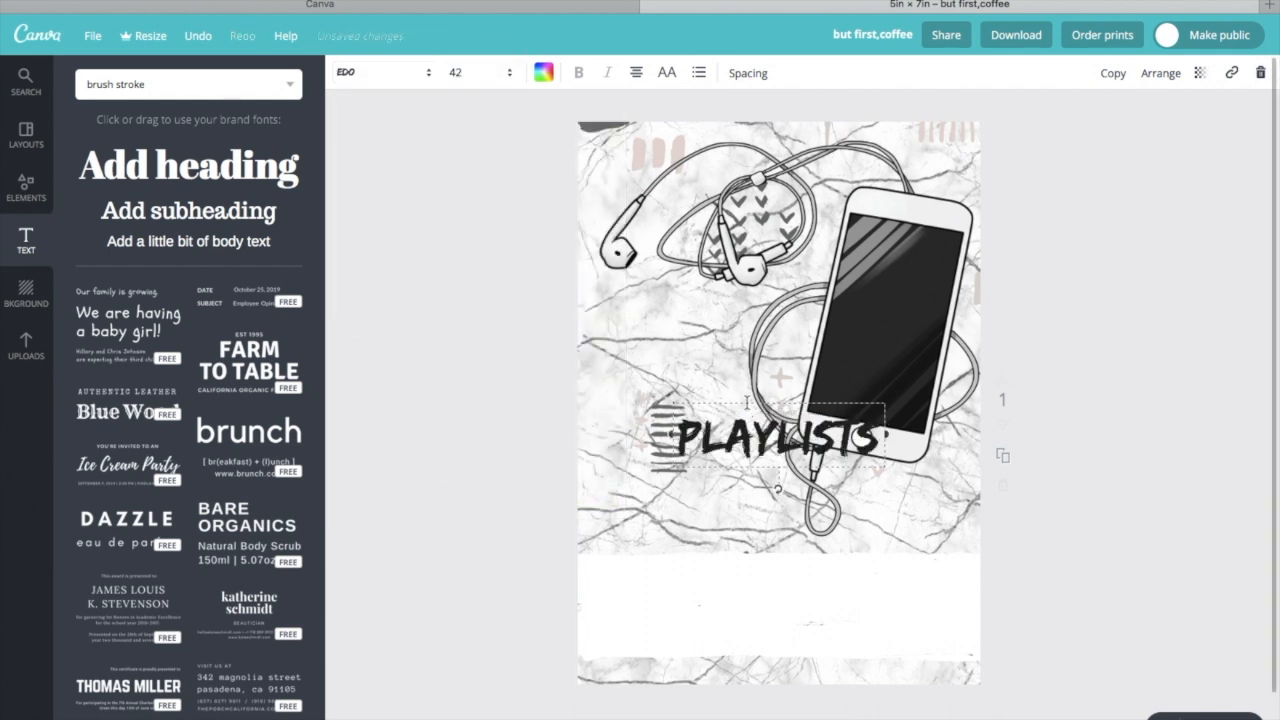
left_click_drag(770, 435, 770, 620)
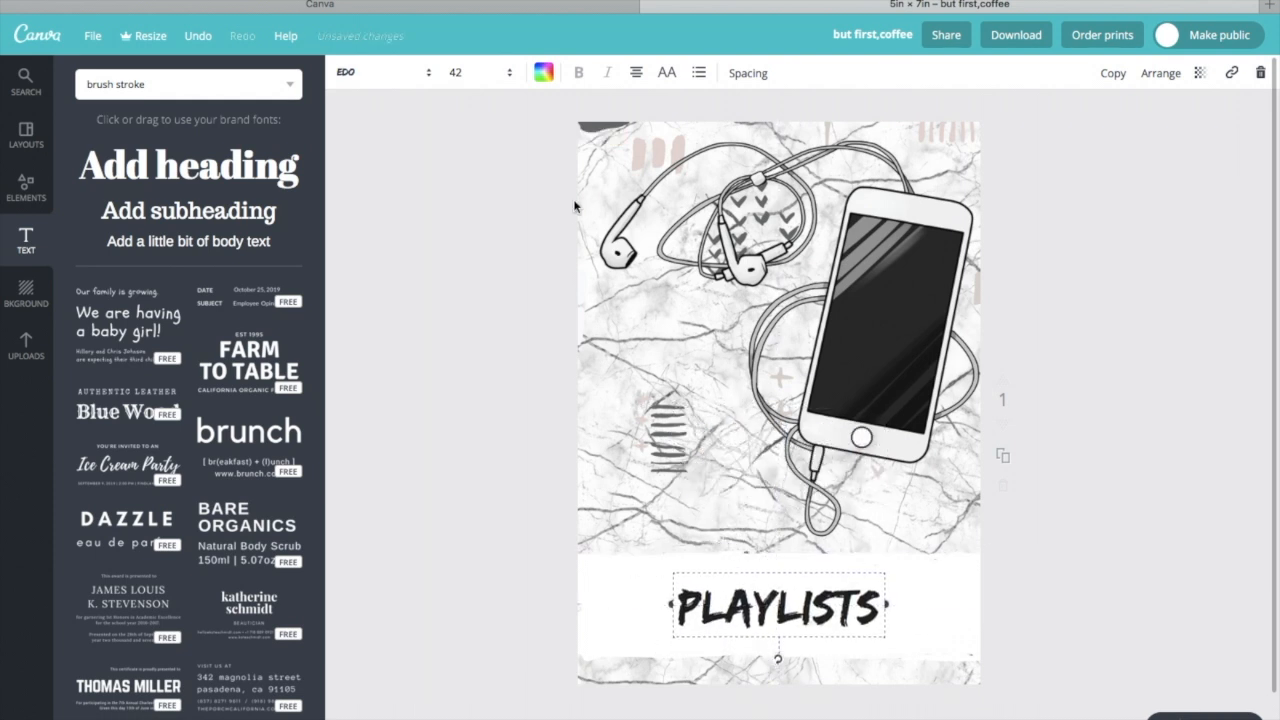
left_click(505, 72)
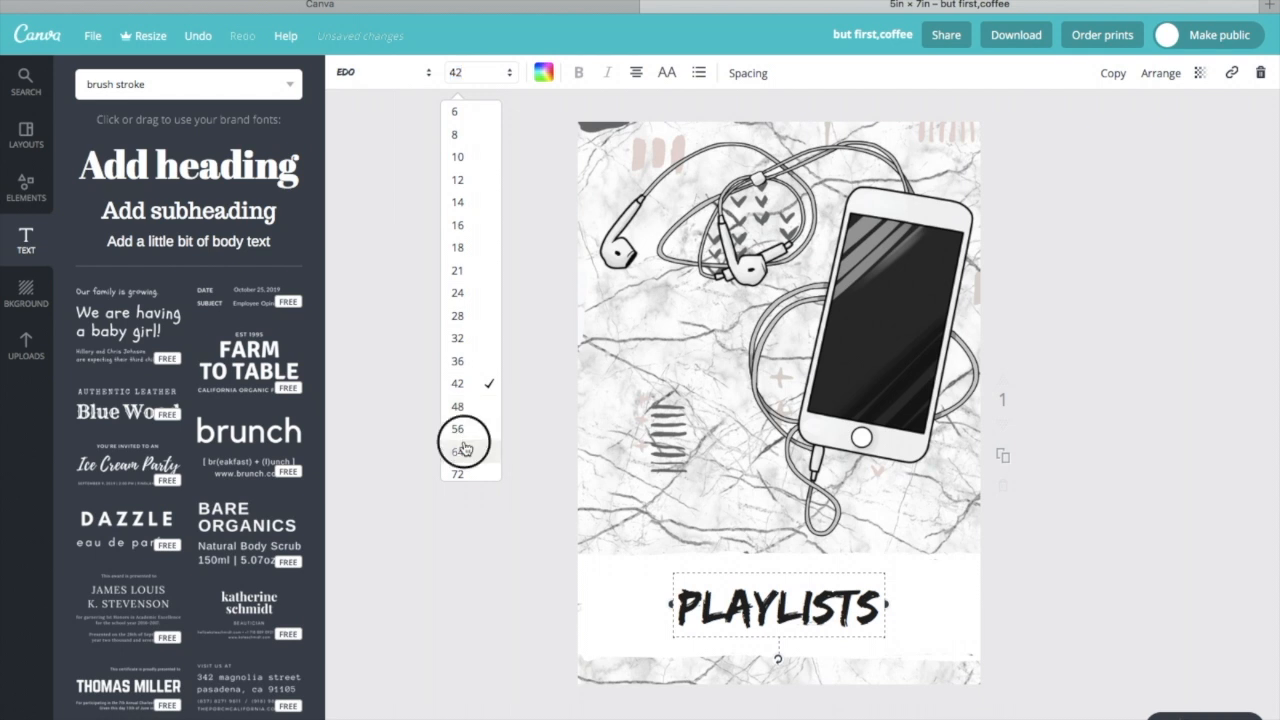